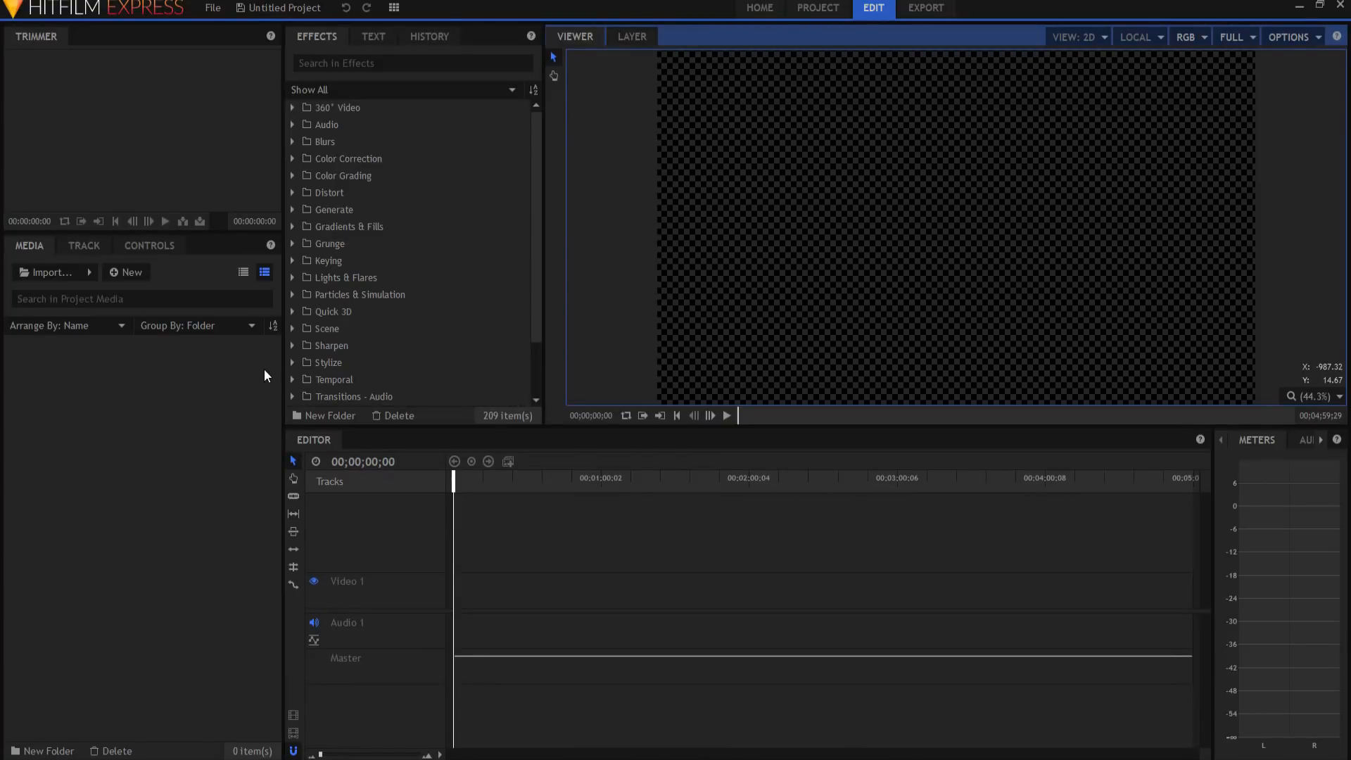
- Create a new composite shot with a duration of 00;00;10;00
{"action": "left_click", "coordinate": [126, 271]}
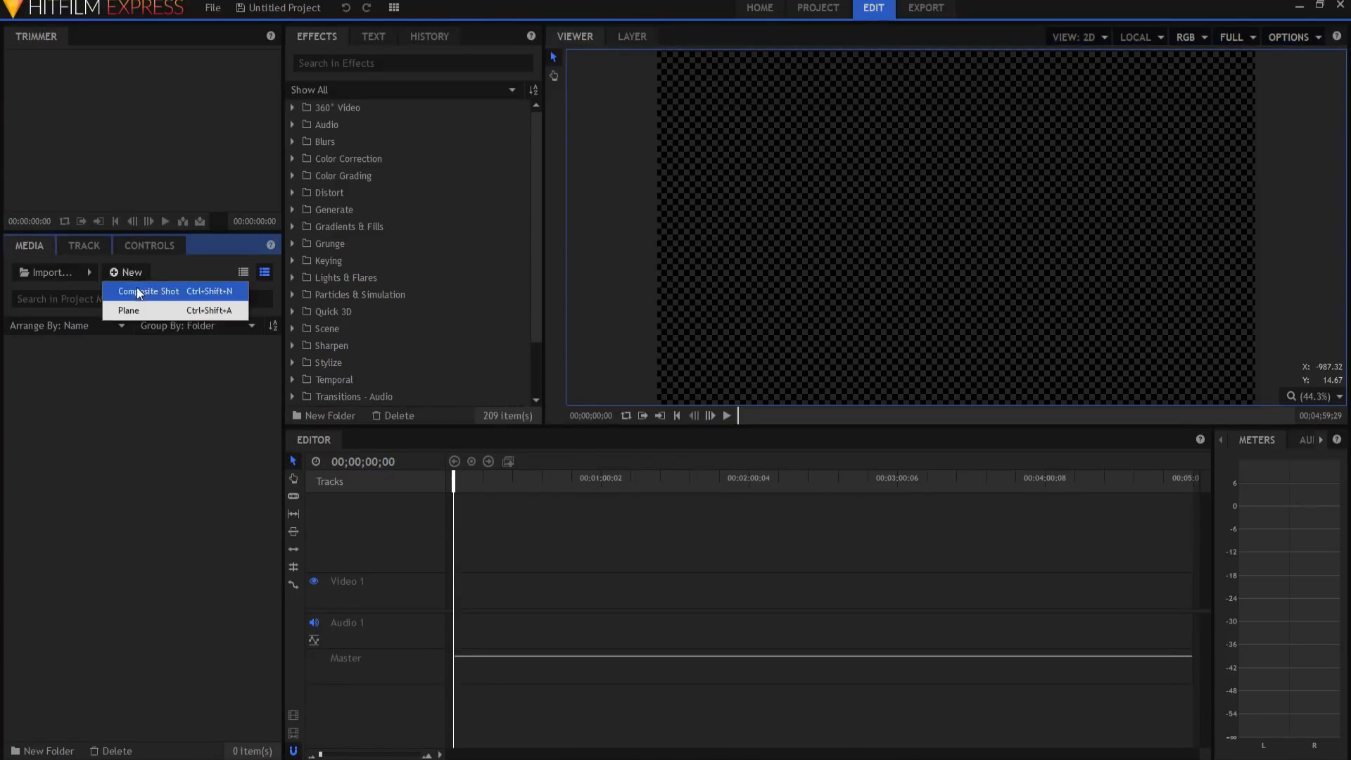
{"action": "left_click", "coordinate": [148, 291]}
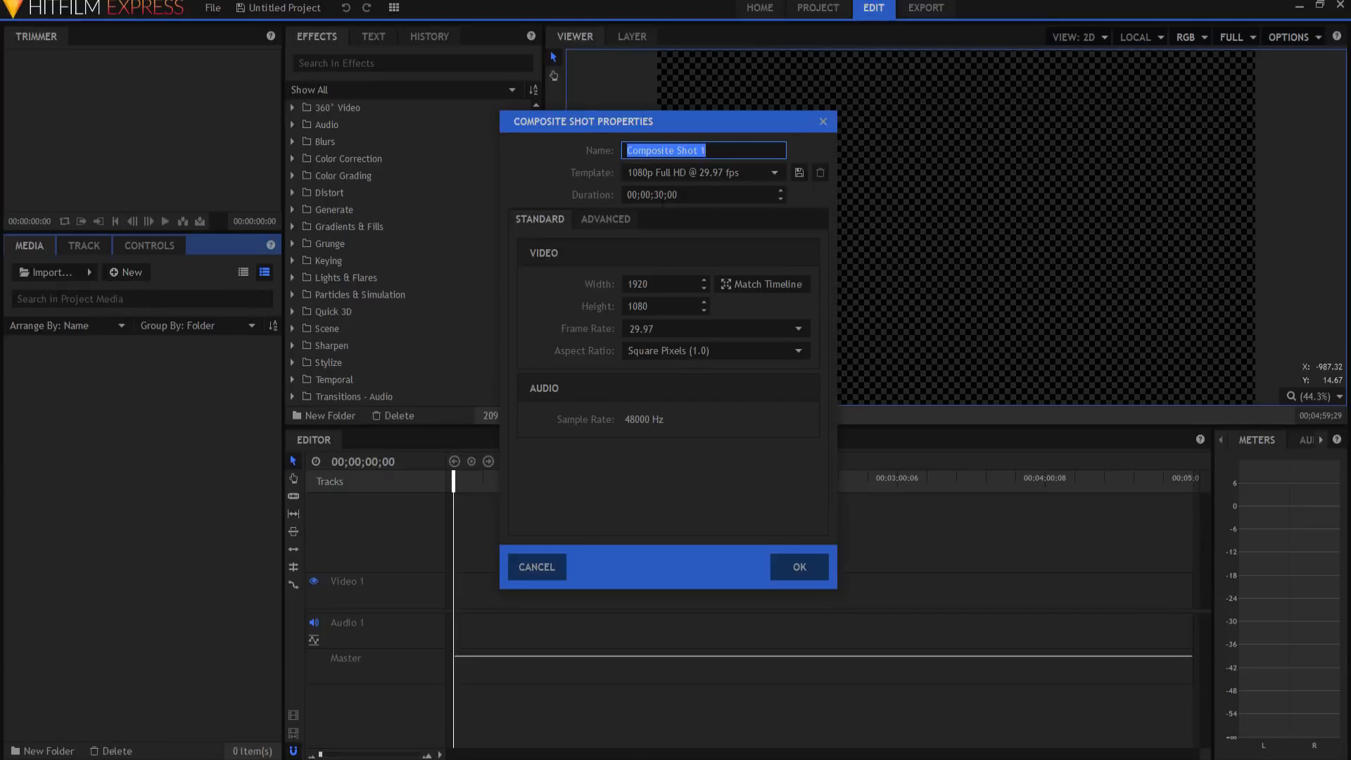
{"action": "left_click", "coordinate": [664, 194]}
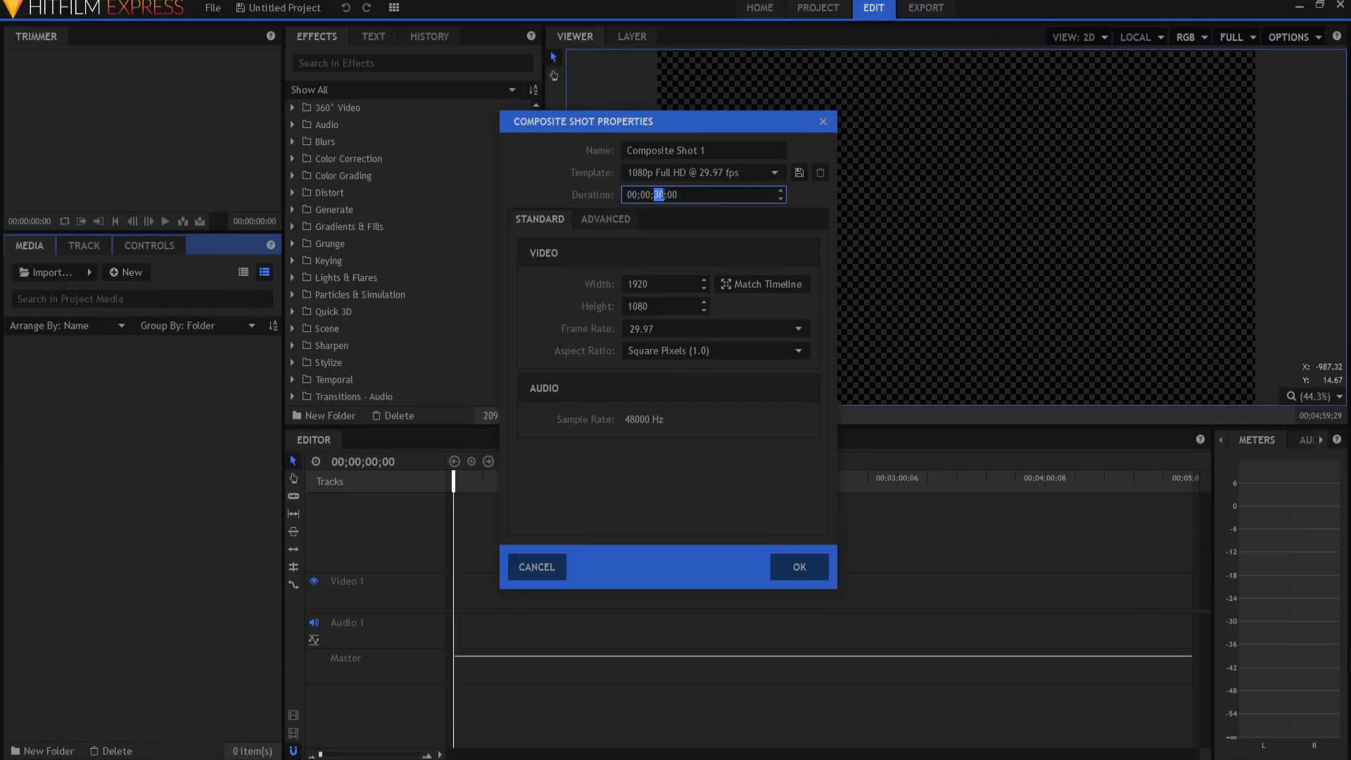
{"action": "type", "text": "10"}
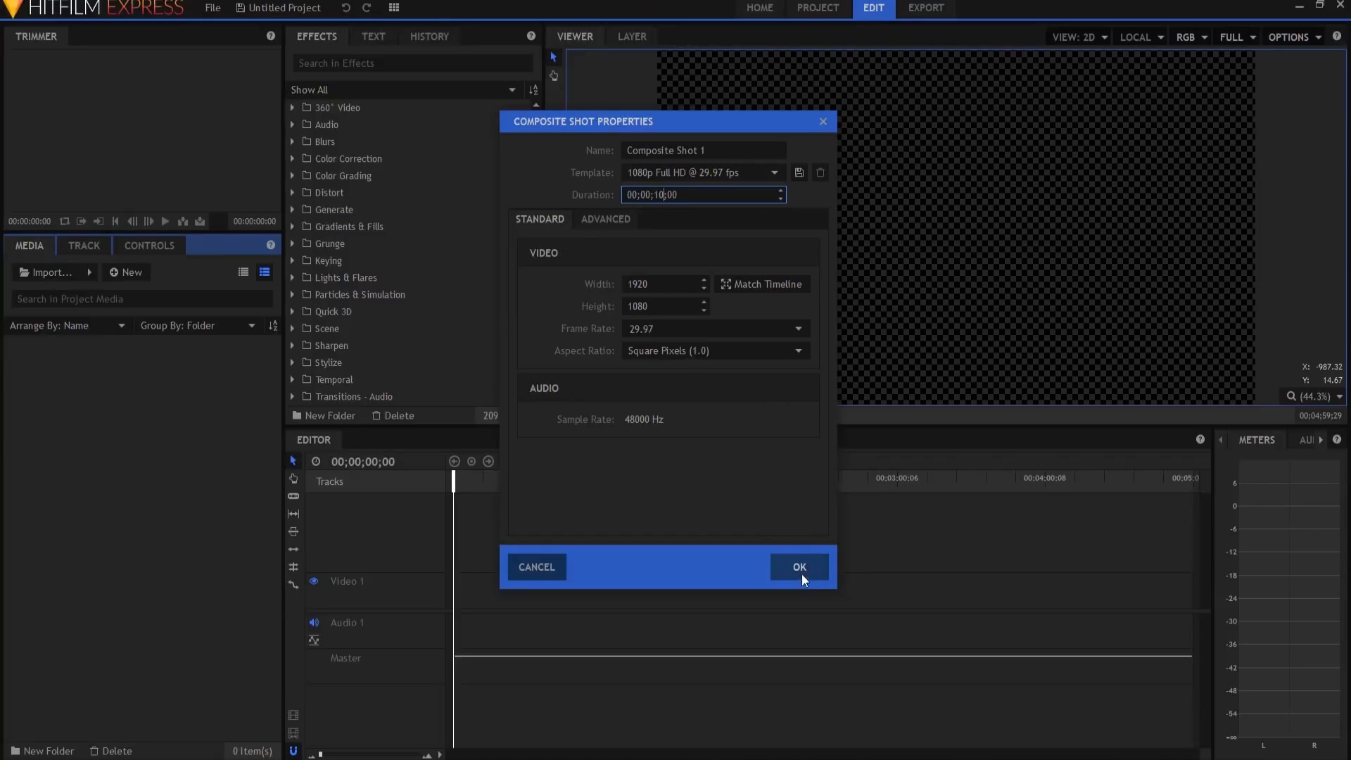
{"action": "left_click", "coordinate": [798, 567]}
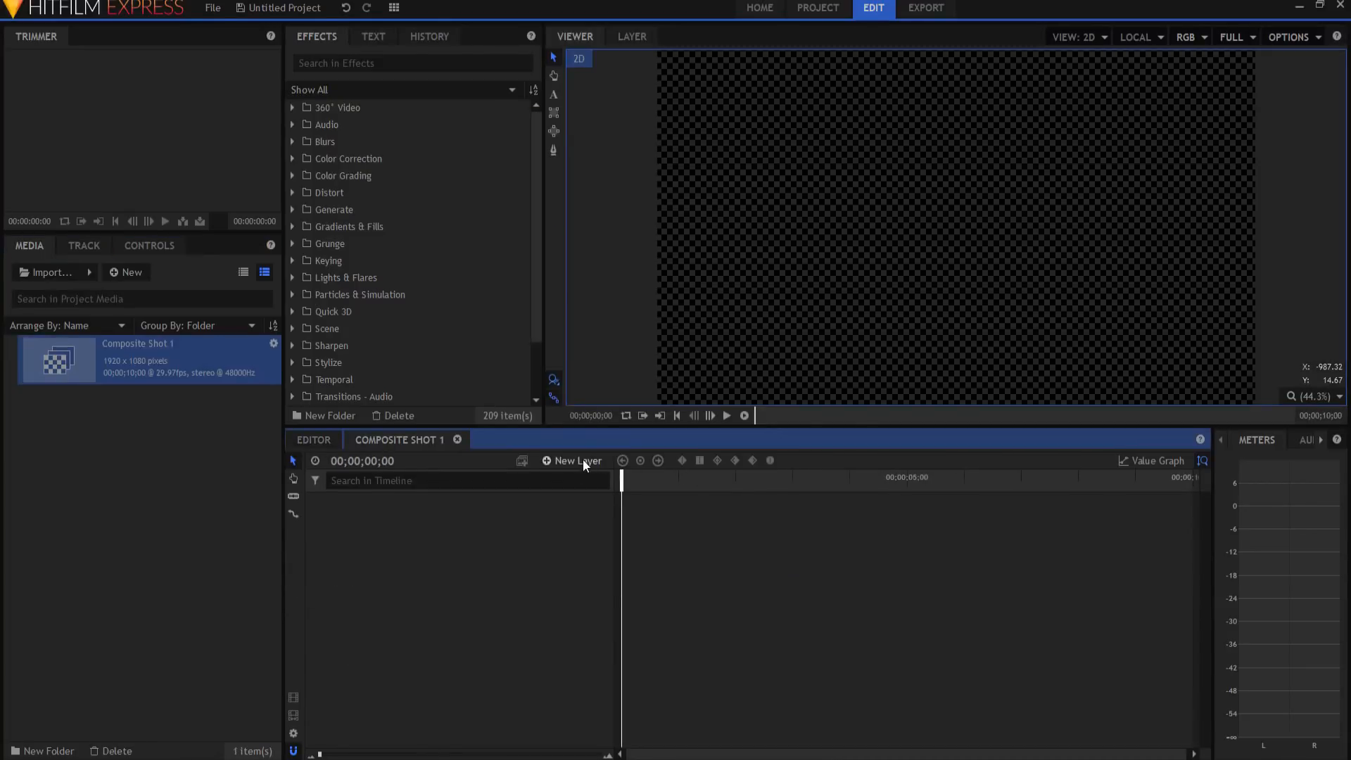
- Add a camera layer at position 0, 250, 500, tilted 25° on X
{"action": "left_click", "coordinate": [571, 460]}
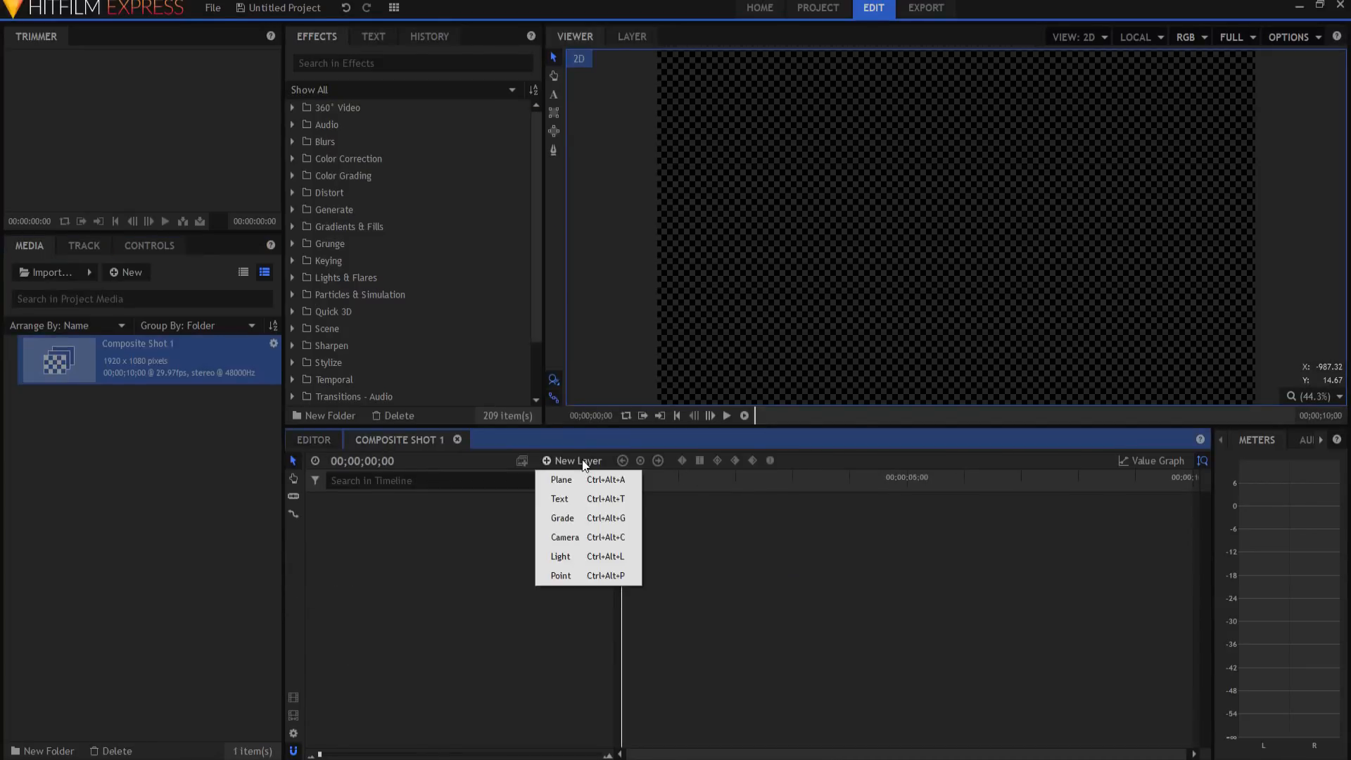
{"action": "left_click", "coordinate": [563, 537]}
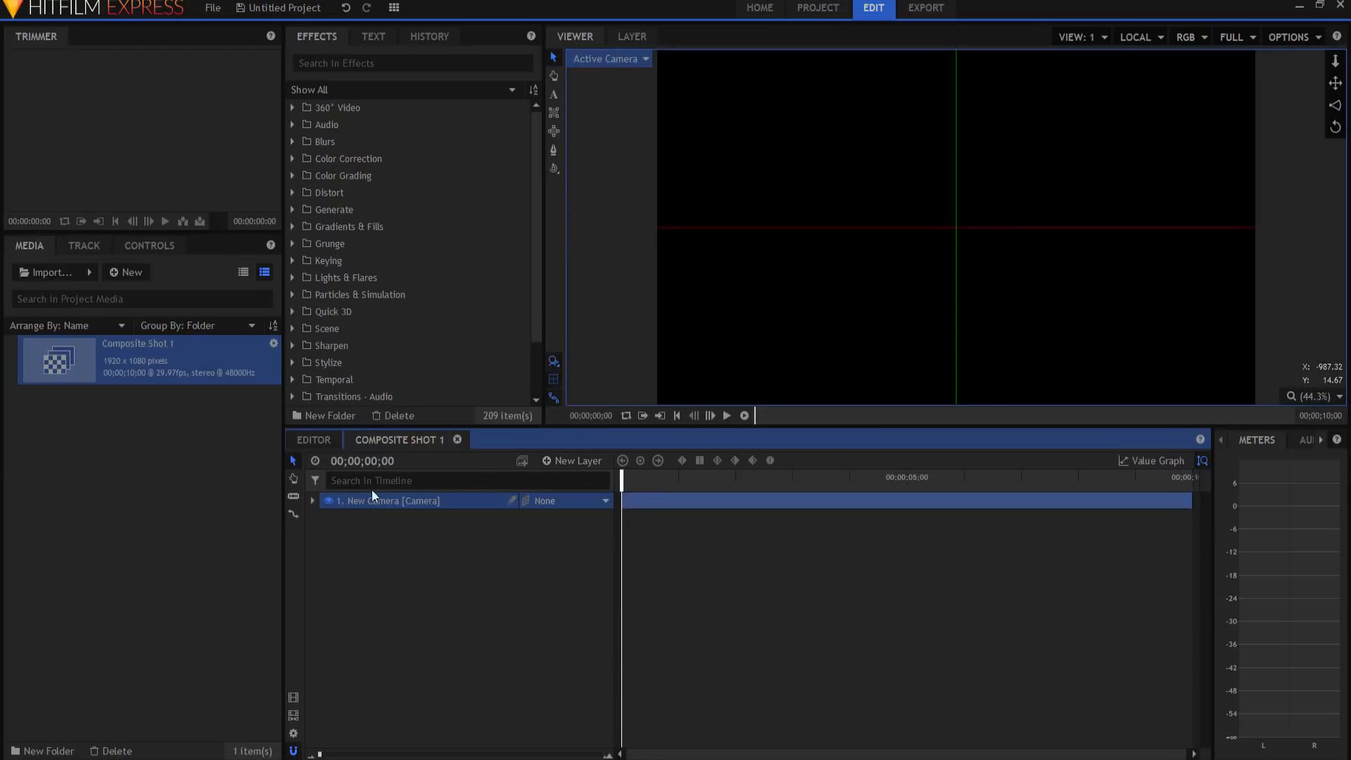
{"action": "left_click", "coordinate": [312, 500]}
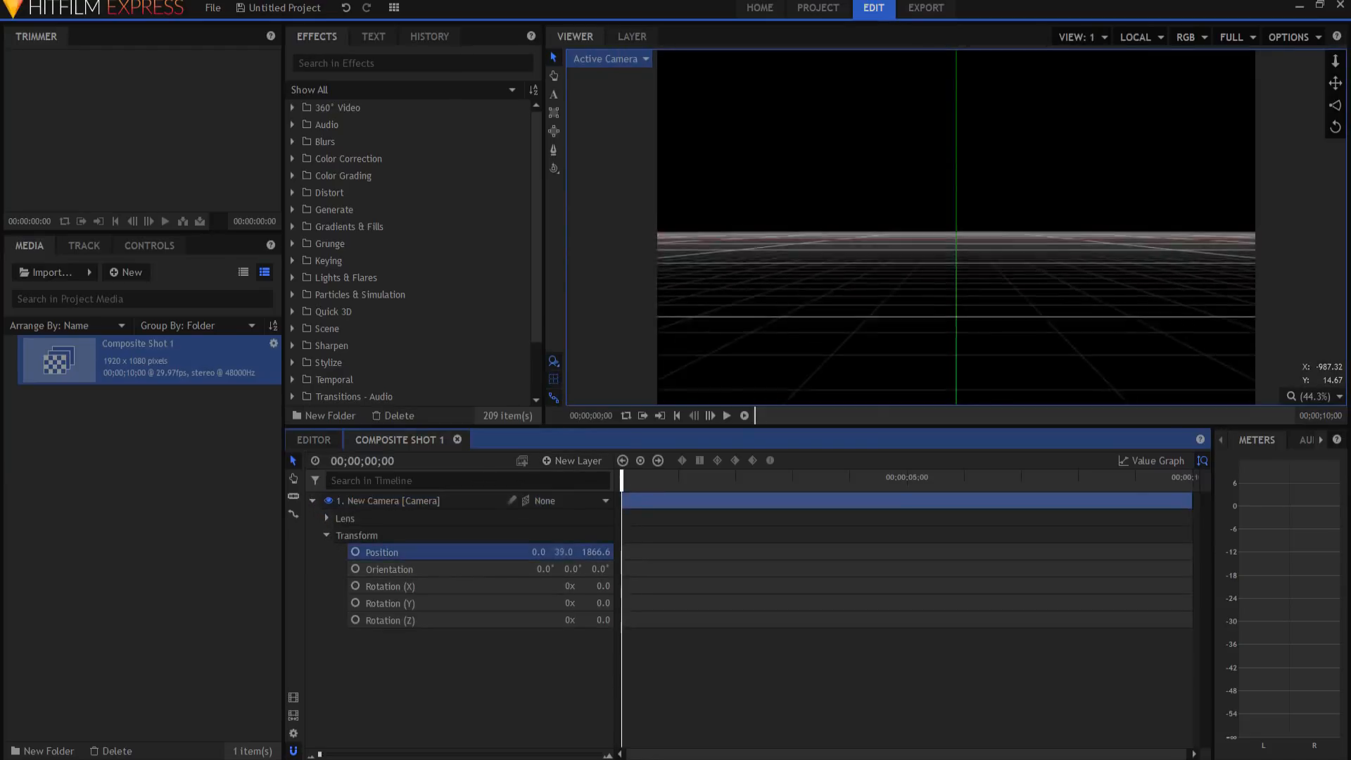
{"action": "double_click", "coordinate": [560, 551]}
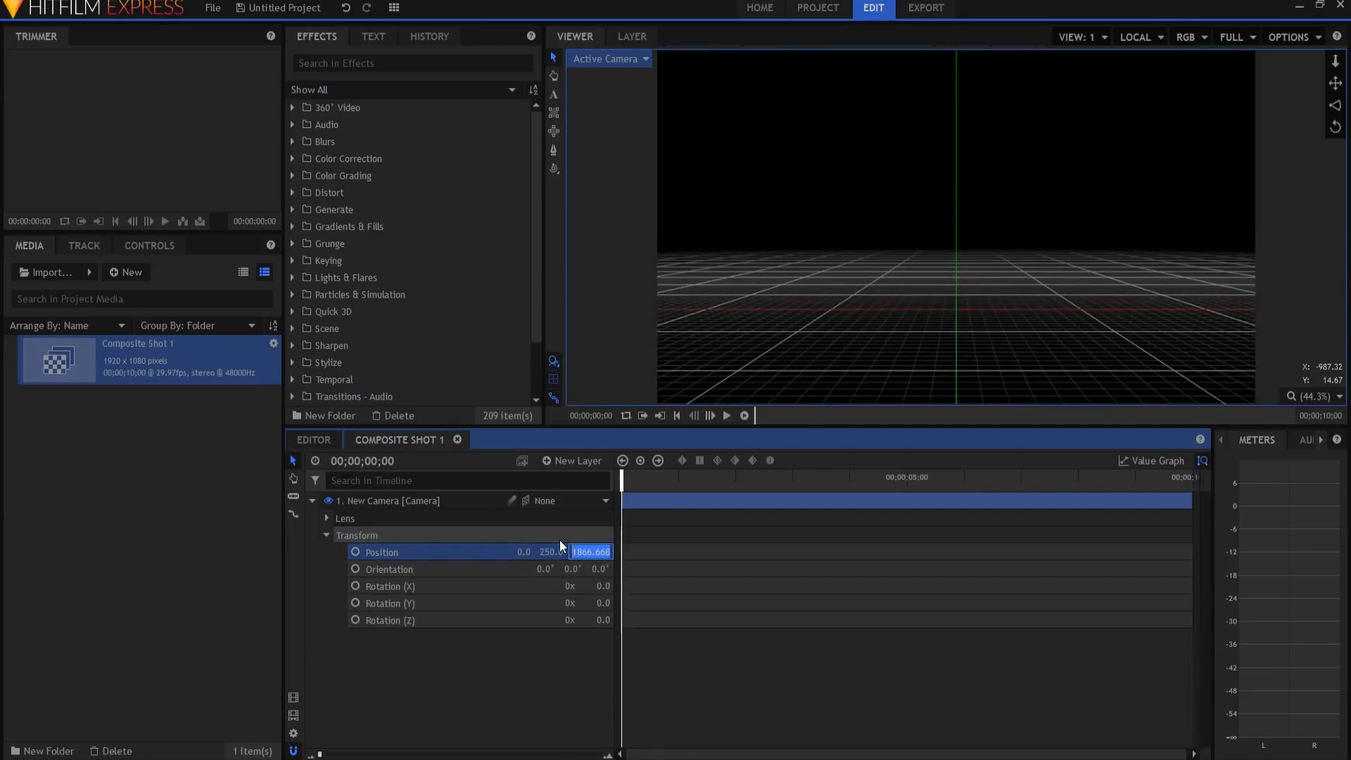
{"action": "type", "text": "500.0"}
{"action": "left_click", "coordinate": [600, 586]}
{"action": "type", "text": "25"}
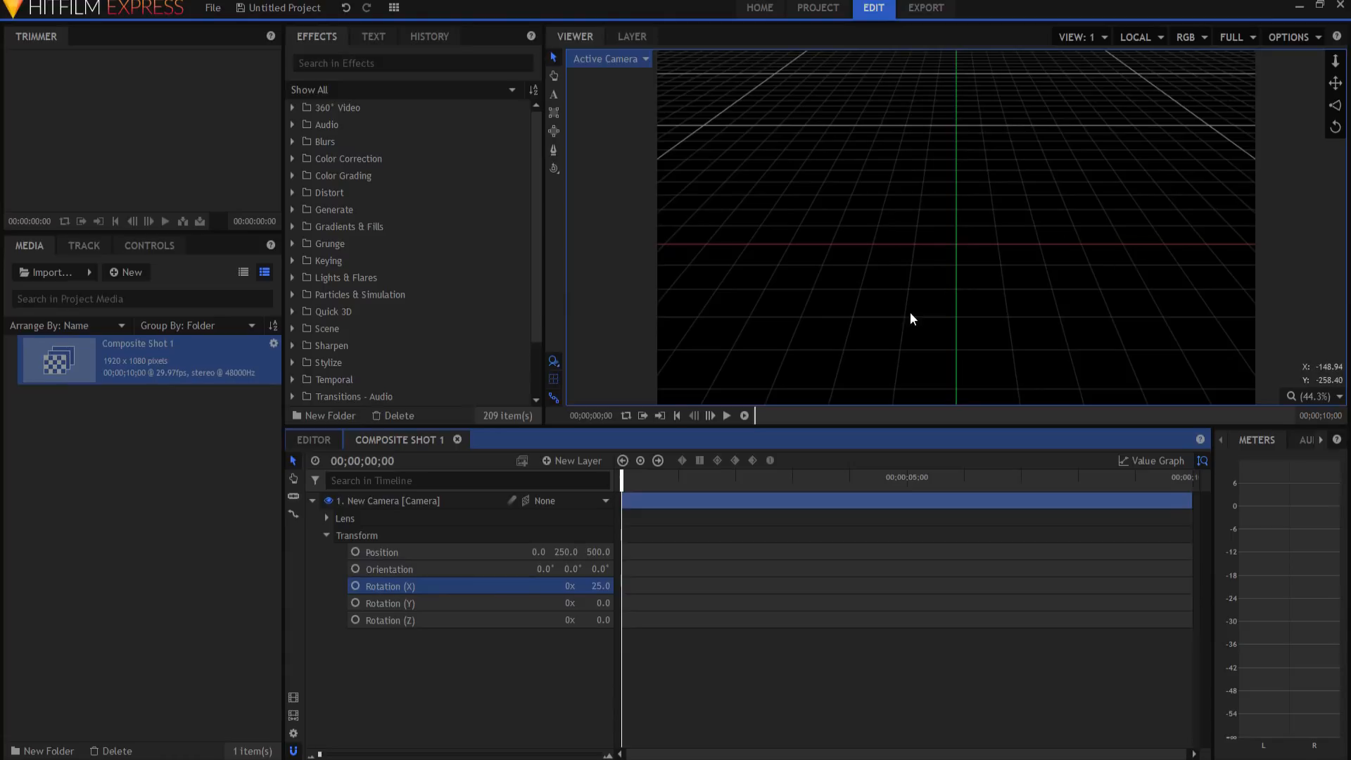
{"action": "mouse_move", "coordinate": [954, 321]}
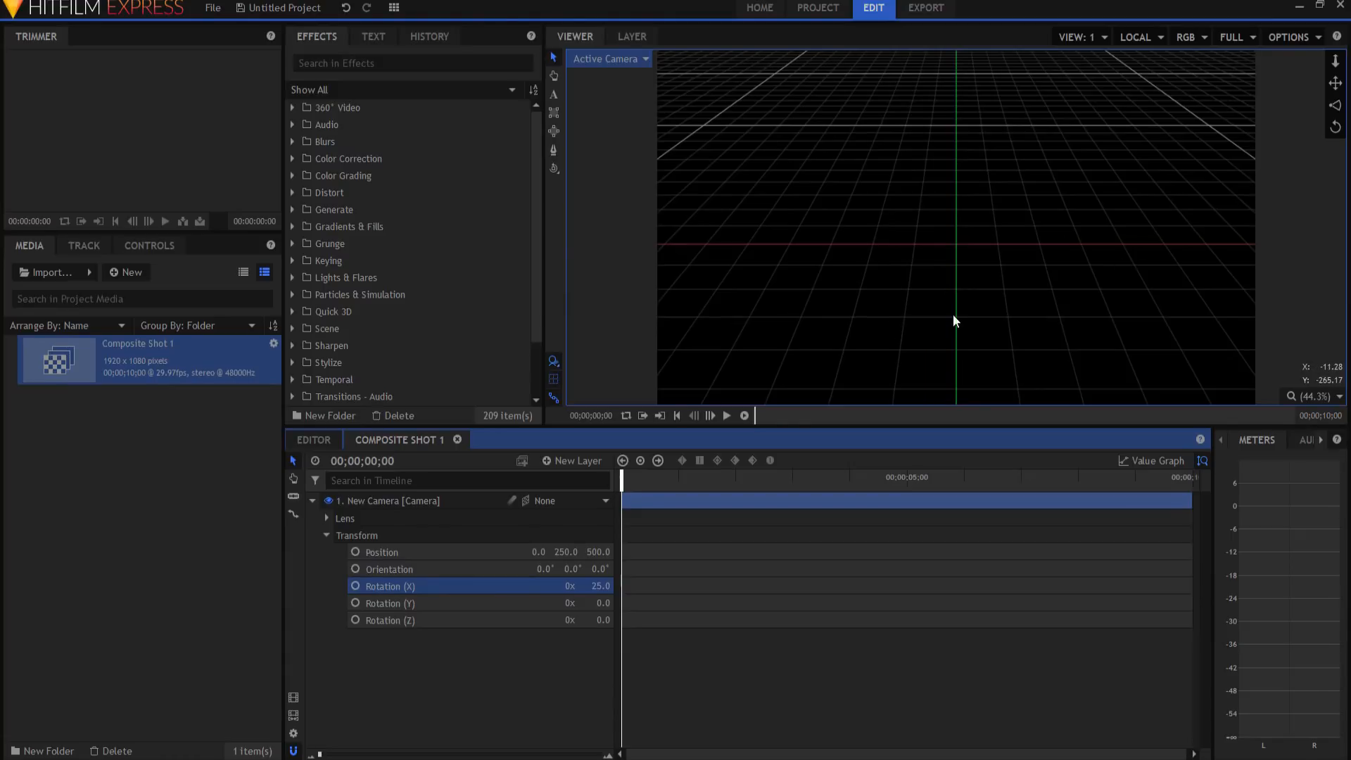
{"action": "mouse_move", "coordinate": [773, 265]}
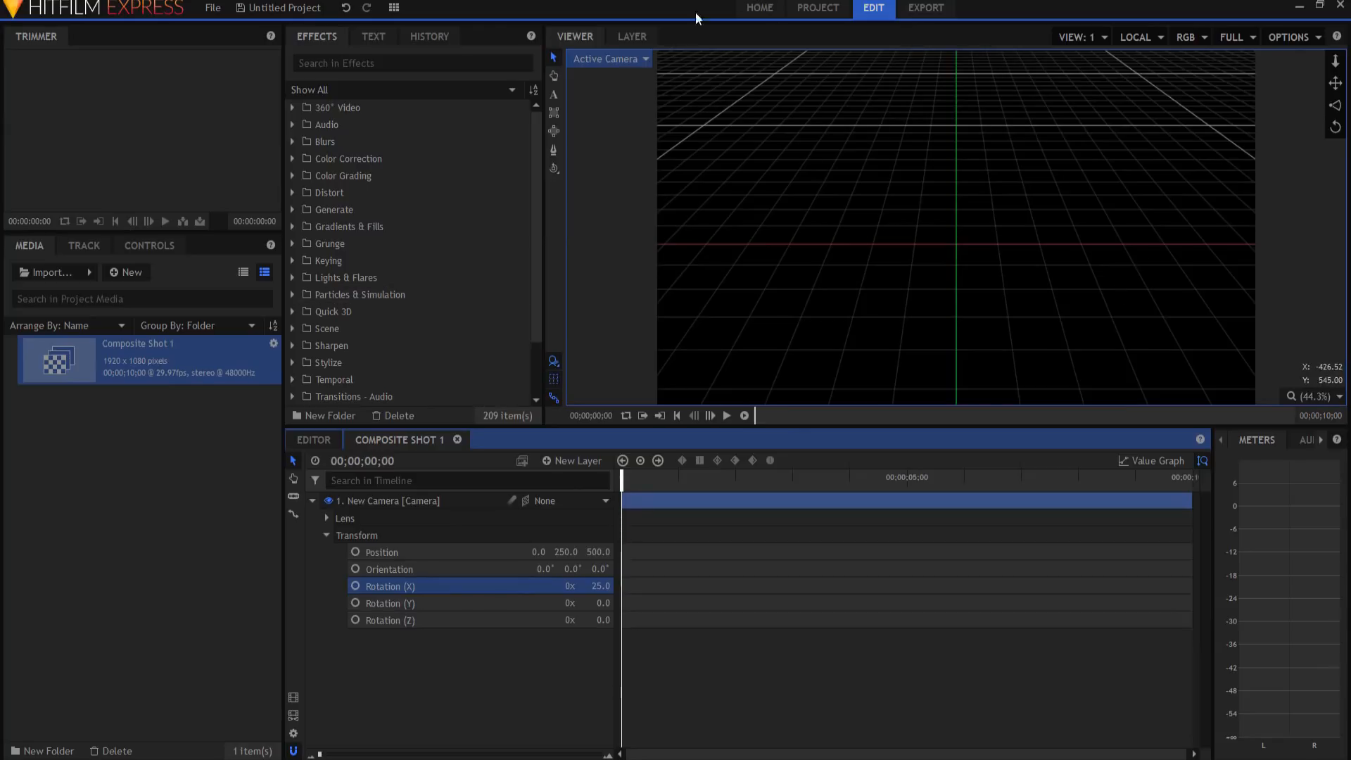
- In Top view, keyframe camera Position X at -1000 on frame 0 and 1000 at the end
{"action": "left_click", "coordinate": [608, 58]}
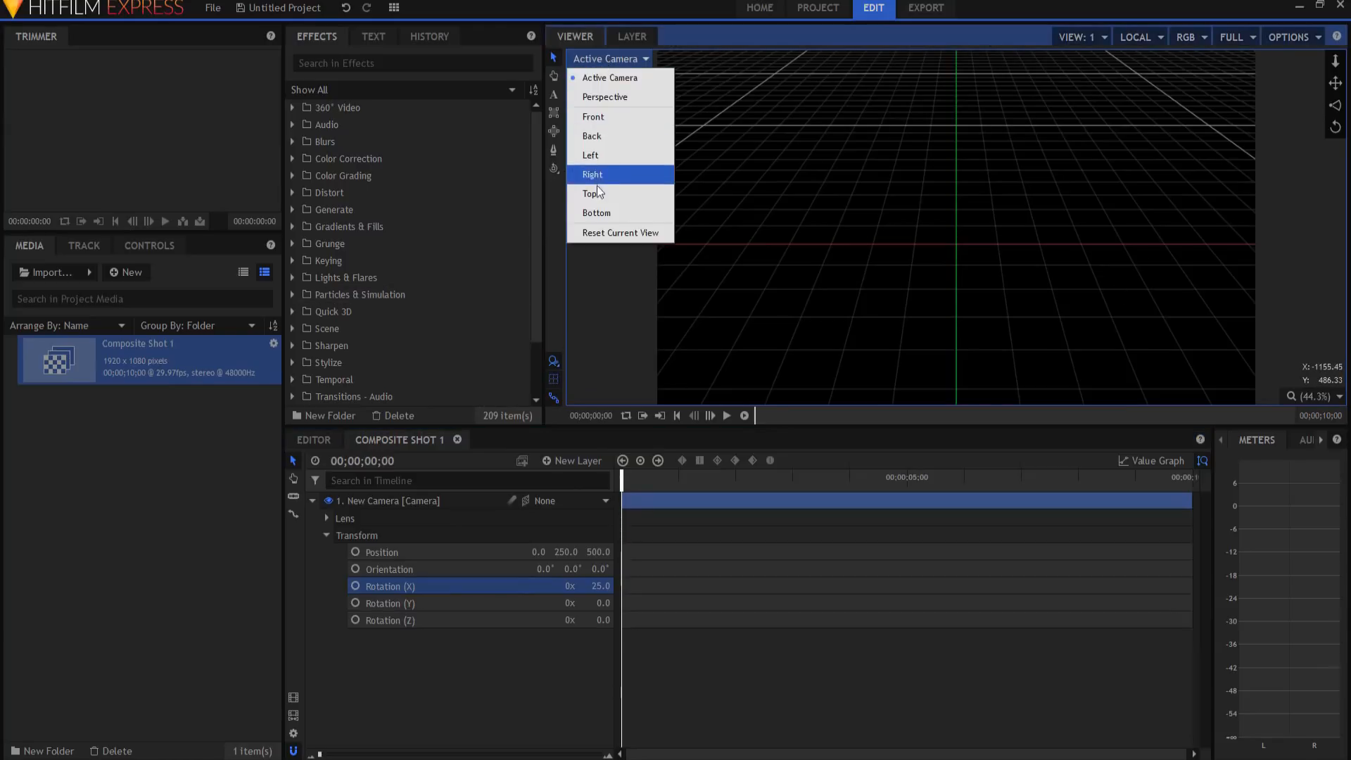
{"action": "left_click", "coordinate": [593, 193]}
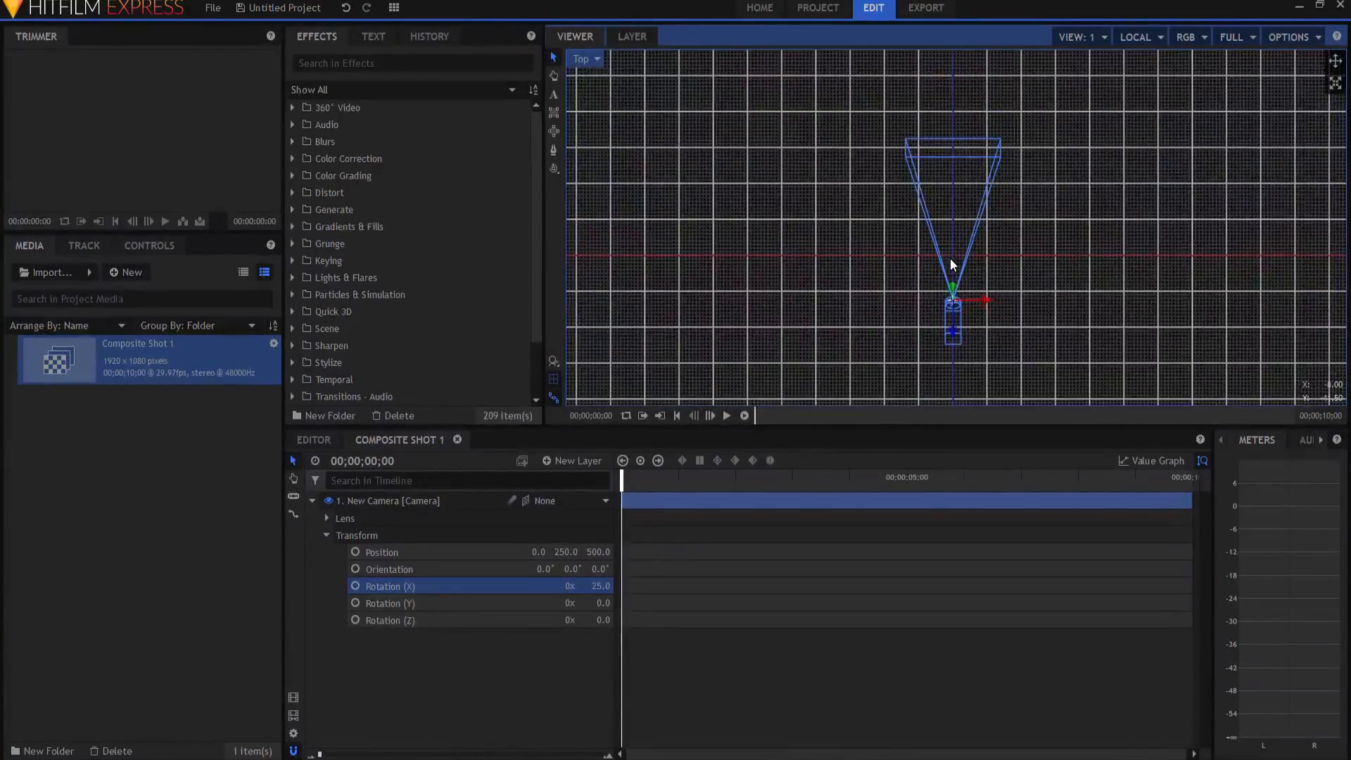
{"action": "mouse_move", "coordinate": [901, 379]}
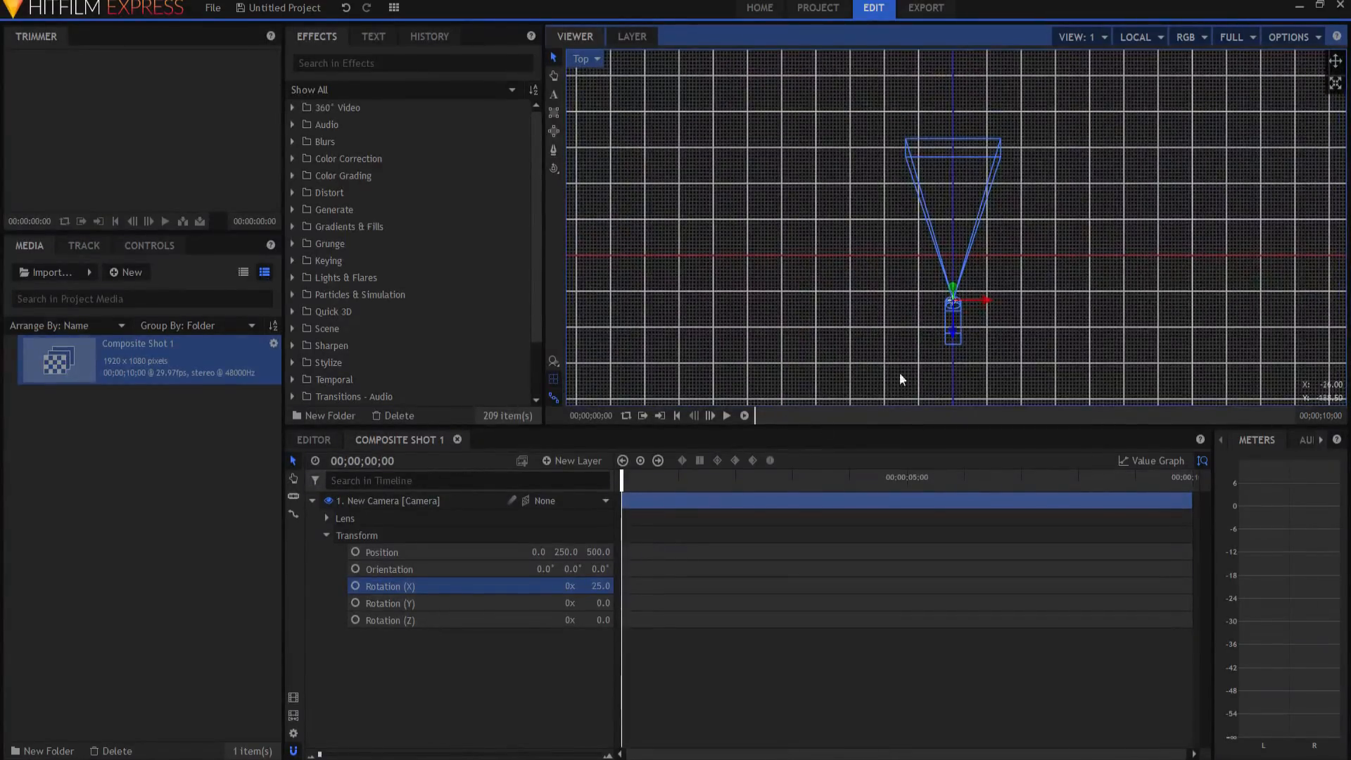
{"action": "mouse_move", "coordinate": [532, 543]}
{"action": "type", "text": "-1000"}
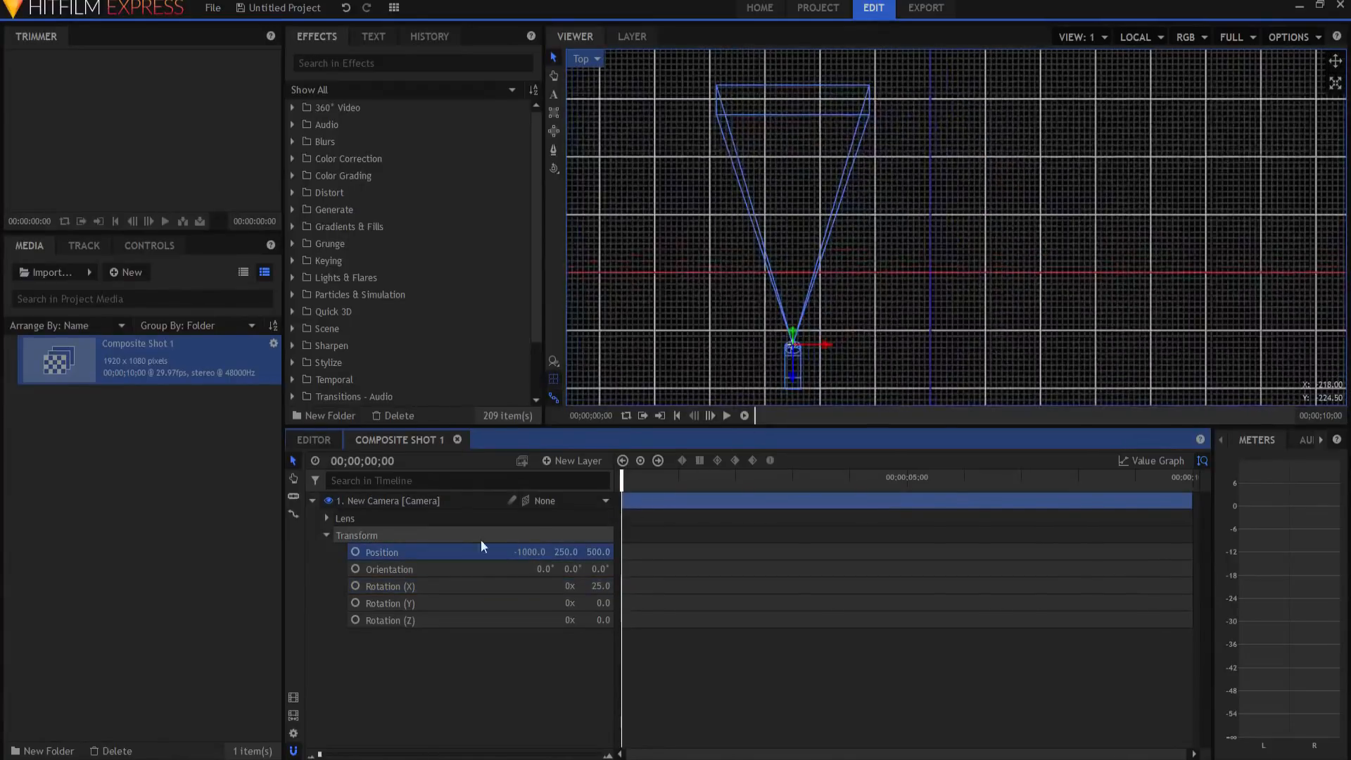
{"action": "left_click", "coordinate": [354, 551]}
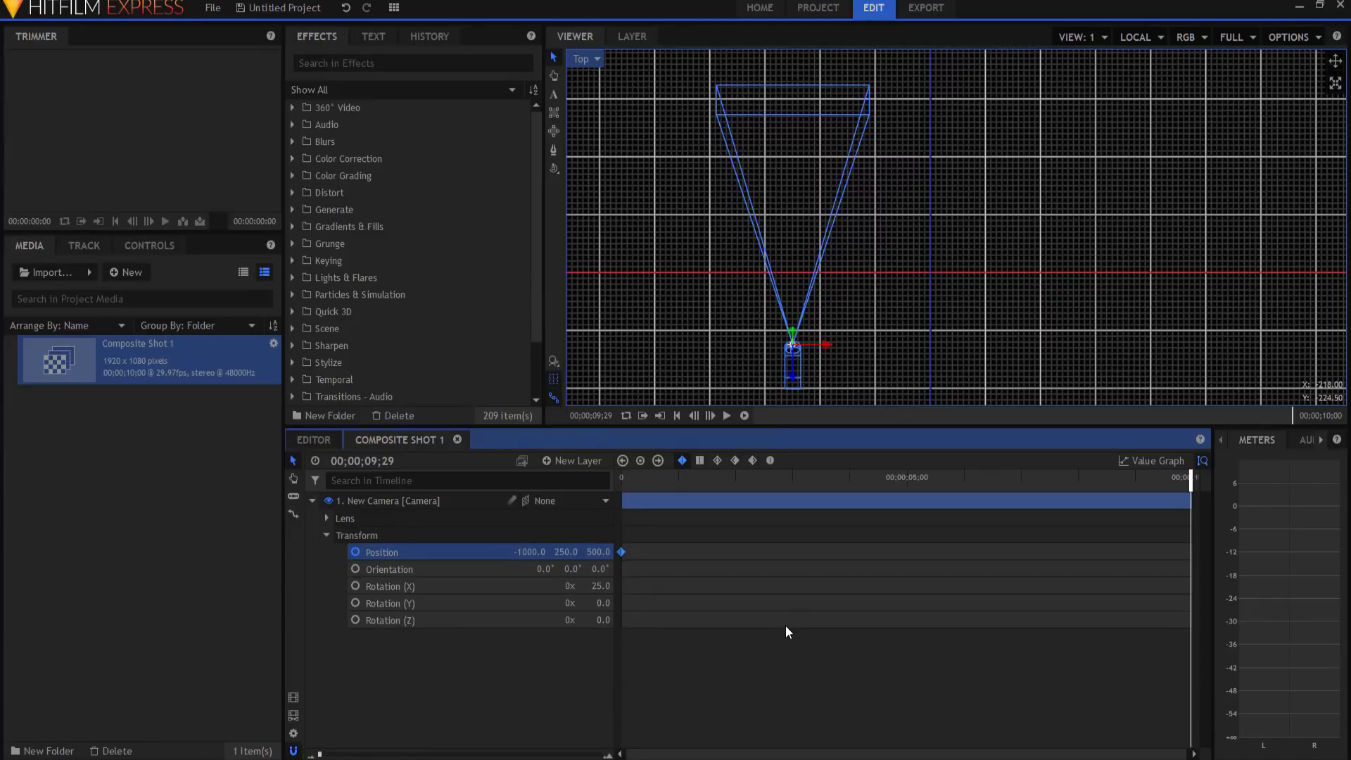
{"action": "mouse_move", "coordinate": [820, 341]}
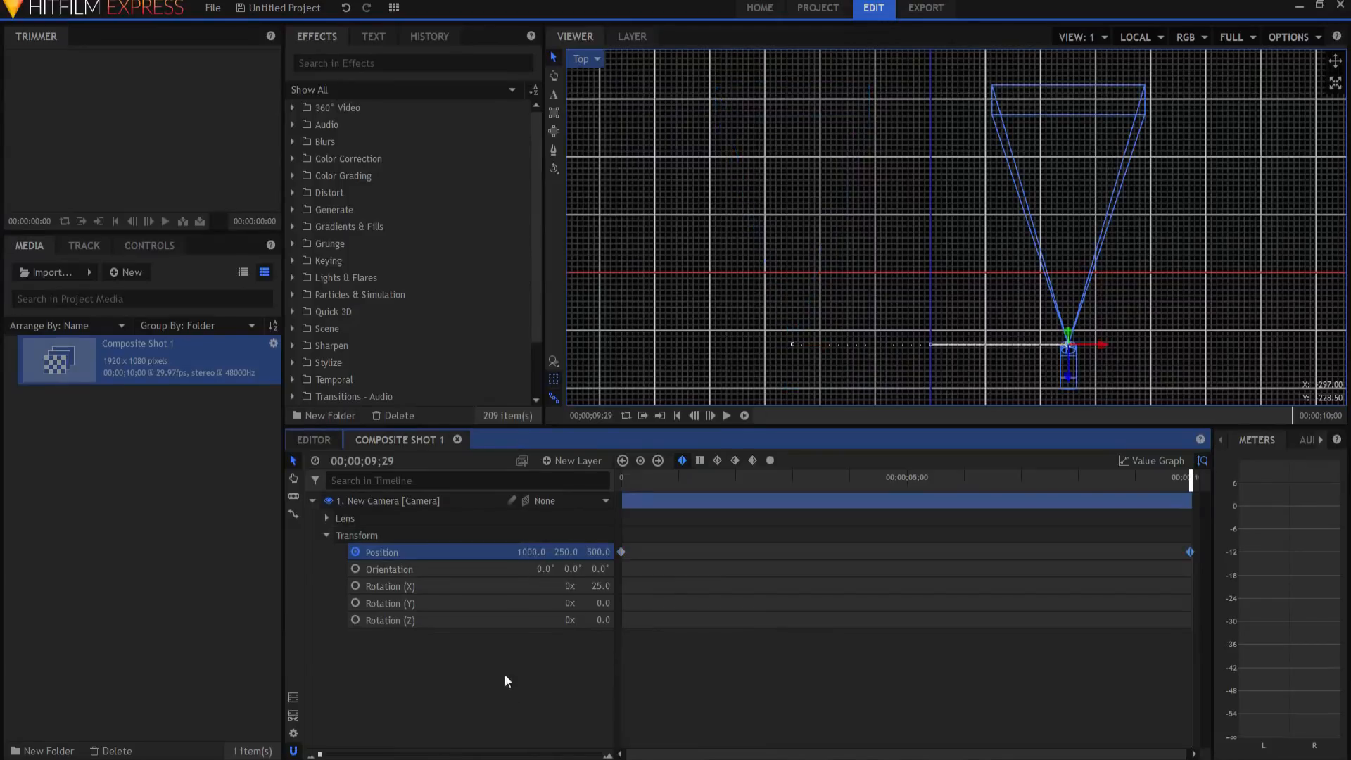
{"action": "mouse_move", "coordinate": [680, 422]}
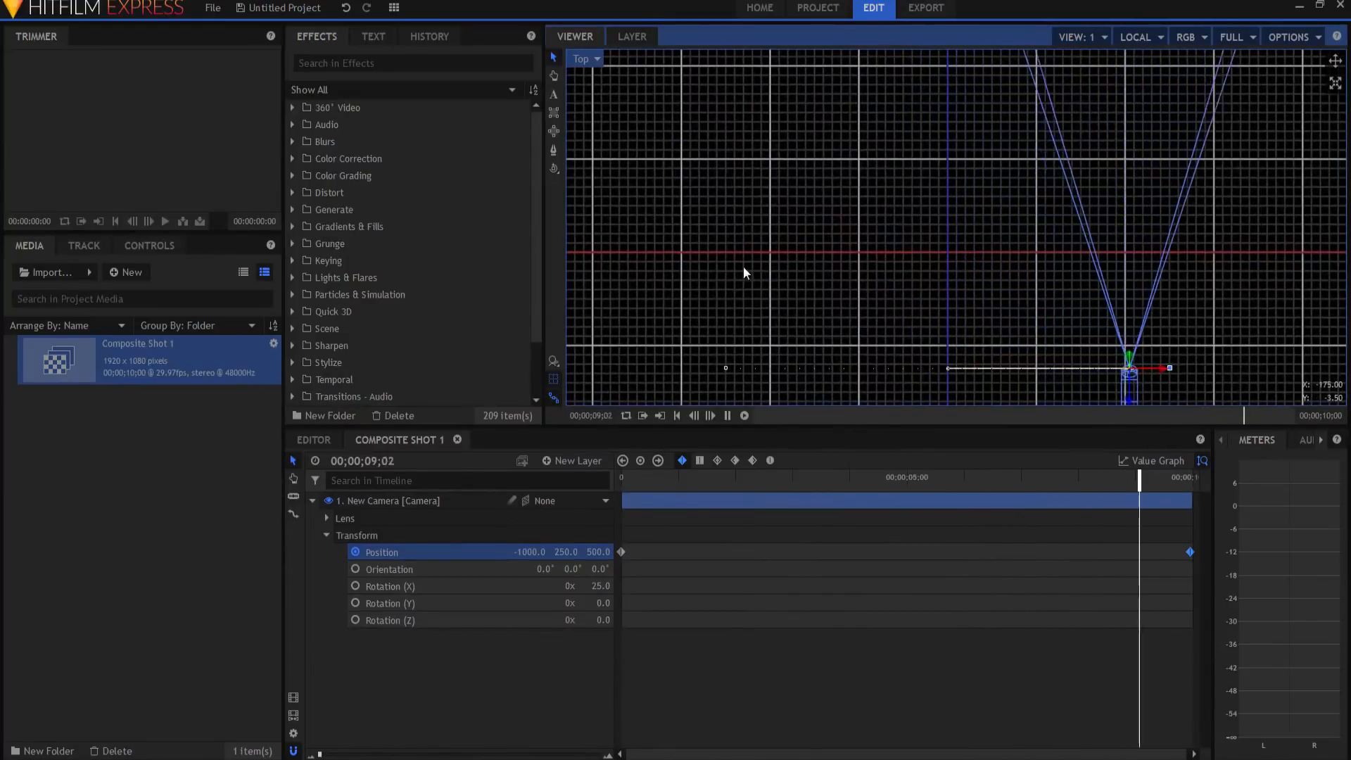
- Preview the camera move from the start through the Active Camera view
{"action": "left_click", "coordinate": [694, 415]}
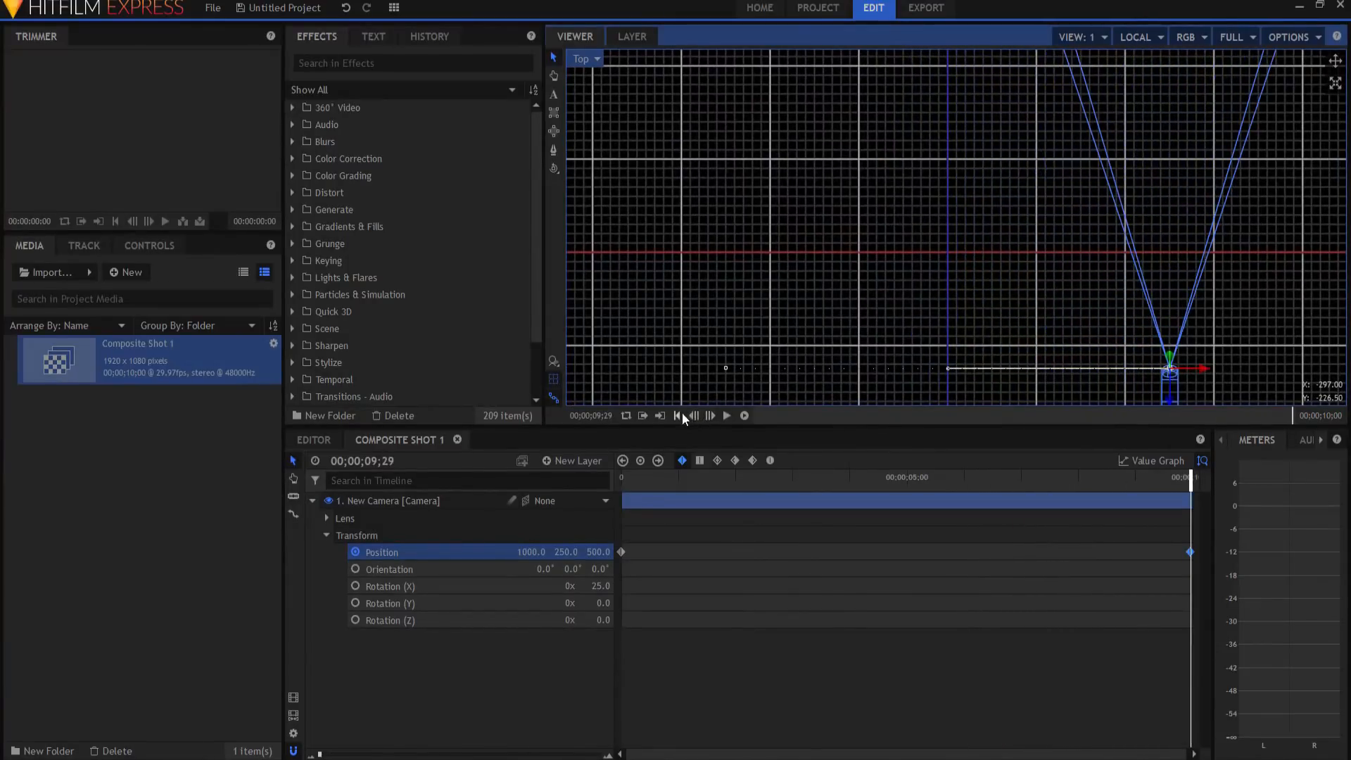
{"action": "left_click", "coordinate": [676, 415]}
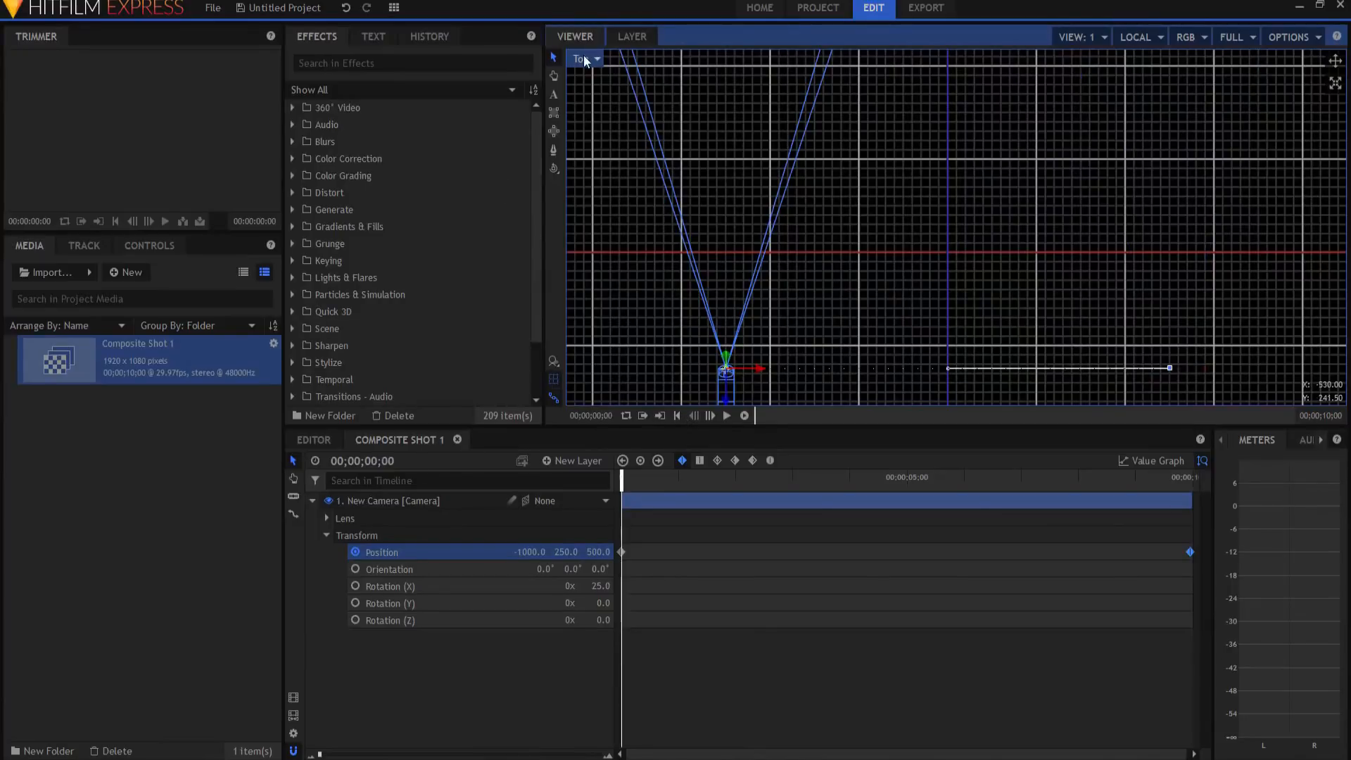
{"action": "left_click", "coordinate": [586, 58]}
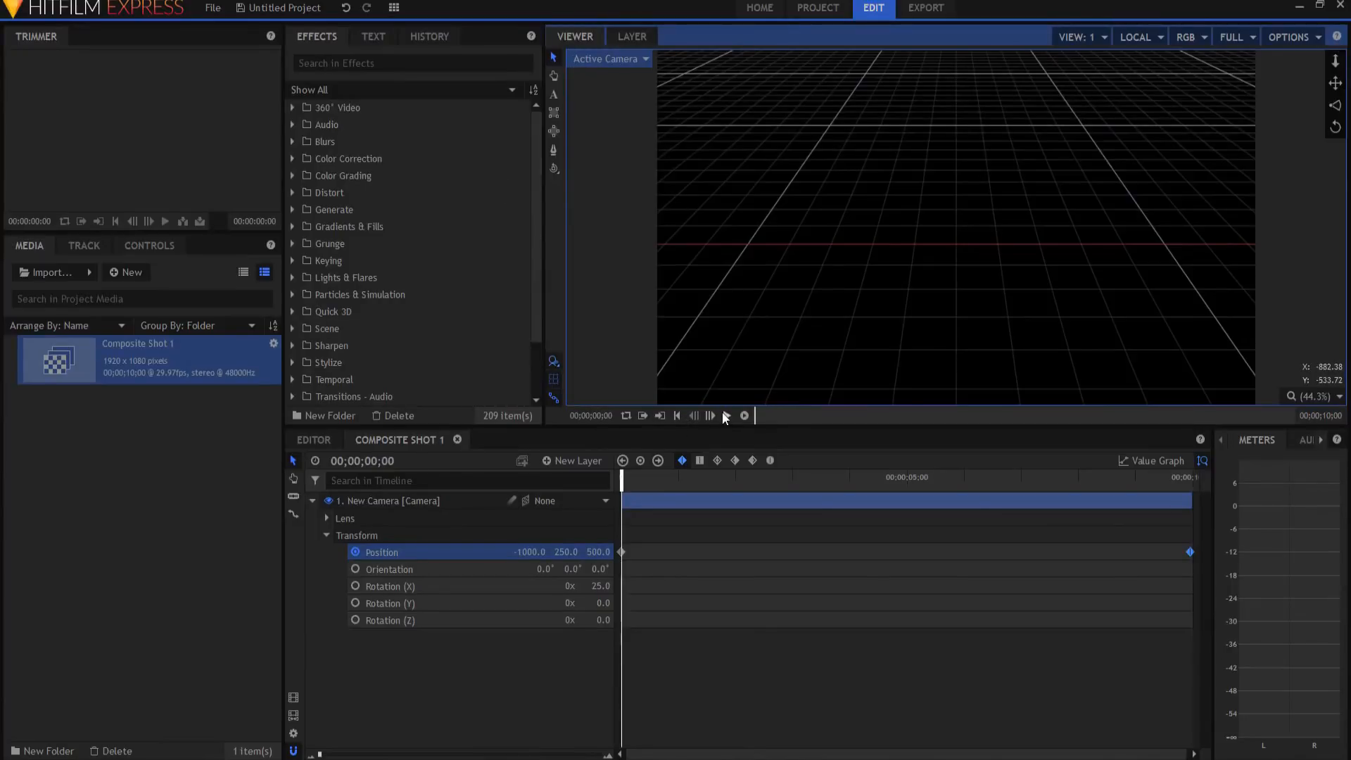
{"action": "left_click", "coordinate": [727, 415]}
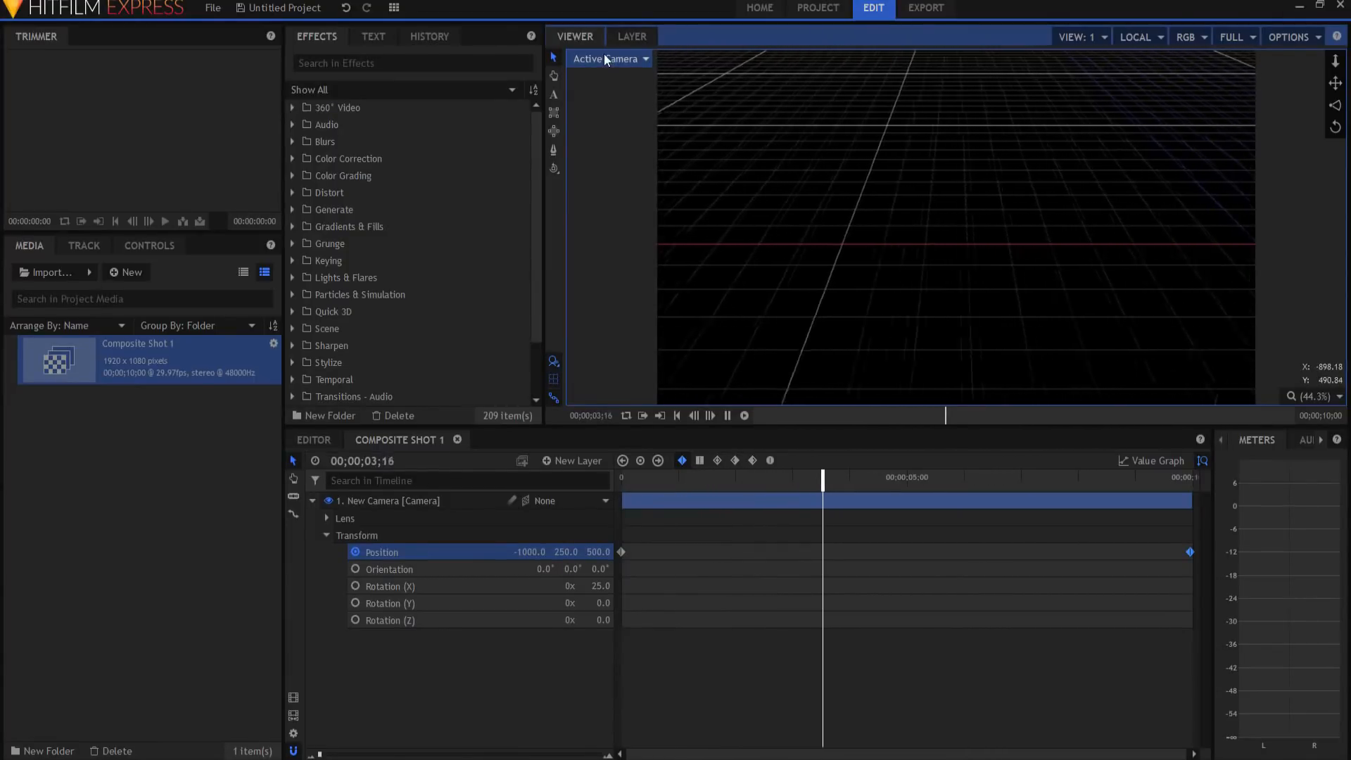
{"action": "left_click", "coordinate": [608, 58]}
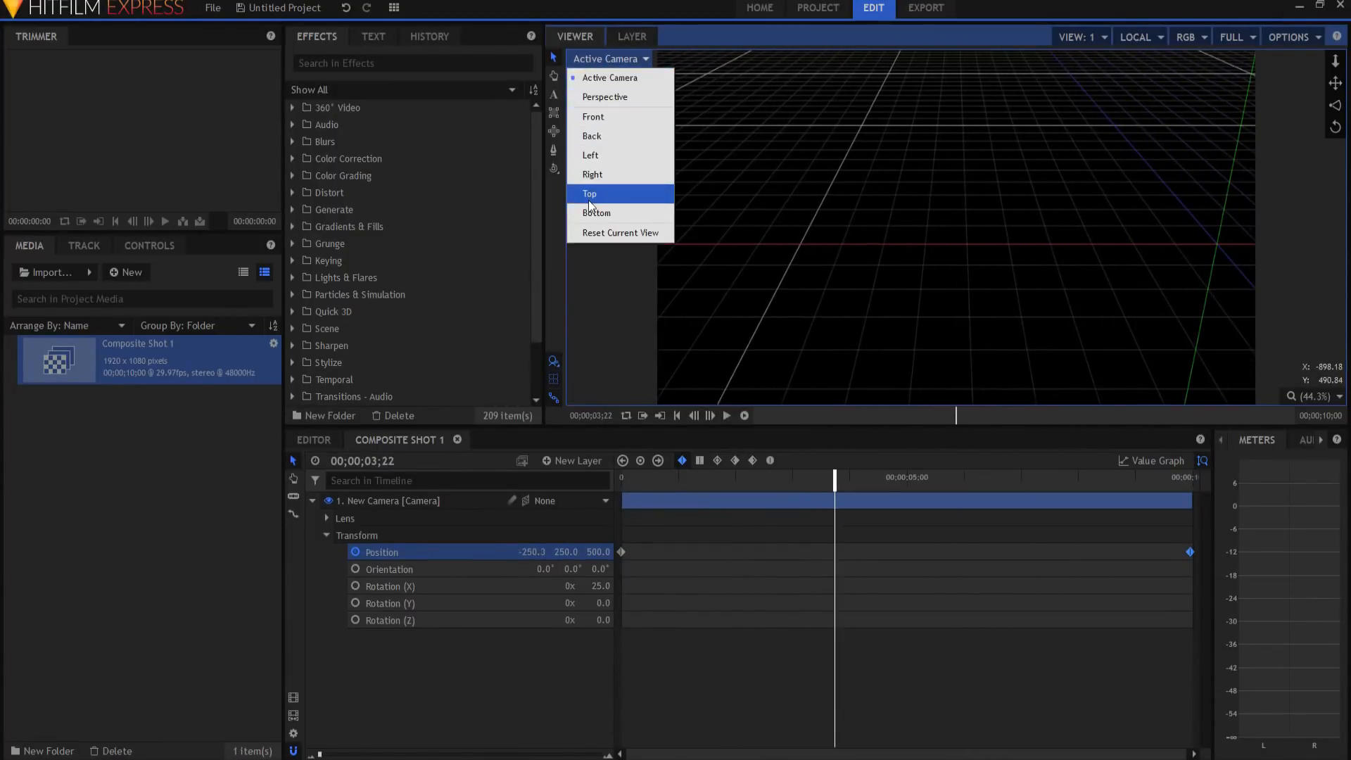
- In Top view, collapse the camera and name the new point layer Position
{"action": "left_click", "coordinate": [590, 193]}
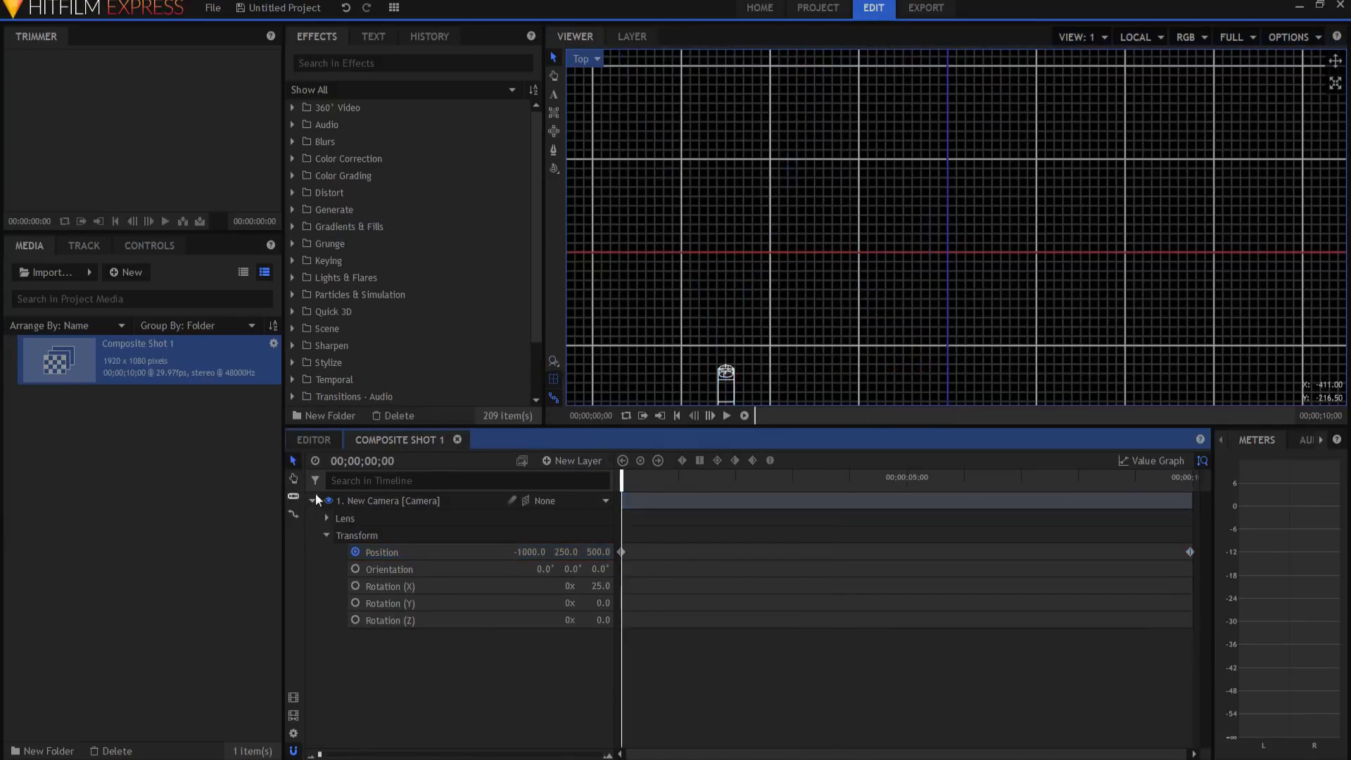
{"action": "left_click", "coordinate": [318, 500]}
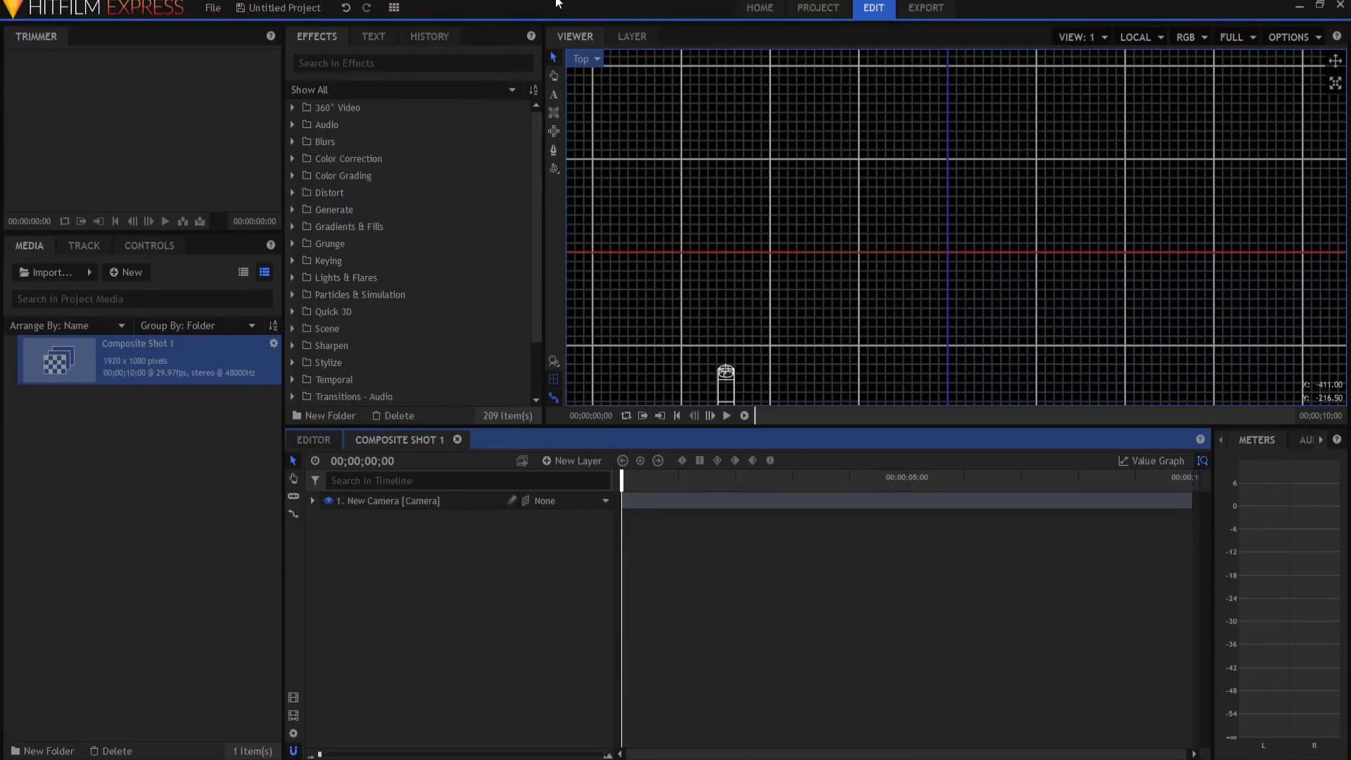
{"action": "mouse_move", "coordinate": [576, 461]}
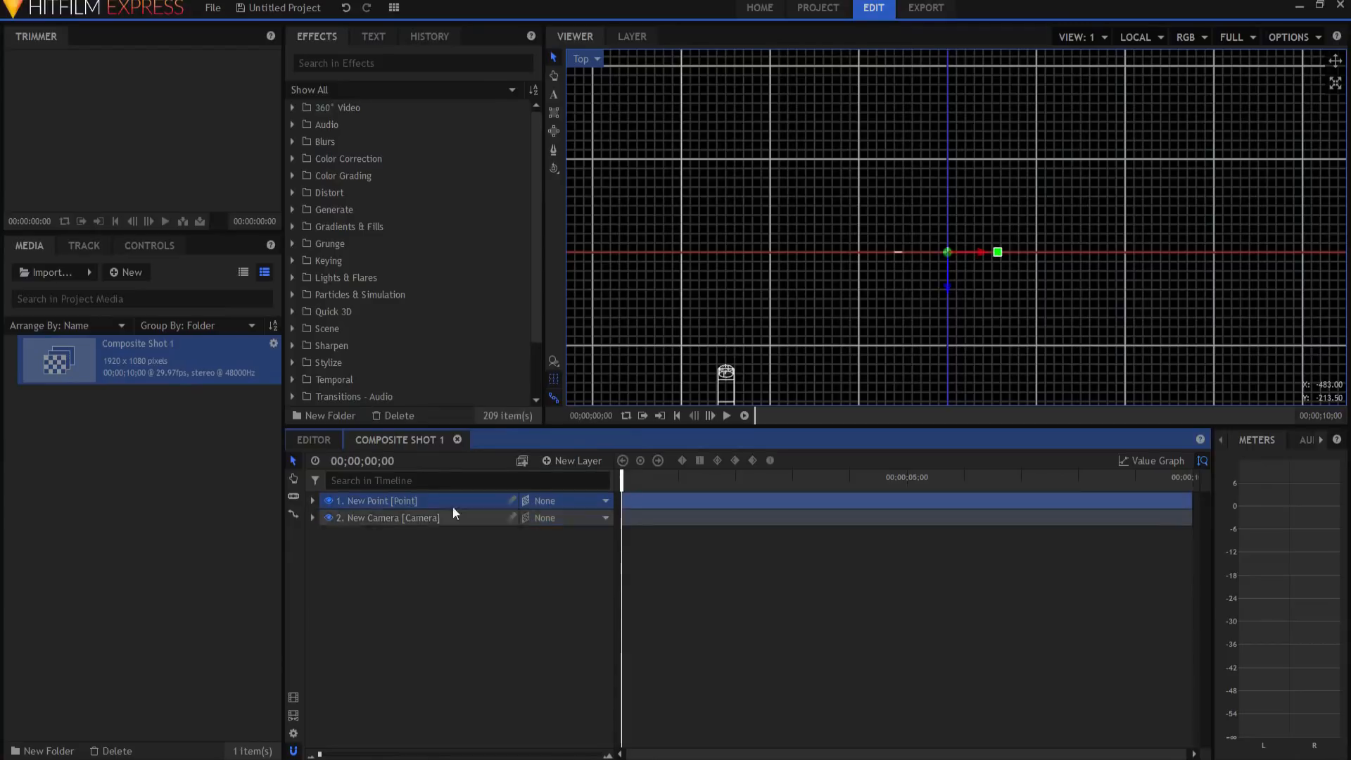
{"action": "double_click", "coordinate": [375, 500]}
{"action": "type", "text": "Poisiti"}
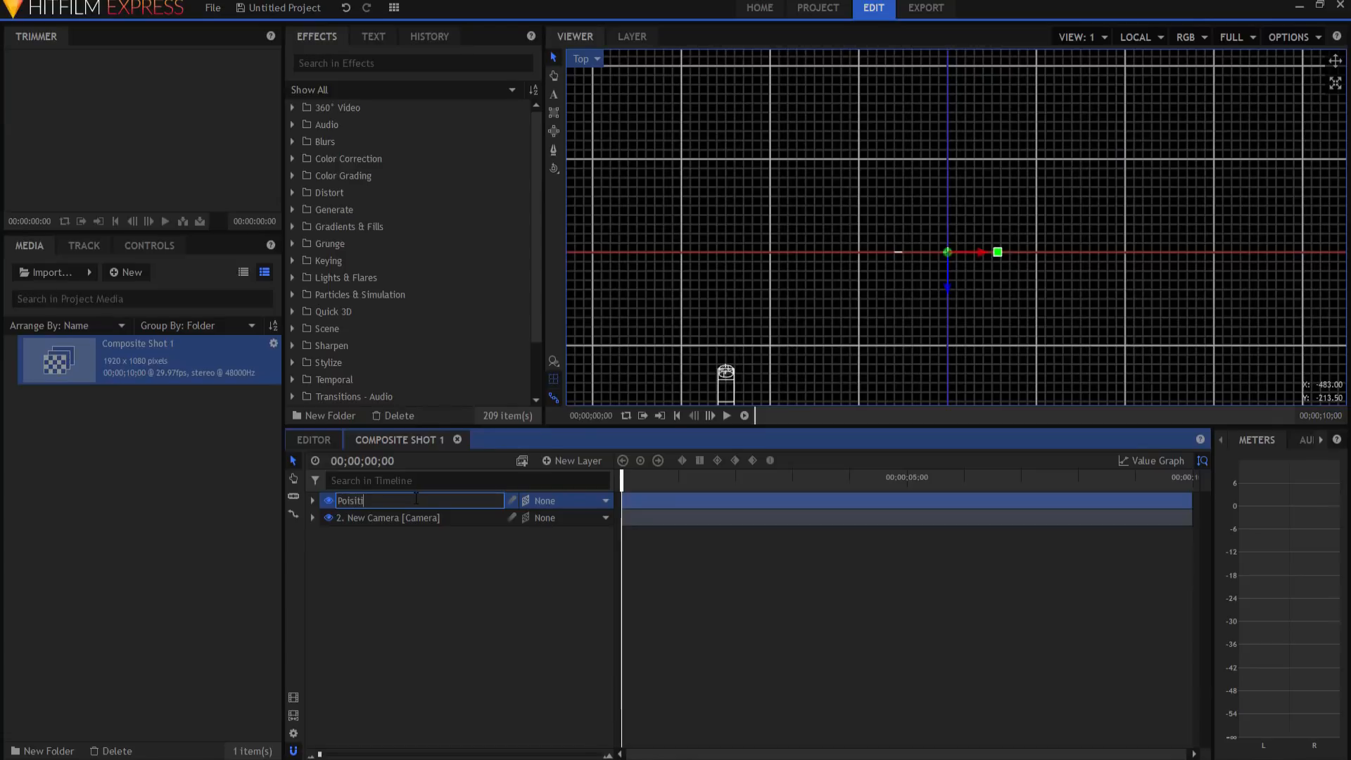
{"action": "key", "text": "Backspace"}
{"action": "type", "text": "on"}
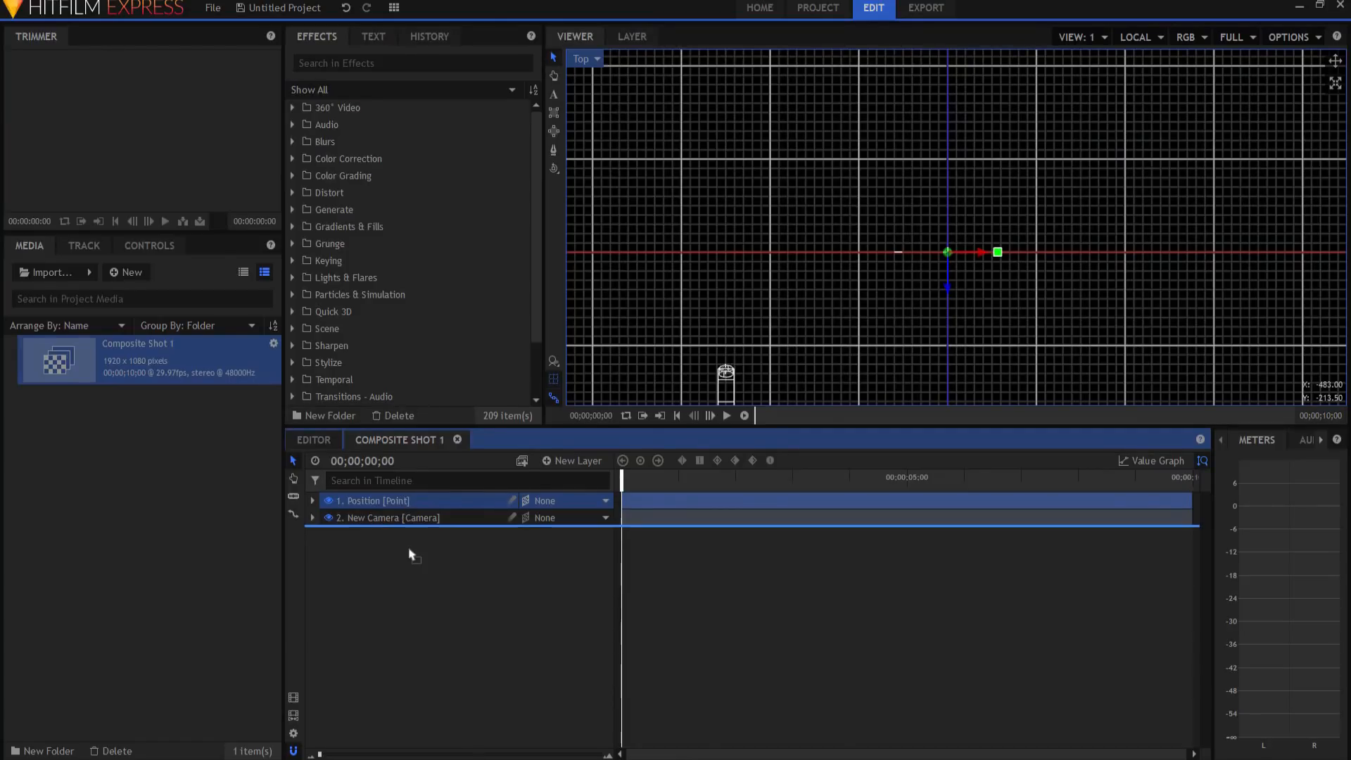
- Keyframe the Position point starting at X -1000 and preview its travel
{"action": "left_click", "coordinate": [313, 518]}
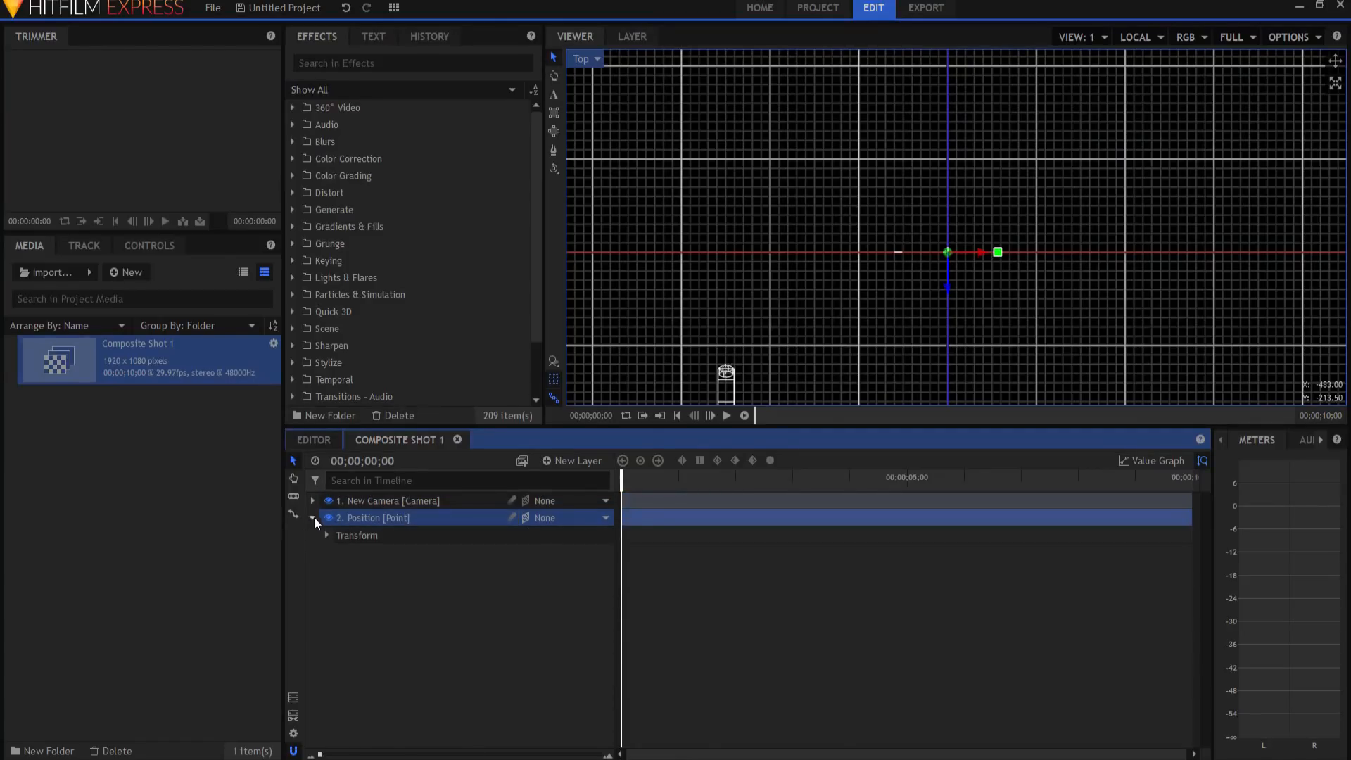
{"action": "left_click", "coordinate": [325, 534]}
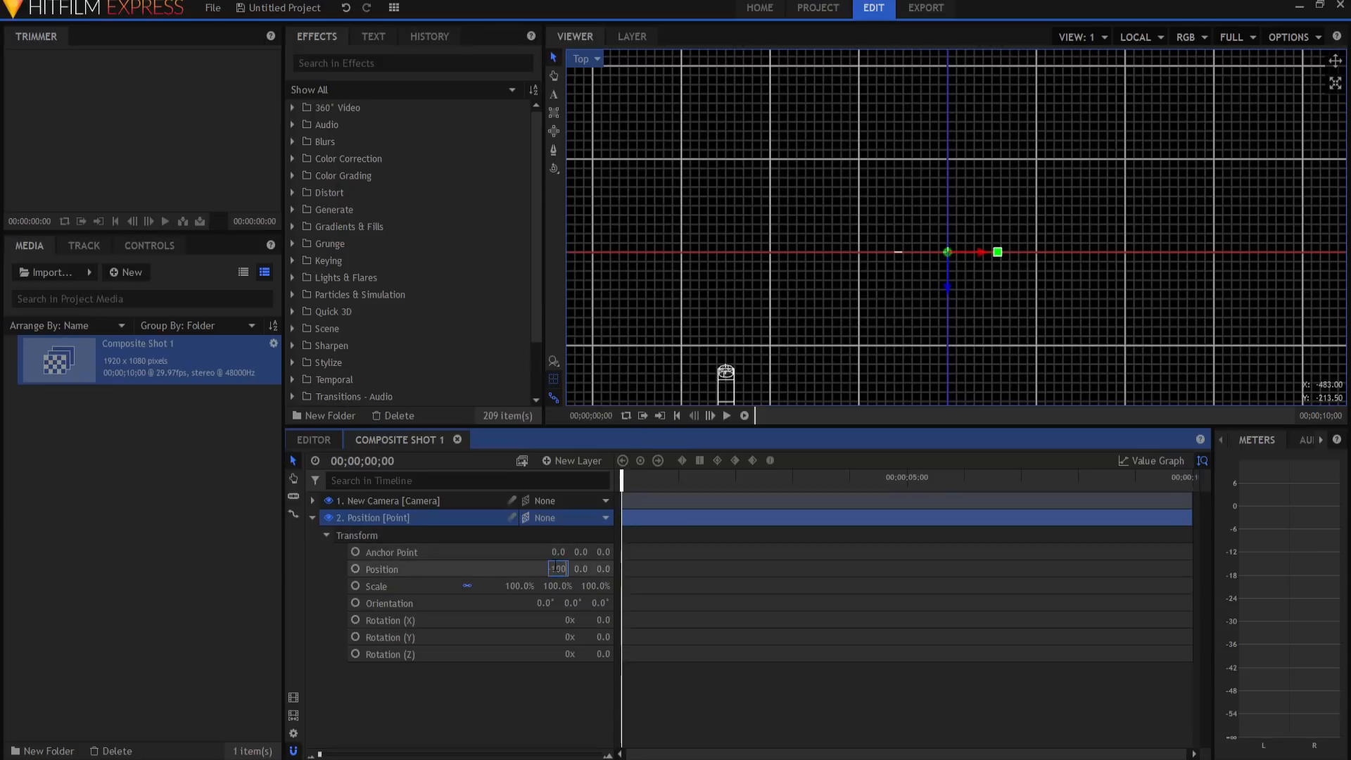
{"action": "type", "text": "-1000.0"}
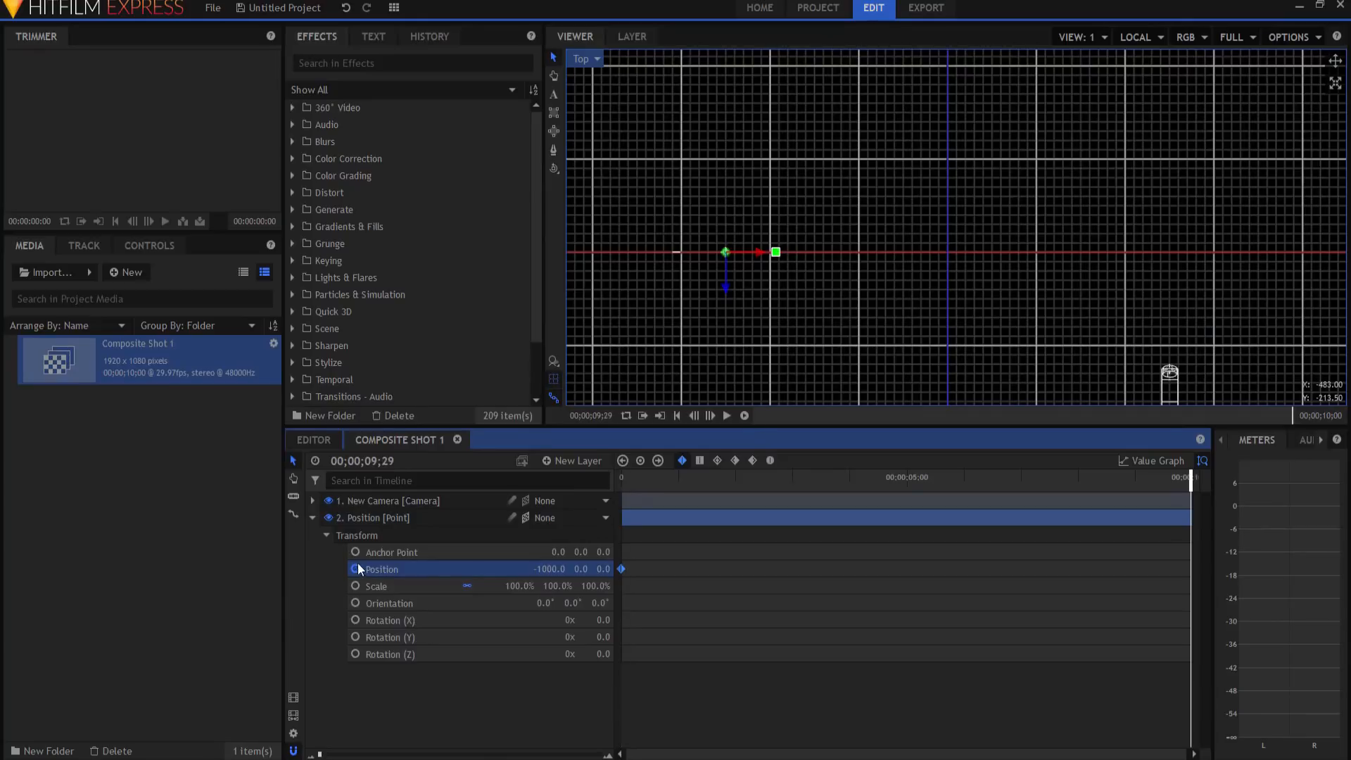
{"action": "mouse_move", "coordinate": [549, 569]}
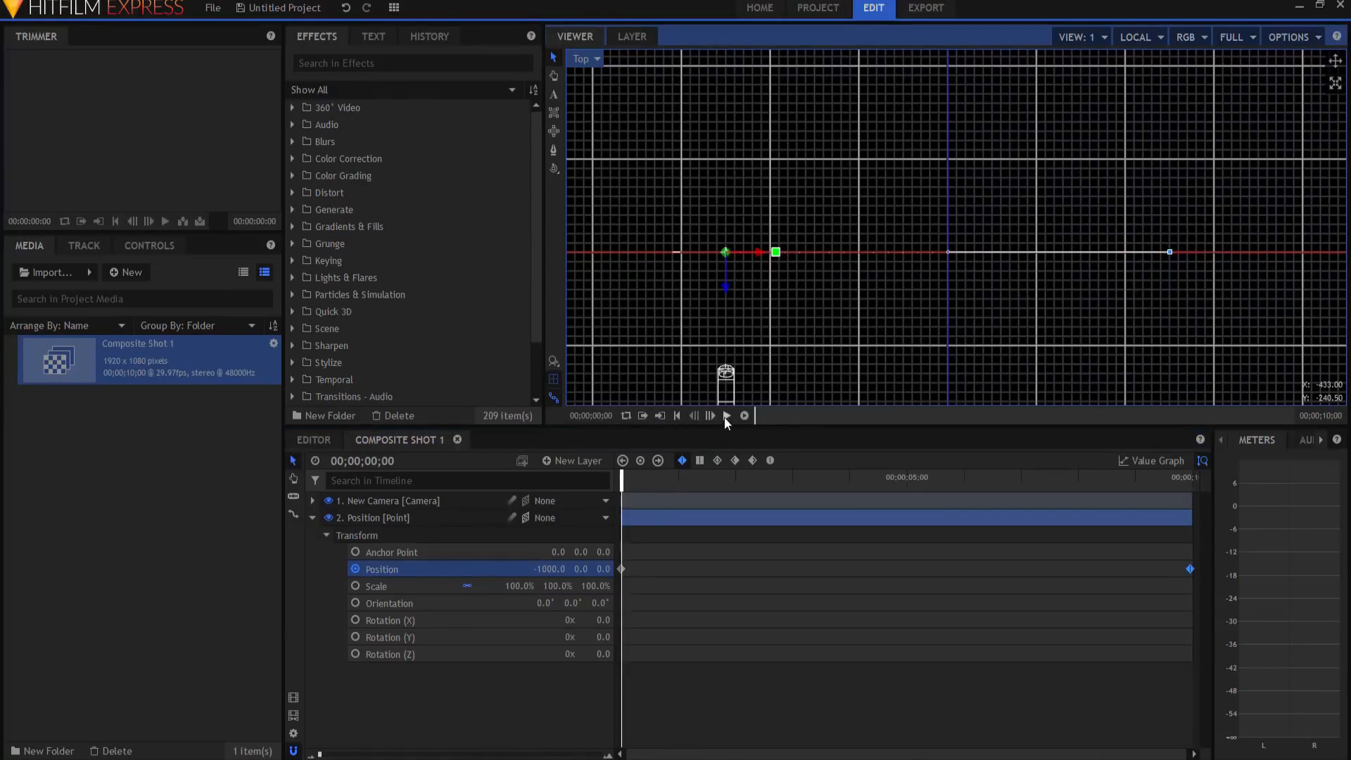
{"action": "left_click", "coordinate": [710, 415]}
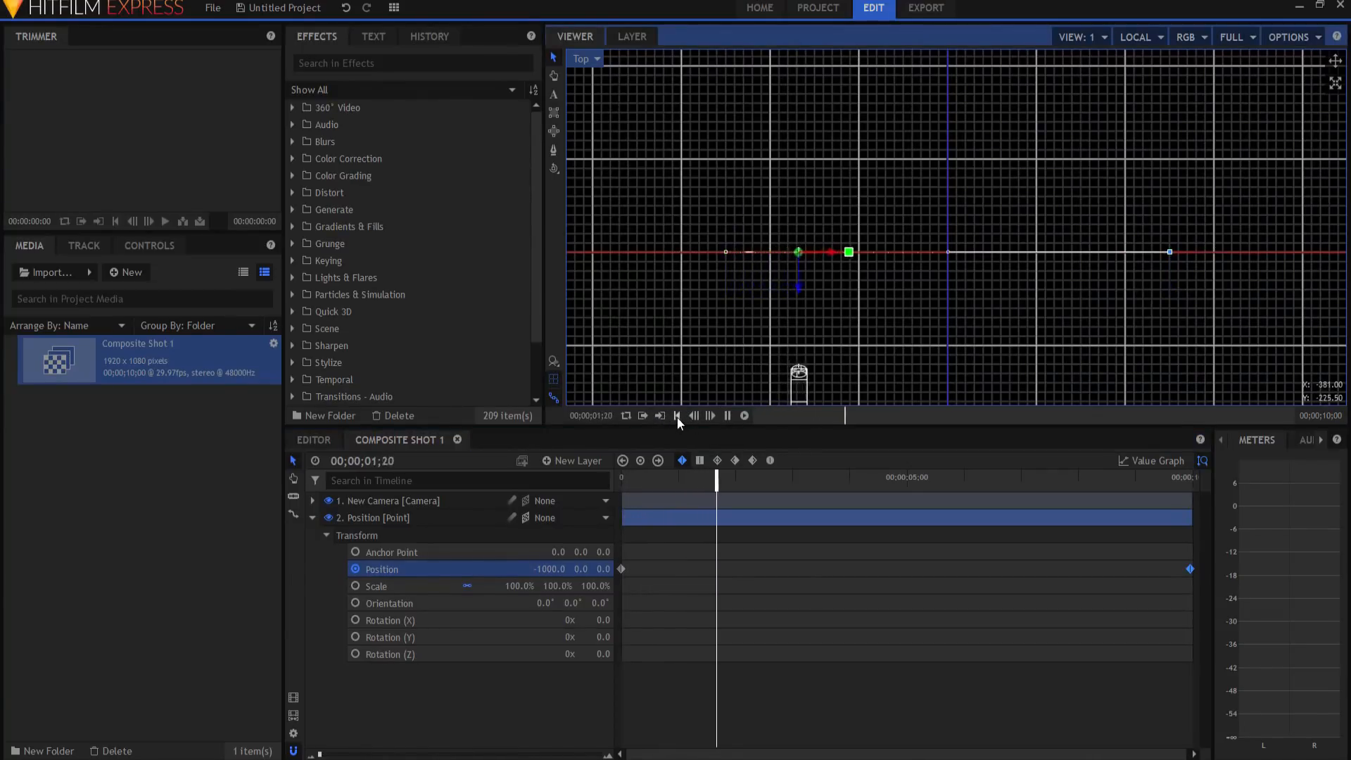
{"action": "left_click", "coordinate": [584, 59]}
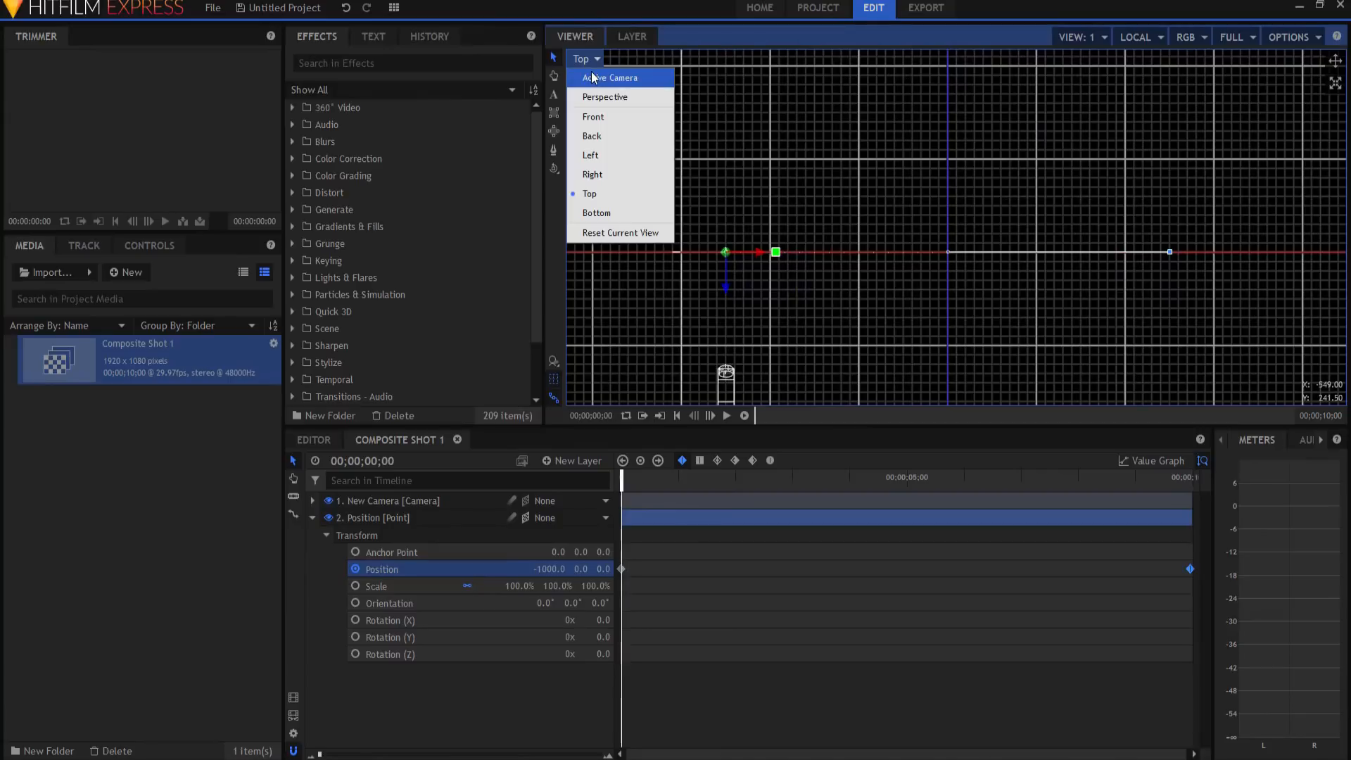
- Preview the point animation through the Active Camera view
{"action": "left_click", "coordinate": [611, 77]}
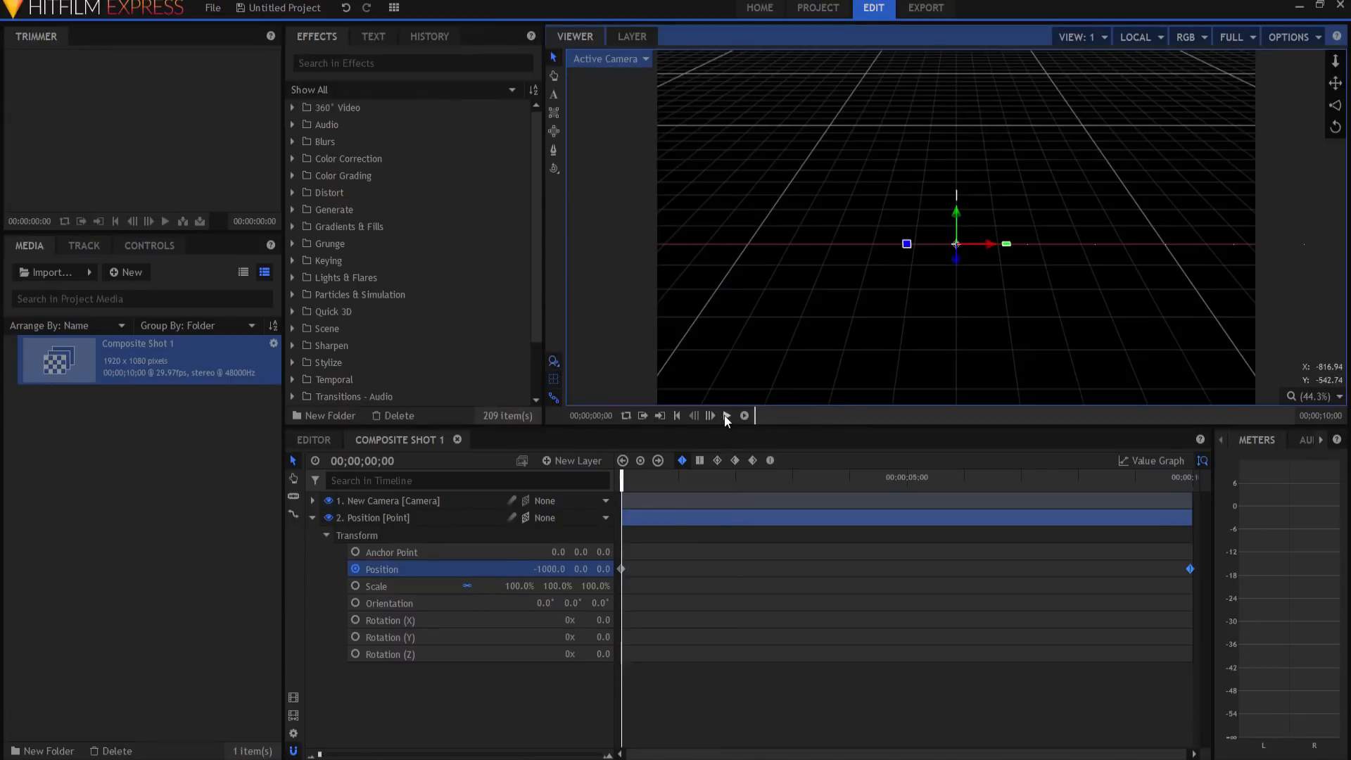
{"action": "left_click", "coordinate": [726, 415]}
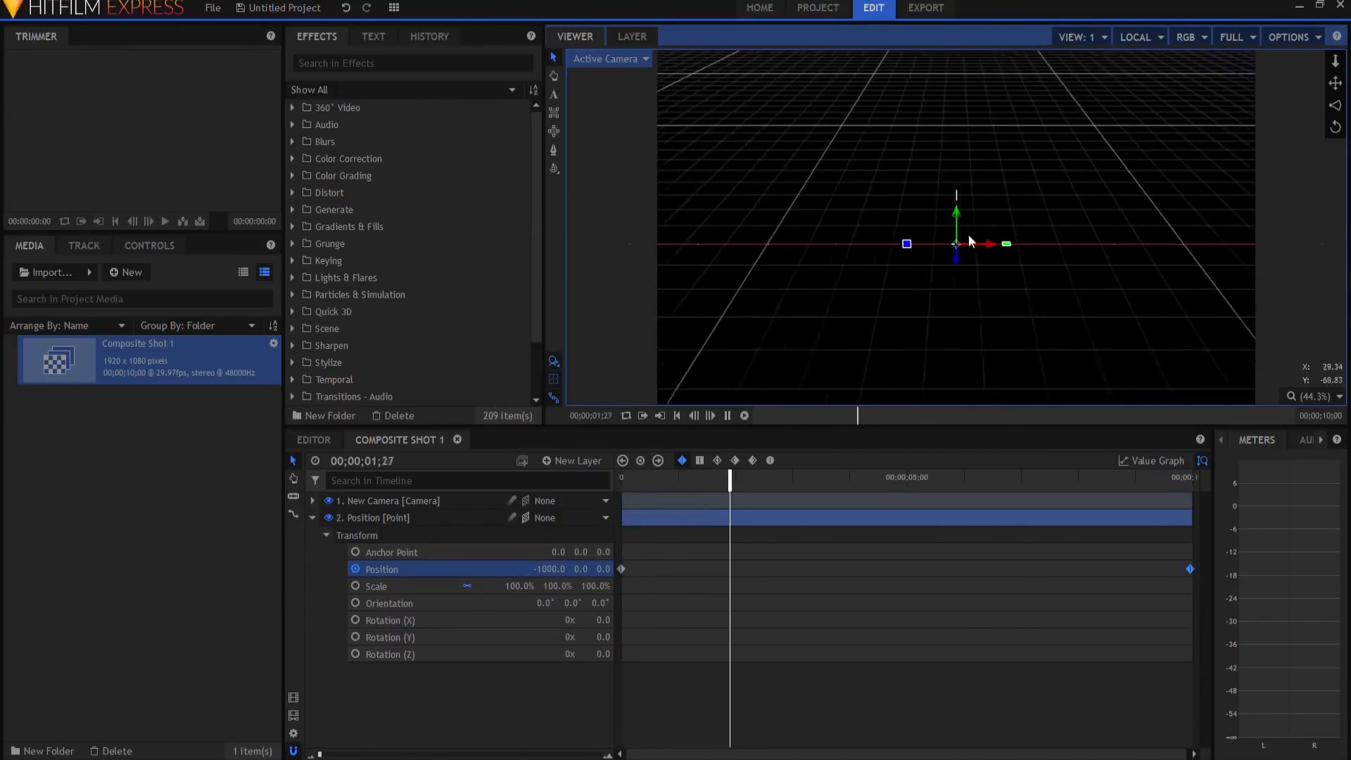
{"action": "left_click", "coordinate": [844, 476]}
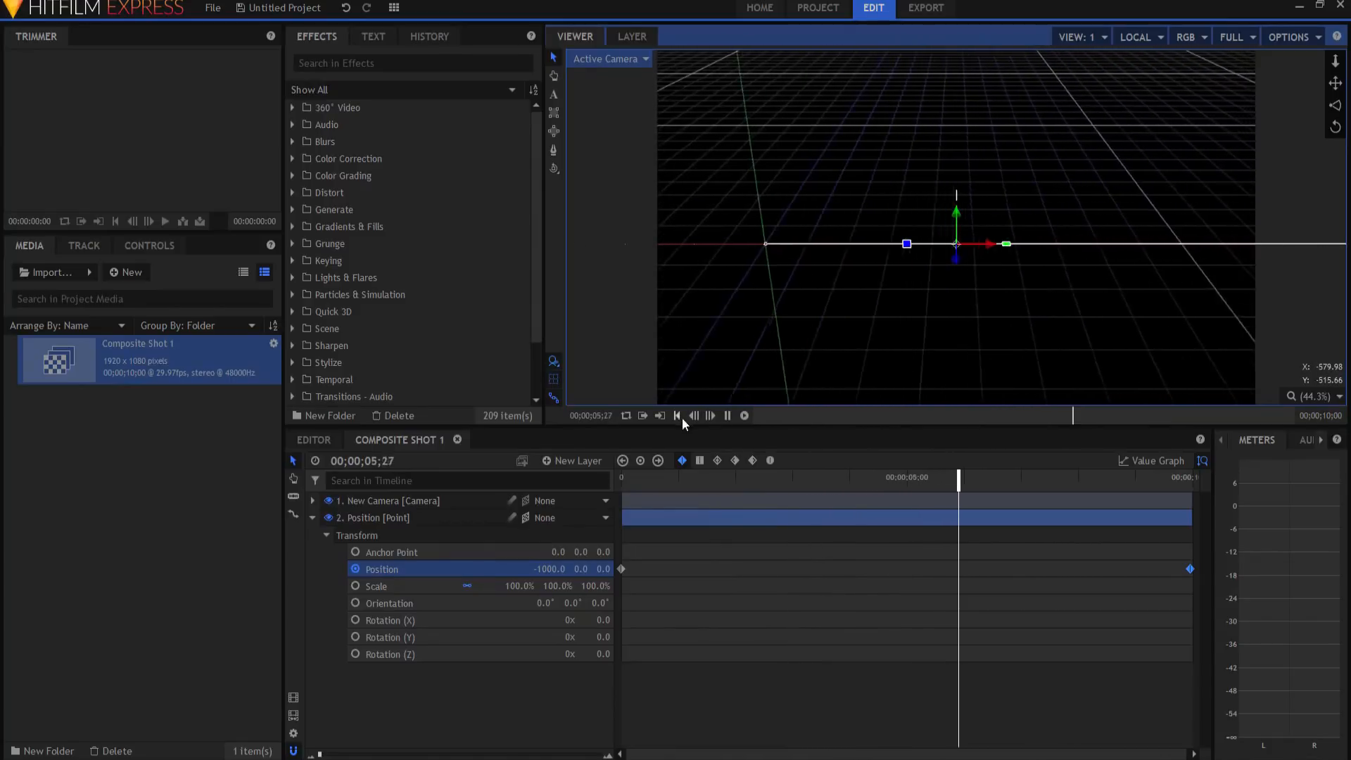
{"action": "left_click", "coordinate": [726, 415]}
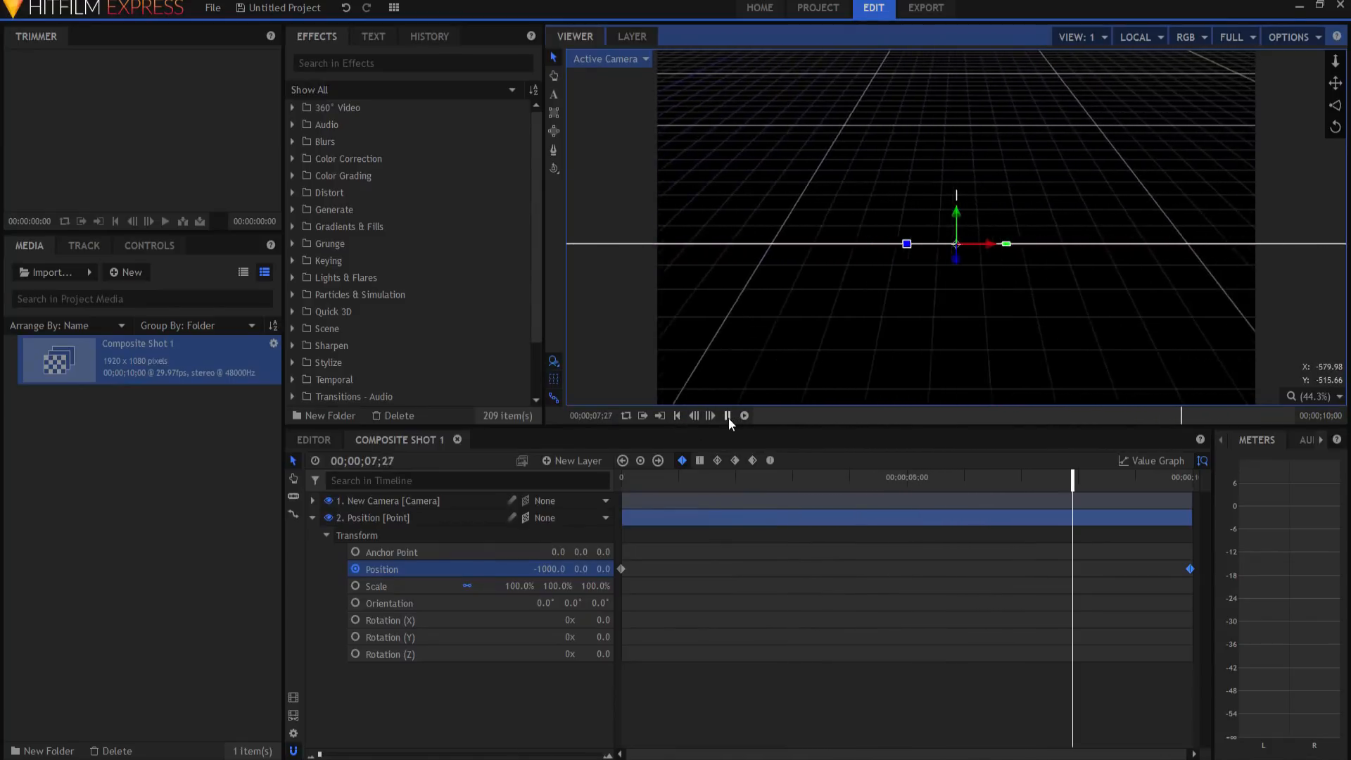
{"action": "left_click", "coordinate": [726, 416]}
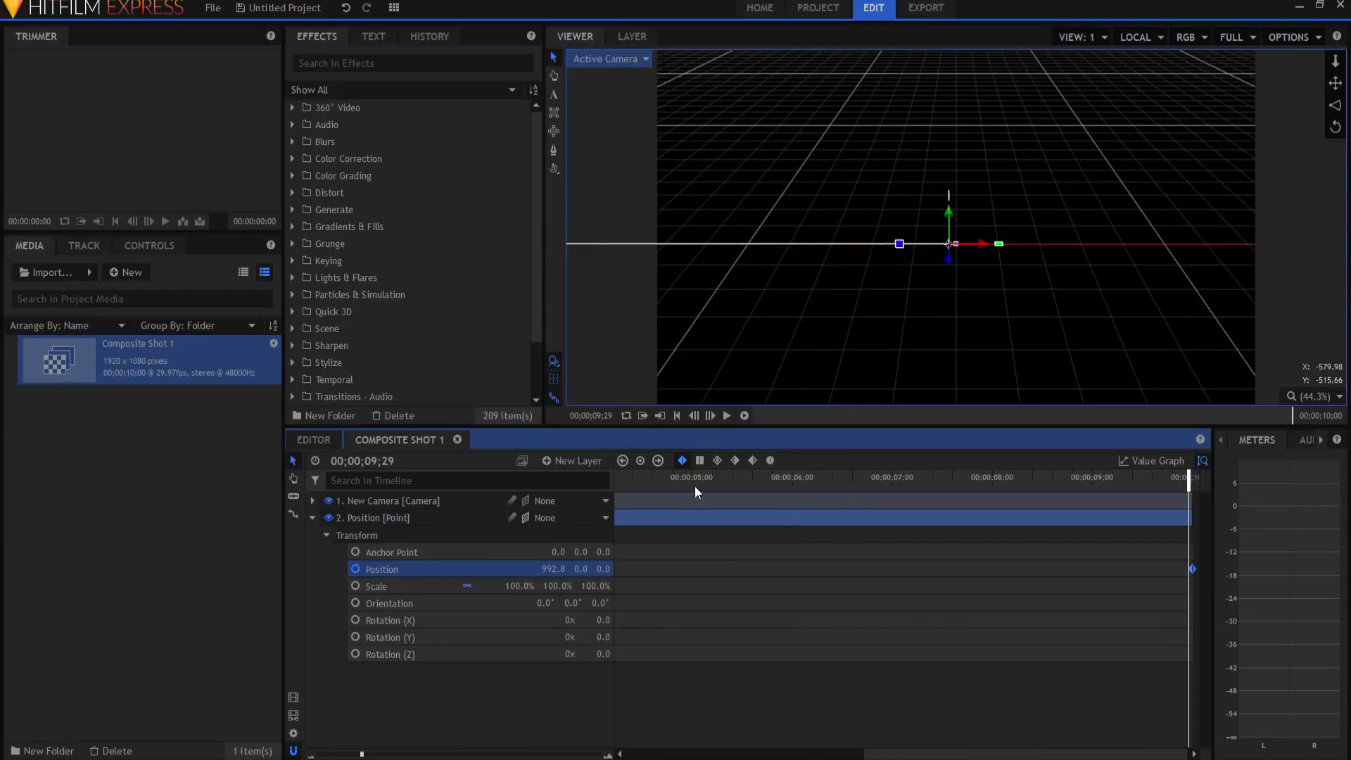
- Add a Position keyframe at the 5-second mark, then view from Top
{"action": "left_click", "coordinate": [691, 476]}
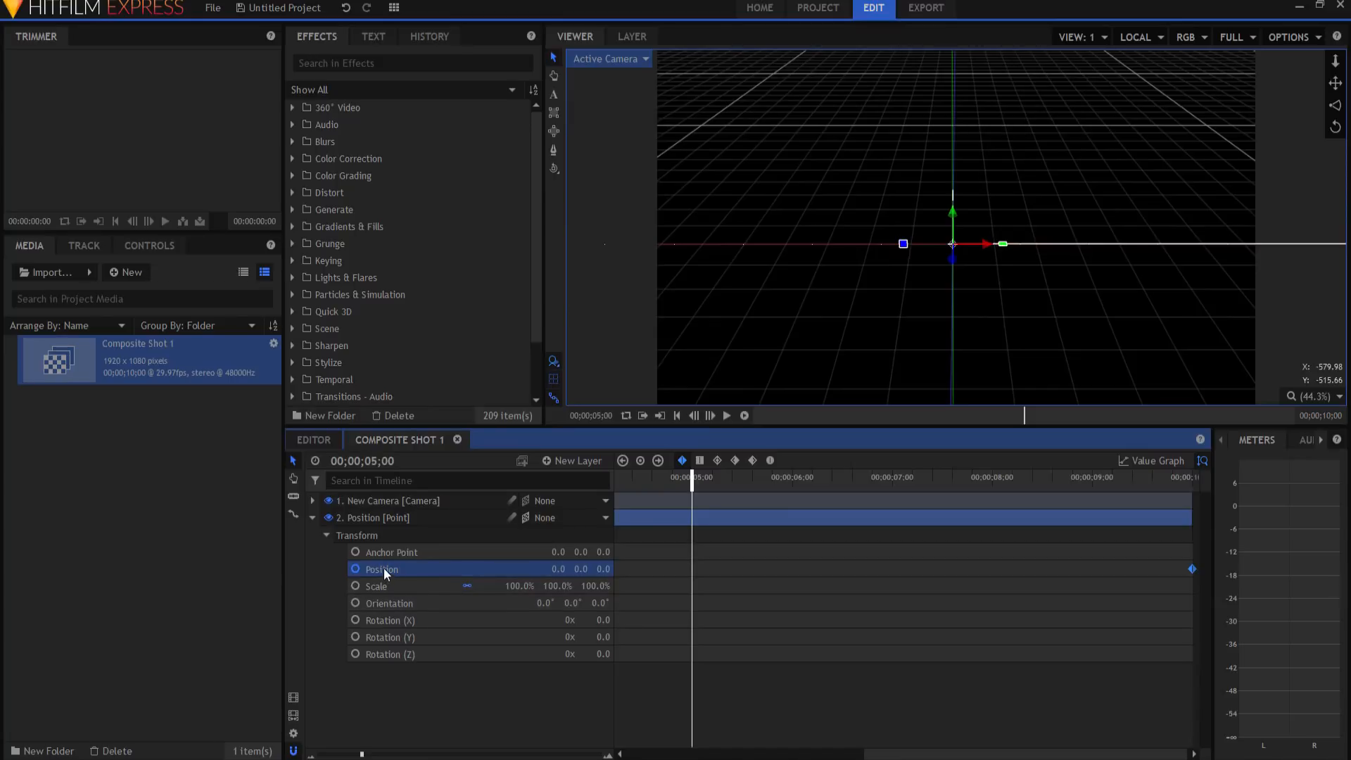
{"action": "left_click", "coordinate": [641, 461]}
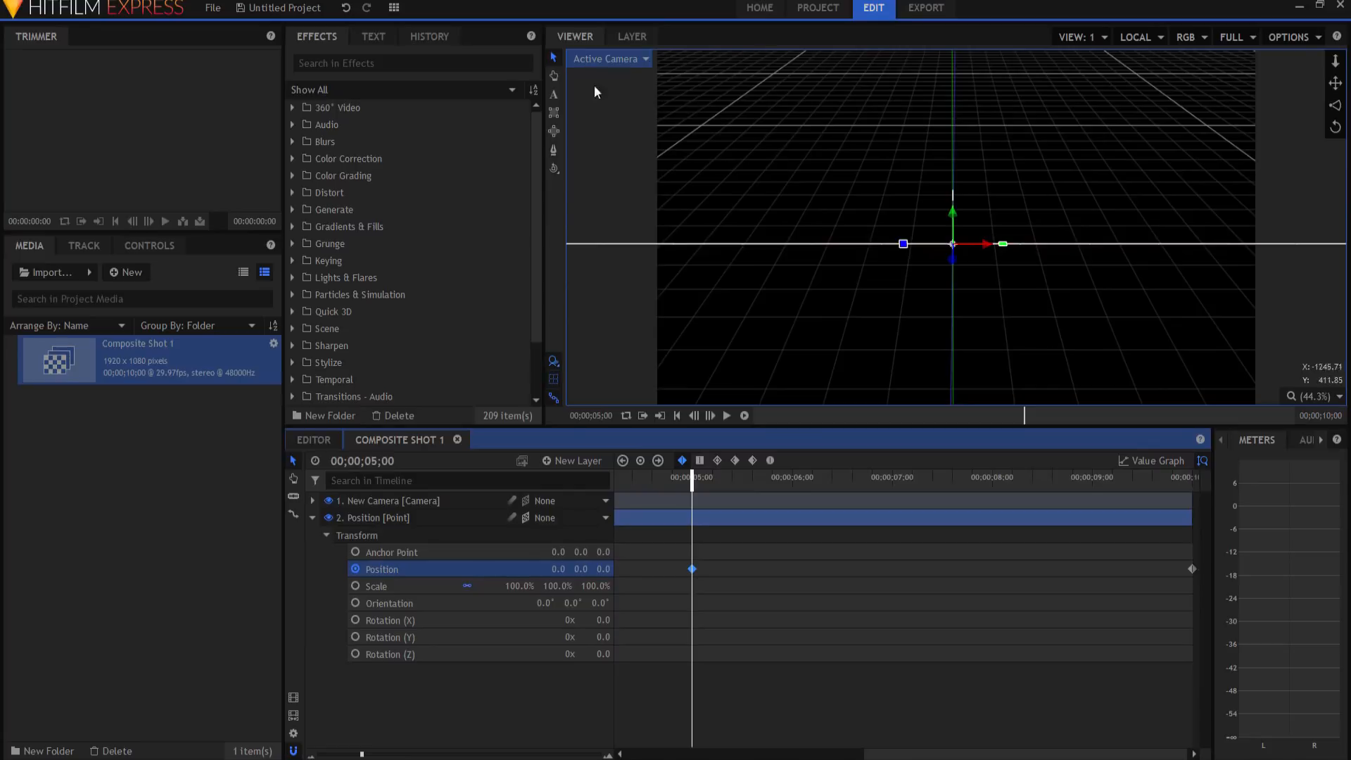
{"action": "left_click", "coordinate": [608, 58]}
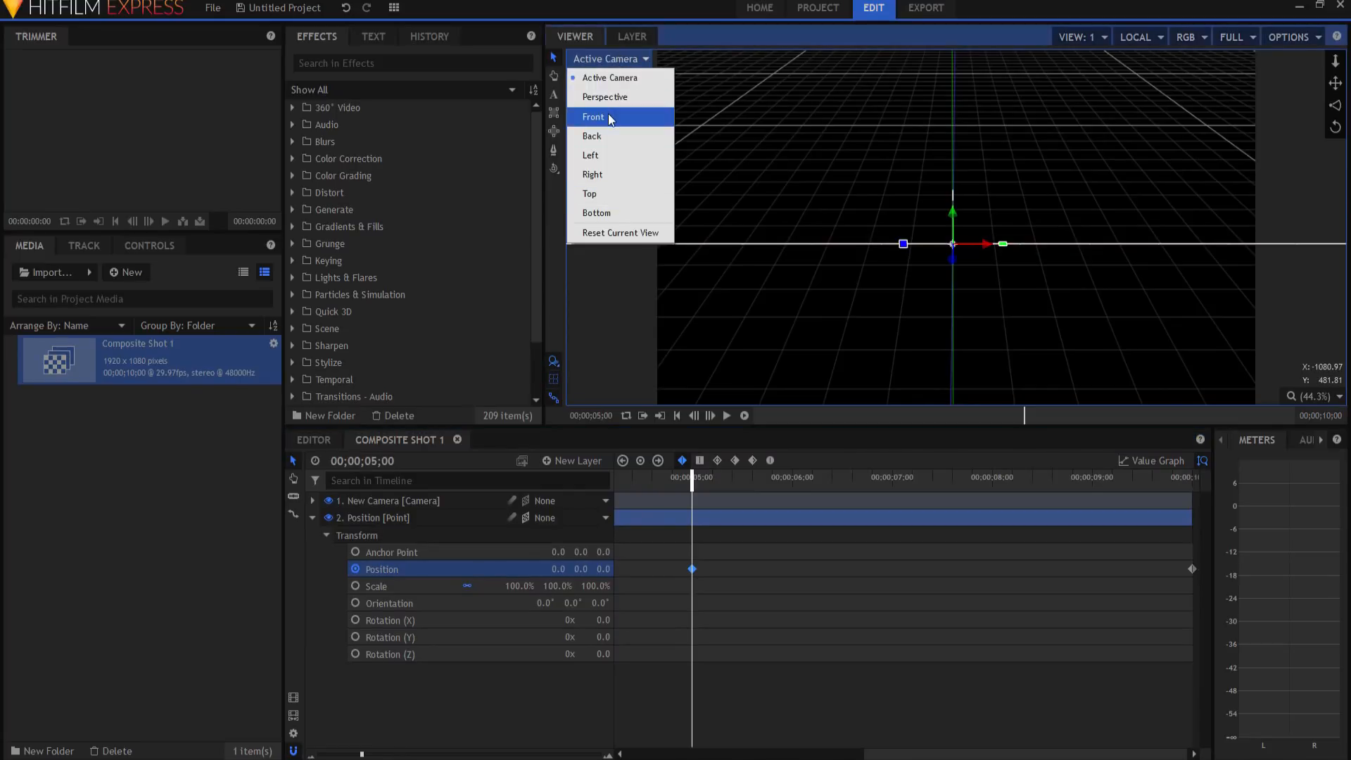
{"action": "mouse_move", "coordinate": [591, 192]}
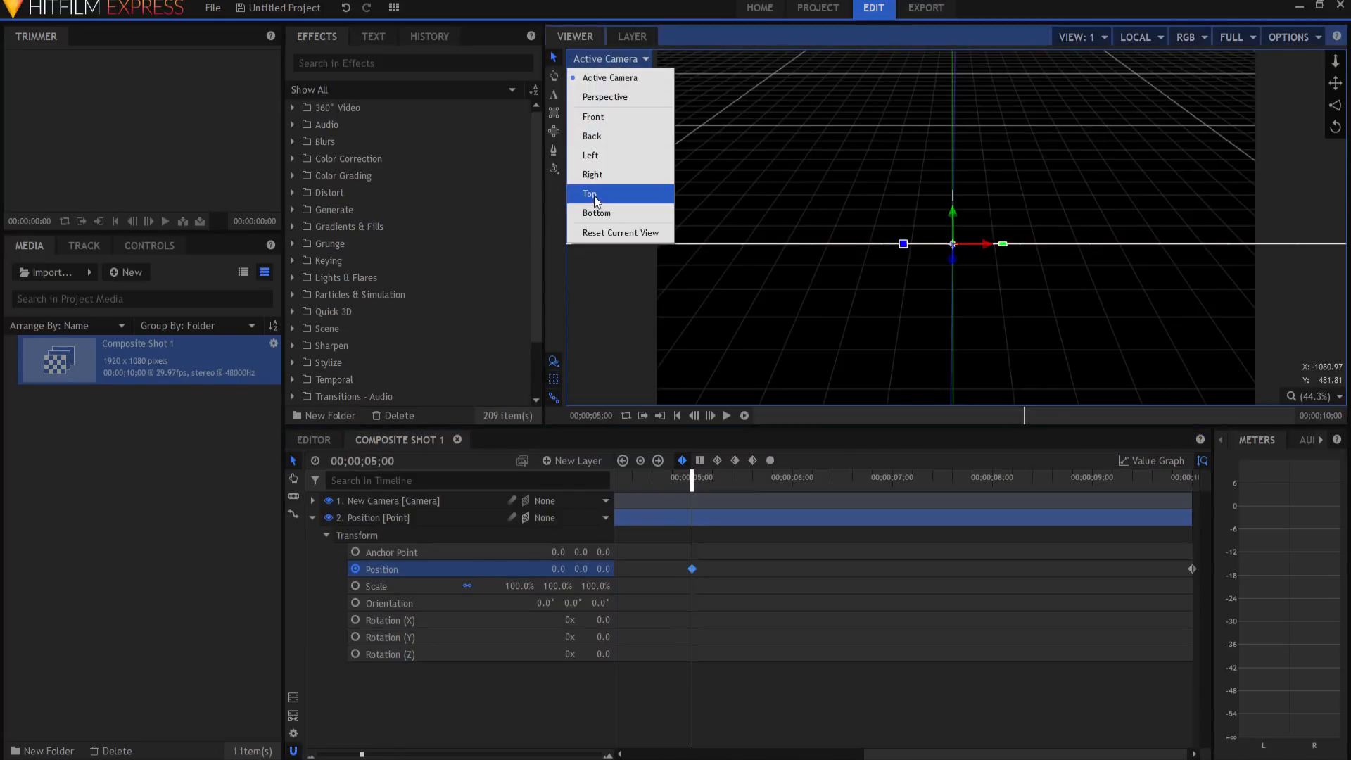
{"action": "left_click", "coordinate": [590, 193]}
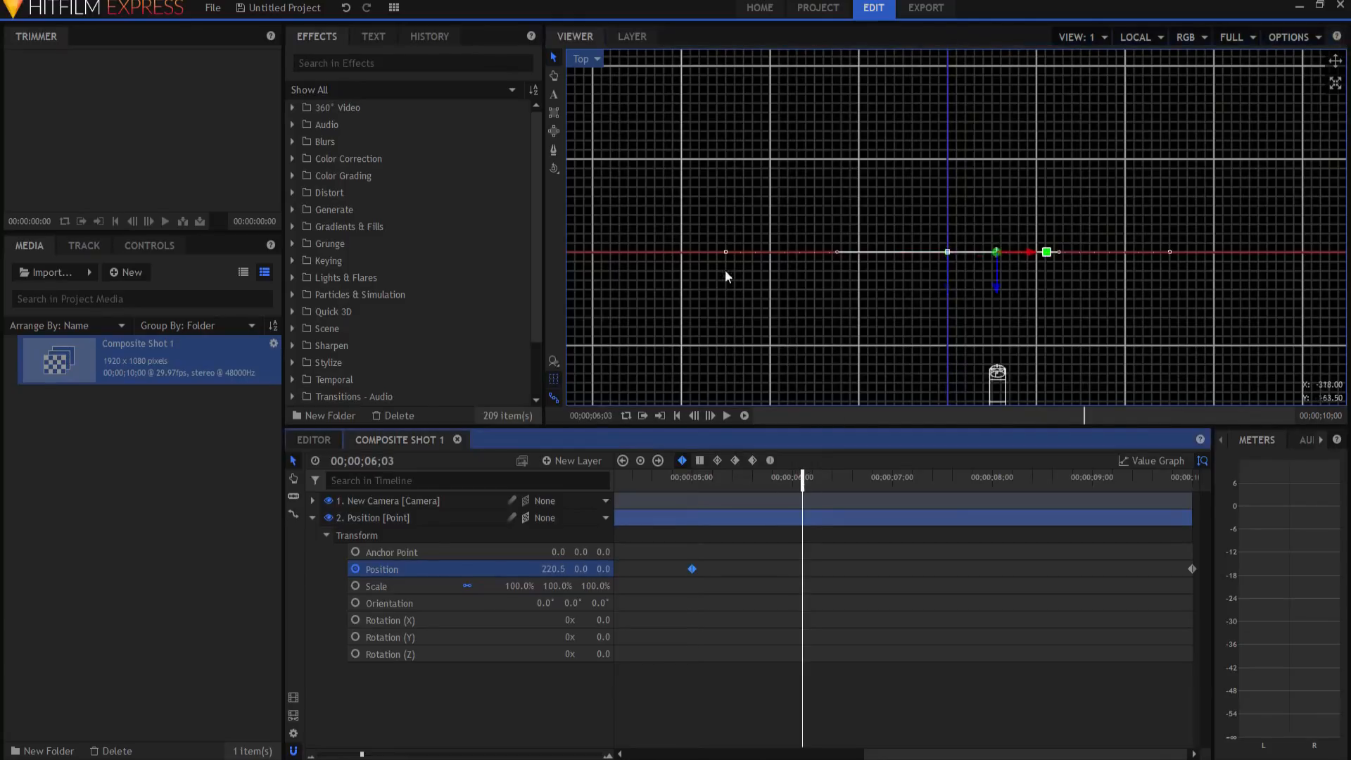
{"action": "mouse_move", "coordinate": [836, 261]}
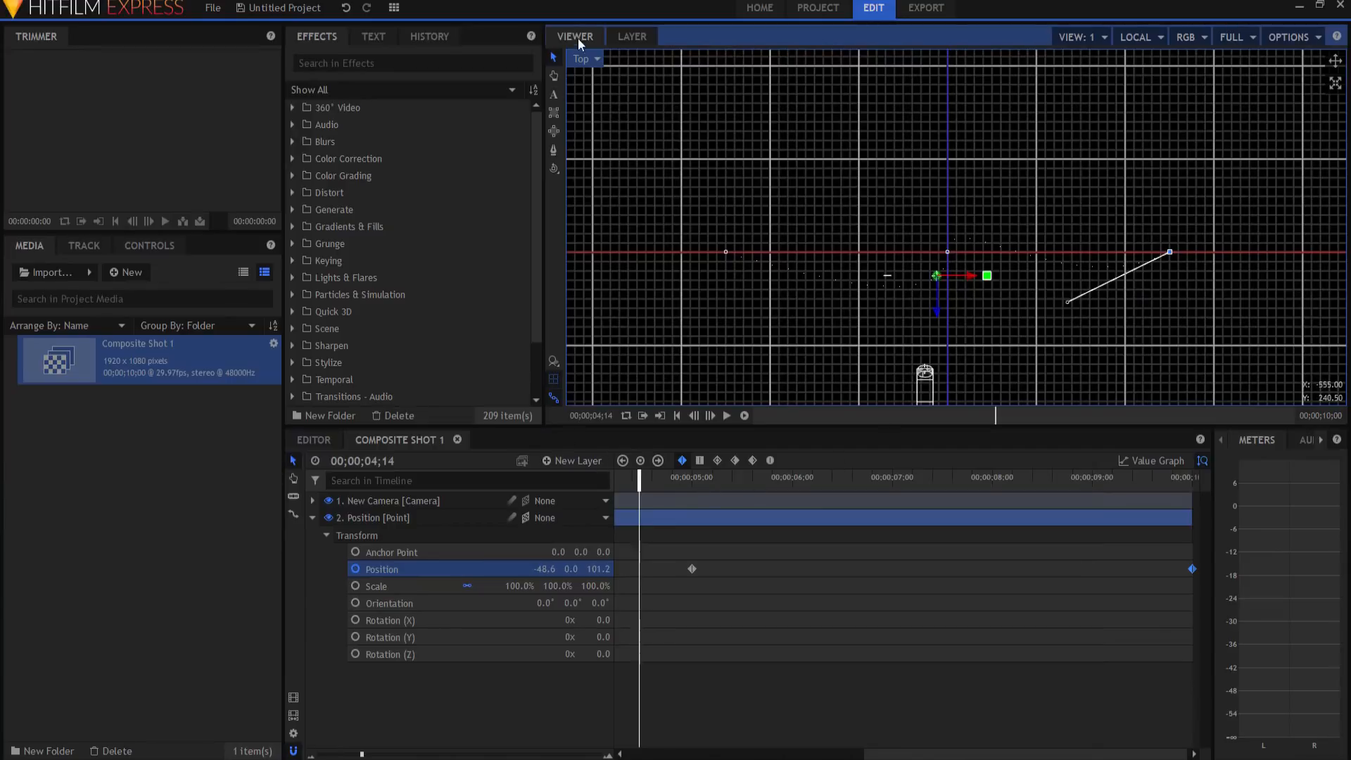
- View the curved Position path through the Active Camera and scrub the timeline
{"action": "left_click", "coordinate": [584, 58]}
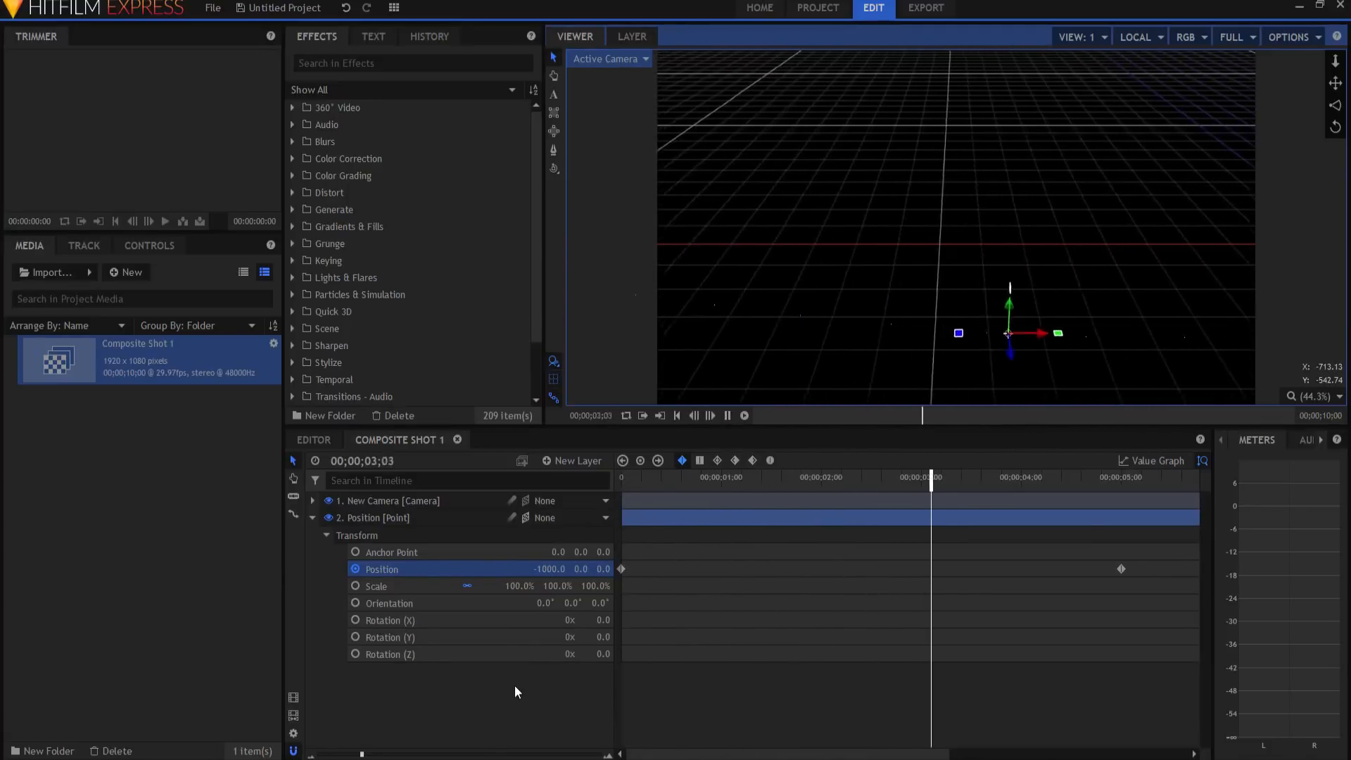
{"action": "left_click", "coordinate": [1132, 476]}
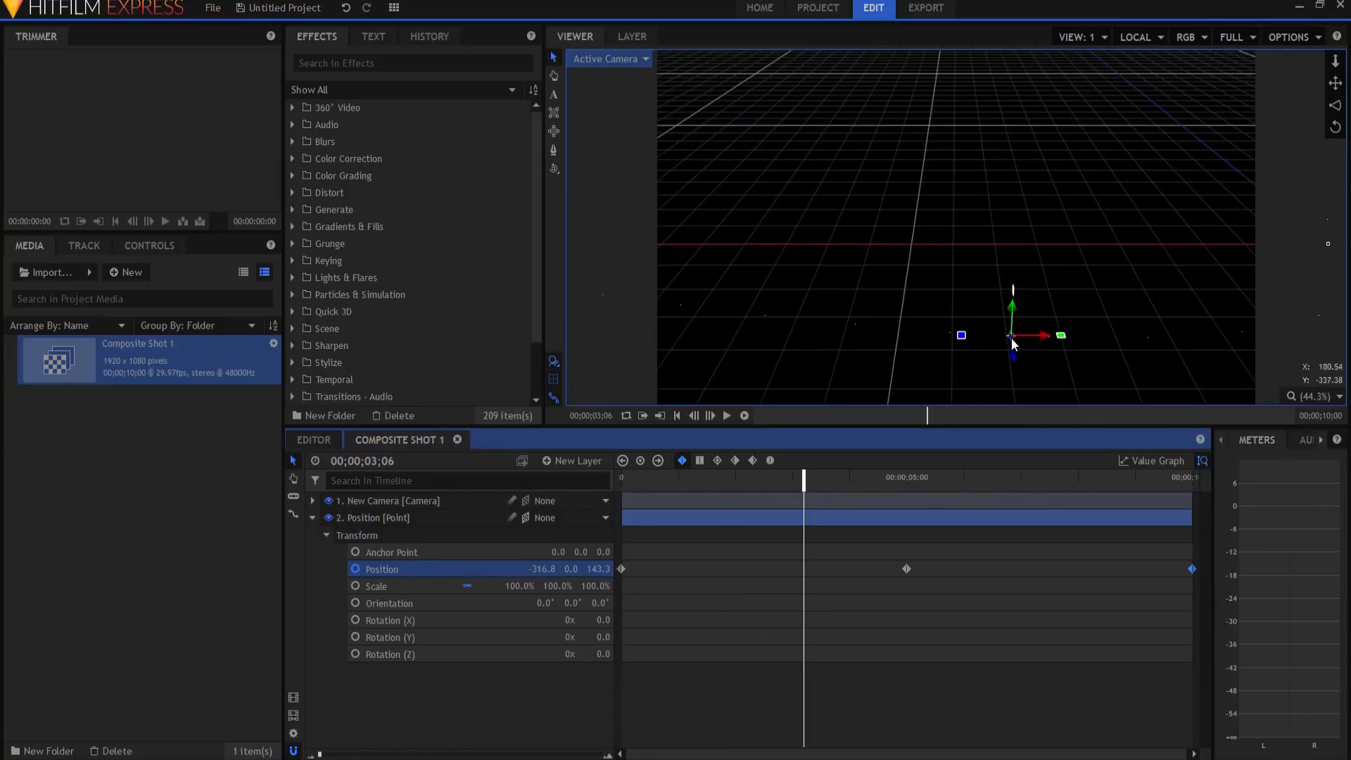
{"action": "mouse_move", "coordinate": [1146, 349]}
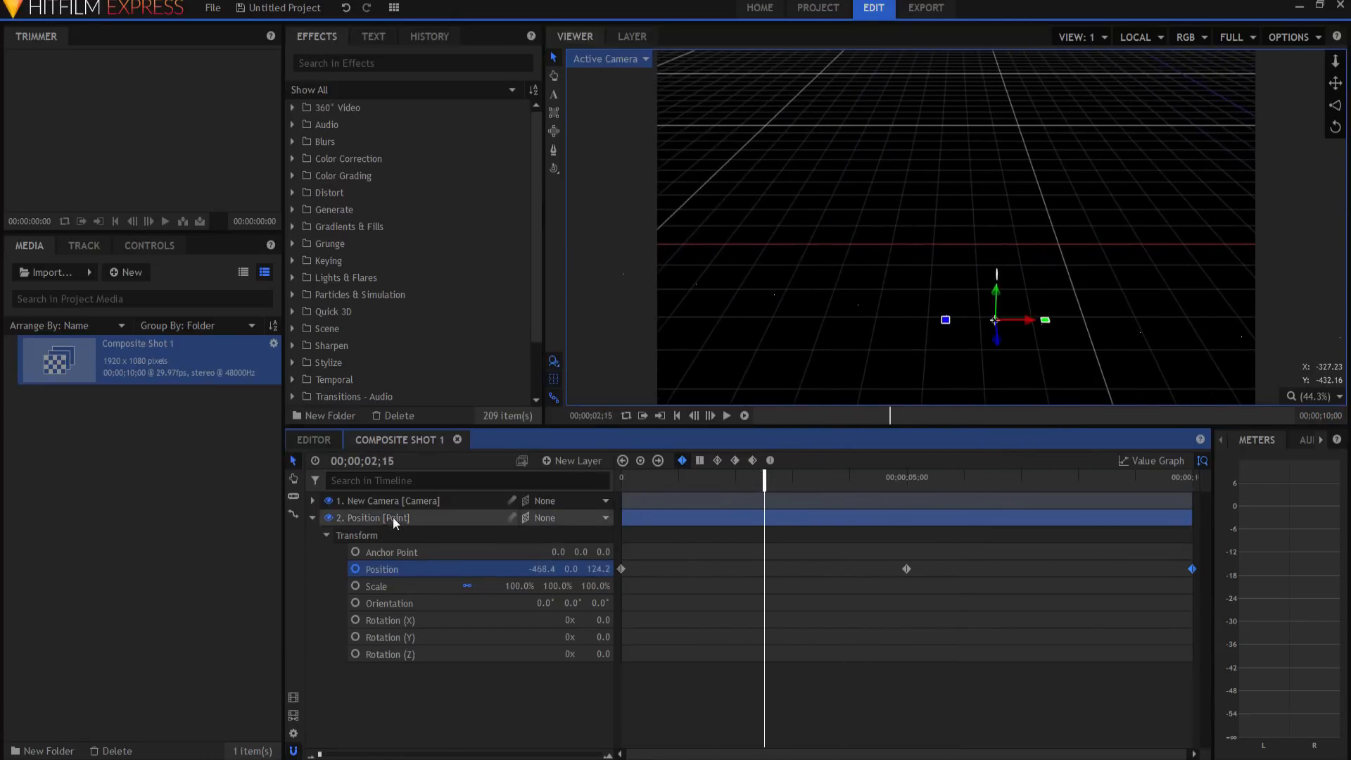
- Duplicate the collapsed Position point layer and rename the copy Align
{"action": "left_click", "coordinate": [312, 517]}
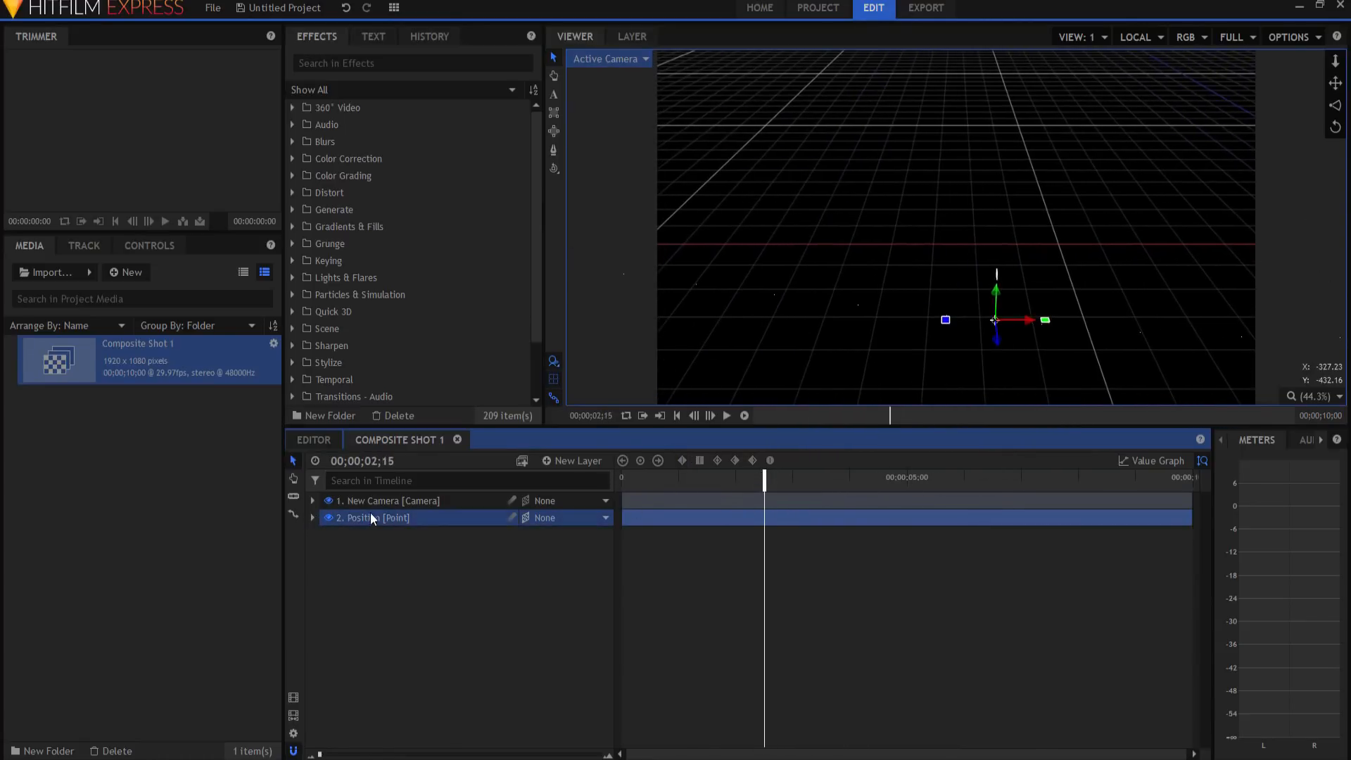
{"action": "right_click", "coordinate": [371, 517]}
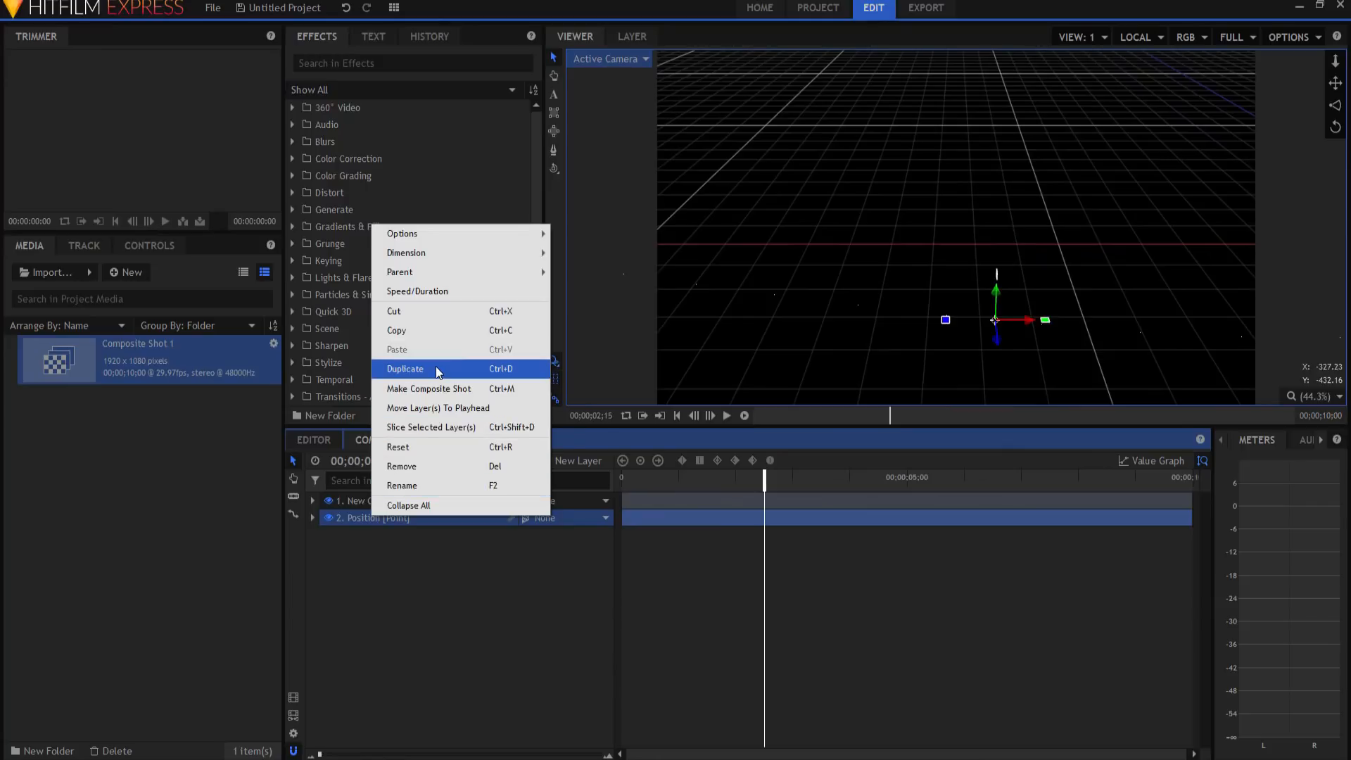
{"action": "left_click", "coordinate": [405, 368]}
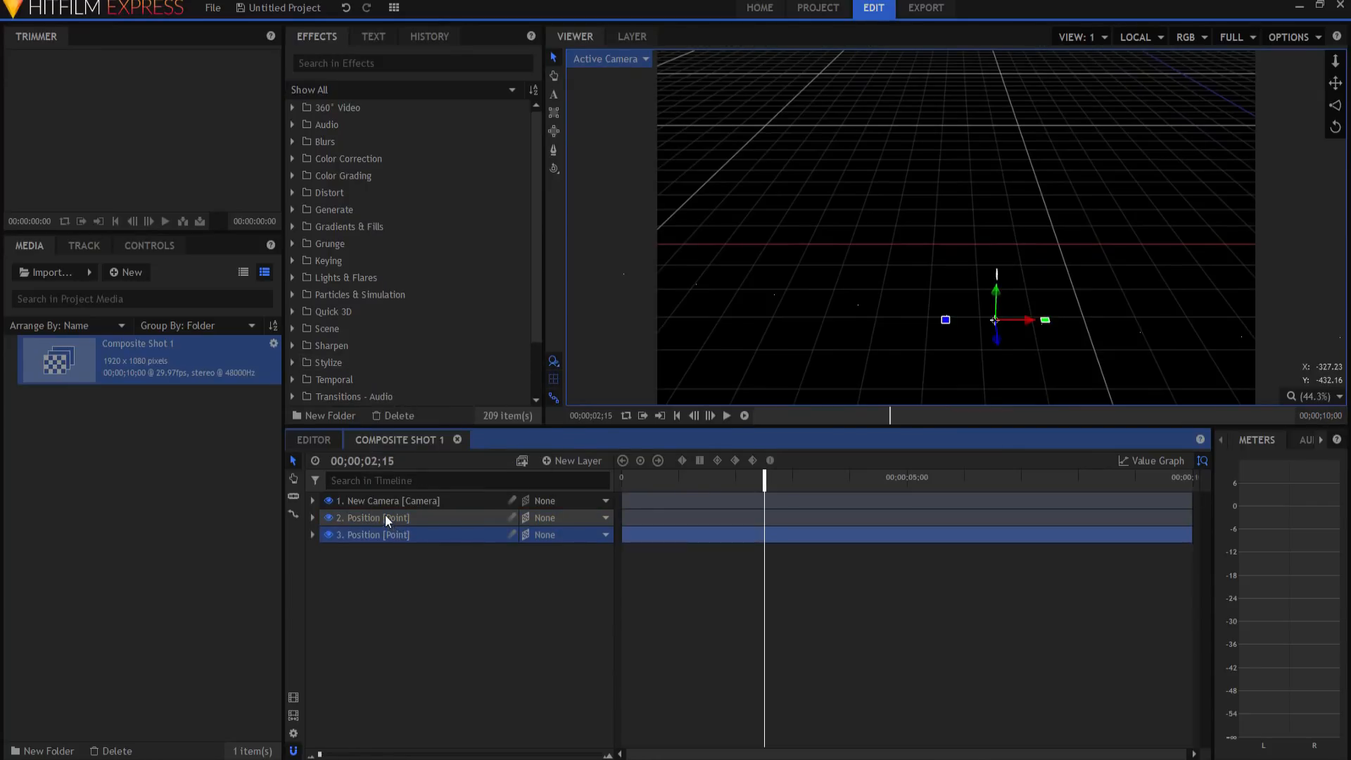
{"action": "double_click", "coordinate": [373, 517]}
{"action": "type", "text": "Align"}
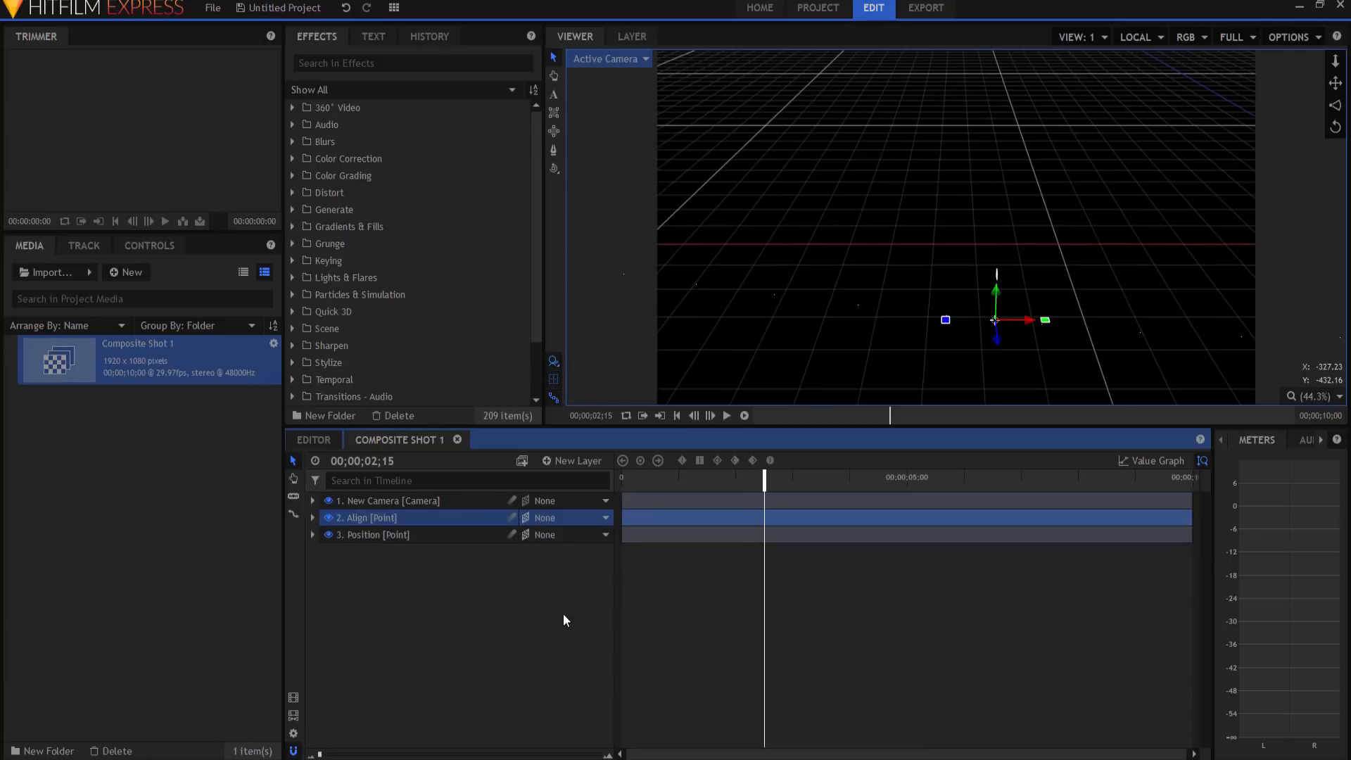
{"action": "mouse_move", "coordinate": [806, 520]}
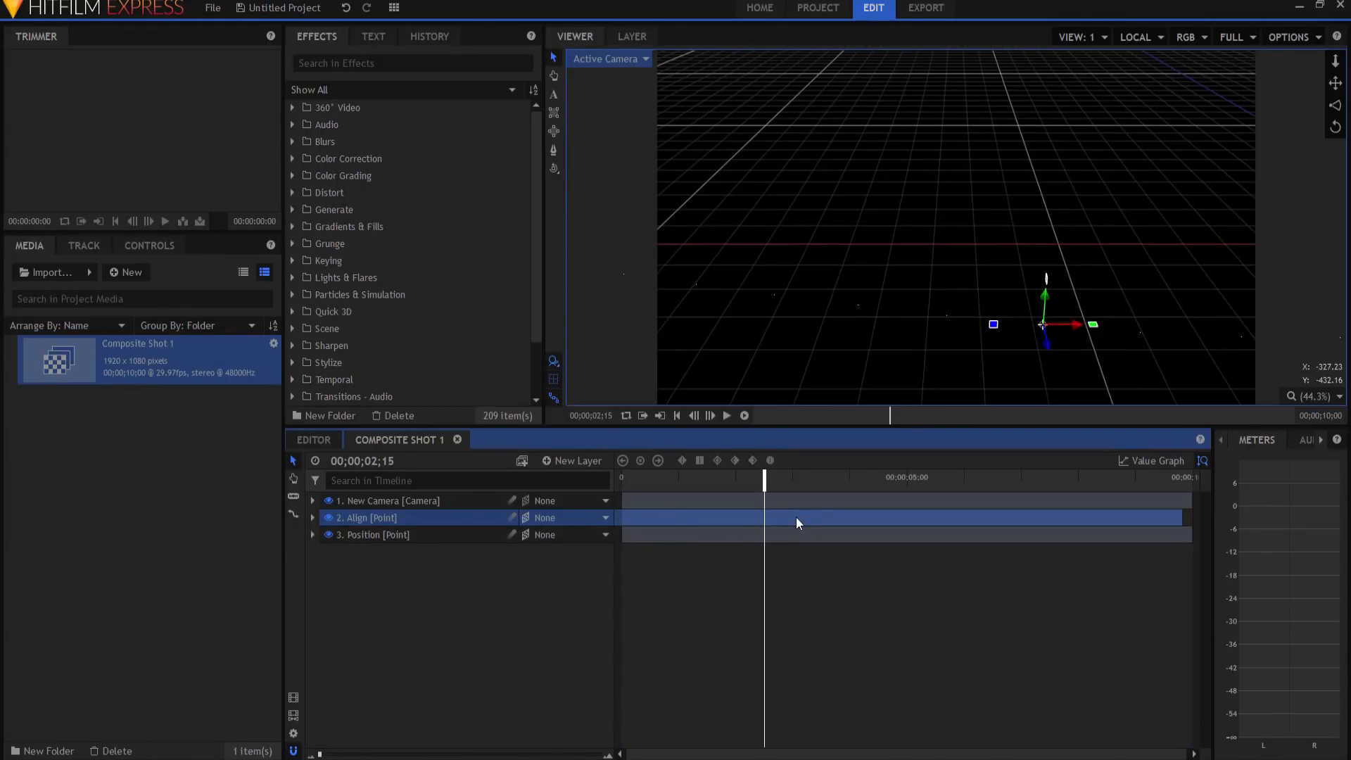
{"action": "mouse_move", "coordinate": [1182, 521]}
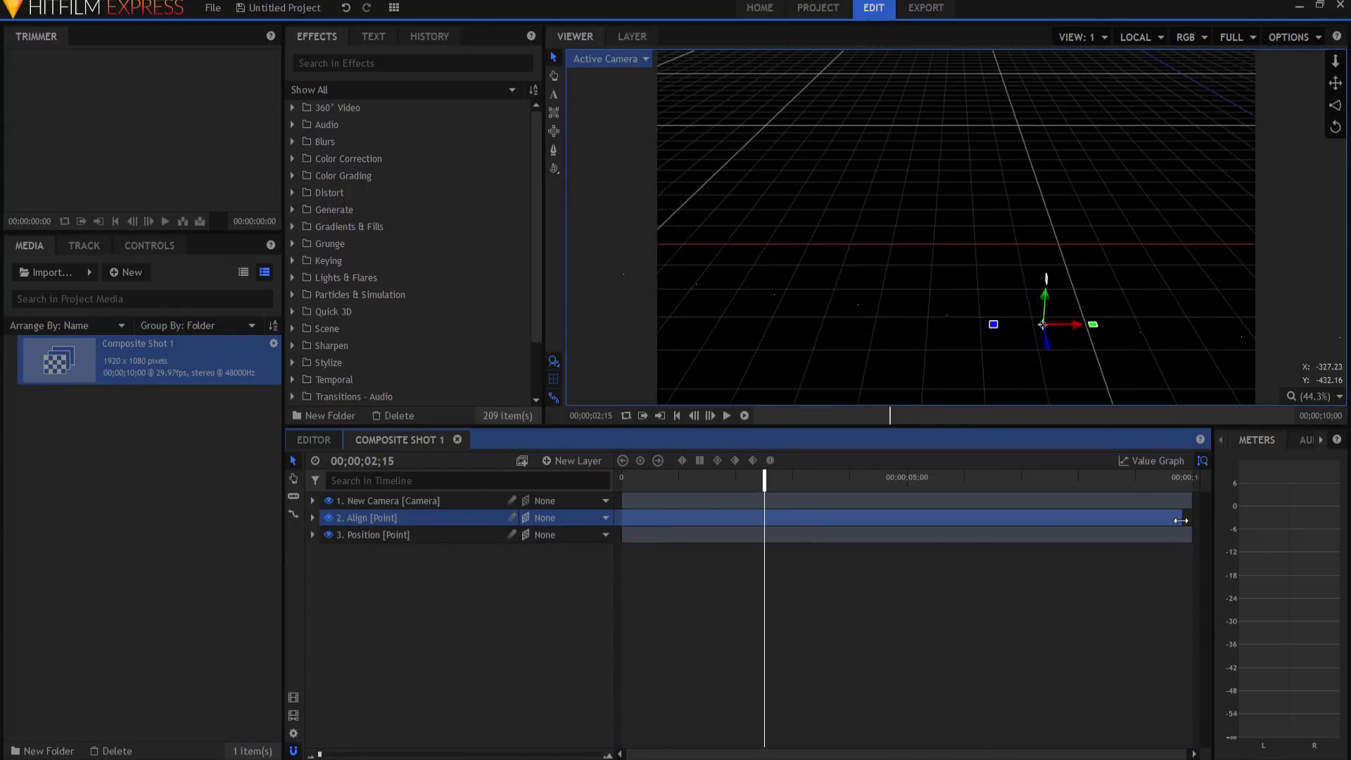
{"action": "left_click", "coordinate": [374, 534]}
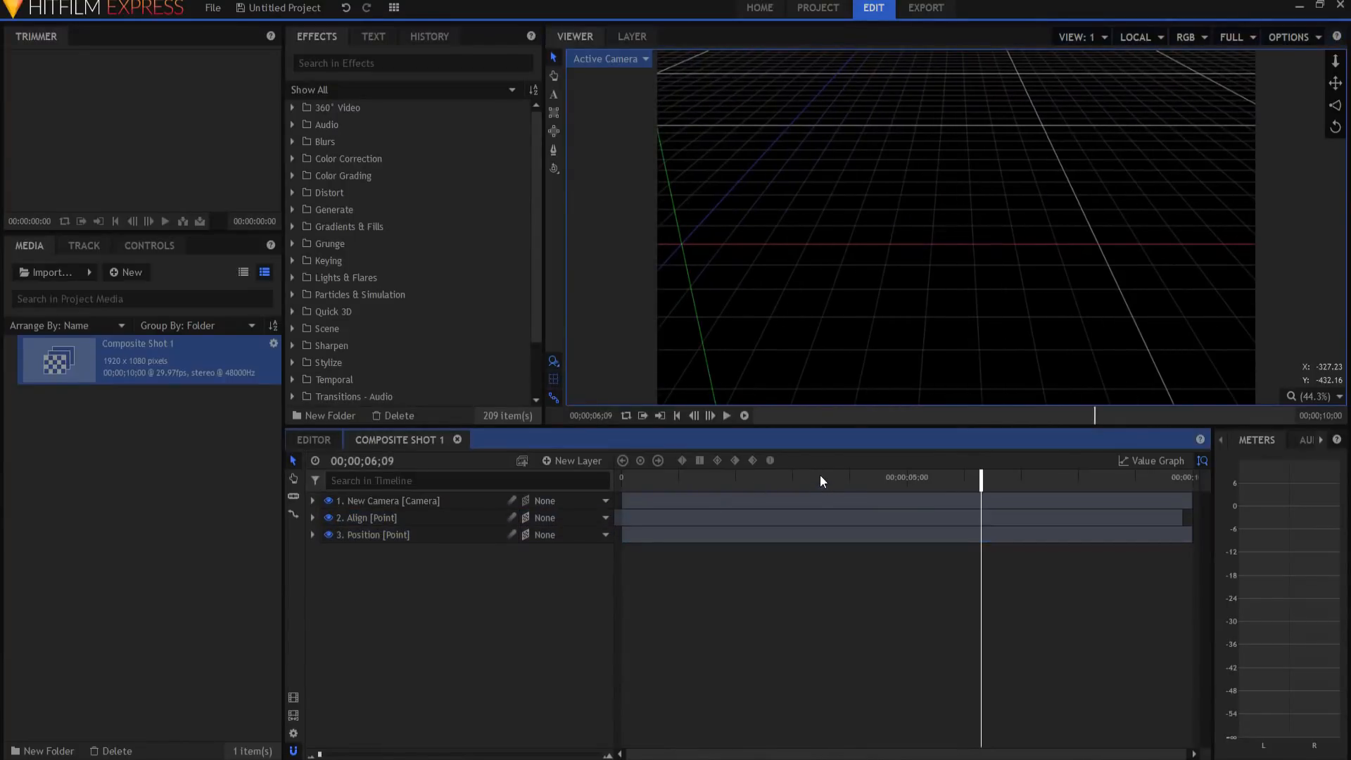
- Align the Position point Towards Layer with 2. Align as the Alignment Layer
{"action": "left_click", "coordinate": [372, 534]}
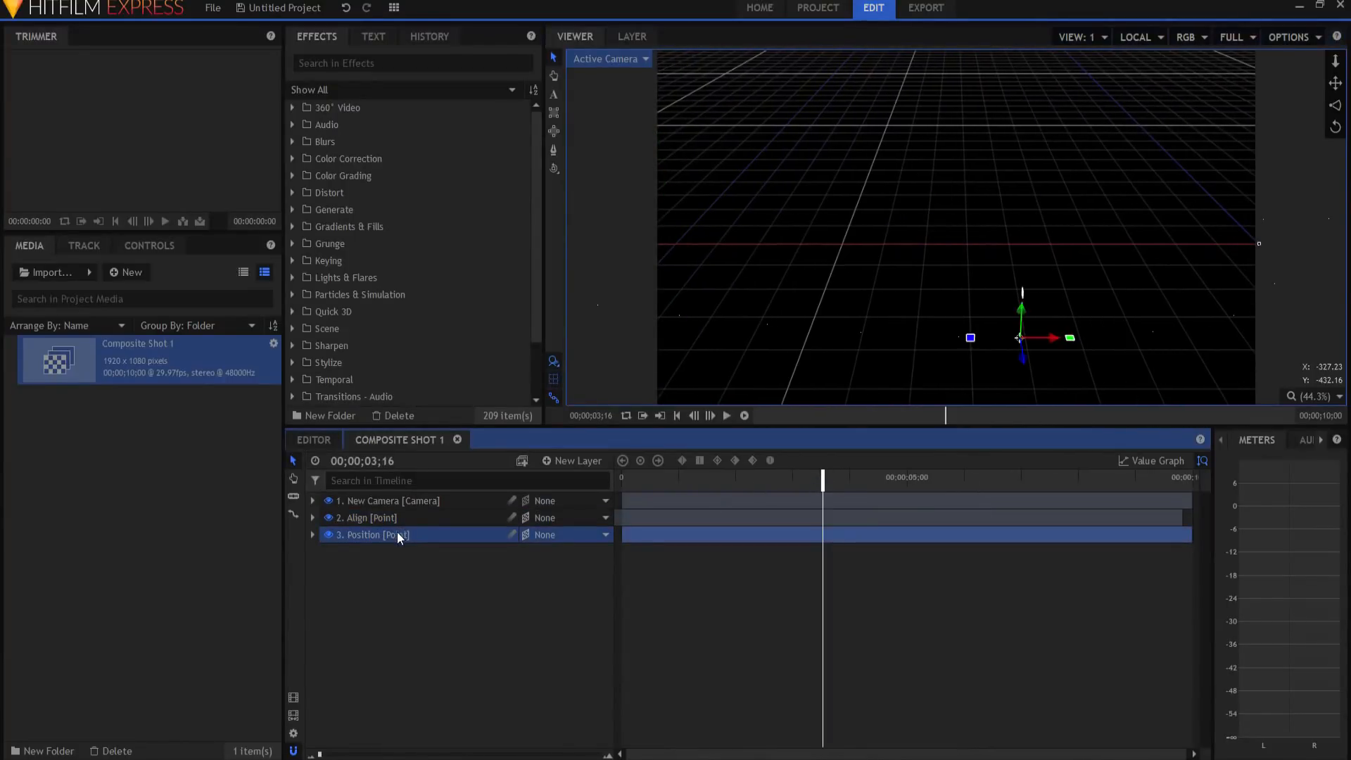
{"action": "left_click", "coordinate": [148, 246]}
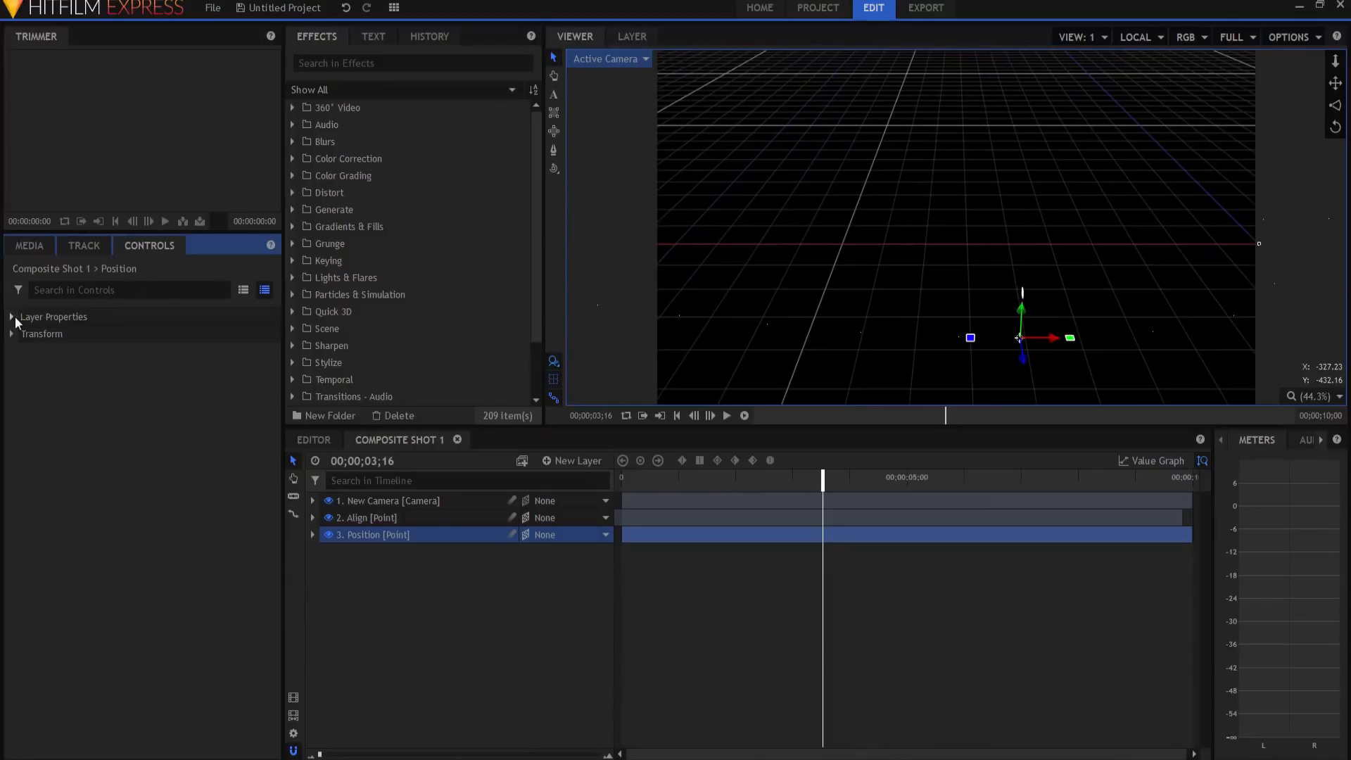
{"action": "left_click", "coordinate": [207, 368]}
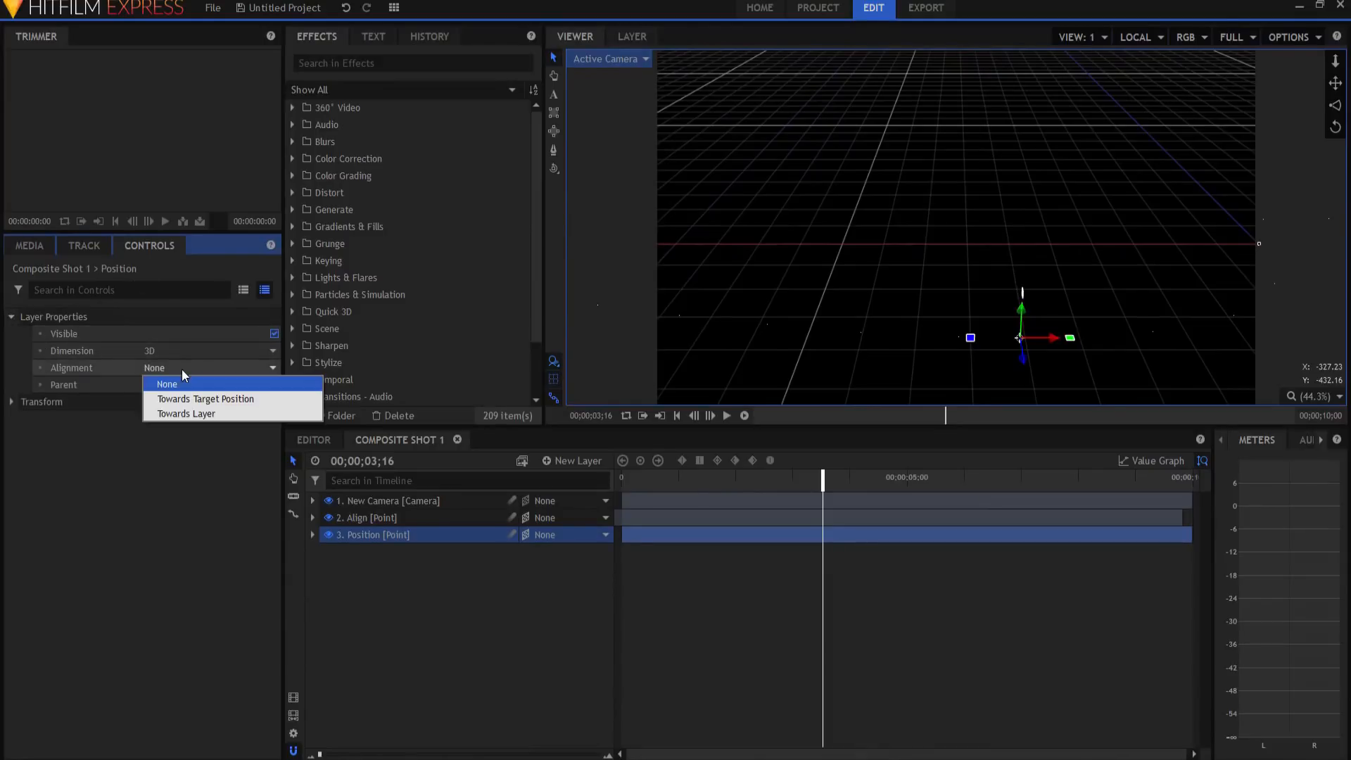
{"action": "left_click", "coordinate": [186, 413]}
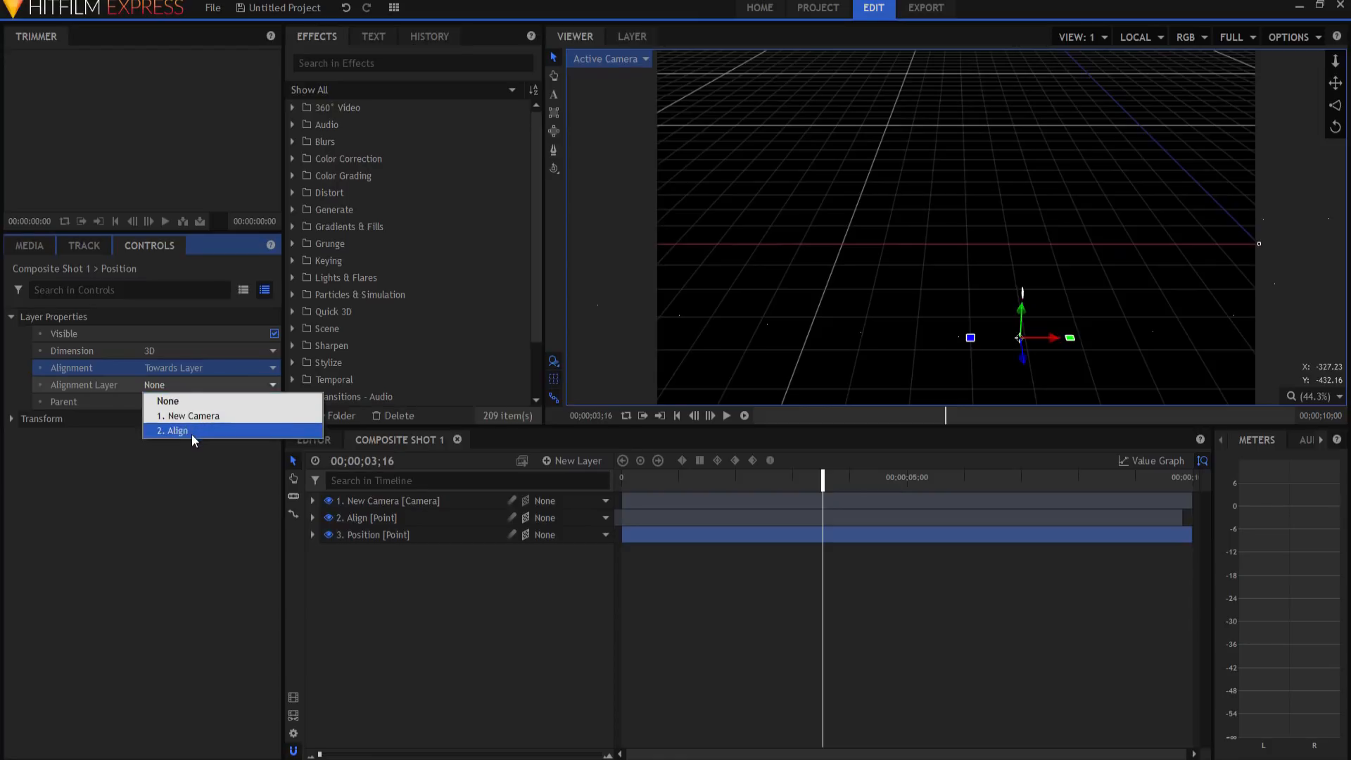
{"action": "left_click", "coordinate": [175, 430]}
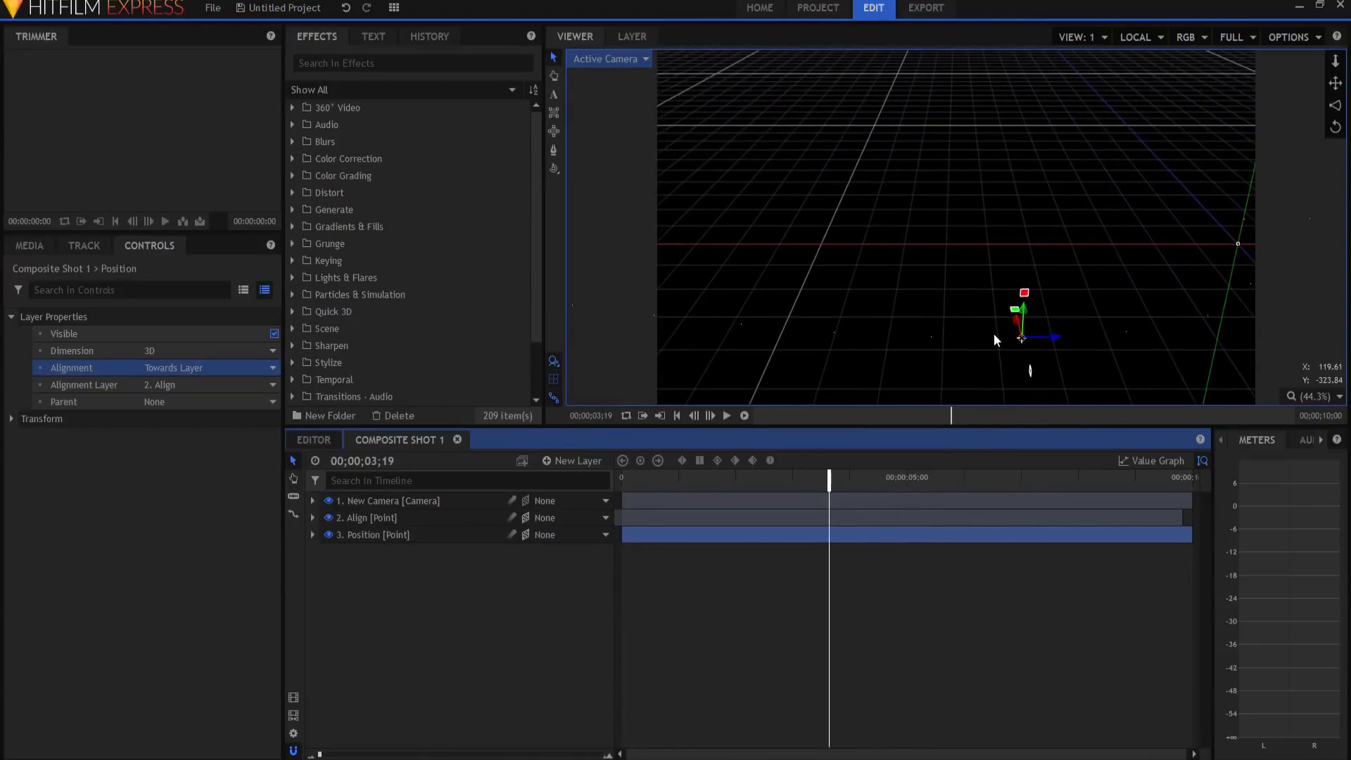
{"action": "left_click", "coordinate": [29, 246]}
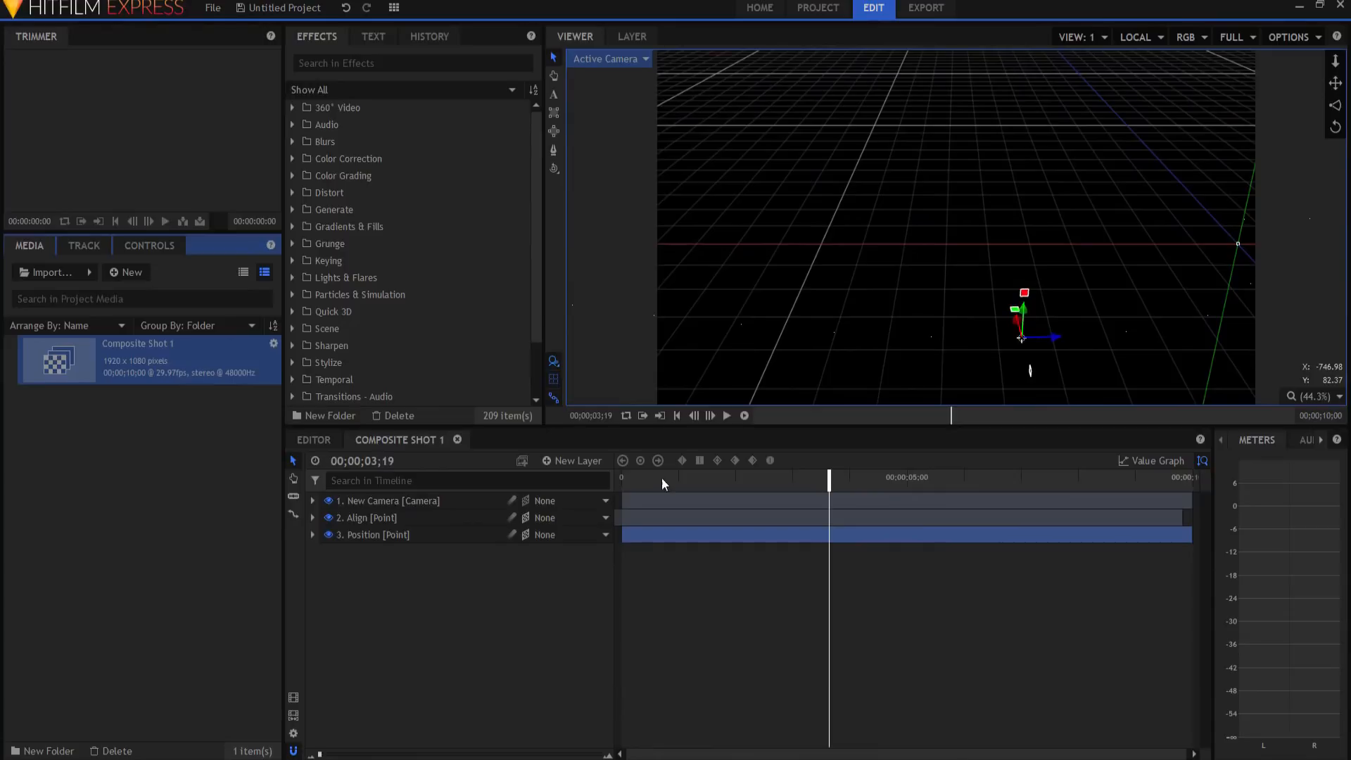
{"action": "mouse_move", "coordinate": [1204, 402]}
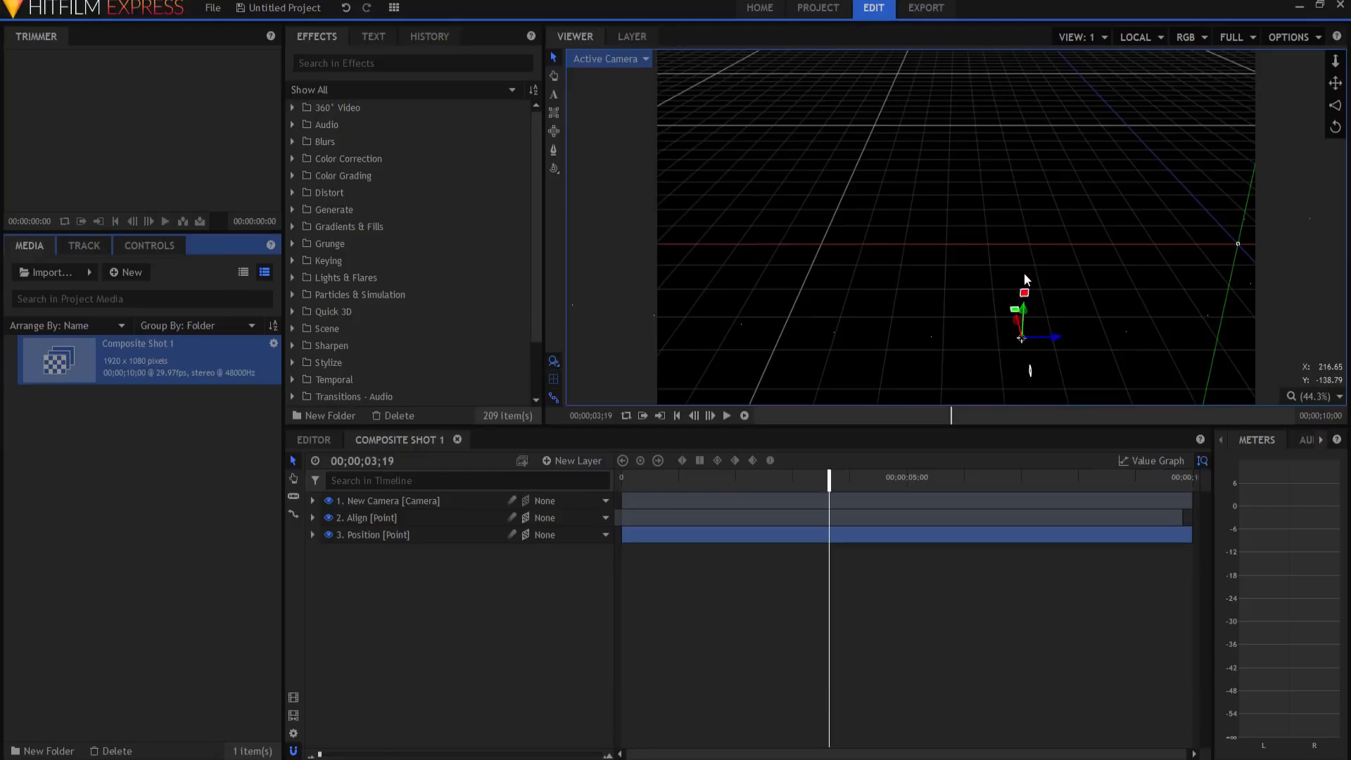
{"action": "mouse_move", "coordinate": [579, 460]}
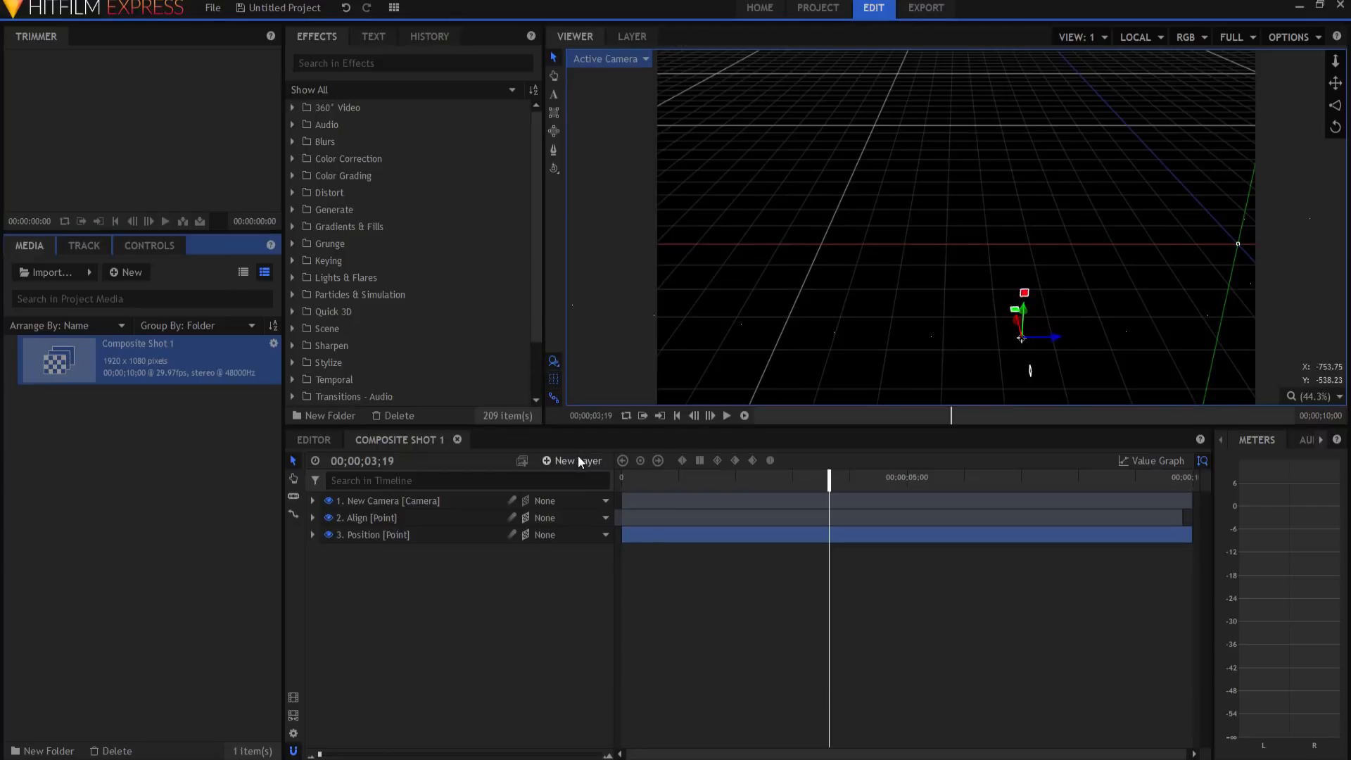
- Add a new plane layer named Ground and make it a 3D plane
{"action": "left_click", "coordinate": [572, 460]}
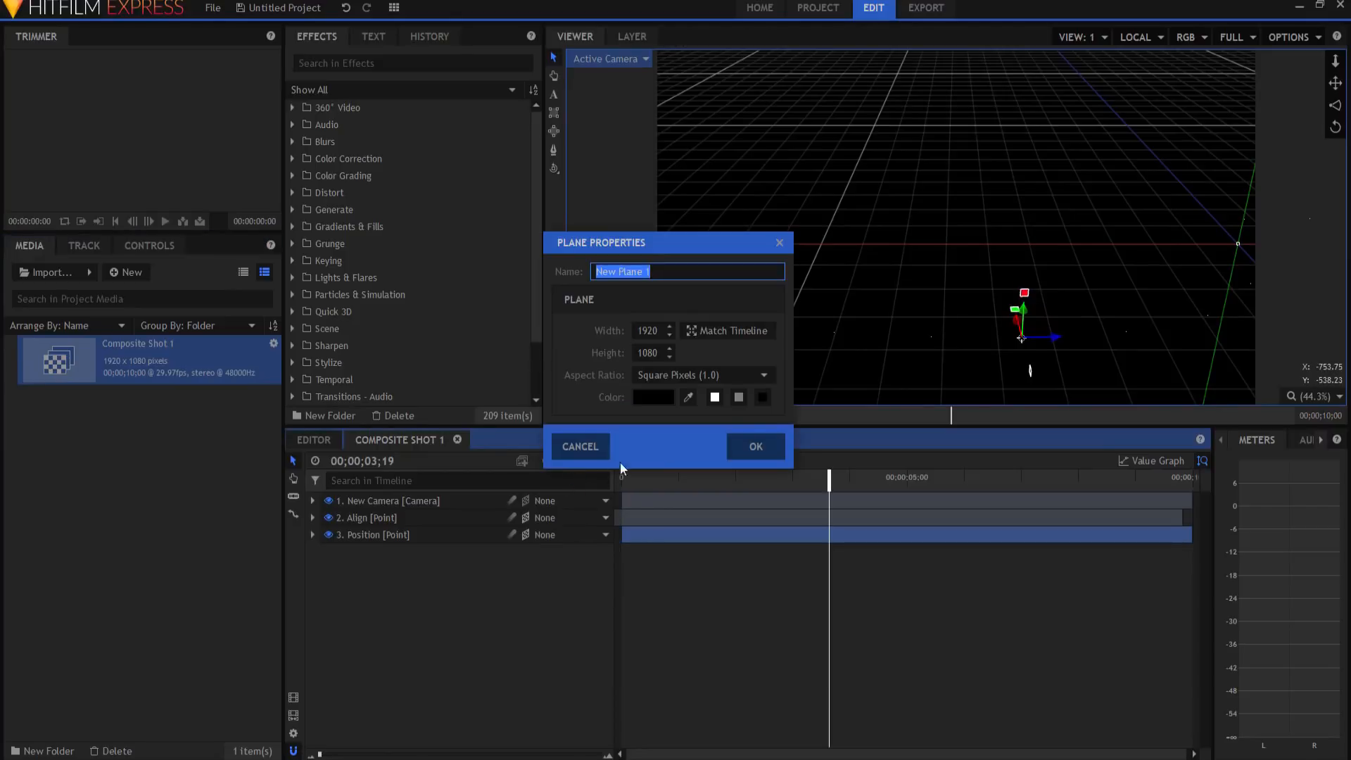
{"action": "left_click", "coordinate": [755, 446]}
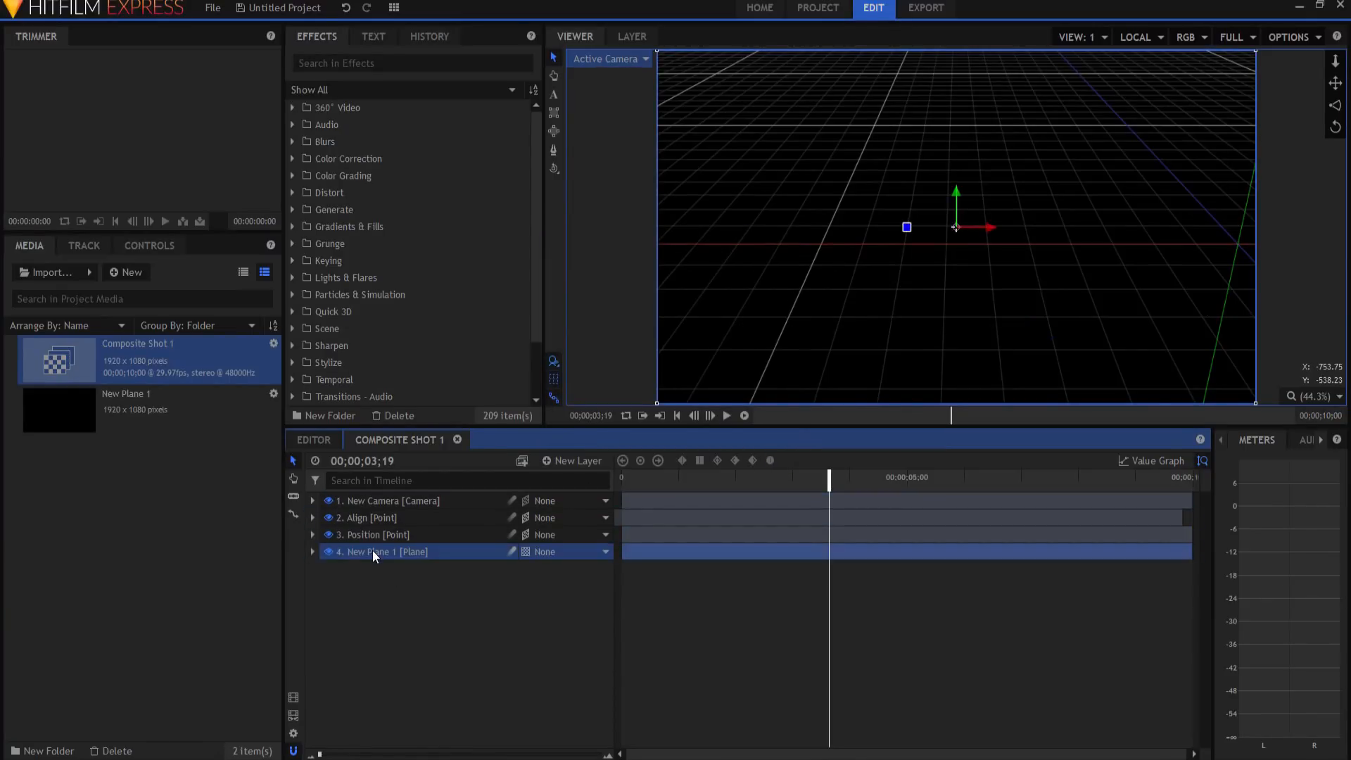
{"action": "double_click", "coordinate": [379, 552]}
{"action": "type", "text": "Ground"}
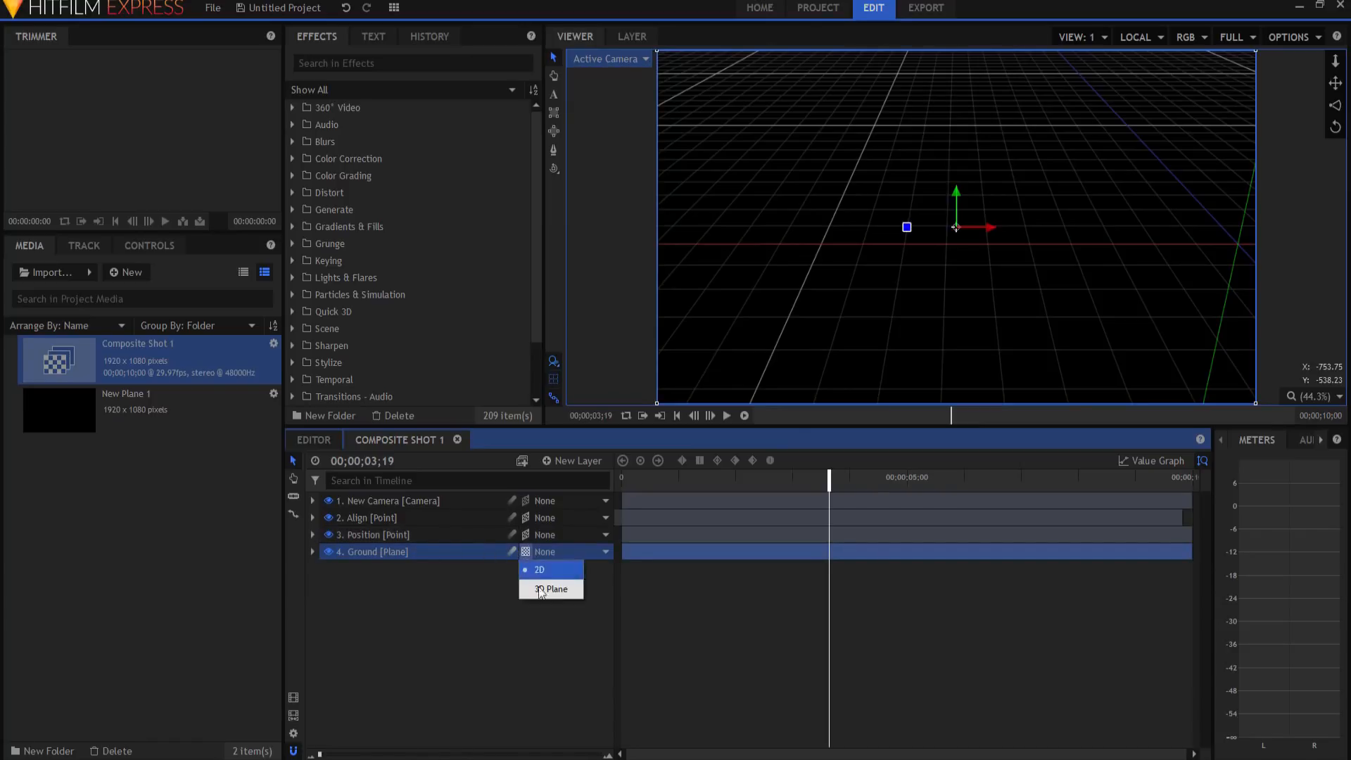
{"action": "left_click", "coordinate": [555, 589]}
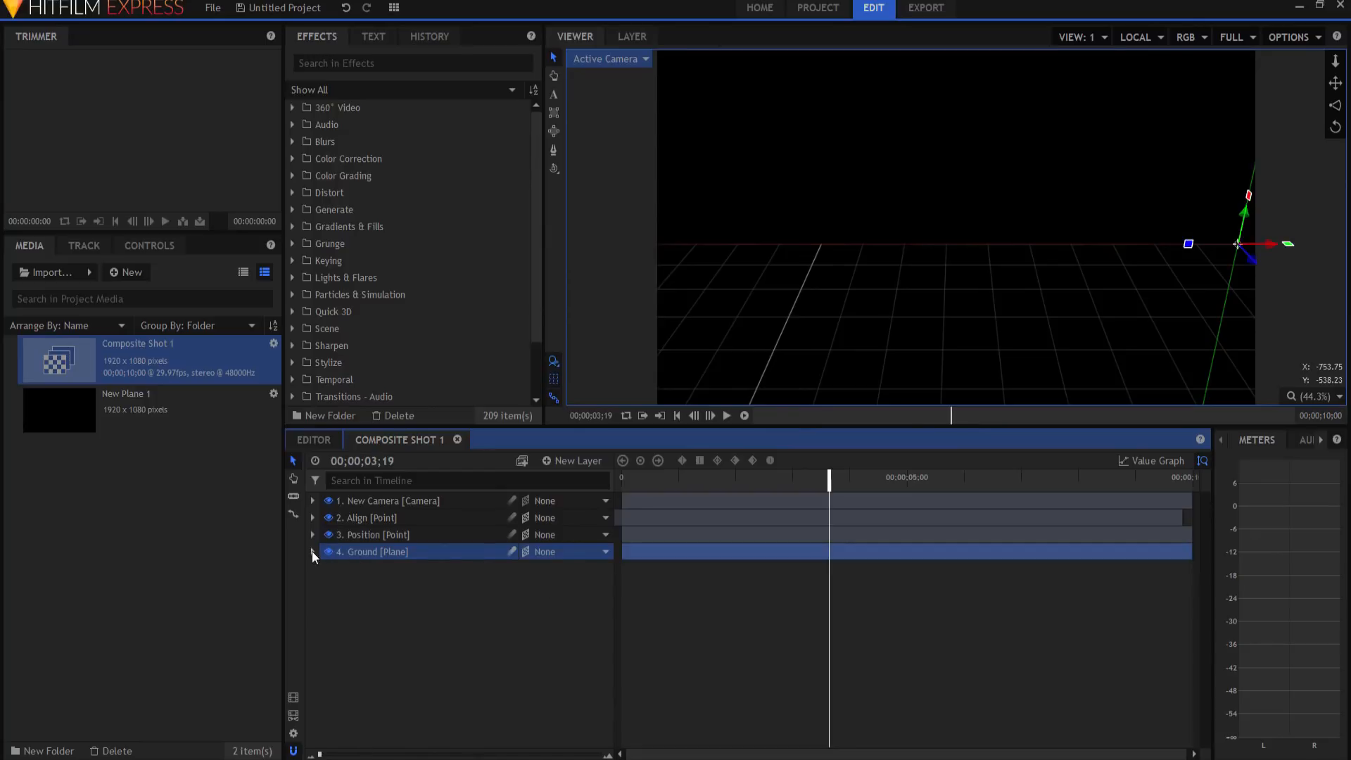
- In Top view, rotate Ground 90° on X and increase its scale
{"action": "left_click", "coordinate": [608, 59]}
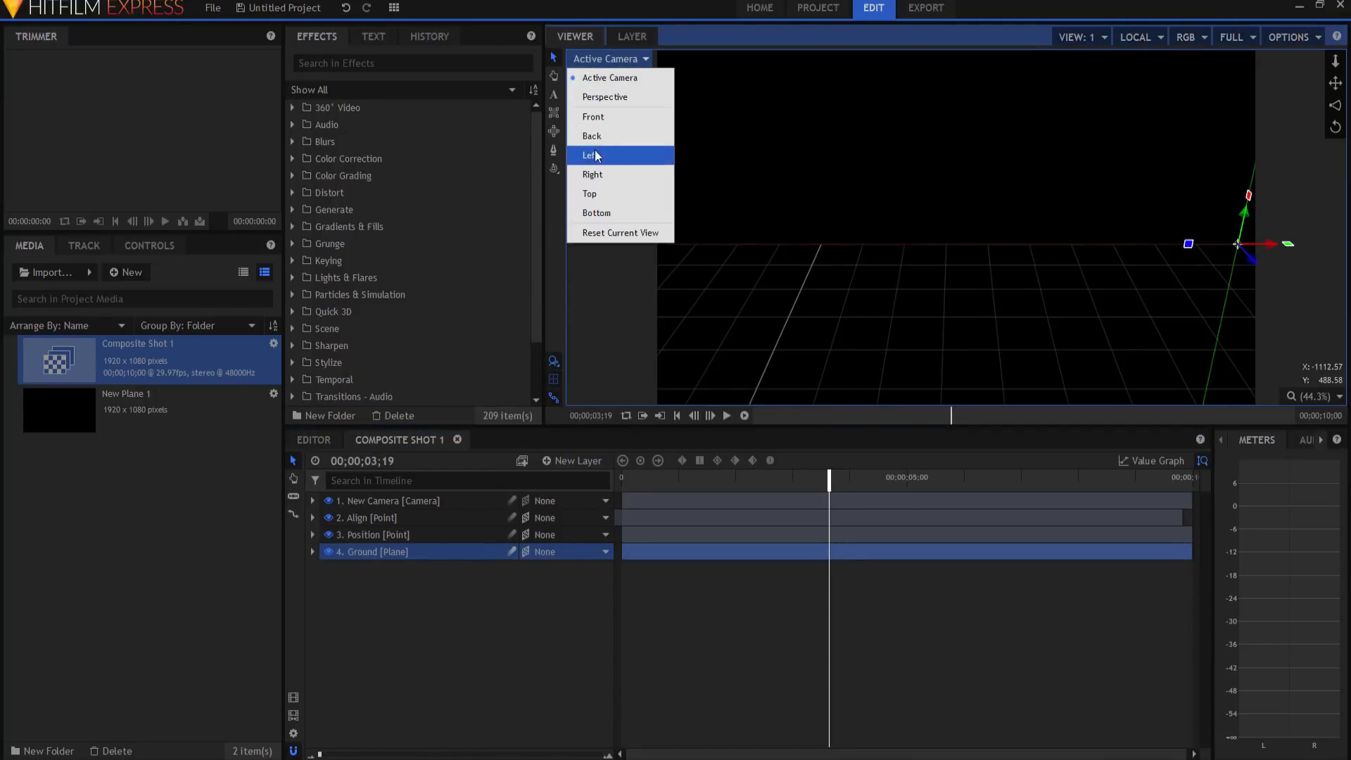
{"action": "left_click", "coordinate": [589, 193]}
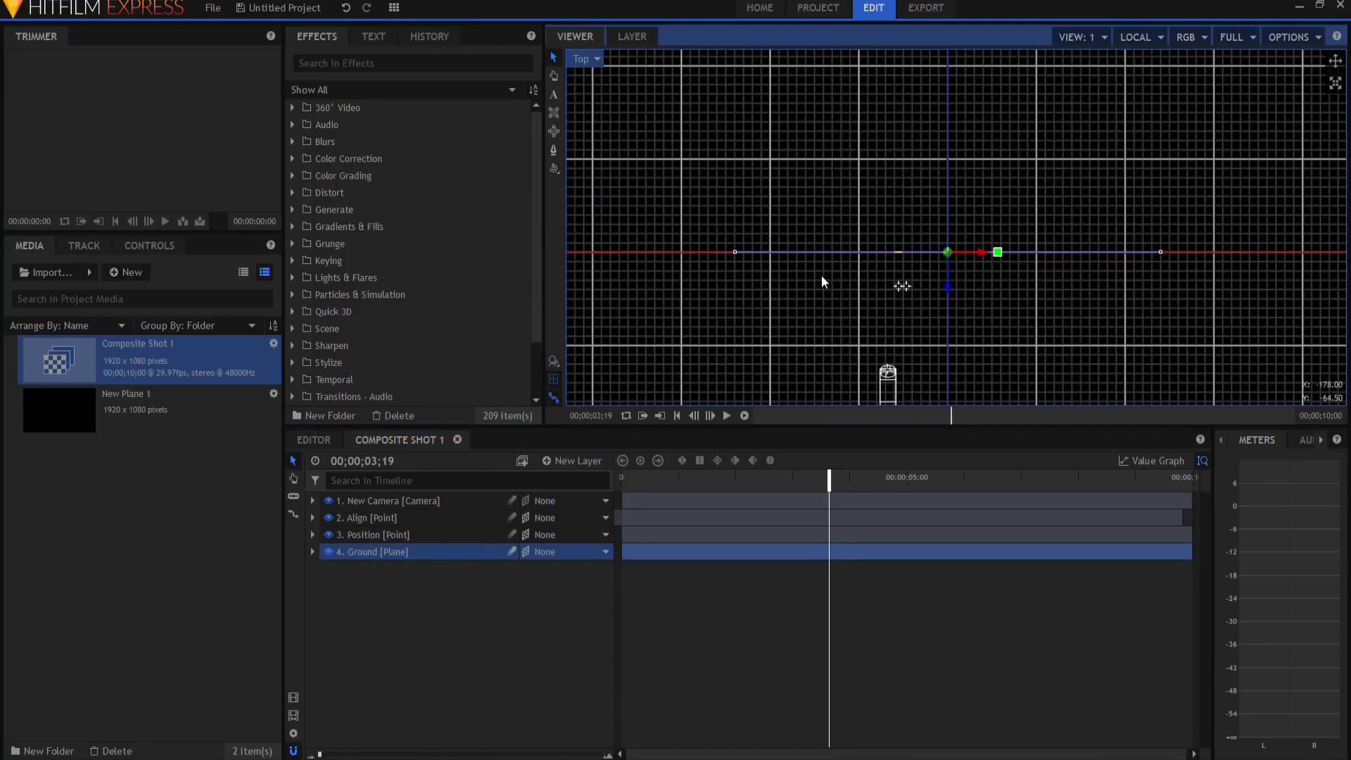
{"action": "left_click", "coordinate": [312, 552]}
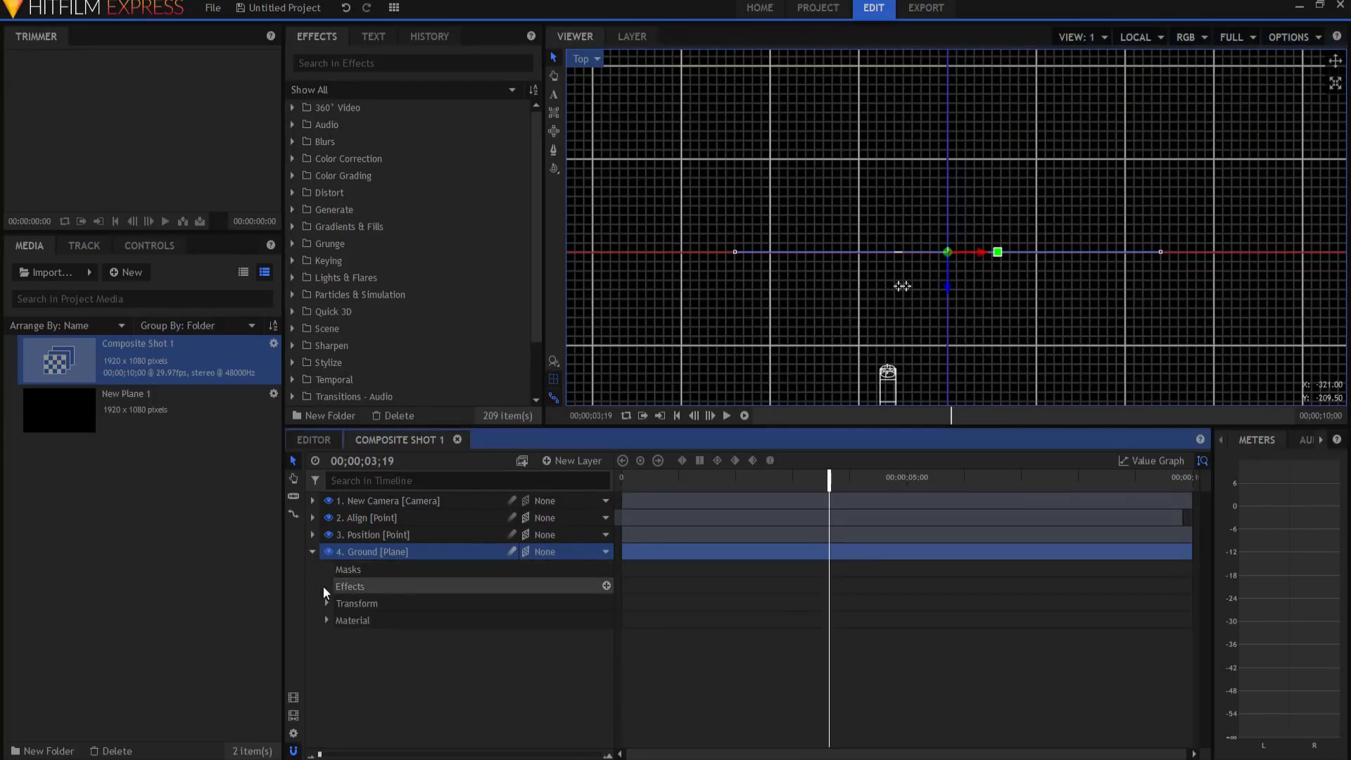
{"action": "left_click", "coordinate": [326, 603]}
{"action": "type", "text": "90"}
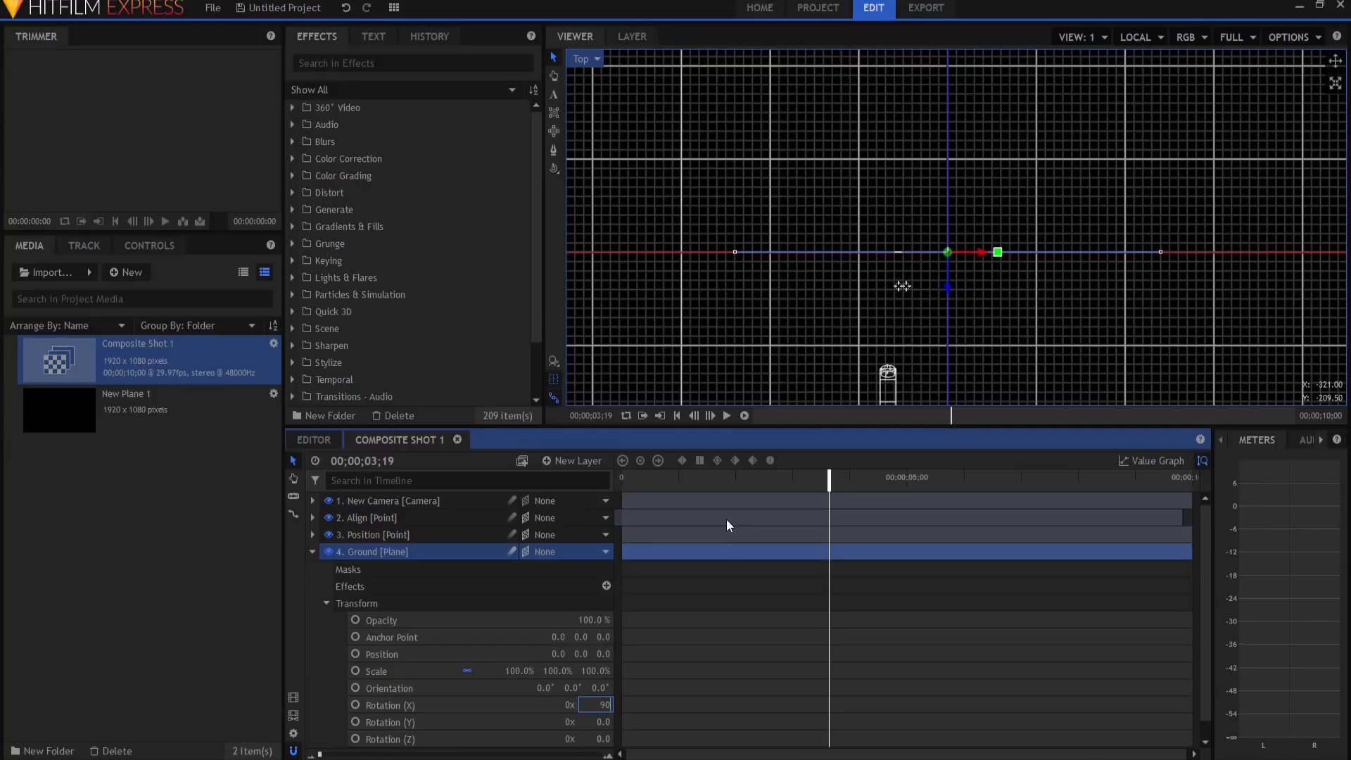
{"action": "key", "text": "Return"}
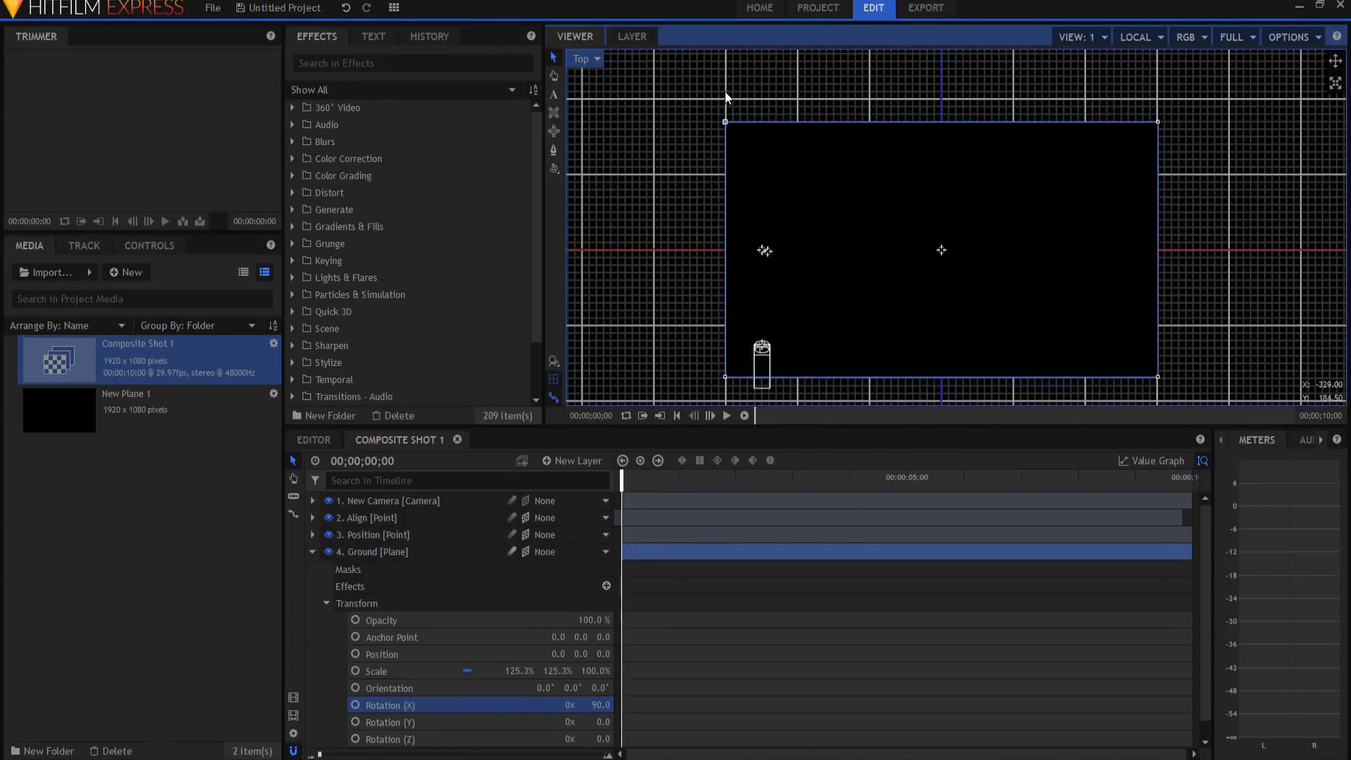
{"action": "double_click", "coordinate": [517, 670]}
{"action": "type", "text": "130"}
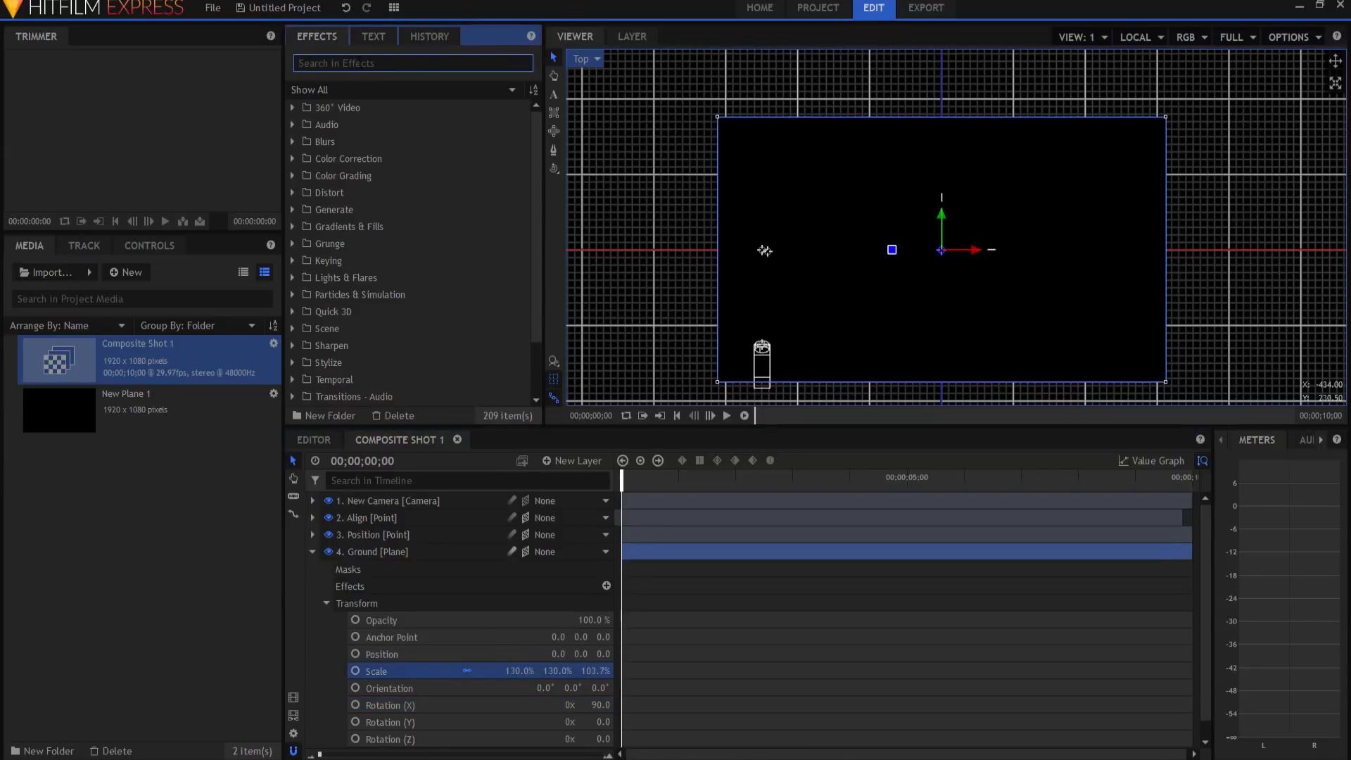
- Apply the Grid effect to Ground and view through the Active Camera
{"action": "type", "text": "grid"}
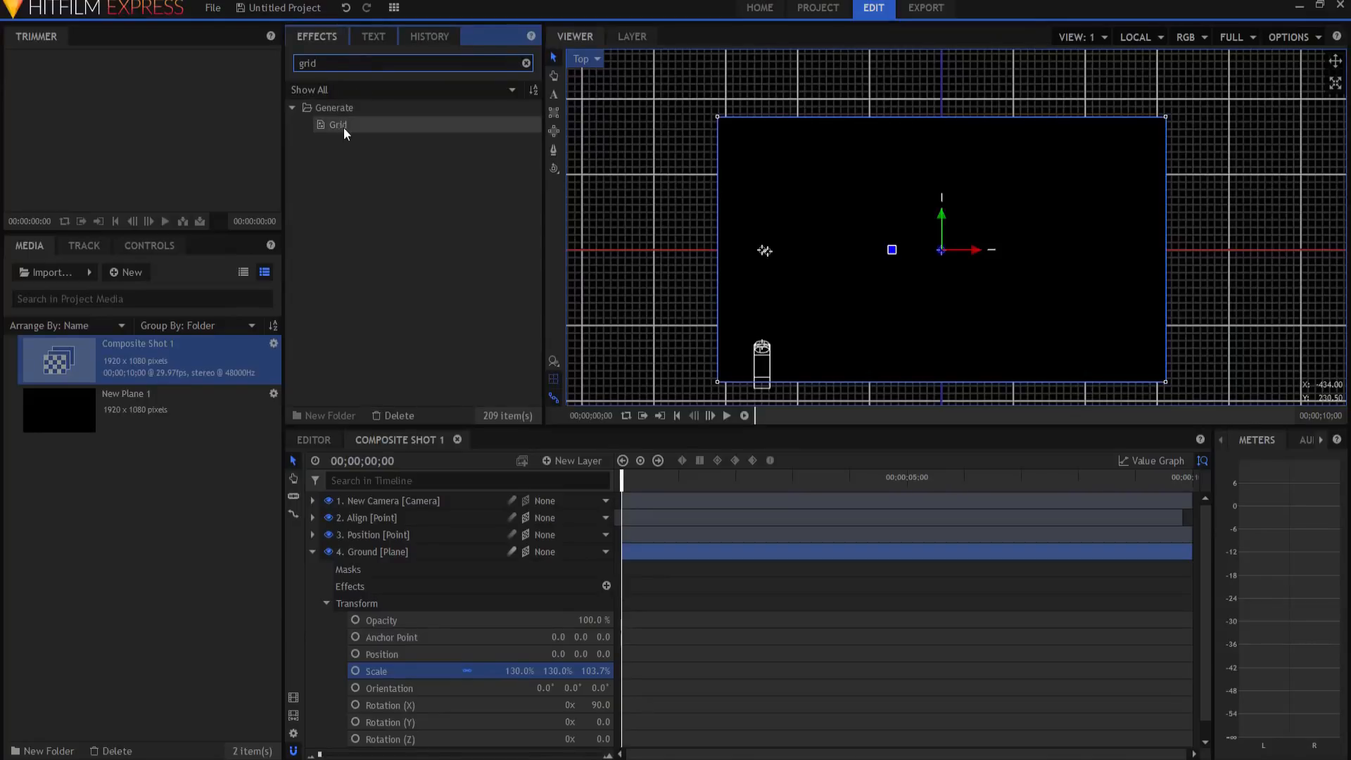
{"action": "left_click", "coordinate": [338, 124]}
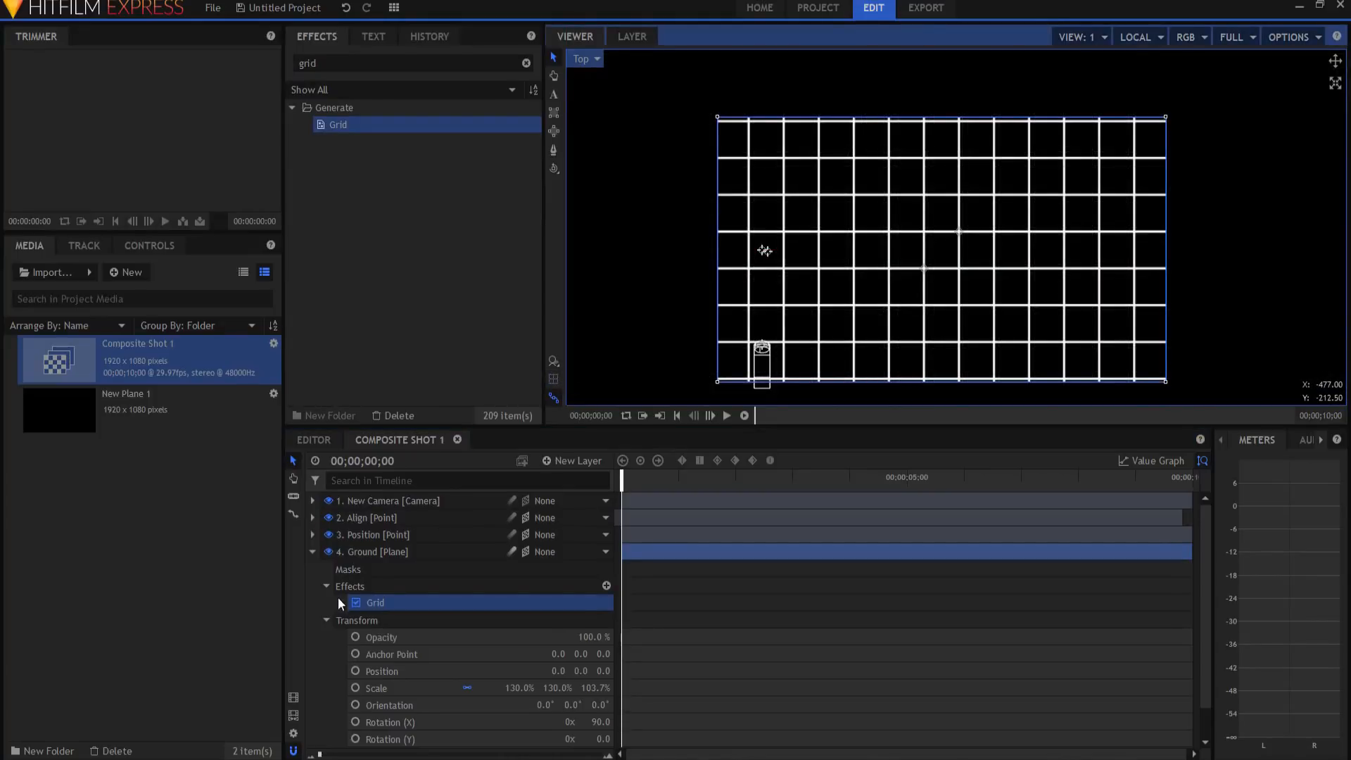
{"action": "left_click", "coordinate": [584, 59]}
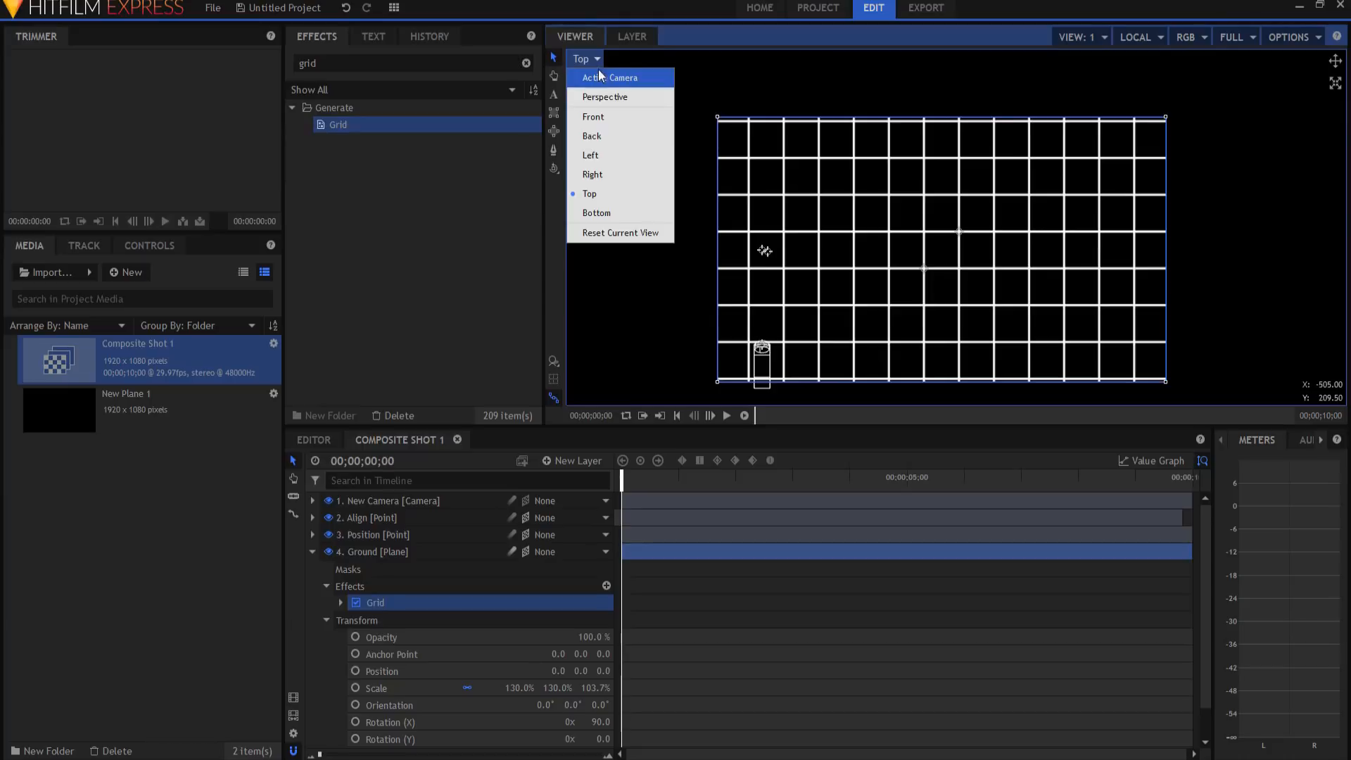
{"action": "left_click", "coordinate": [610, 77]}
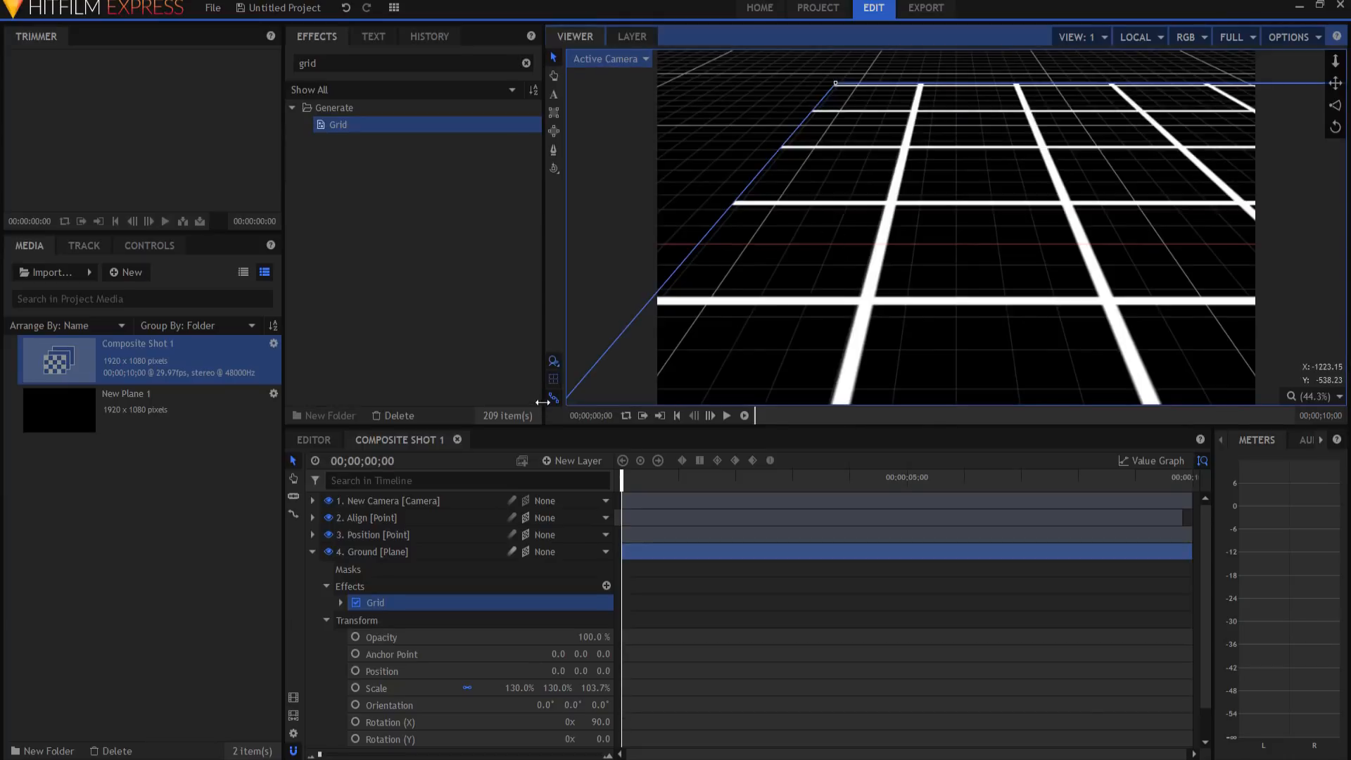
- Set Grid Point 1 to -5, Point 2 to 15, and the line colour to cyan
{"action": "left_click", "coordinate": [340, 602]}
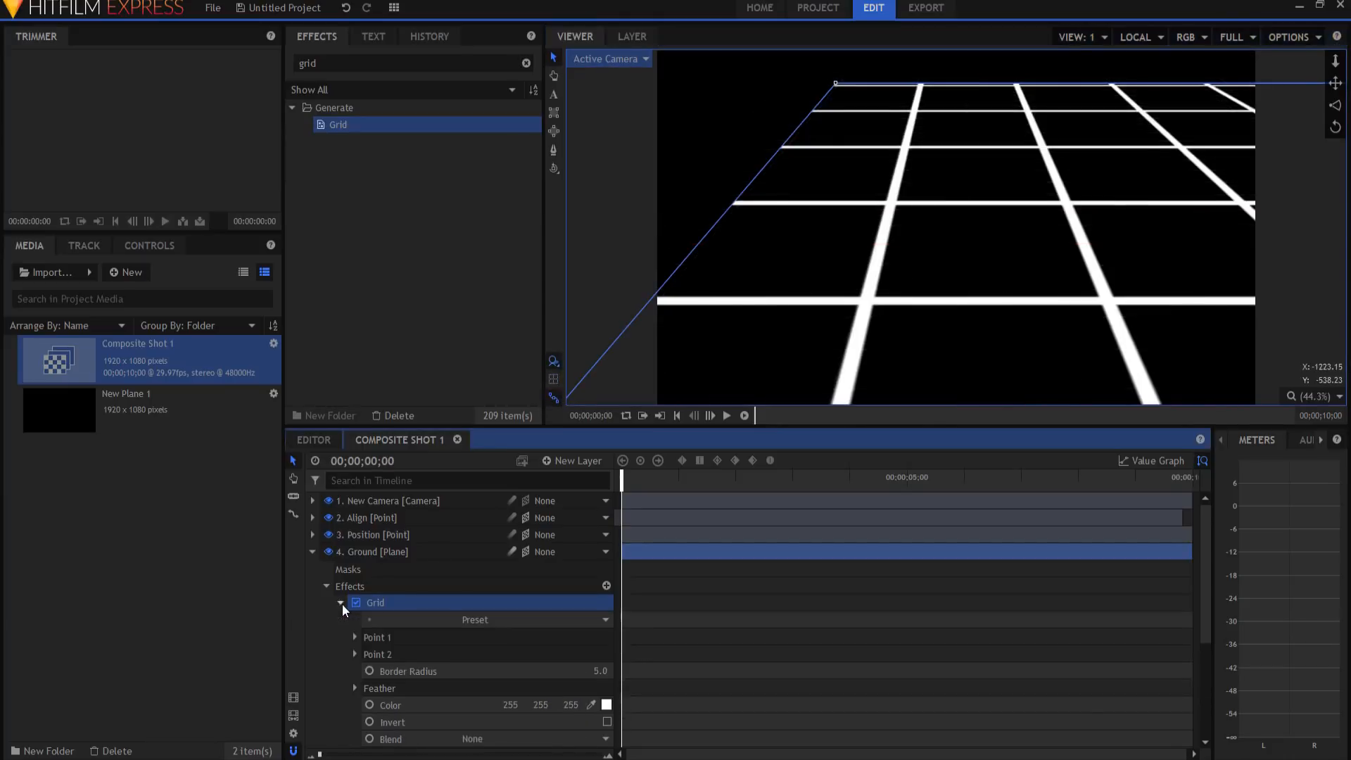
{"action": "left_click", "coordinate": [355, 637]}
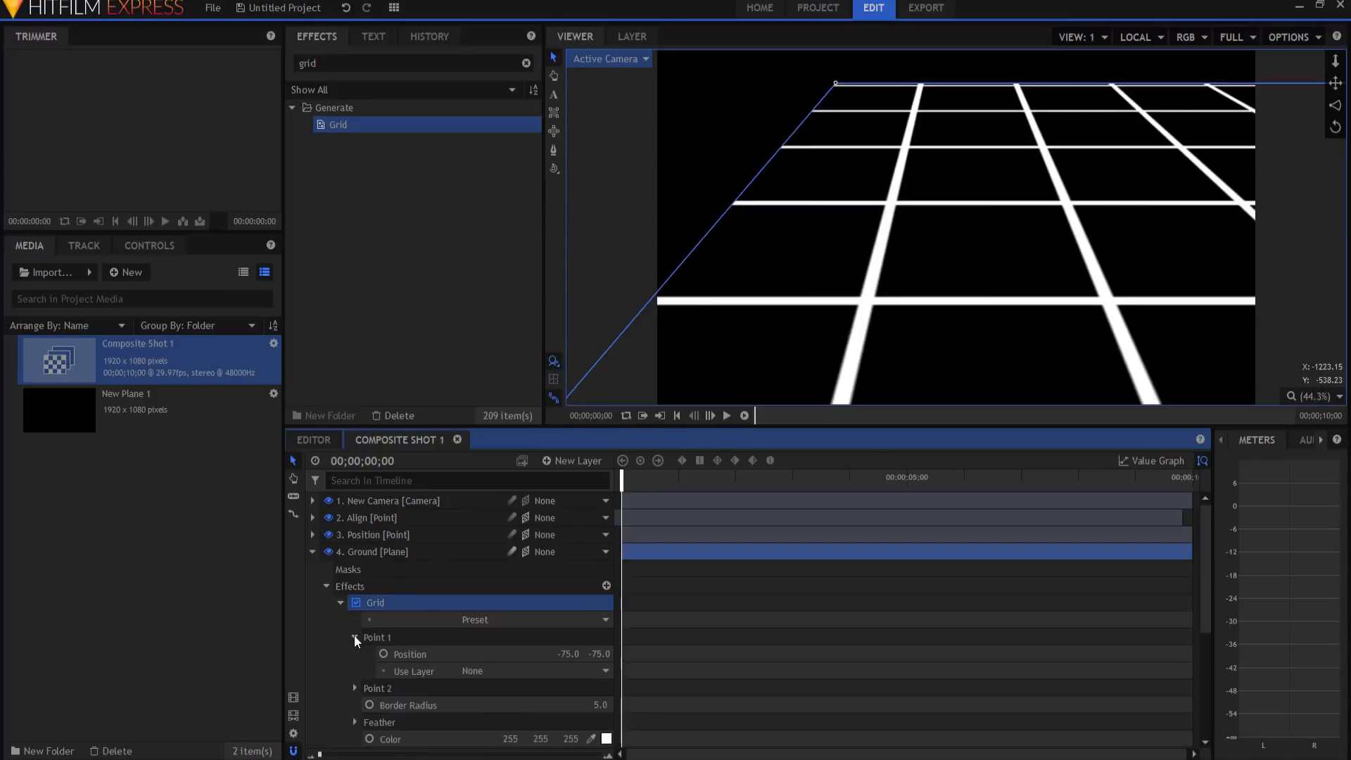
{"action": "double_click", "coordinate": [567, 653]}
{"action": "type", "text": "-5"}
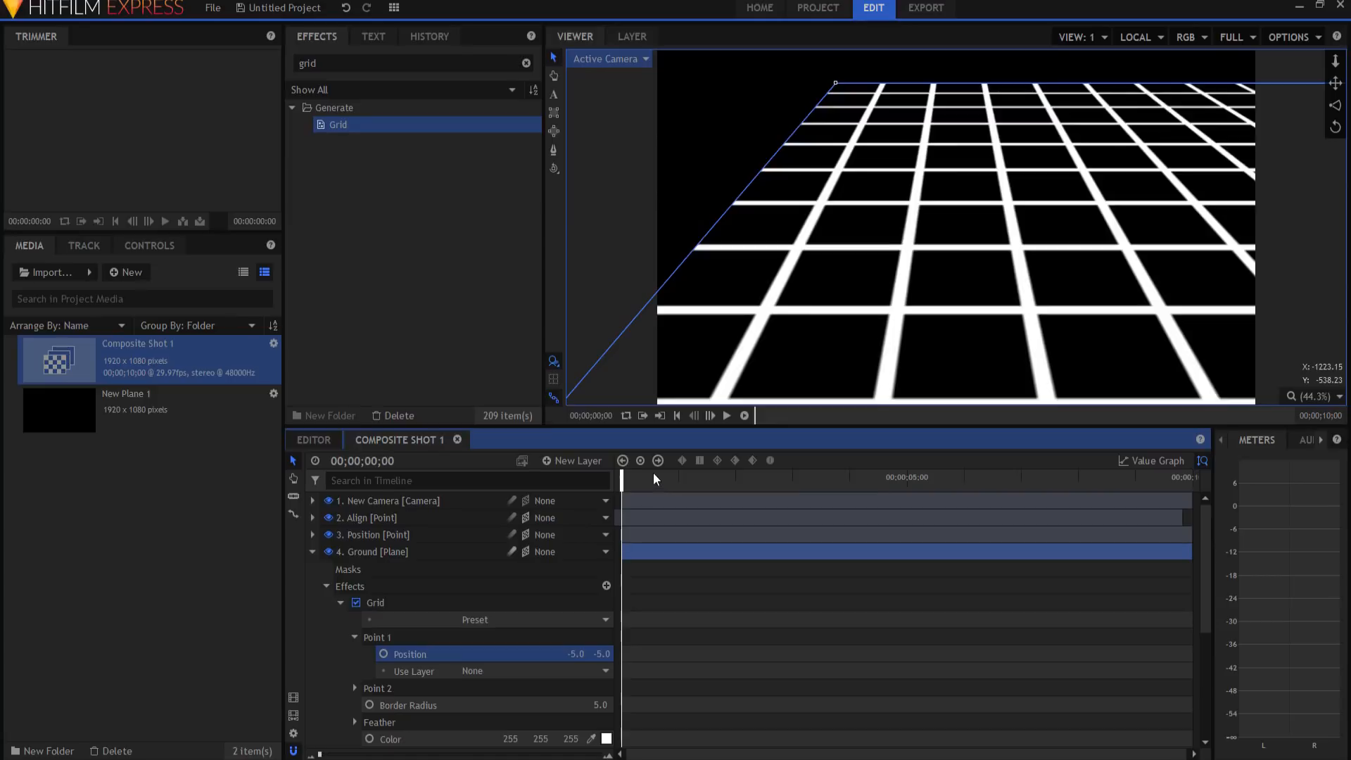
{"action": "left_click", "coordinate": [353, 687]}
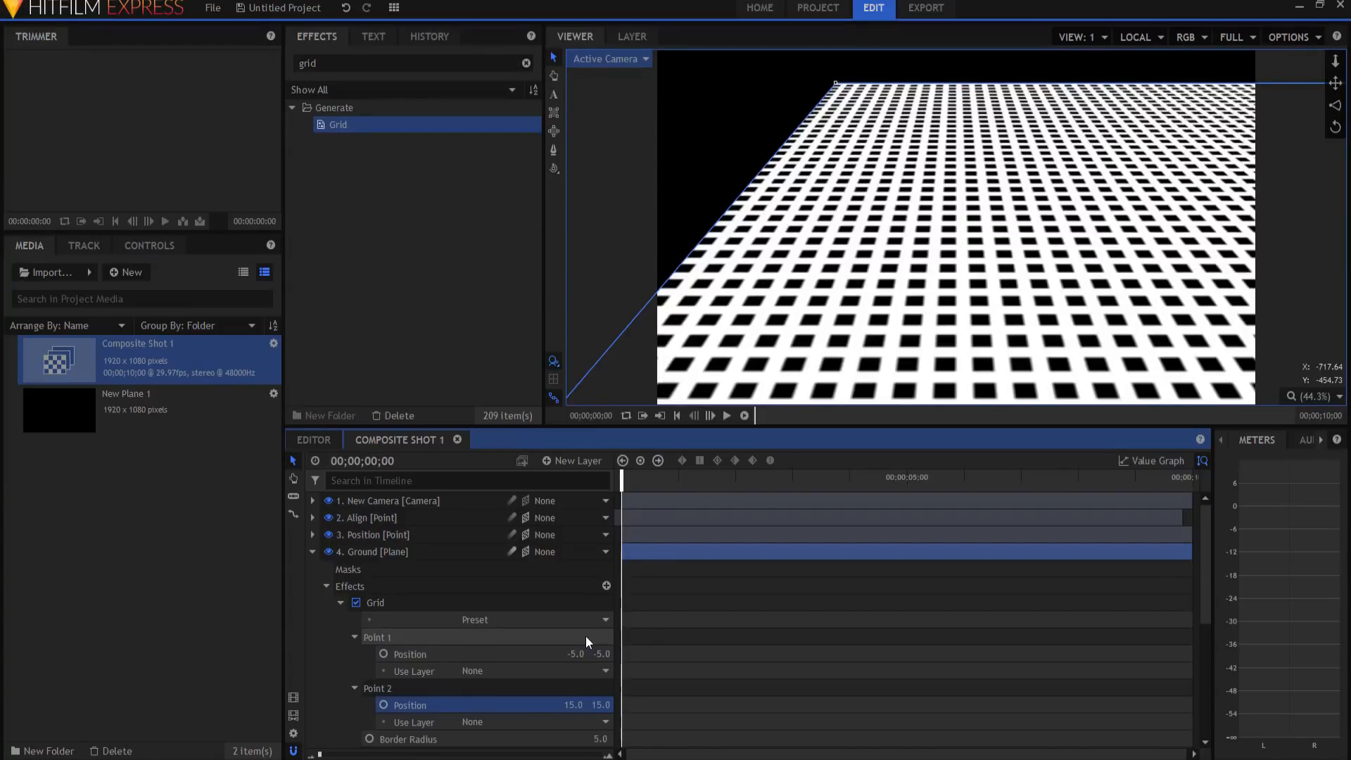
{"action": "scroll", "scroll_direction": "down", "scroll_amount": 3}
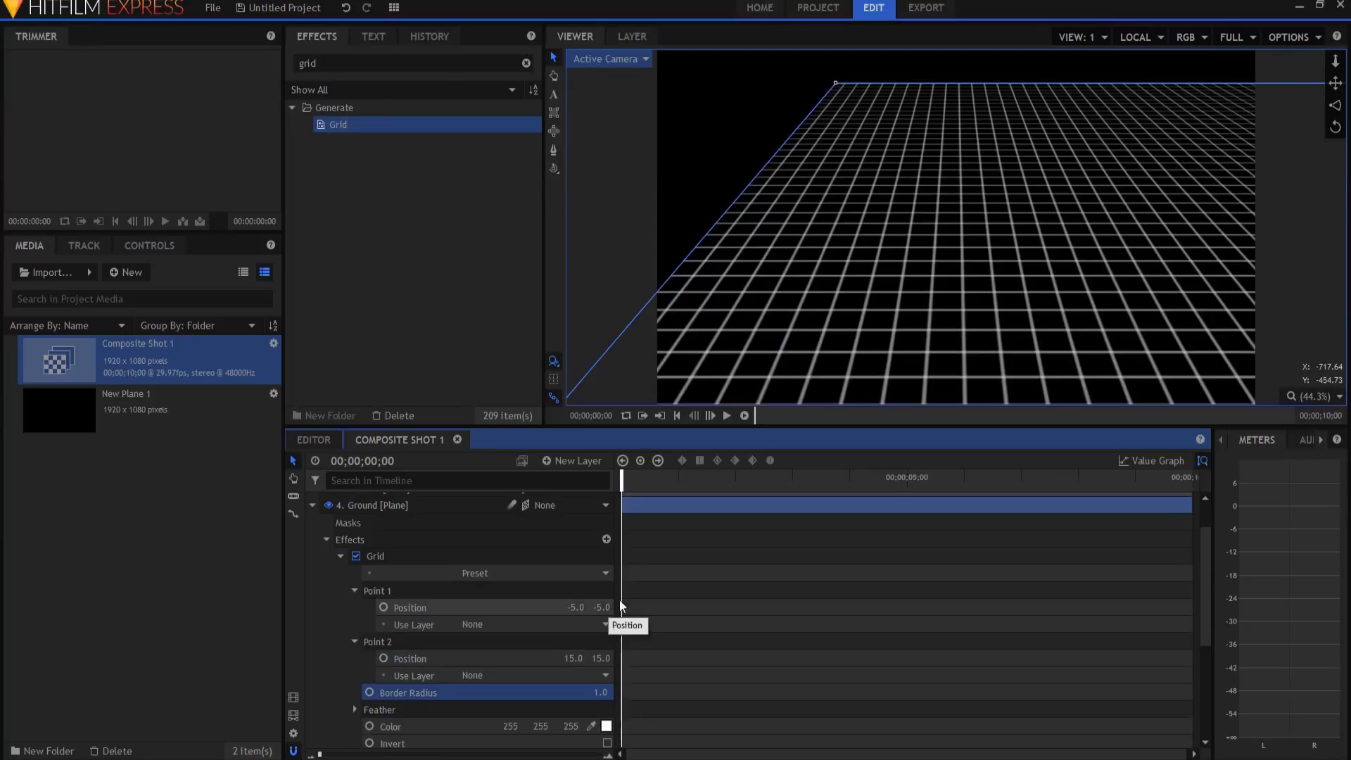
{"action": "left_click", "coordinate": [607, 727]}
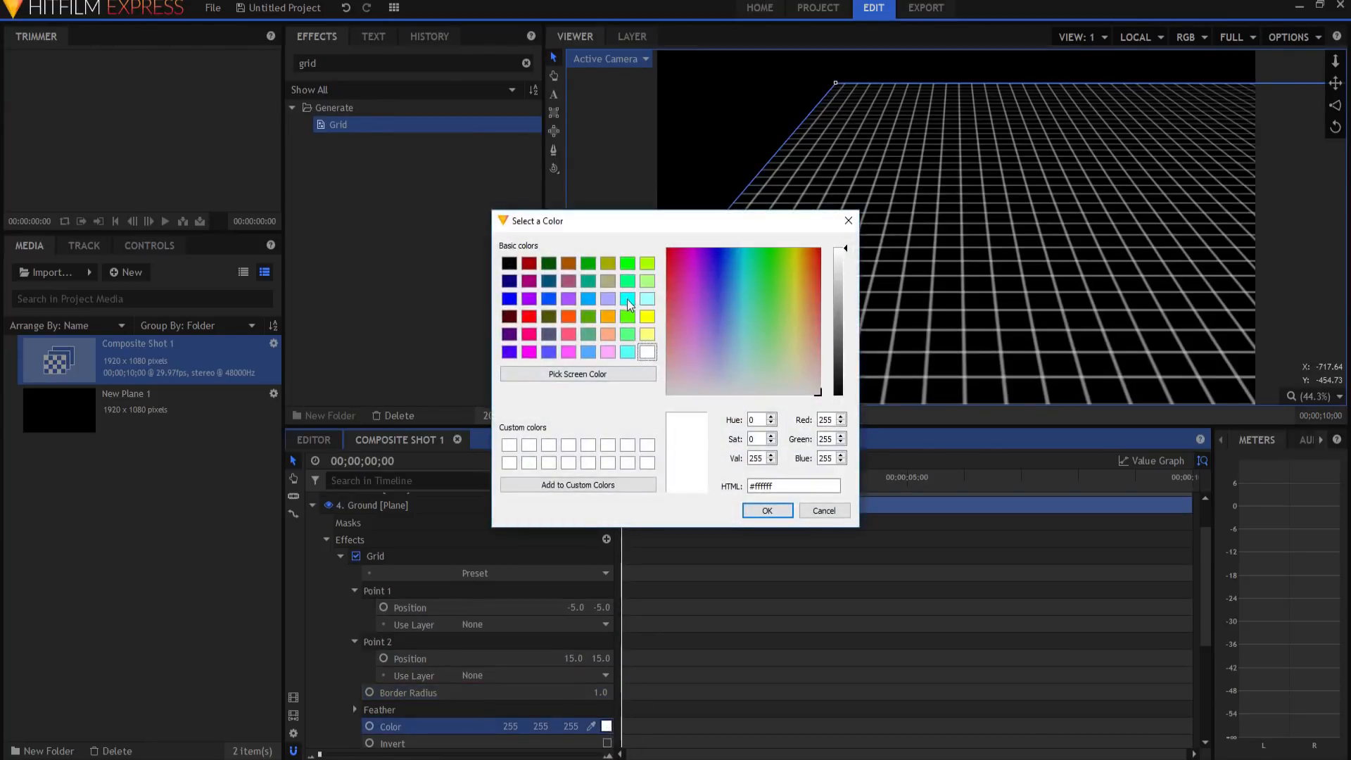
{"action": "left_click", "coordinate": [765, 510]}
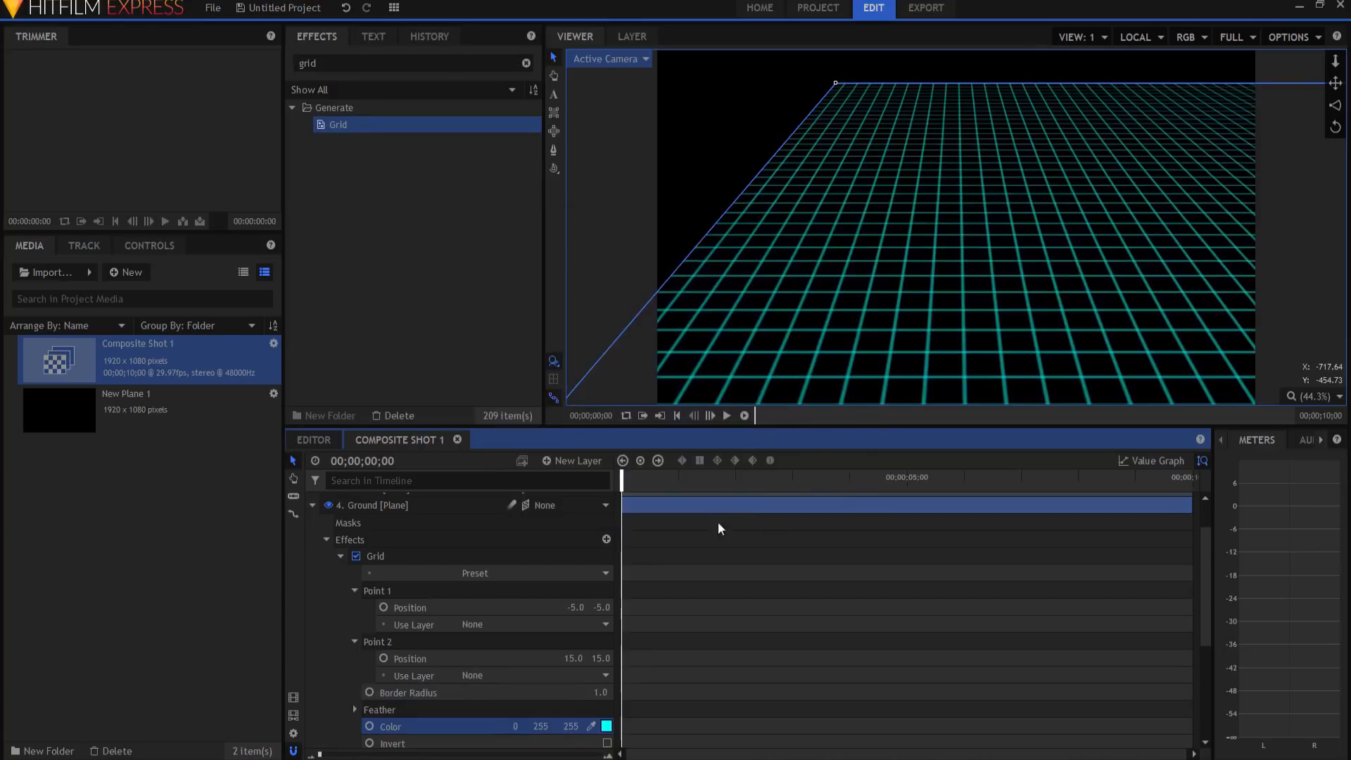
- Collapse Ground, select the Position point layer and advance playback in the shot
{"action": "left_click", "coordinate": [314, 505]}
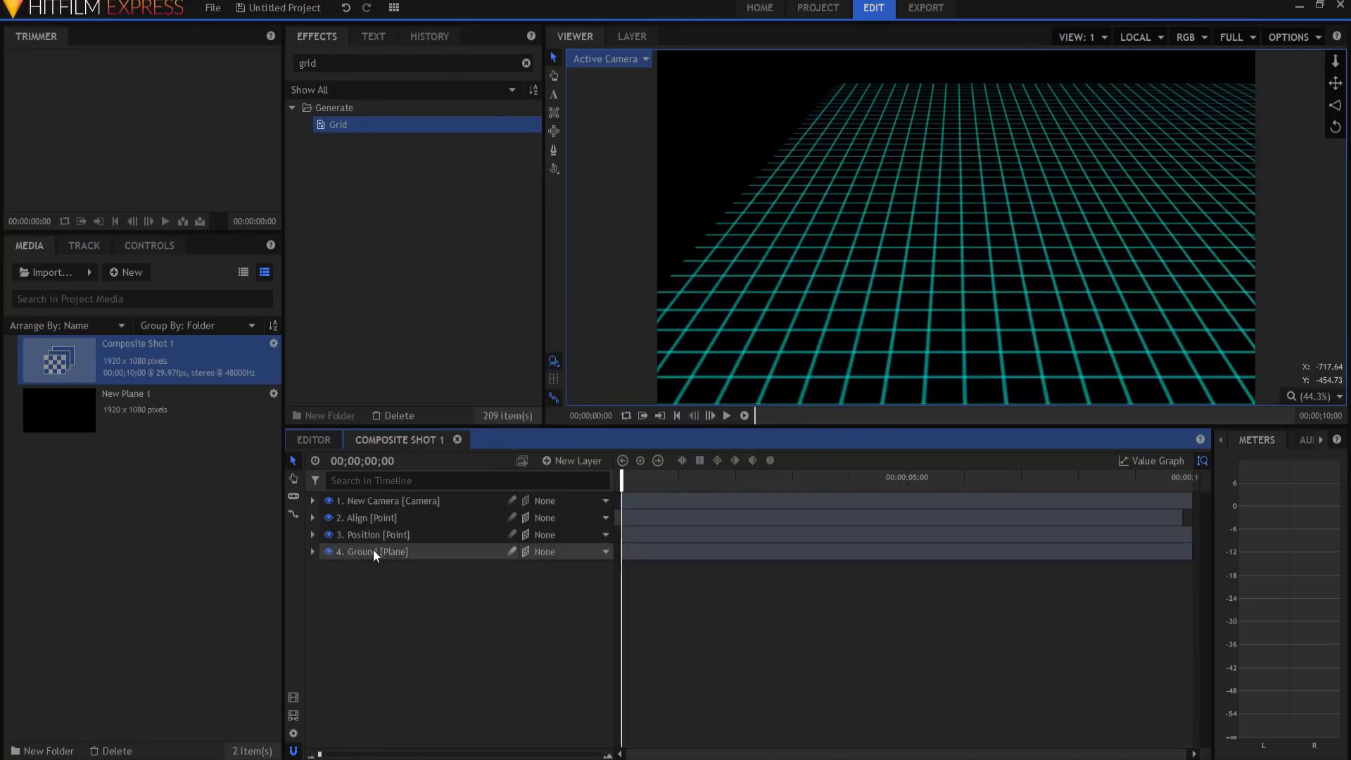
{"action": "left_click", "coordinate": [374, 534]}
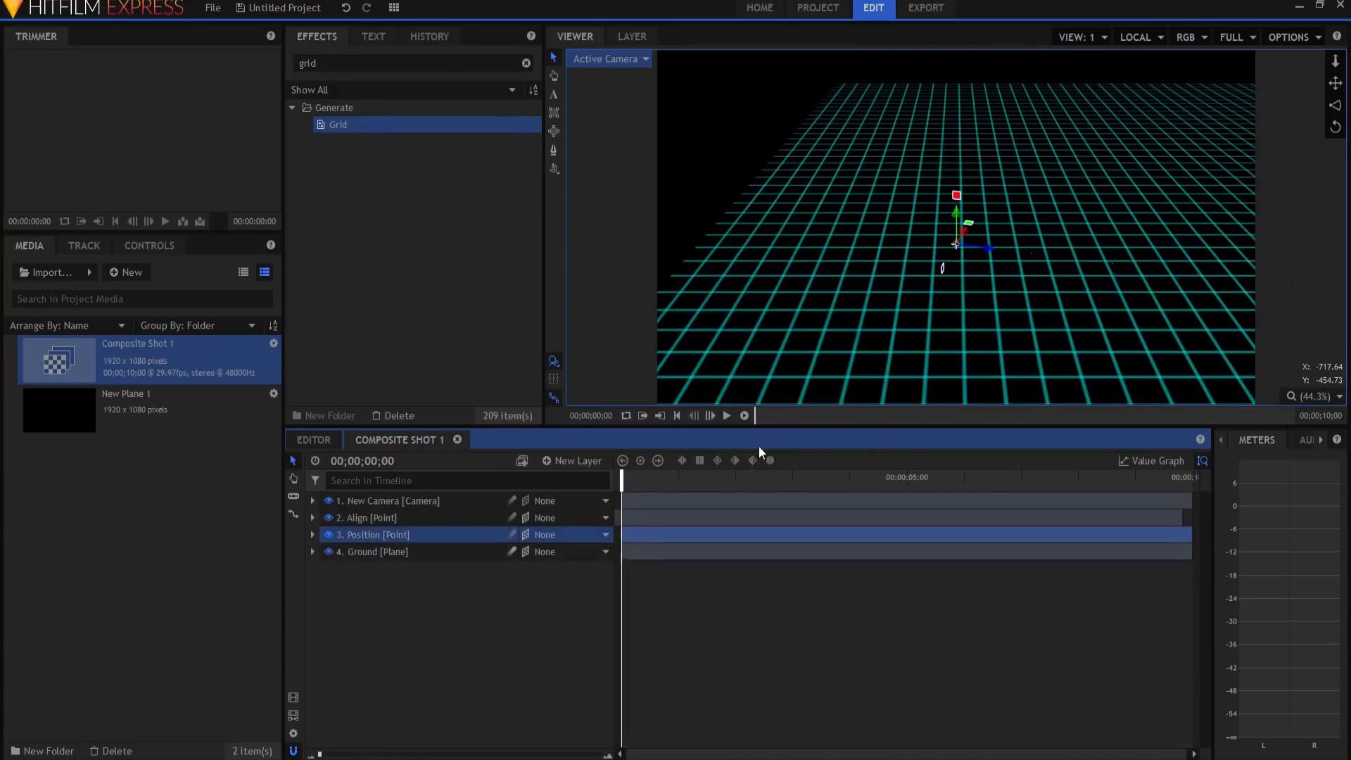
{"action": "left_click", "coordinate": [726, 415]}
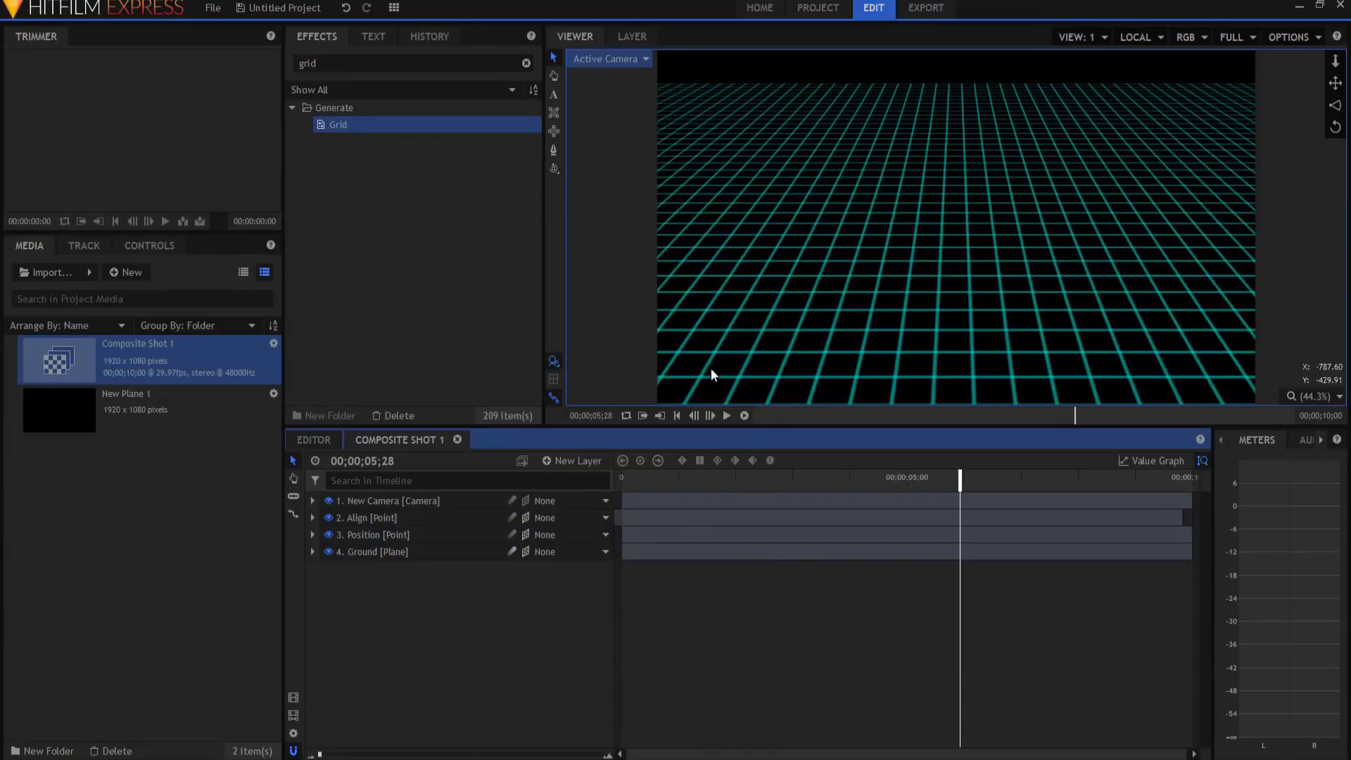
{"action": "mouse_move", "coordinate": [573, 465]}
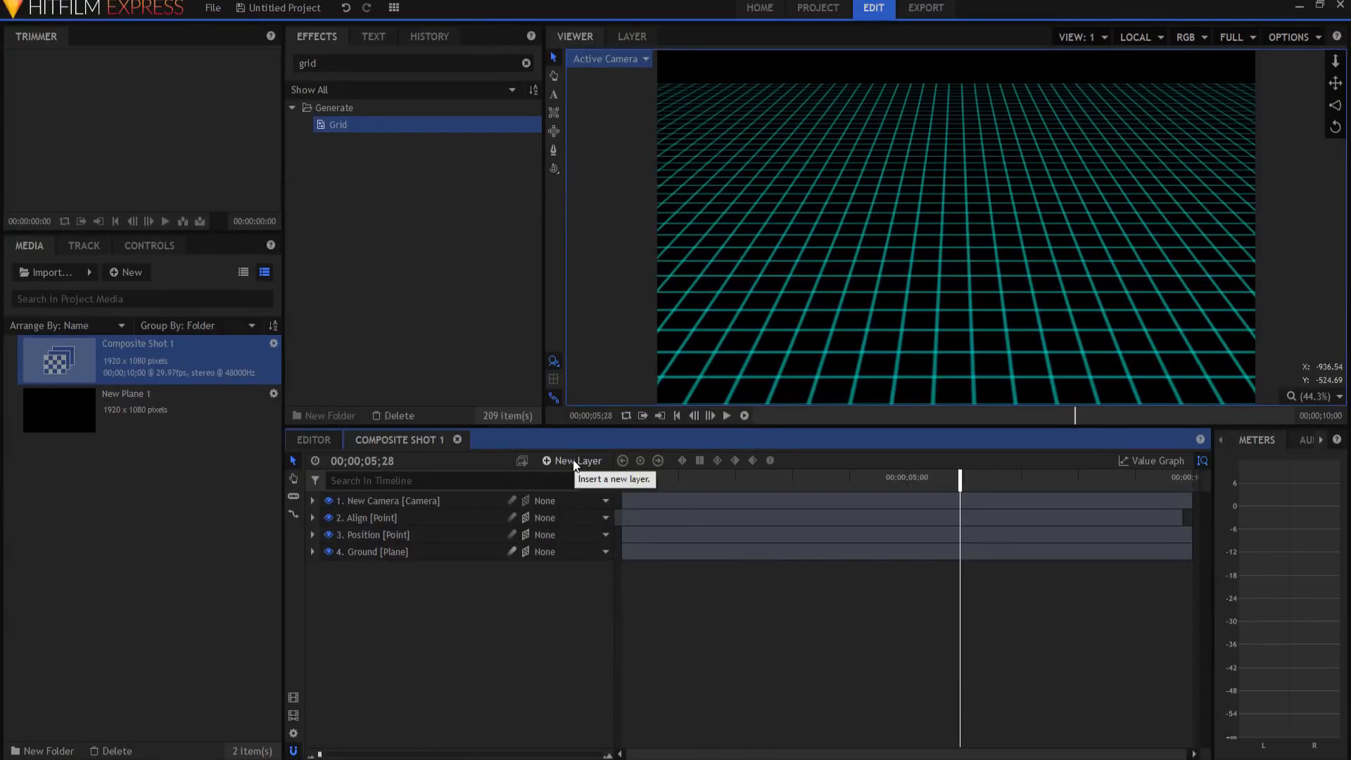
{"action": "right_click", "coordinate": [370, 552]}
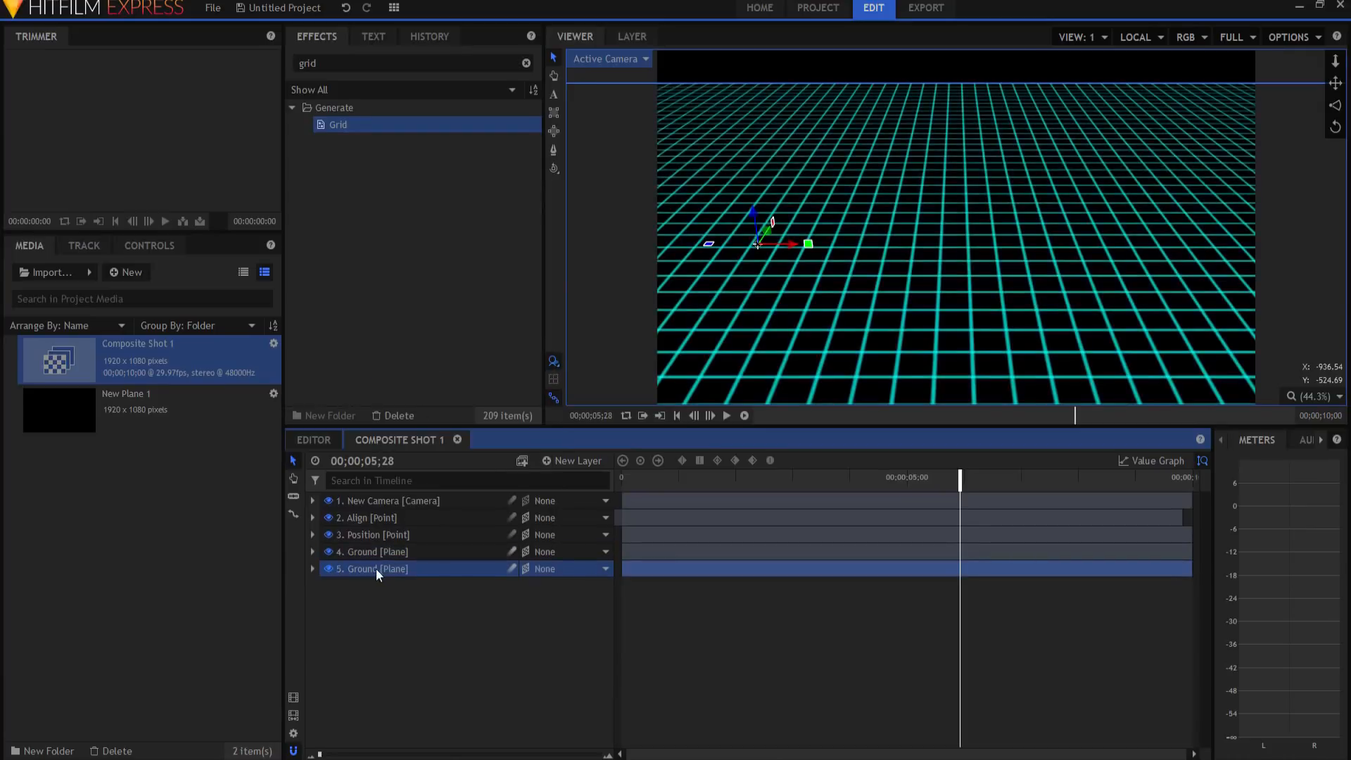
- Rename the fifth plane layer 'Map', delete its copied Grid effect, and open its layer menu
{"action": "double_click", "coordinate": [375, 569]}
{"action": "type", "text": "Map"}
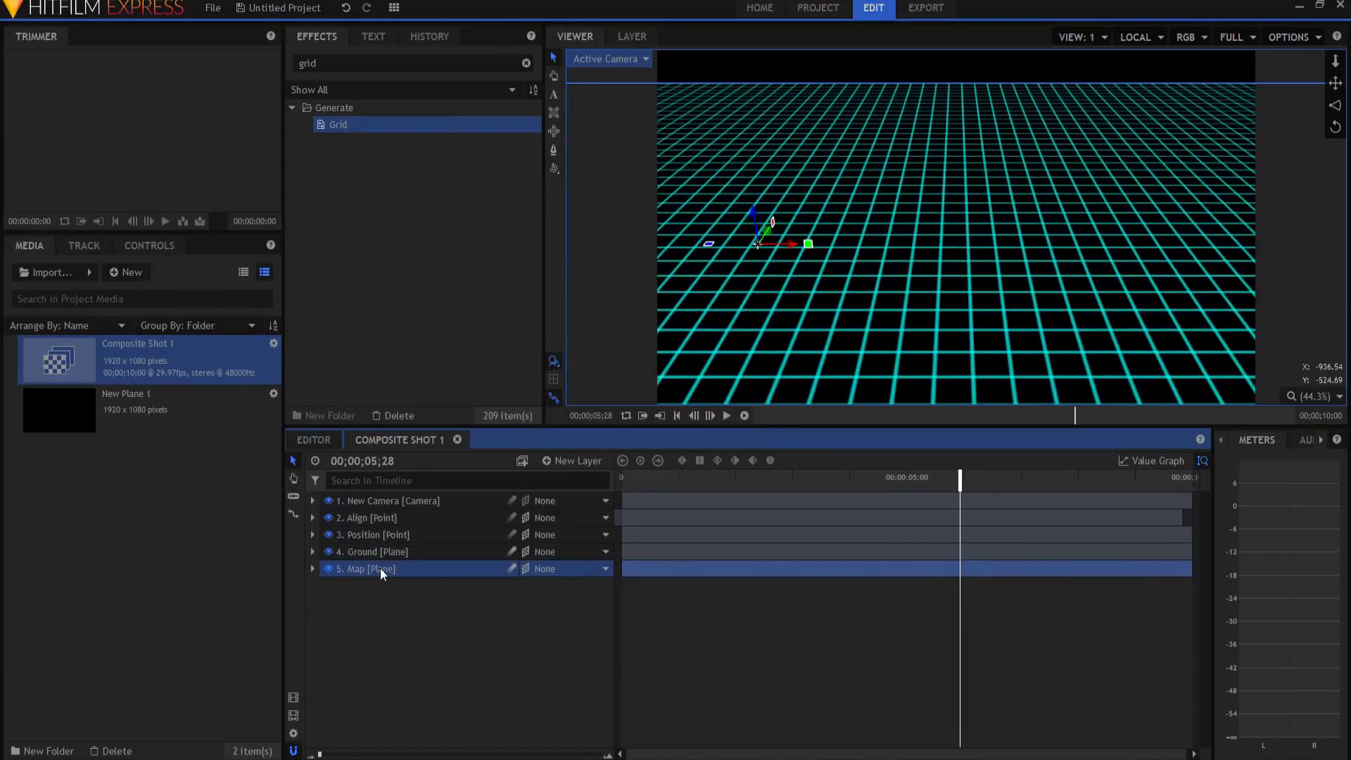
{"action": "left_click", "coordinate": [312, 569]}
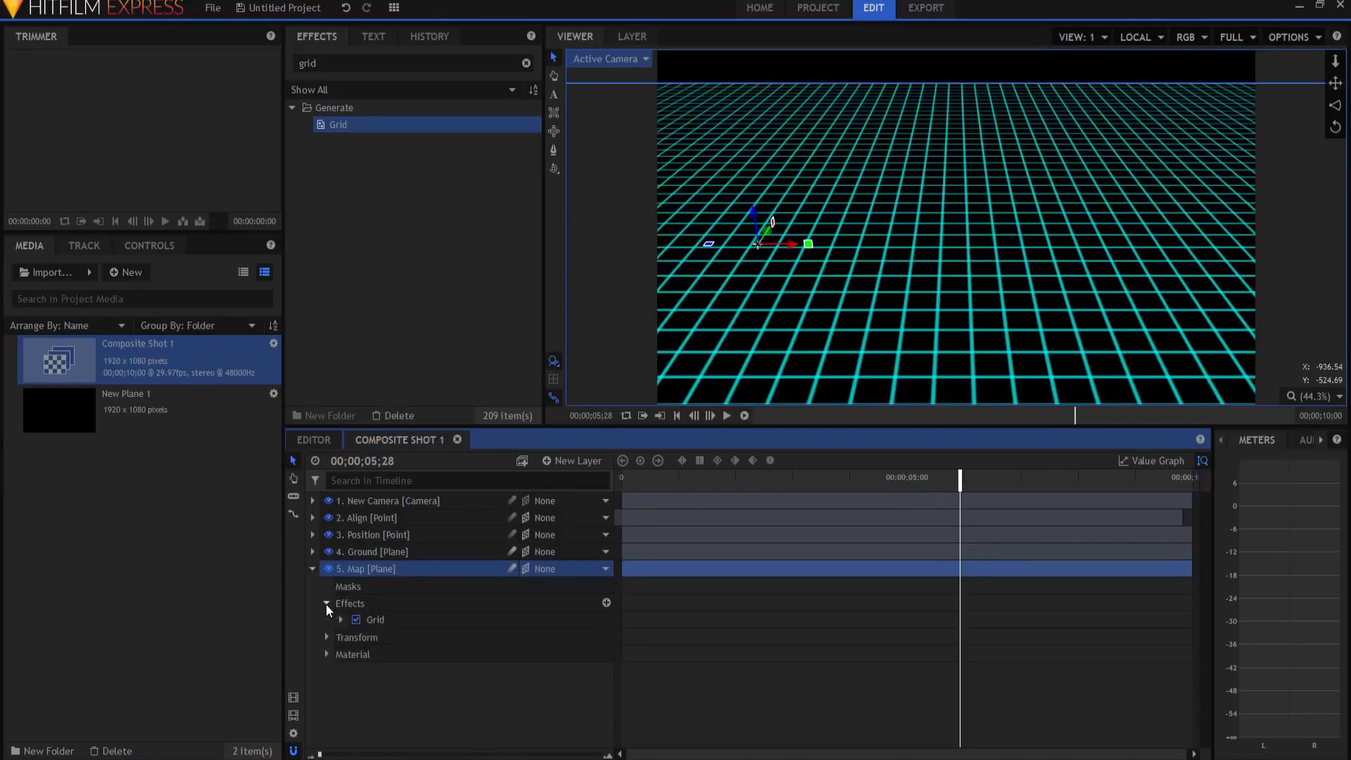
{"action": "left_click", "coordinate": [326, 603]}
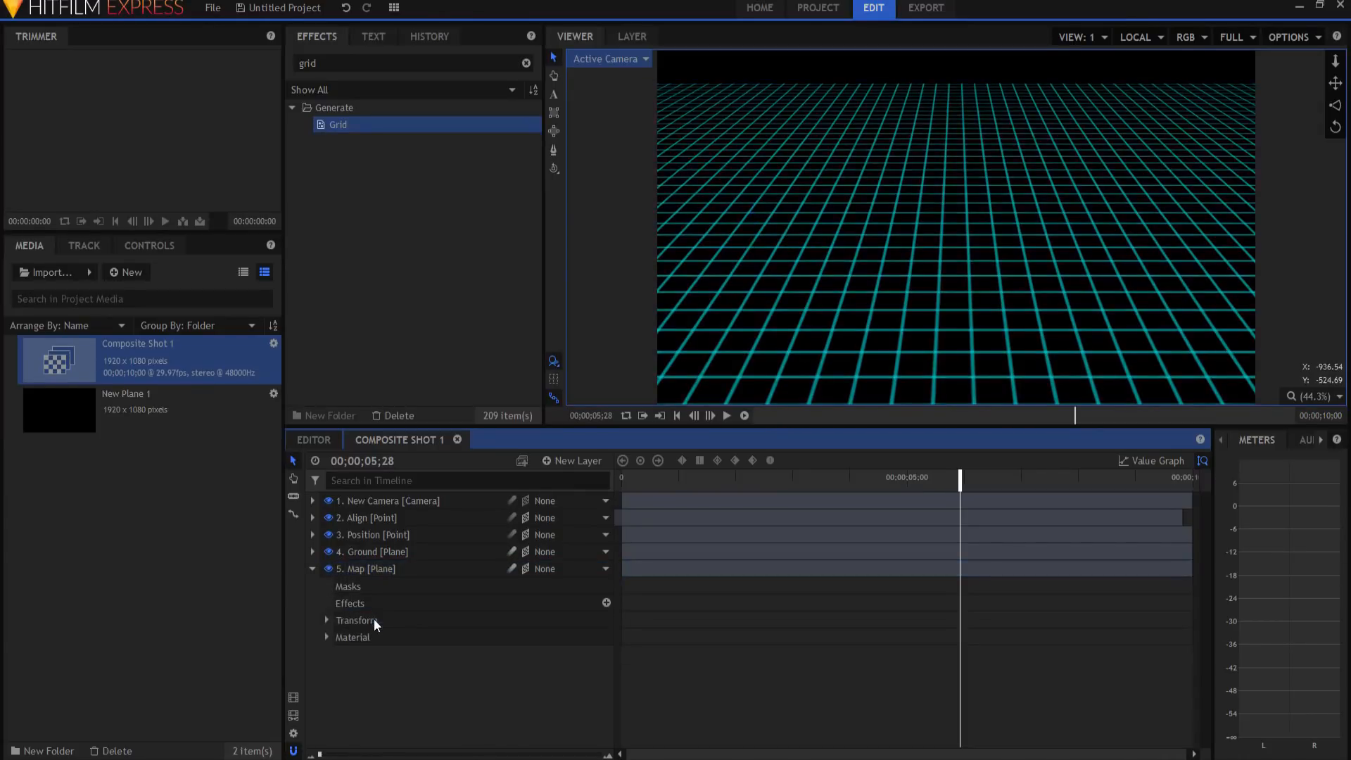
{"action": "left_click", "coordinate": [312, 568]}
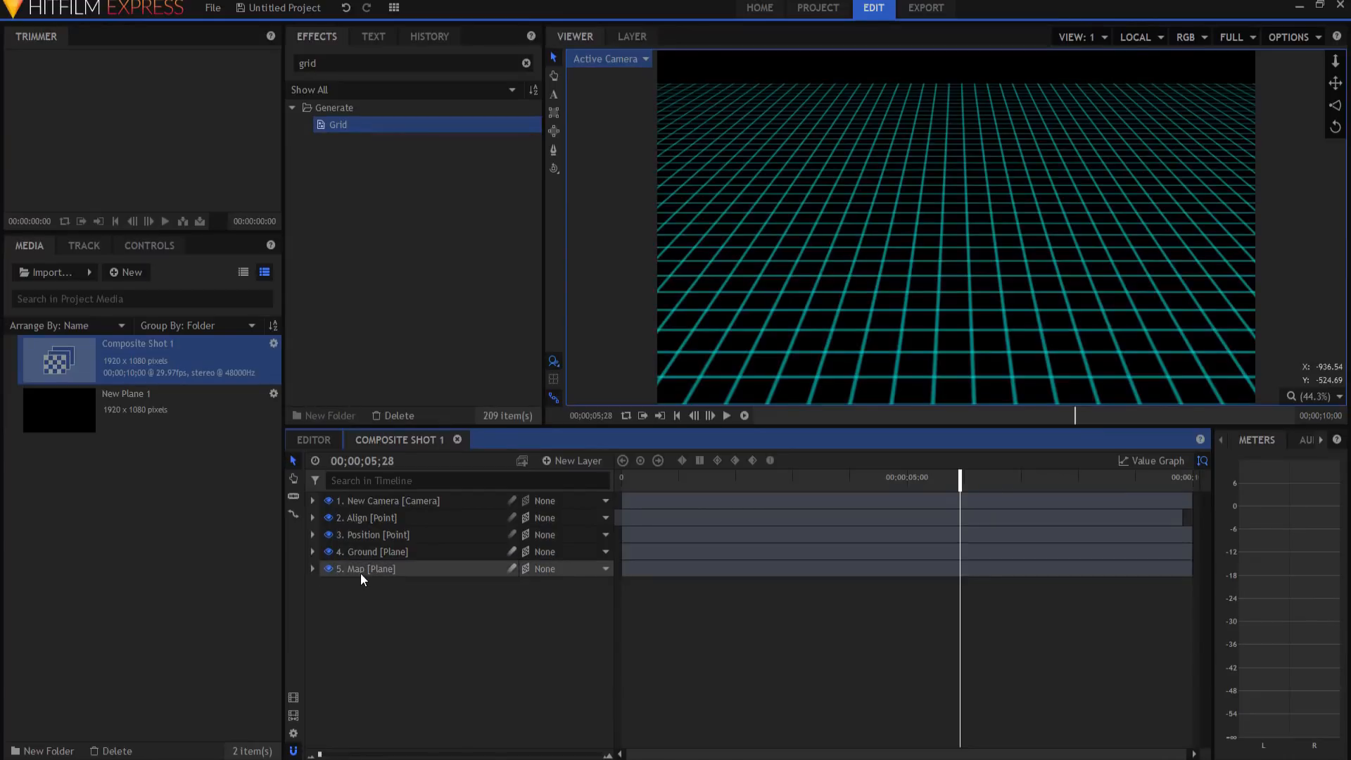
{"action": "mouse_move", "coordinate": [366, 568]}
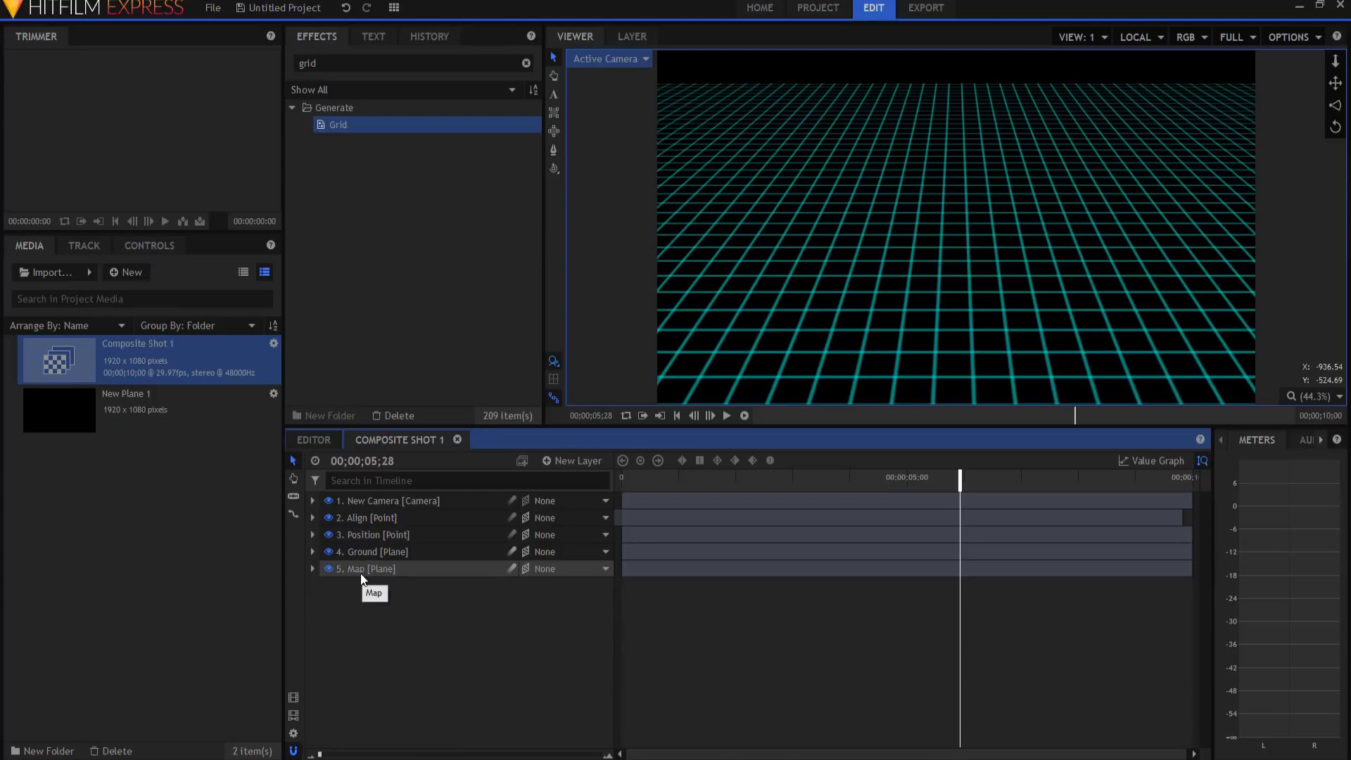
{"action": "right_click", "coordinate": [361, 568]}
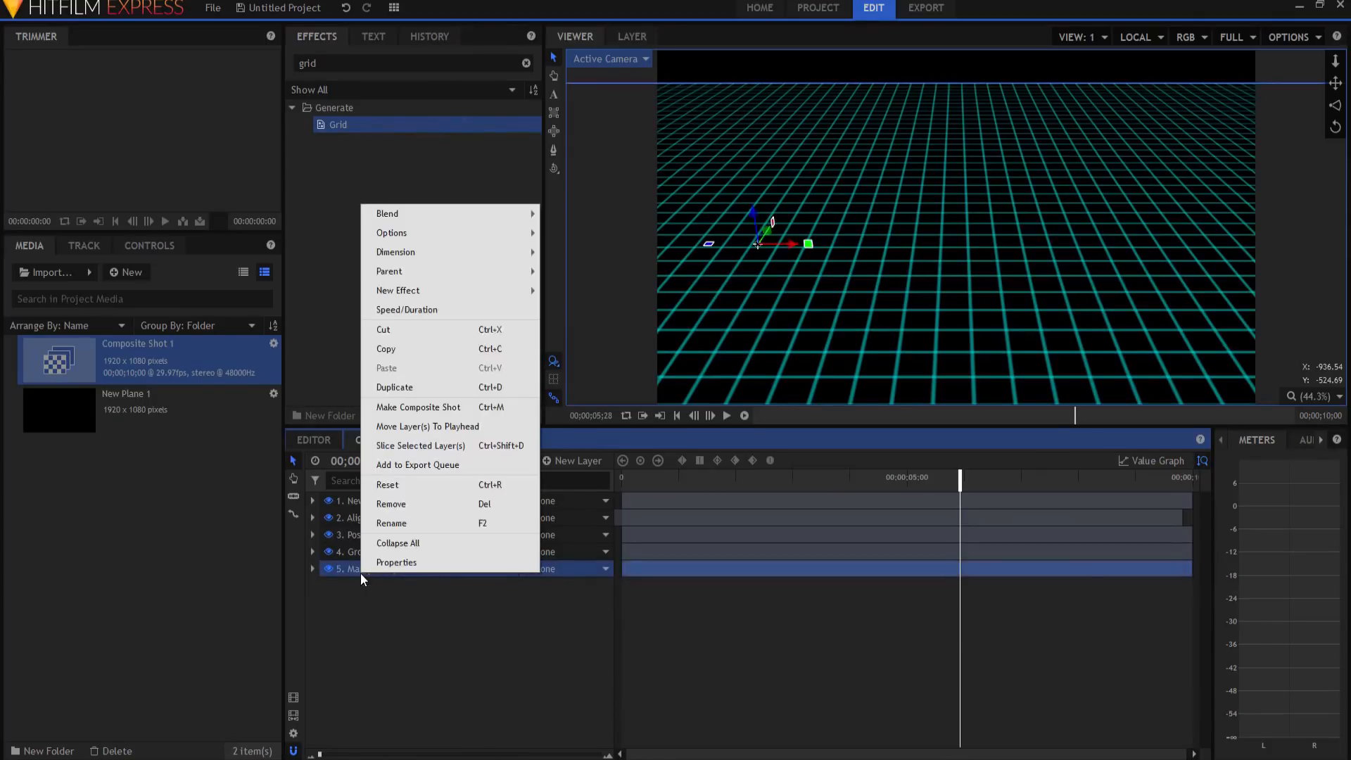
- Nest Map as a composite shot with Fractal Noise, then return to Composite Shot 1
{"action": "left_click", "coordinate": [418, 406]}
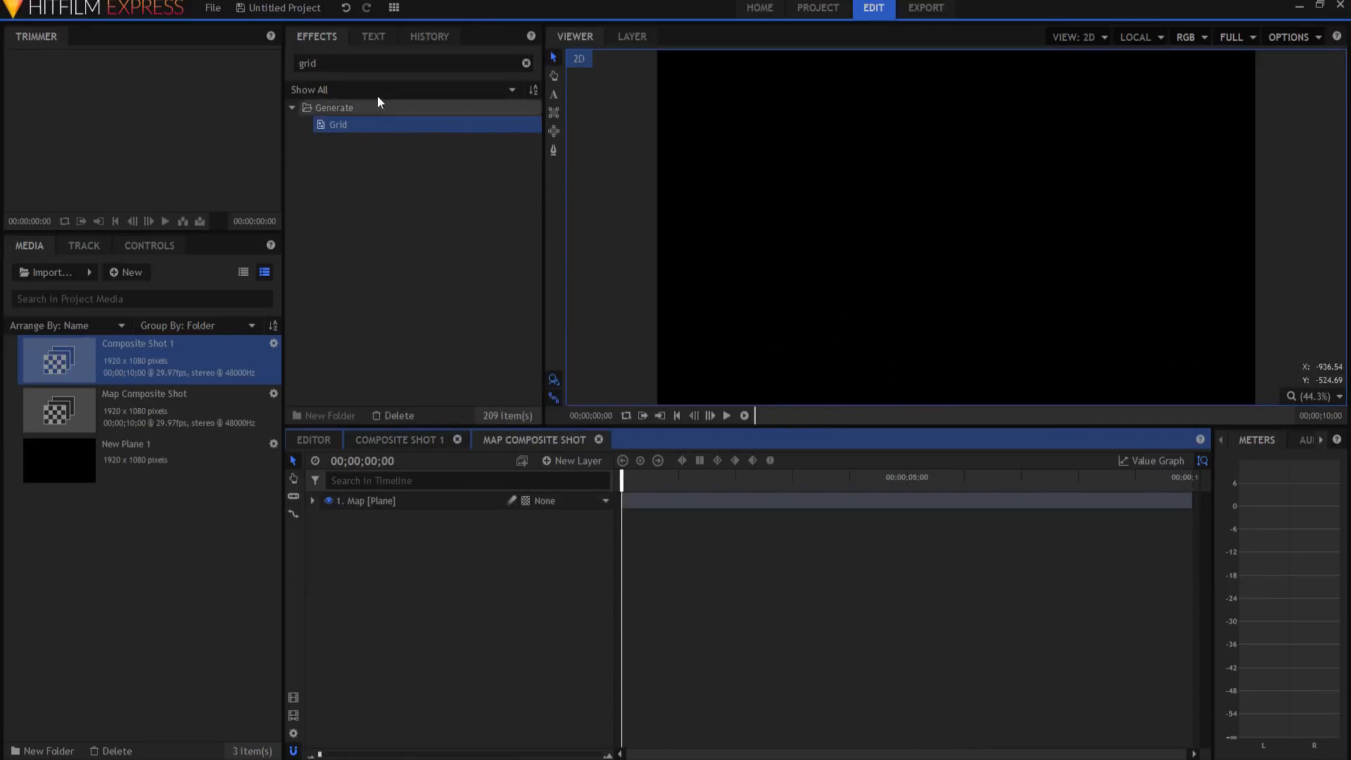
{"action": "type", "text": "fract"}
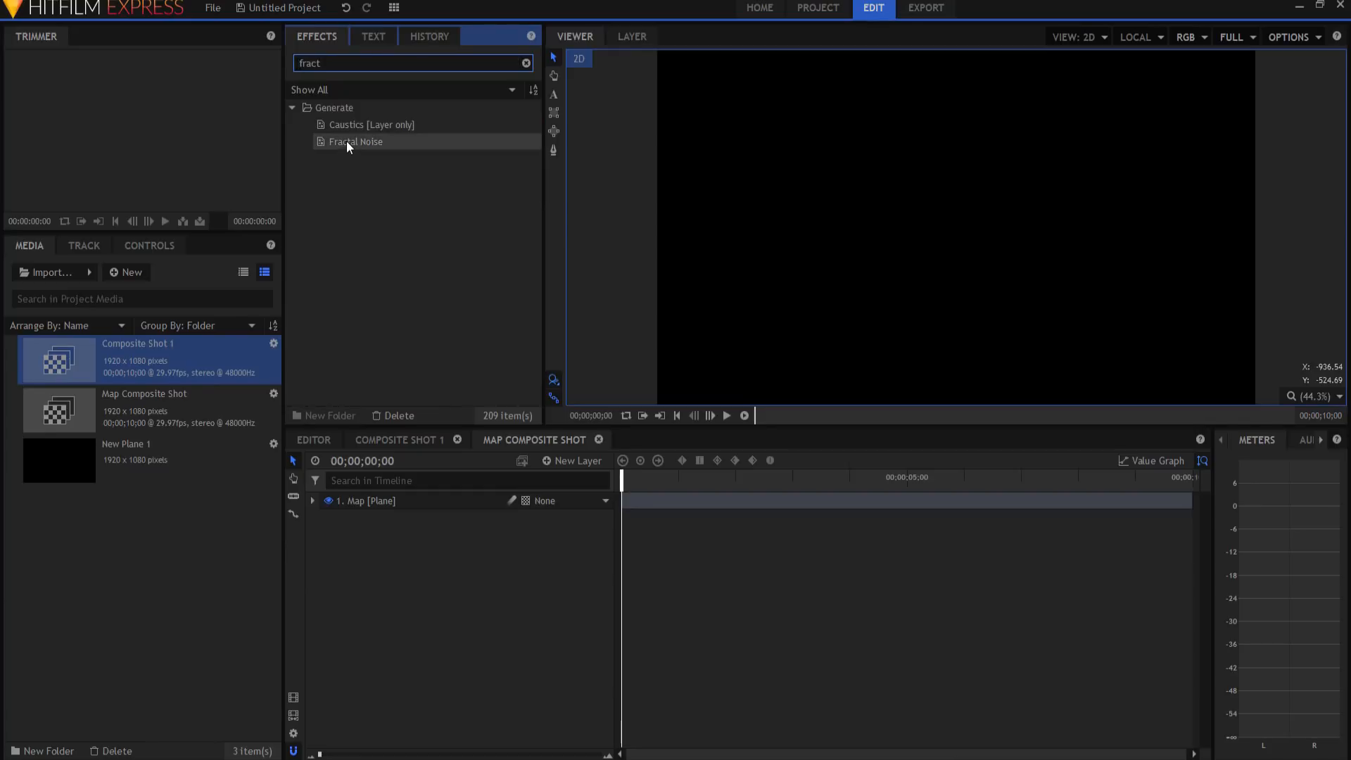
{"action": "double_click", "coordinate": [355, 142]}
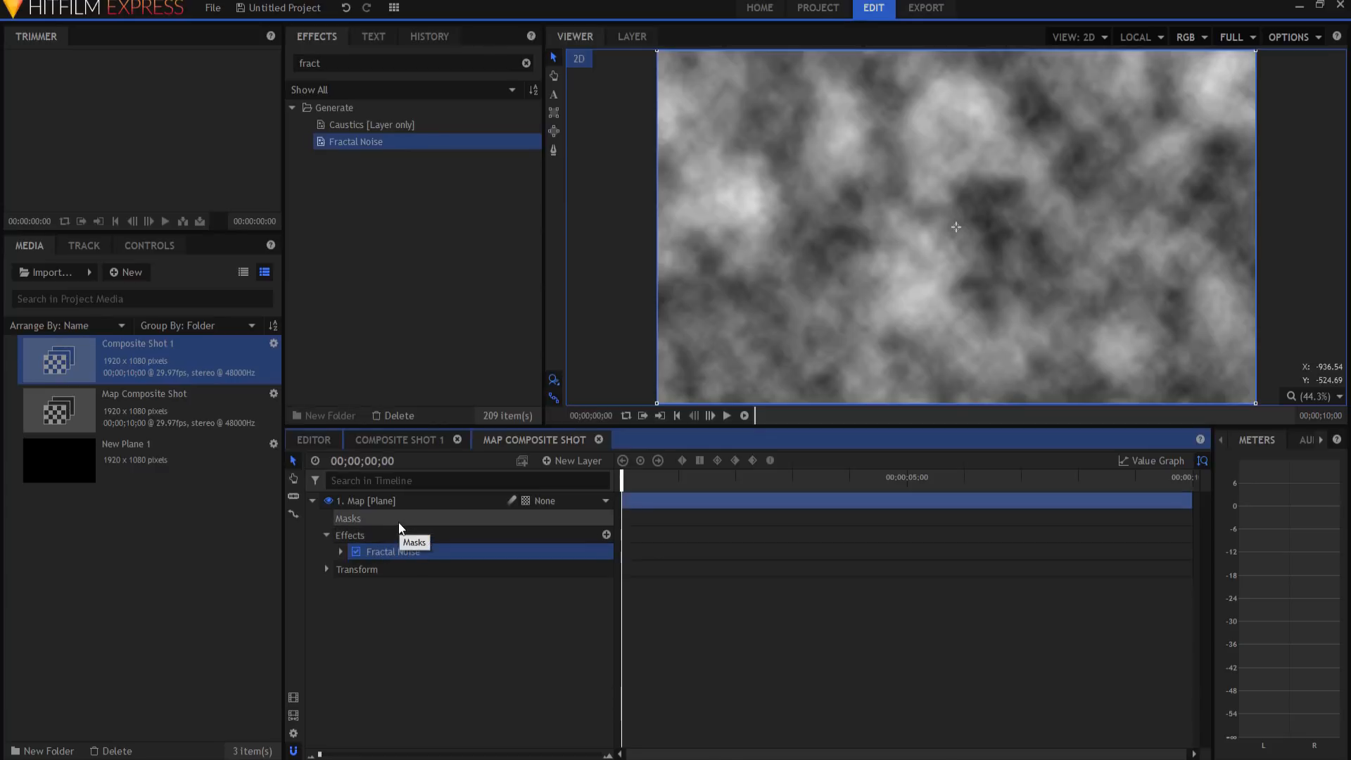
{"action": "left_click", "coordinate": [397, 439]}
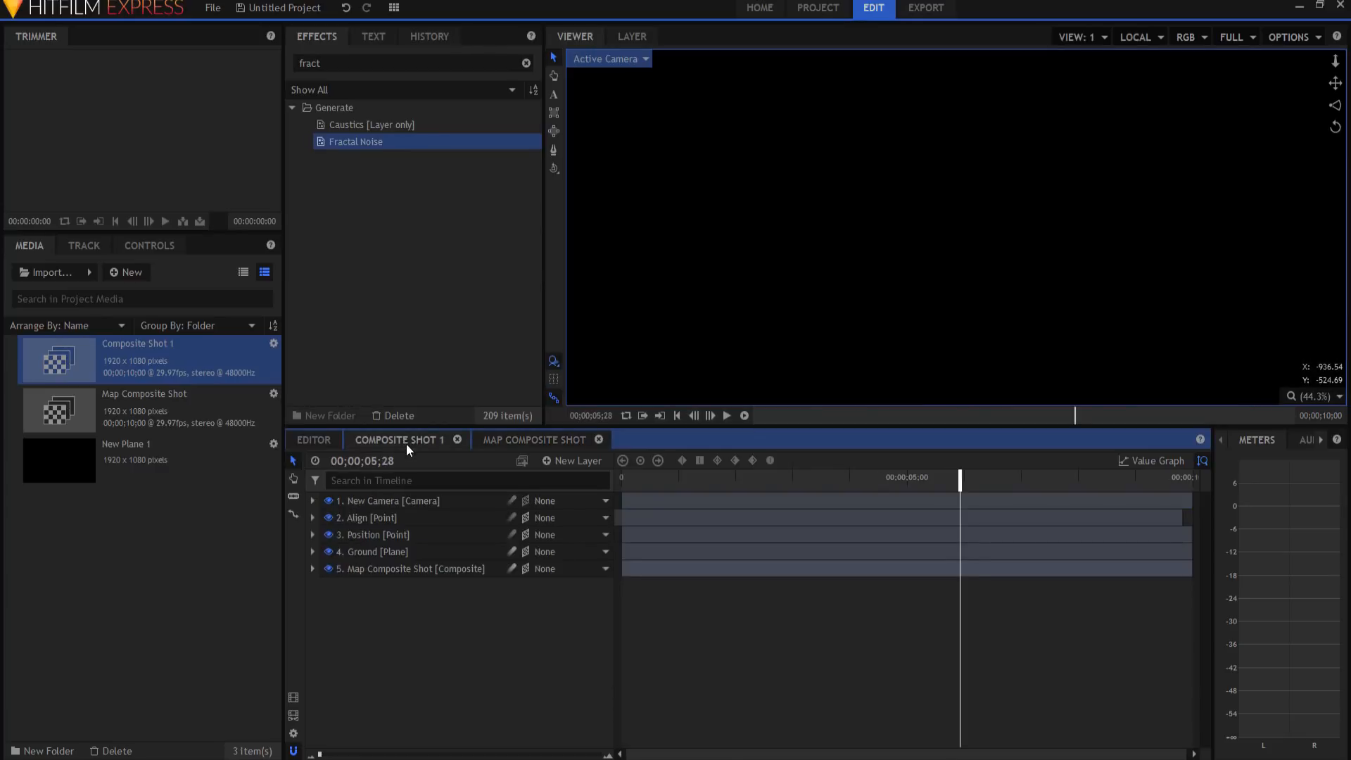
- Hide Map Composite Shot and give Ground a Parallax effect with height map '5. Map Composite Shot'
{"action": "left_click", "coordinate": [327, 568]}
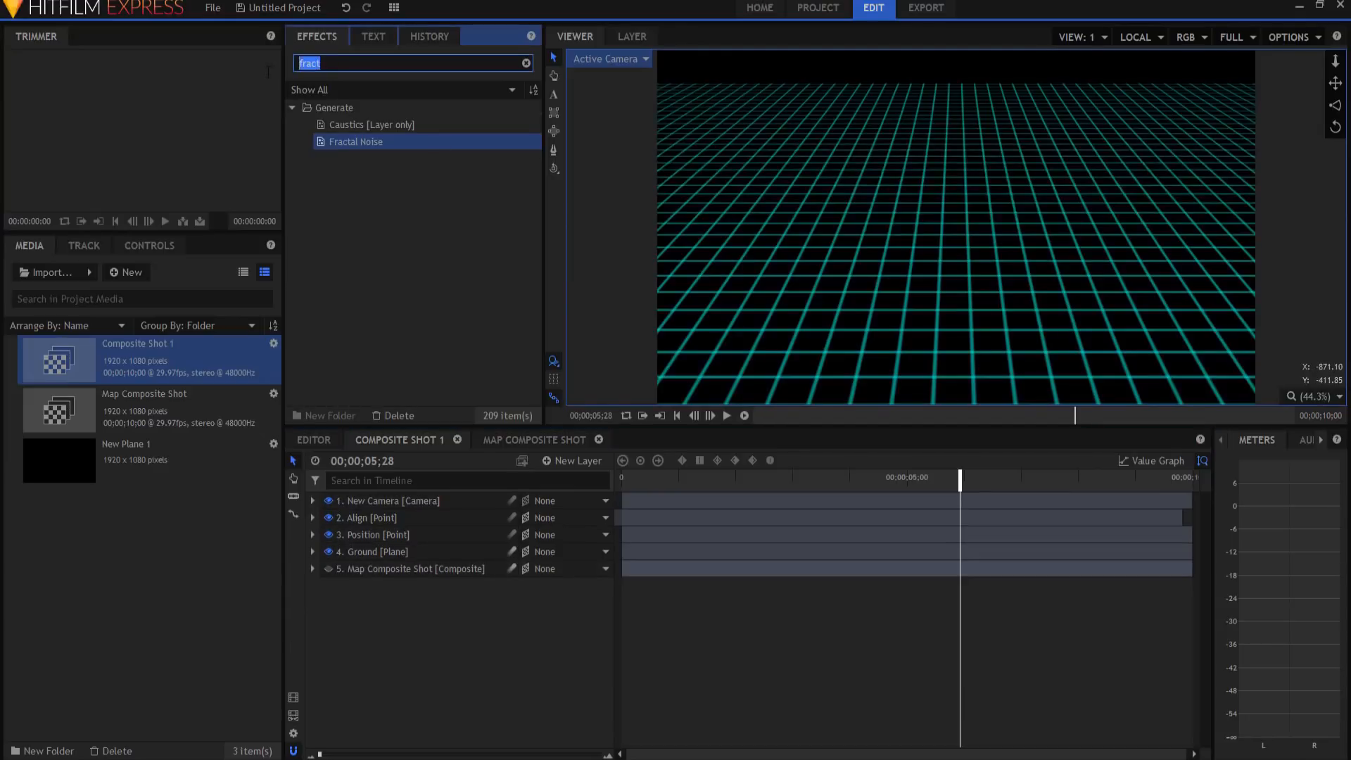
{"action": "type", "text": "para"}
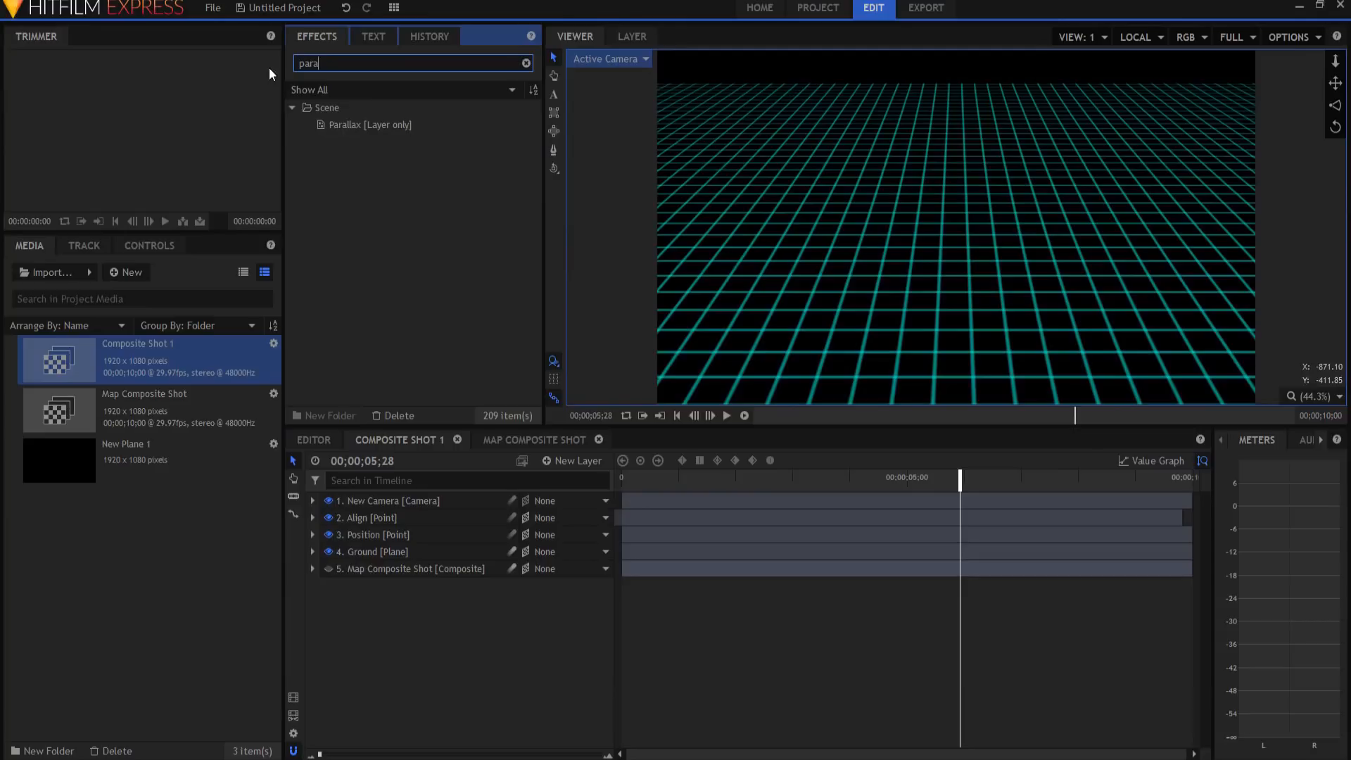
{"action": "left_click", "coordinate": [371, 123]}
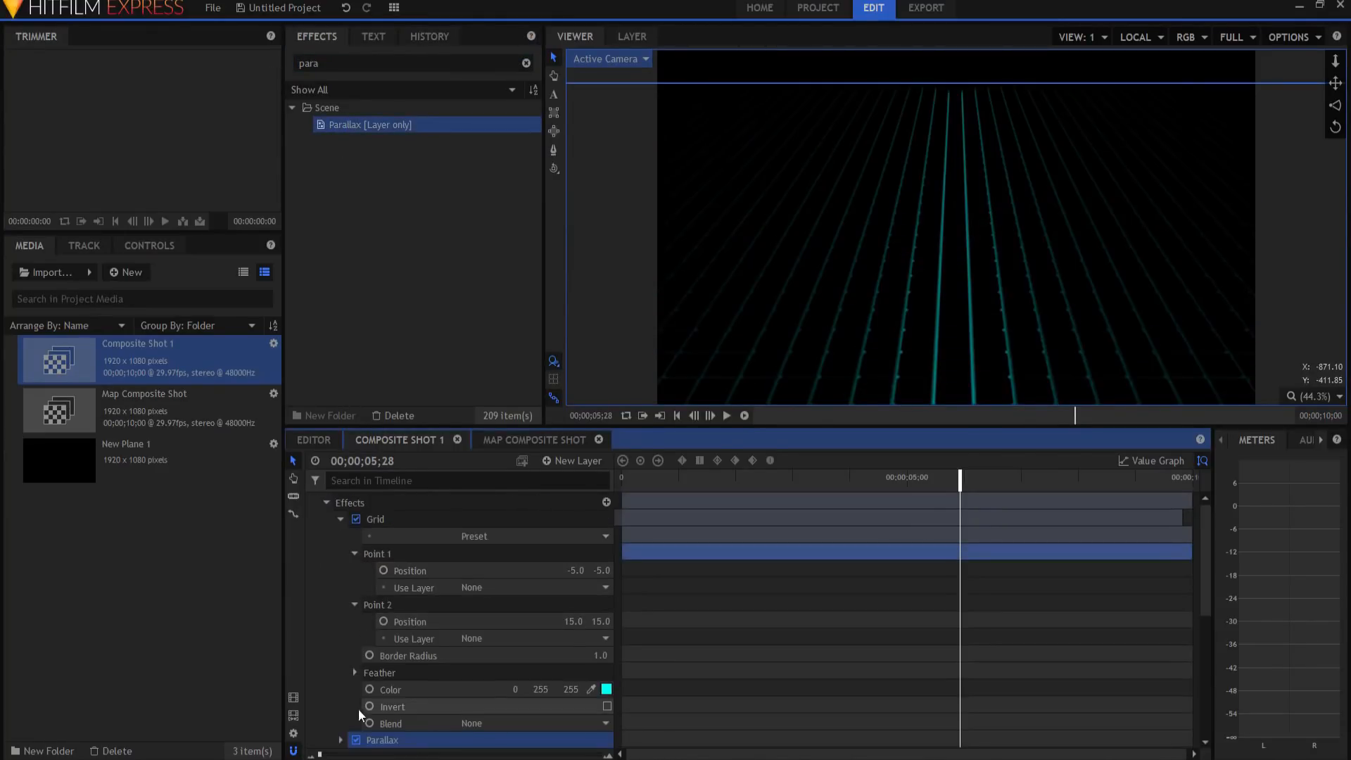
{"action": "scroll", "scroll_direction": "down", "scroll_amount": 3}
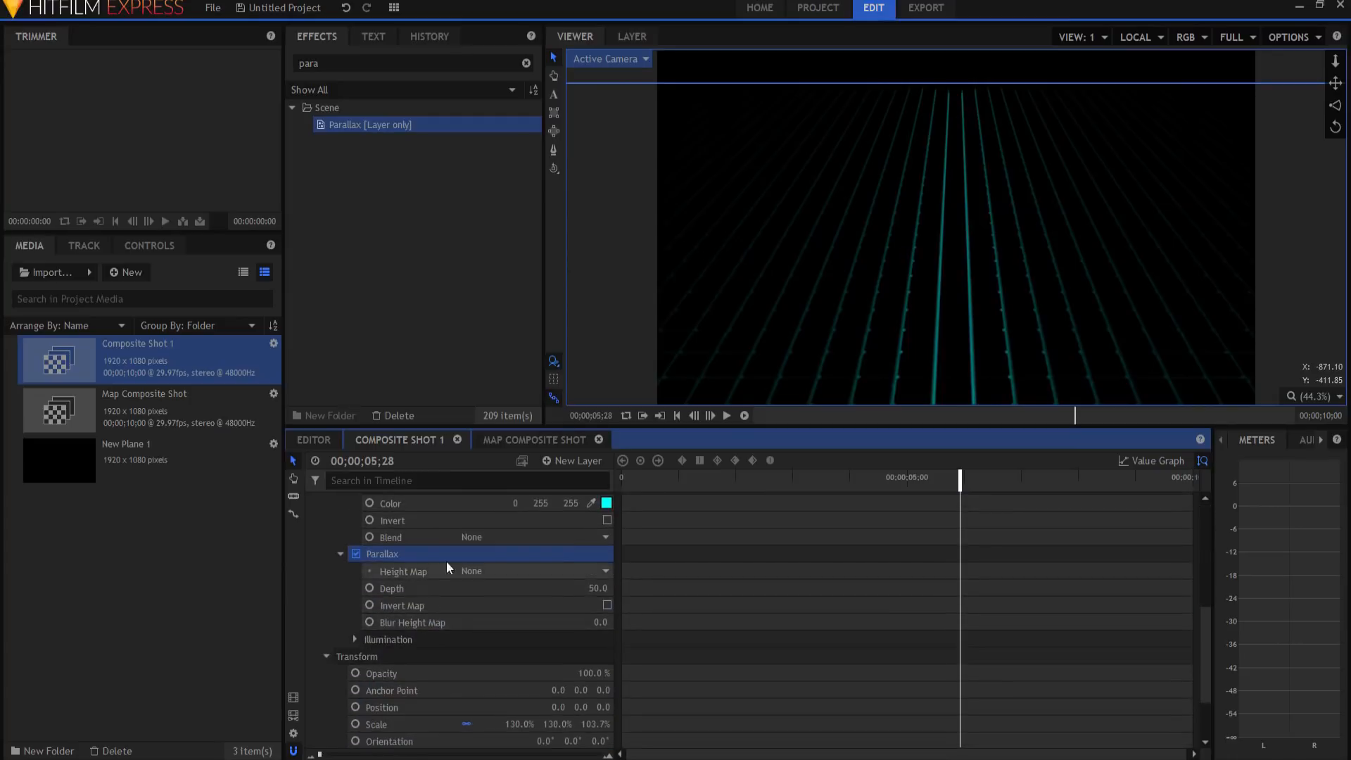
{"action": "left_click", "coordinate": [604, 571]}
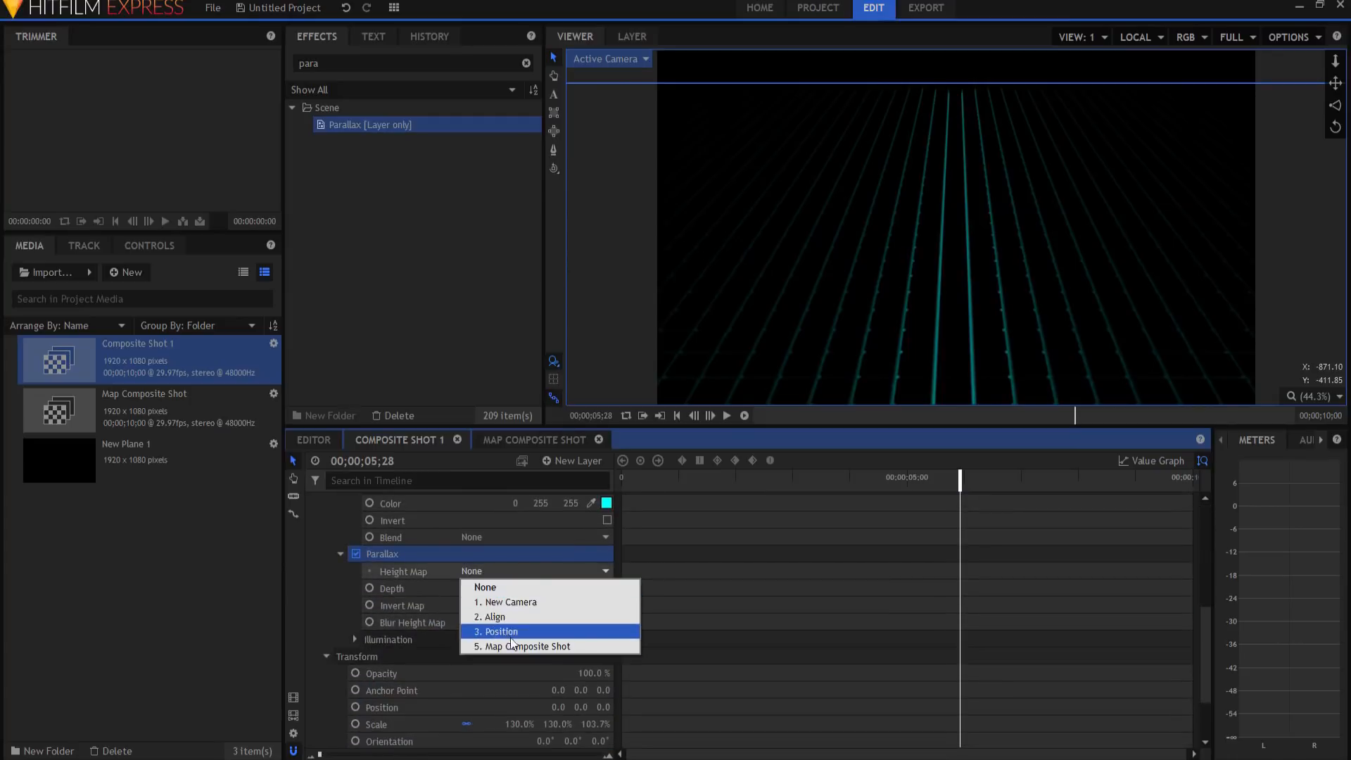
{"action": "left_click", "coordinate": [529, 646]}
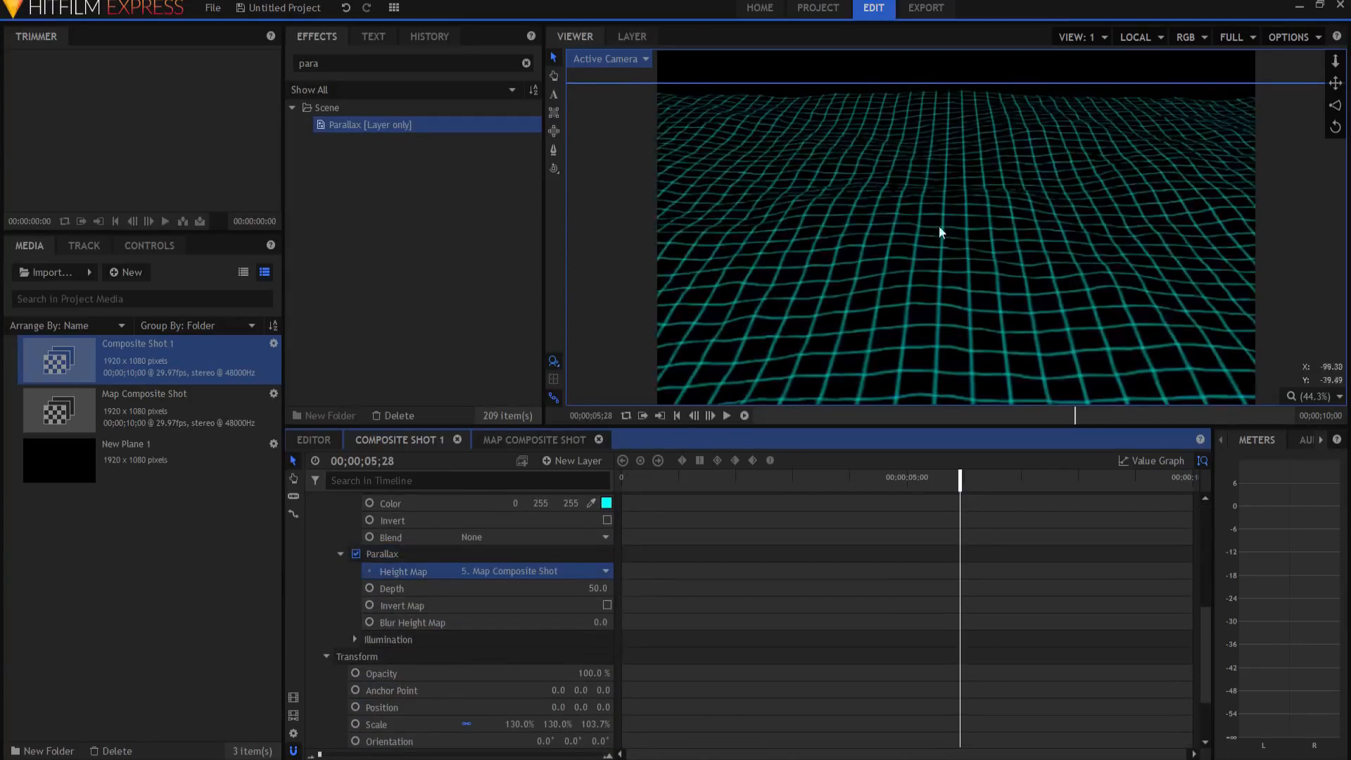
{"action": "mouse_move", "coordinate": [985, 238]}
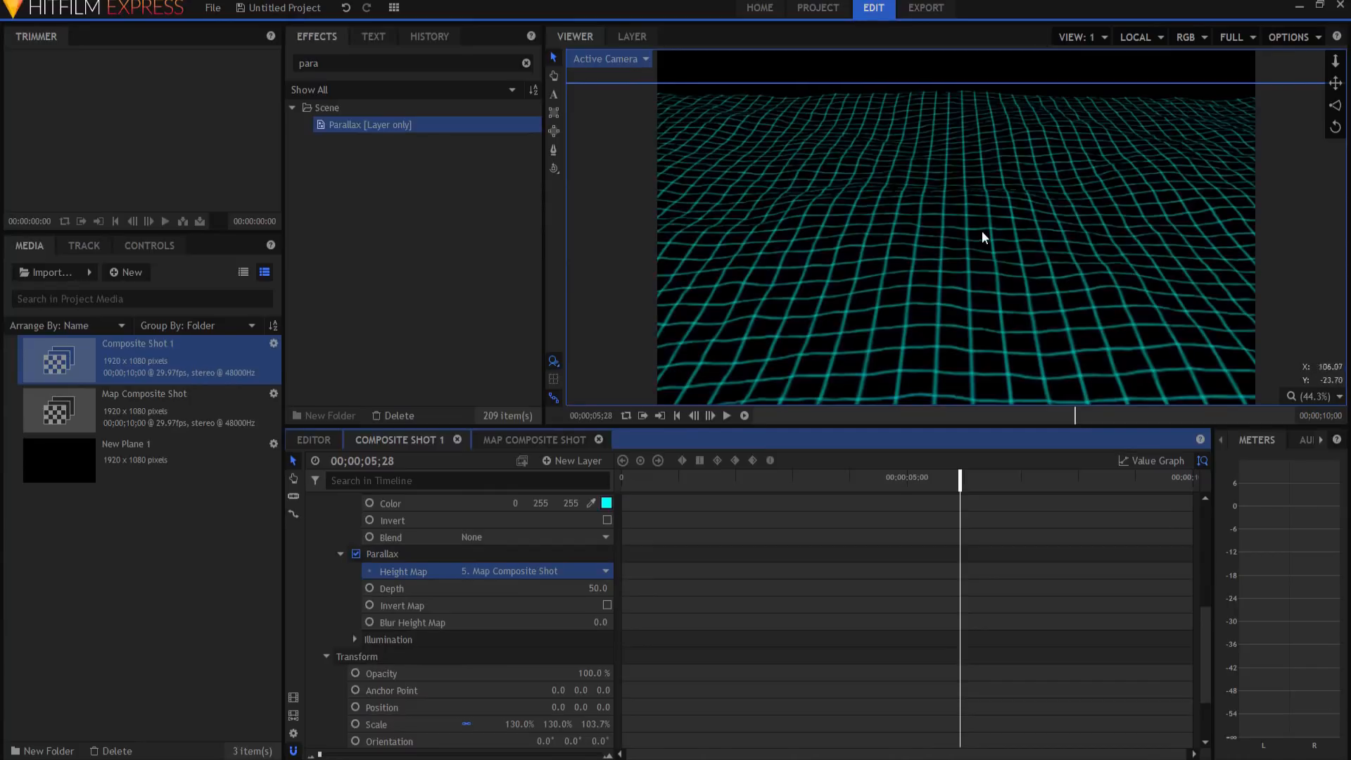
{"action": "mouse_move", "coordinate": [985, 242]}
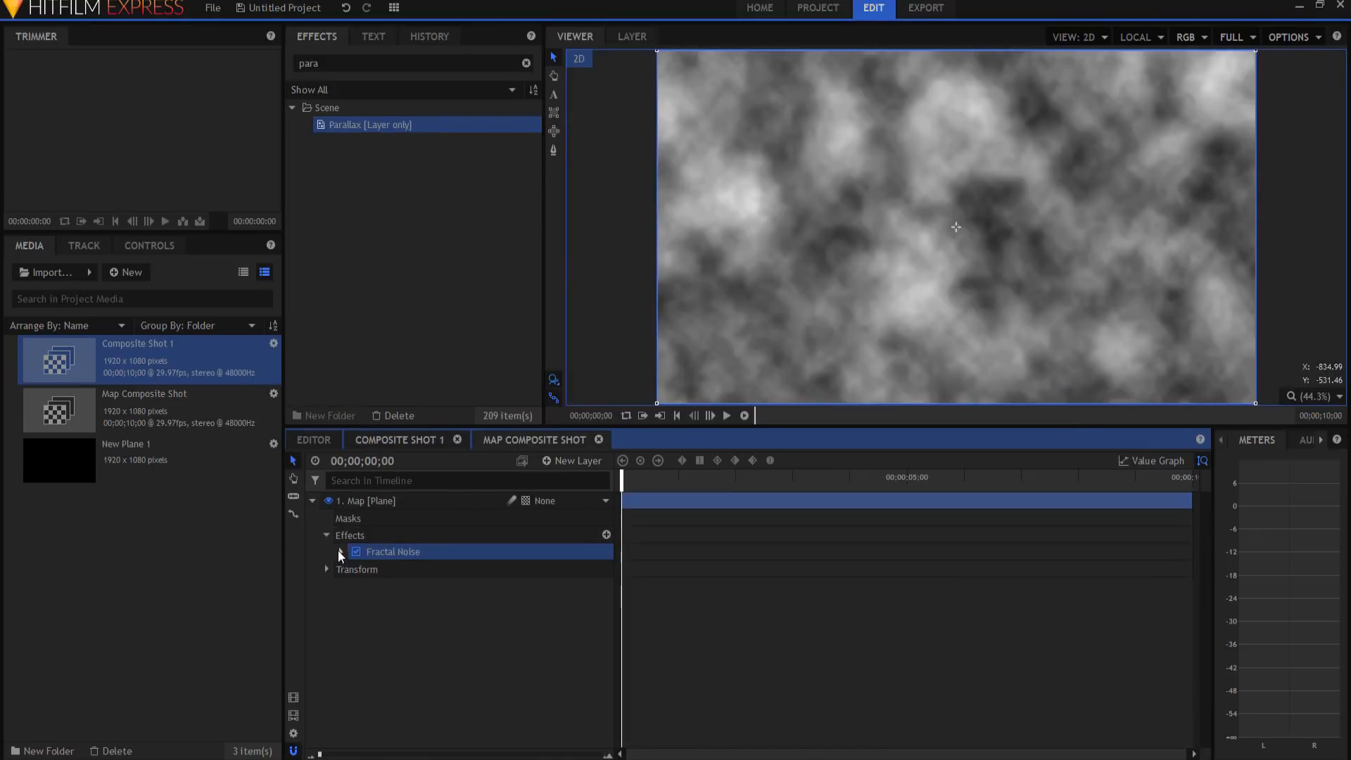
- Set the Fractal Noise exposure to 10 and adjust its offset for blocky caverns
{"action": "left_click", "coordinate": [340, 553]}
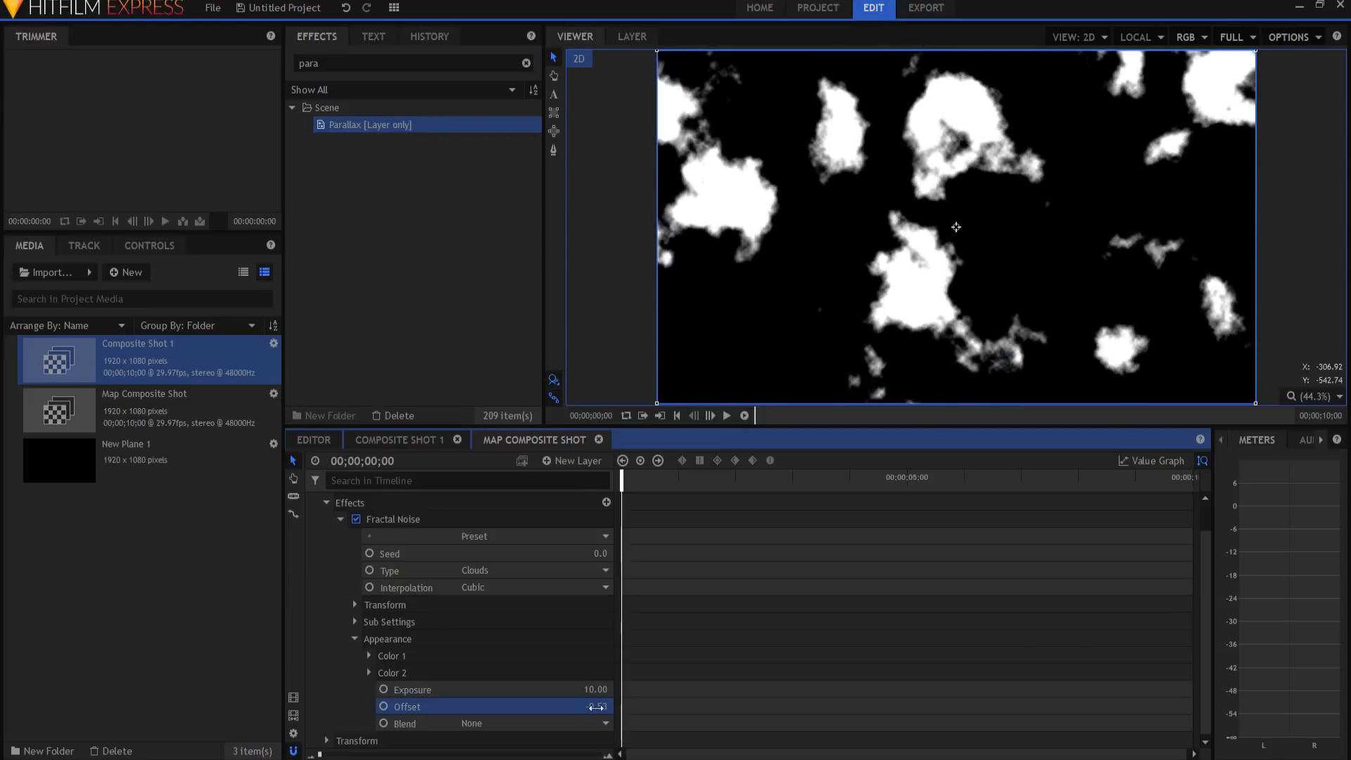
{"action": "double_click", "coordinate": [592, 706]}
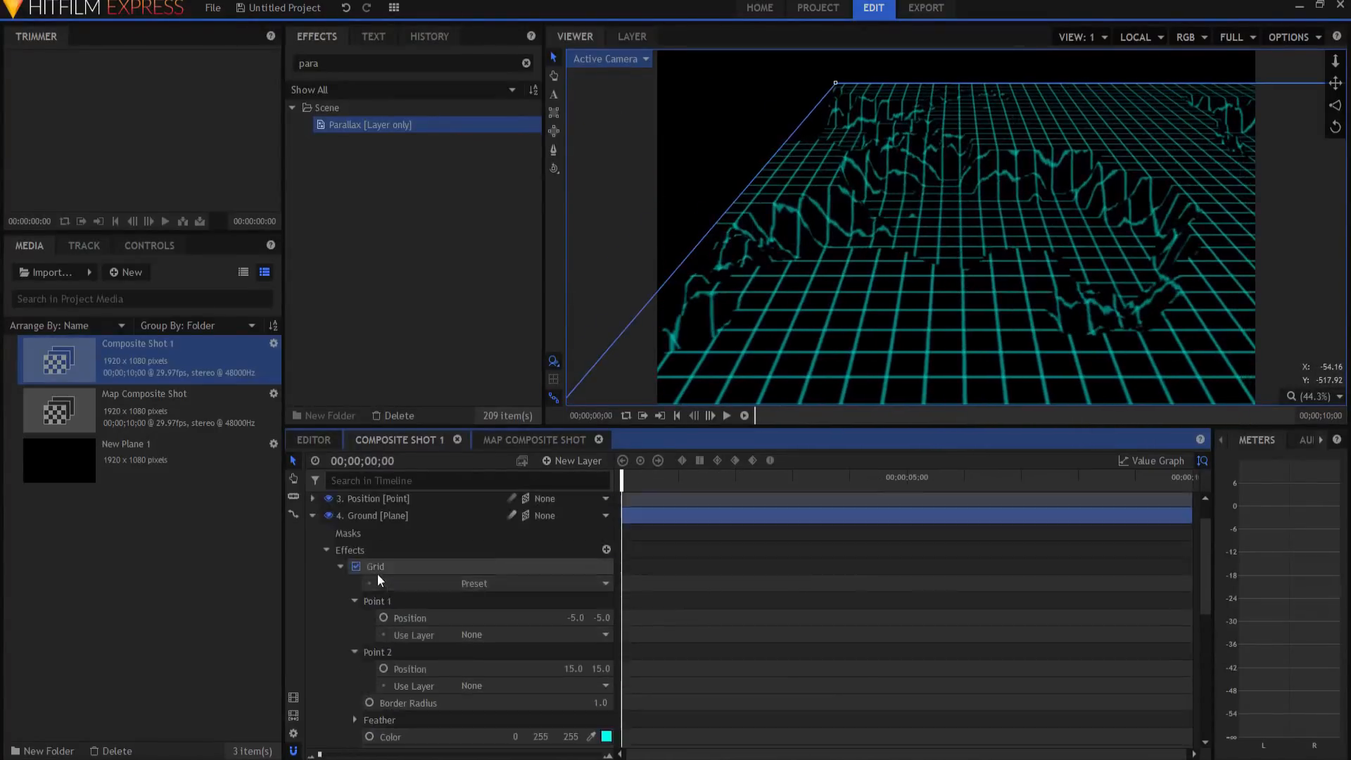
{"action": "left_click", "coordinate": [314, 515]}
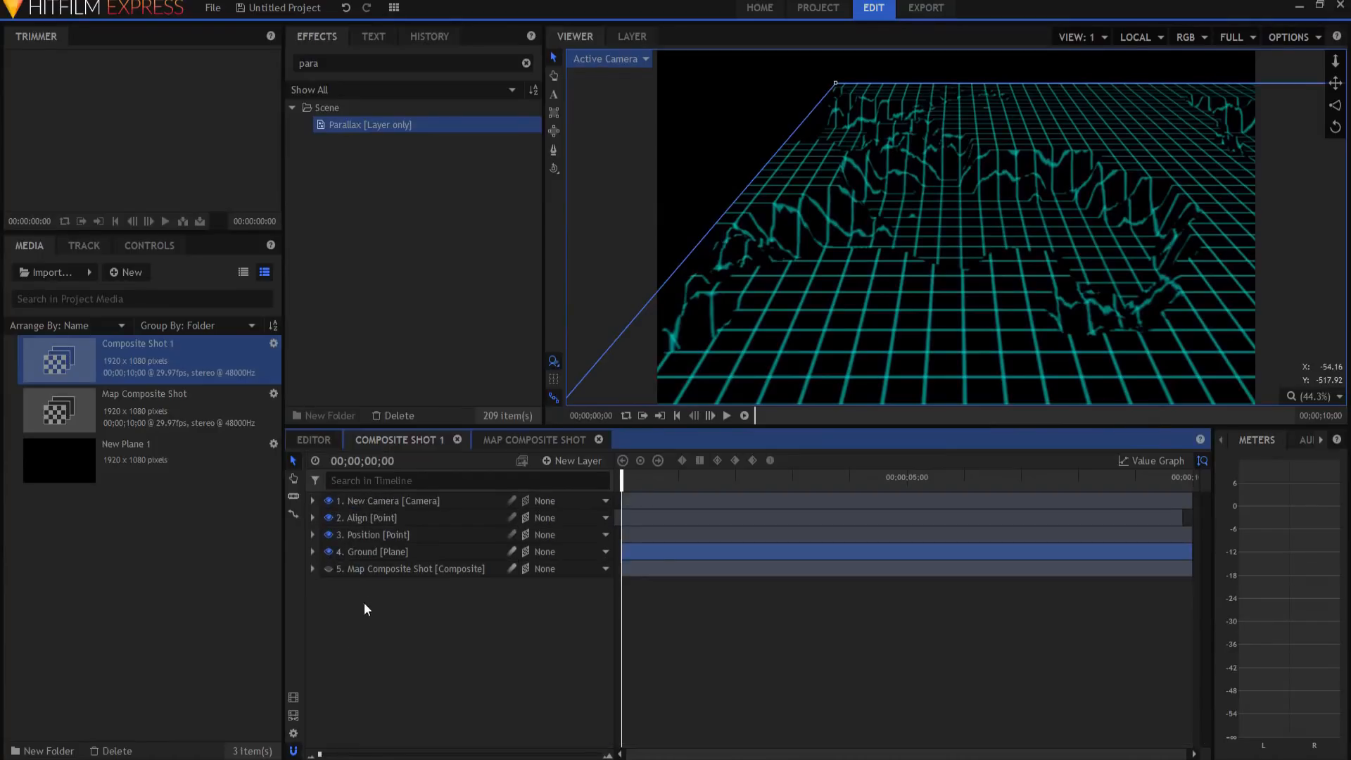
- Select Position, switch the viewer to Top, show Map Composite Shot and hide Ground
{"action": "left_click", "coordinate": [372, 534]}
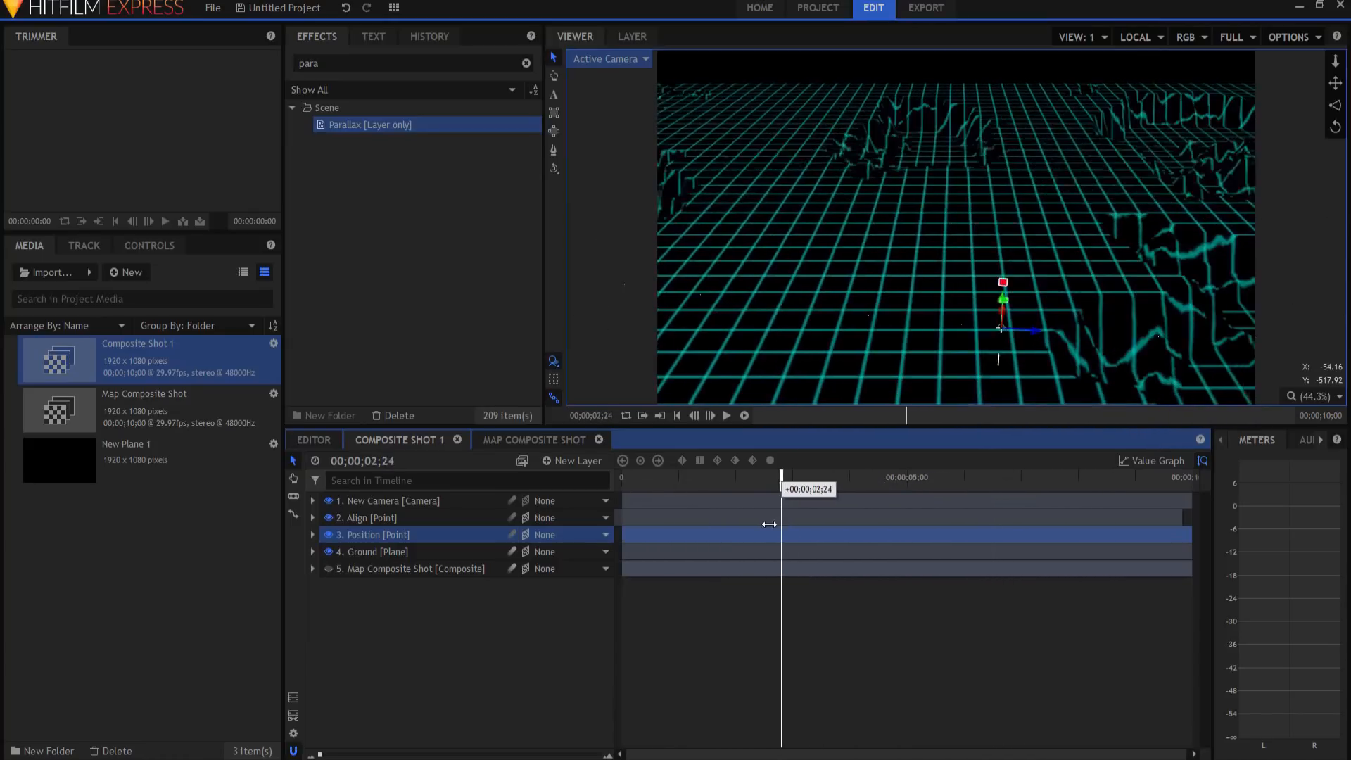
{"action": "left_click", "coordinate": [608, 58]}
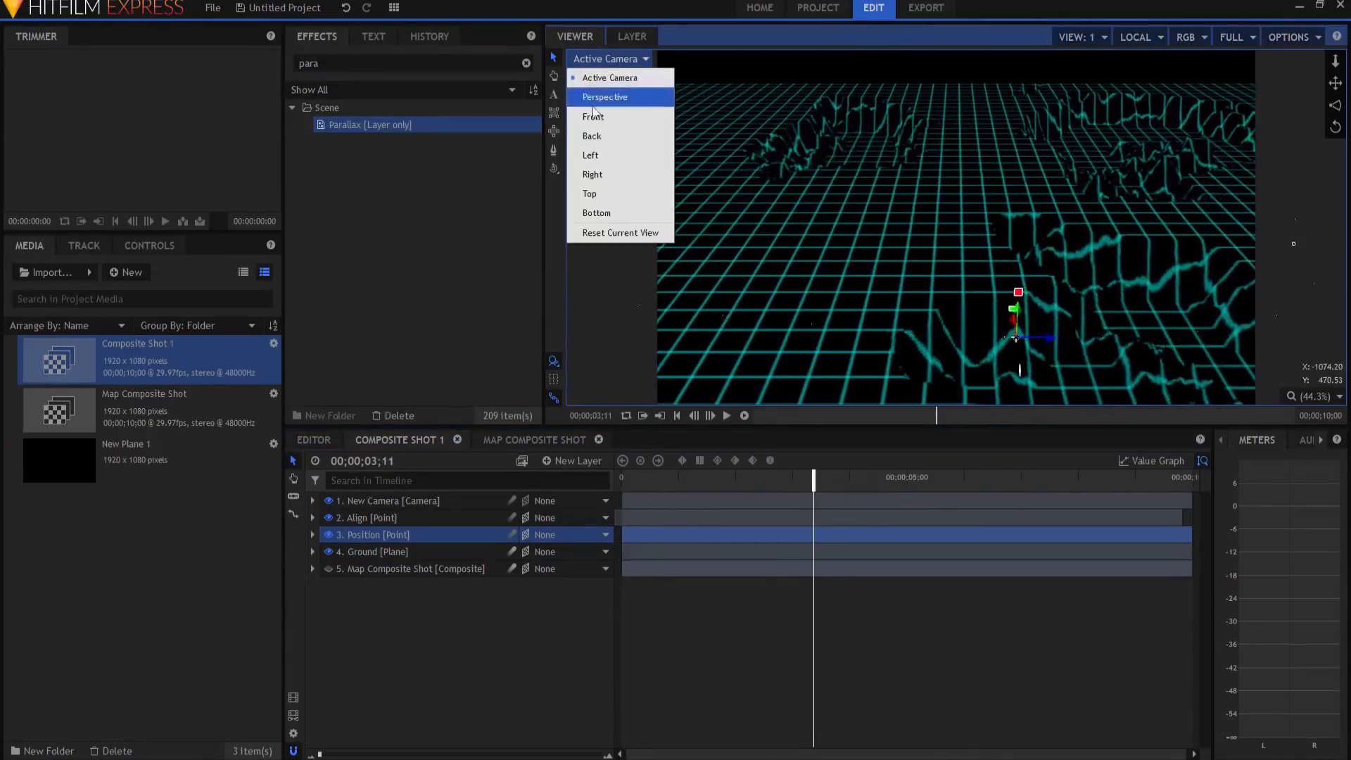
{"action": "left_click", "coordinate": [589, 193]}
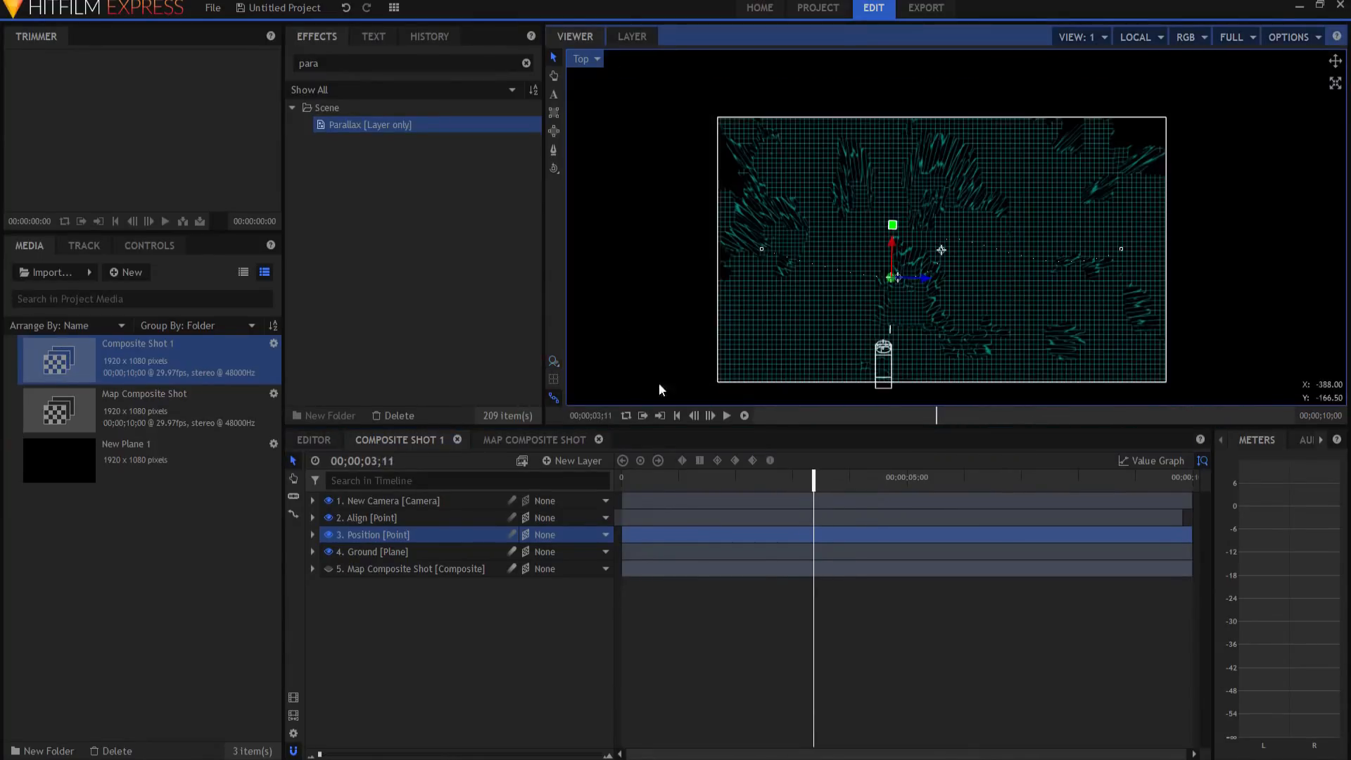
{"action": "left_click", "coordinate": [327, 568]}
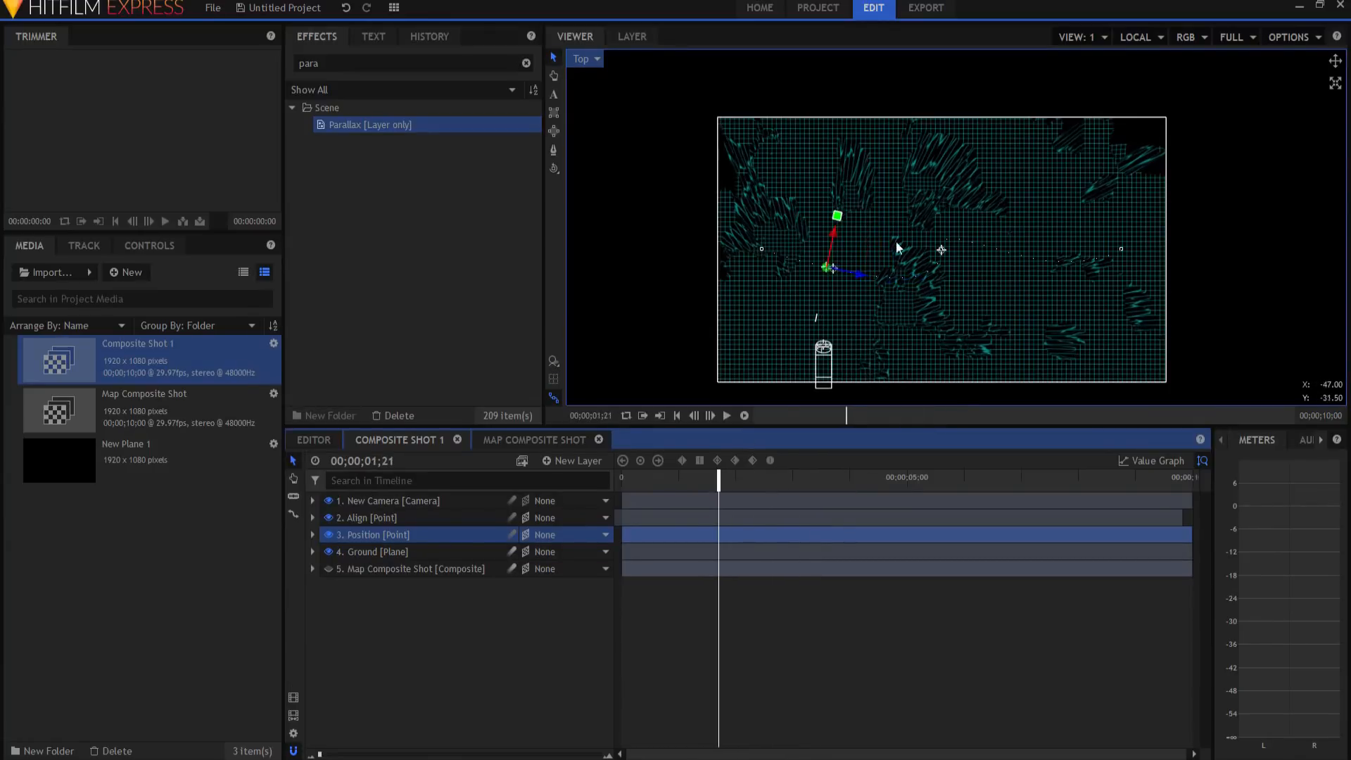
{"action": "left_click", "coordinate": [327, 569]}
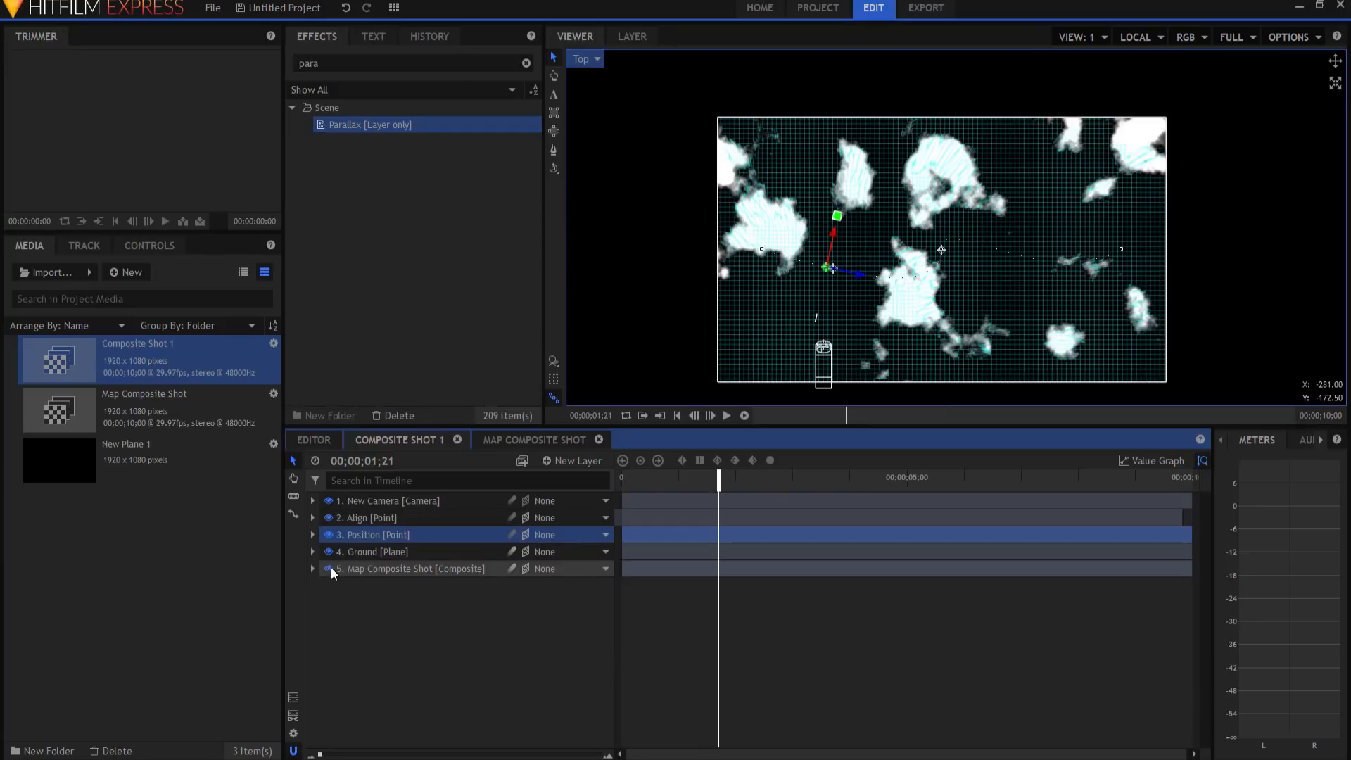
{"action": "left_click", "coordinate": [328, 568]}
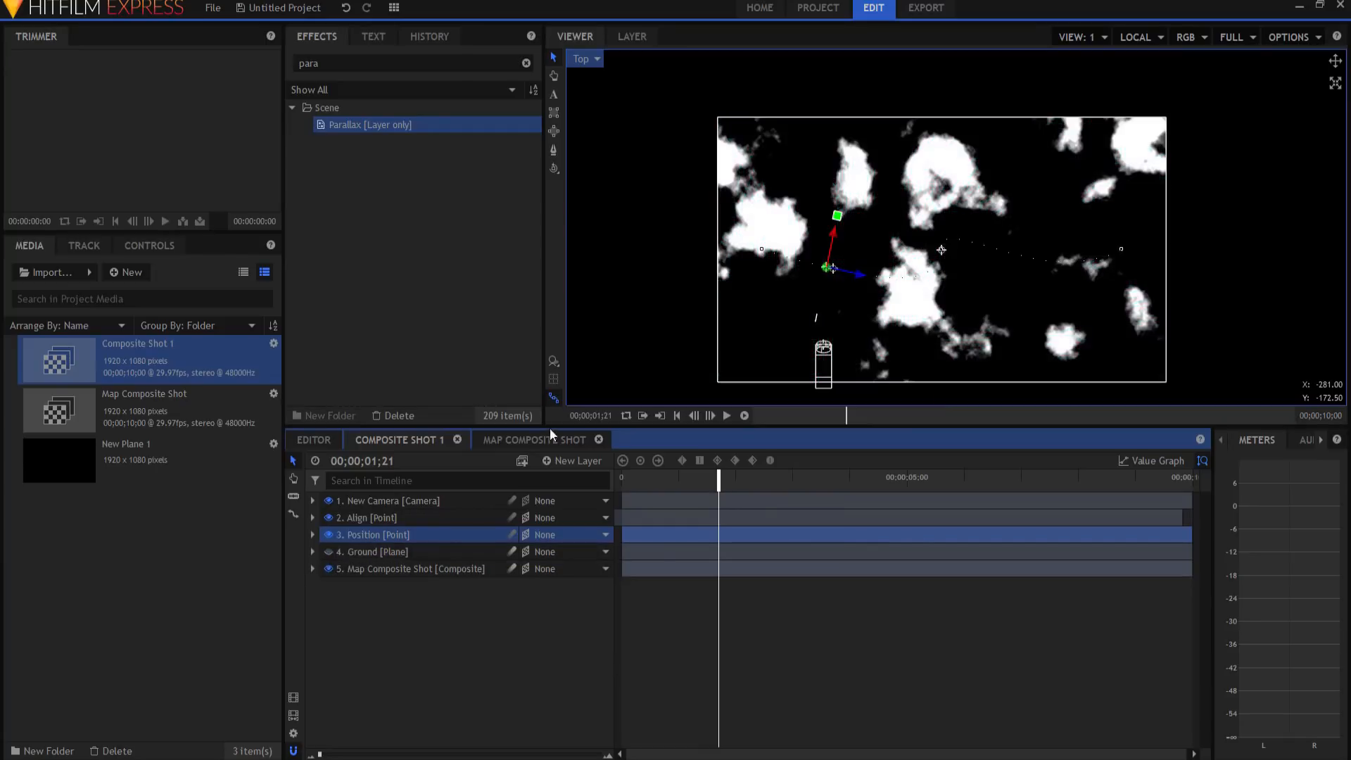
{"action": "mouse_move", "coordinate": [760, 283]}
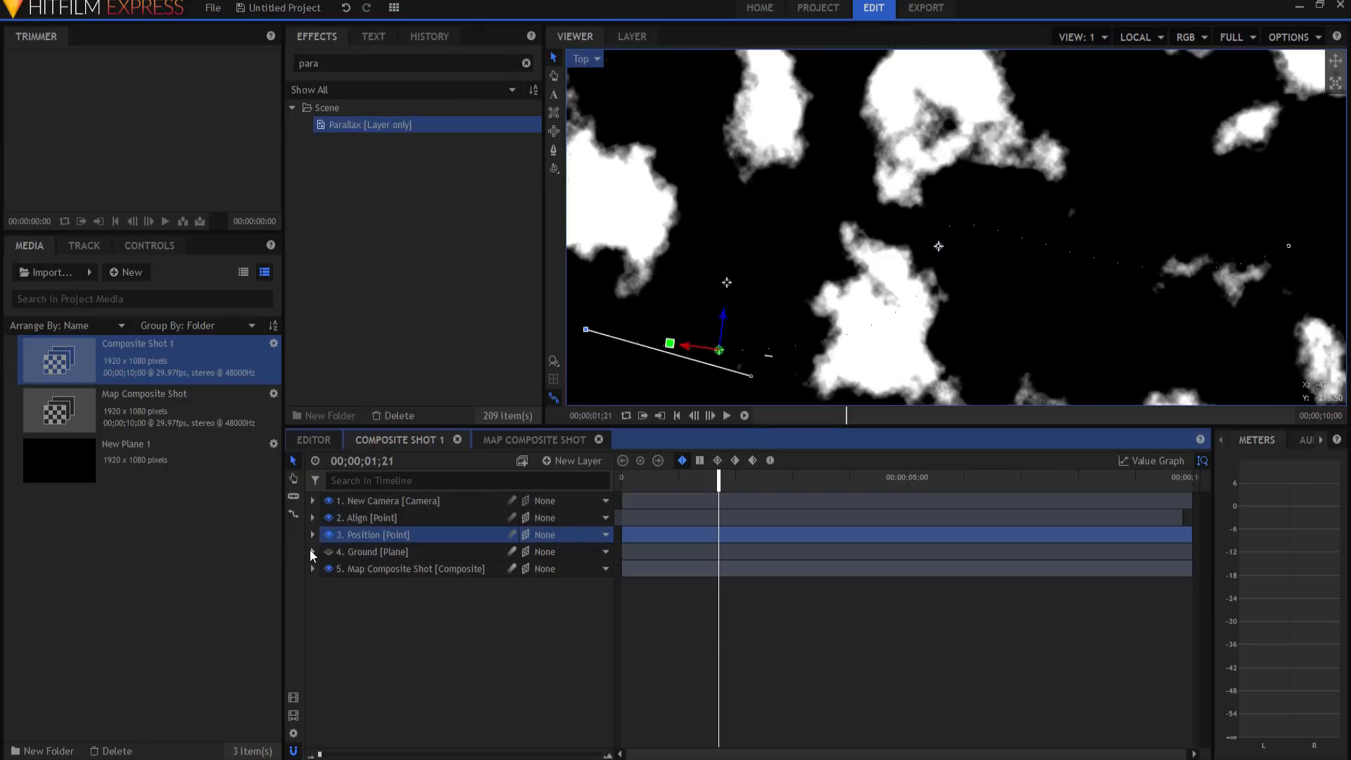
- Inspect the Position point's keyframes and motion path, then open Tutorial 2 Project File
{"action": "left_click", "coordinate": [312, 534]}
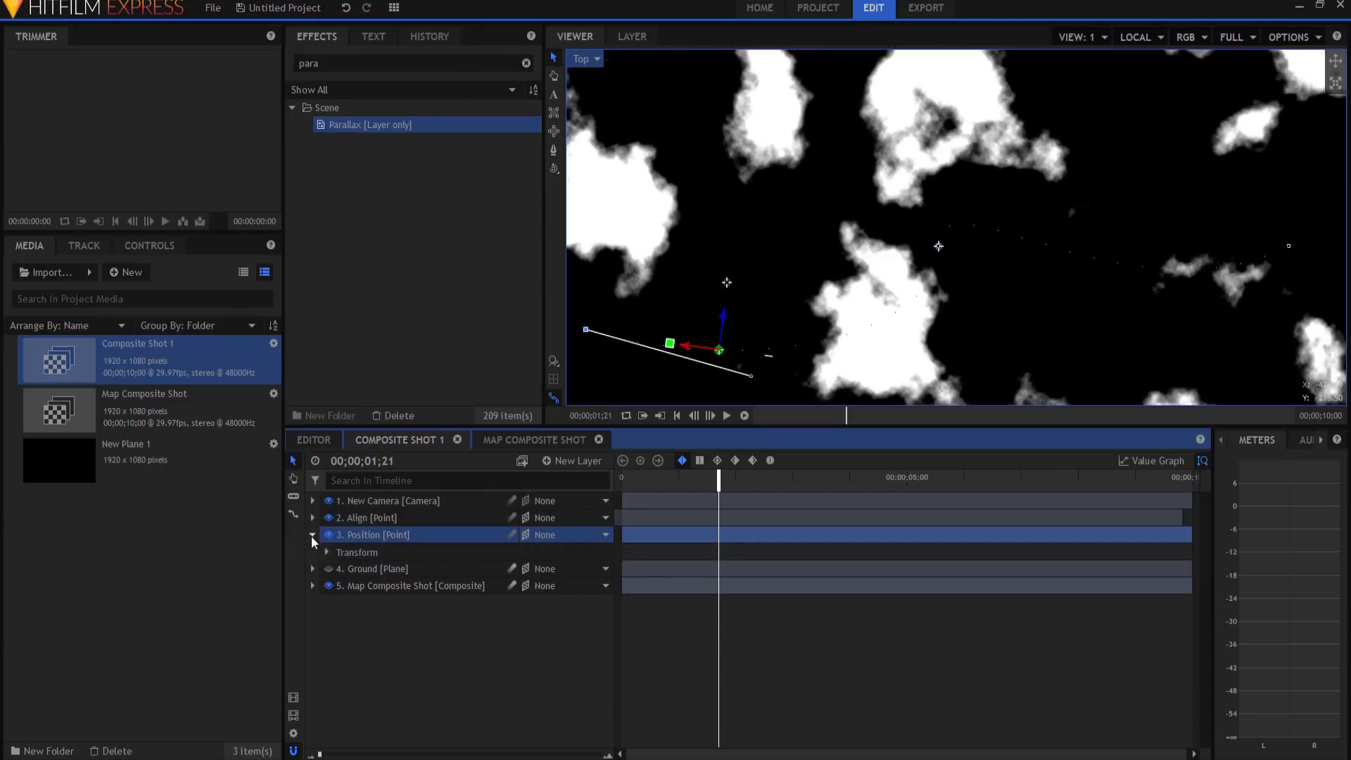
{"action": "left_click", "coordinate": [311, 517]}
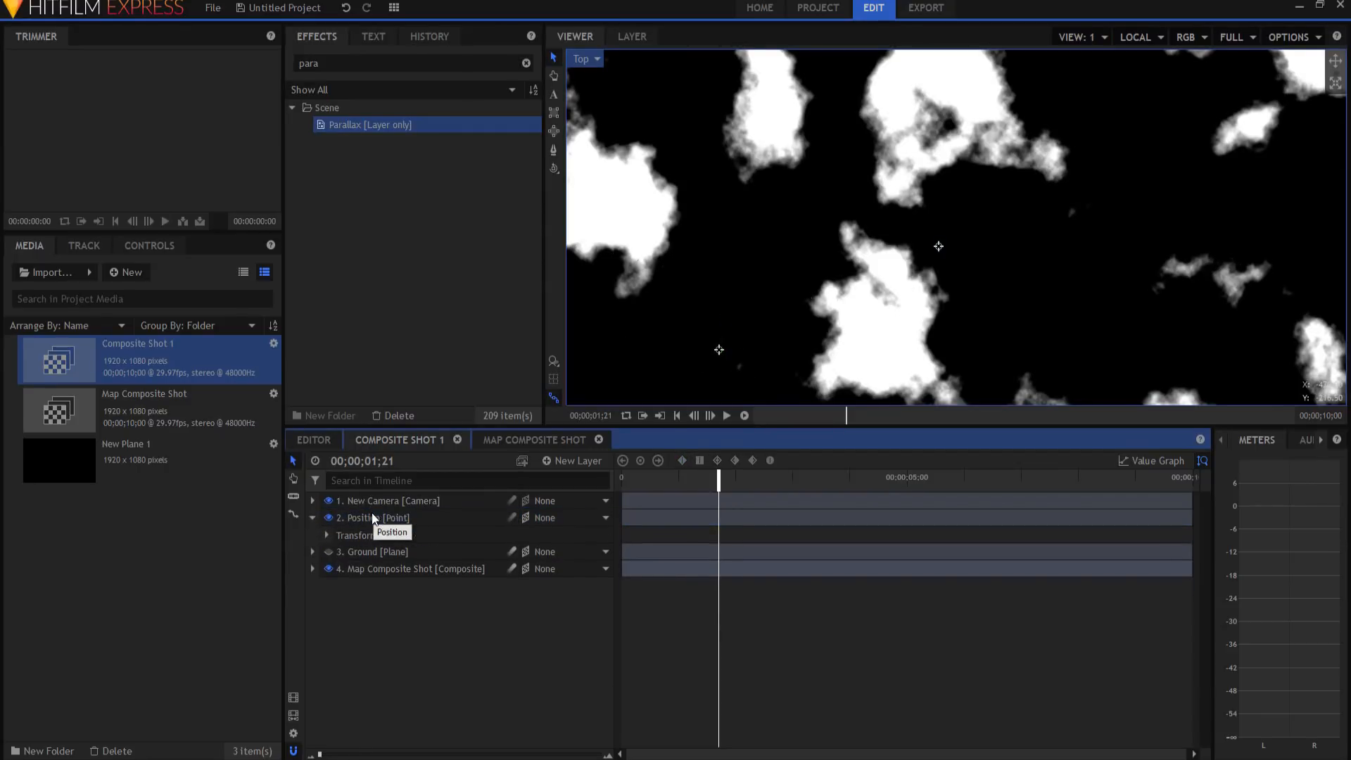
{"action": "left_click", "coordinate": [326, 535]}
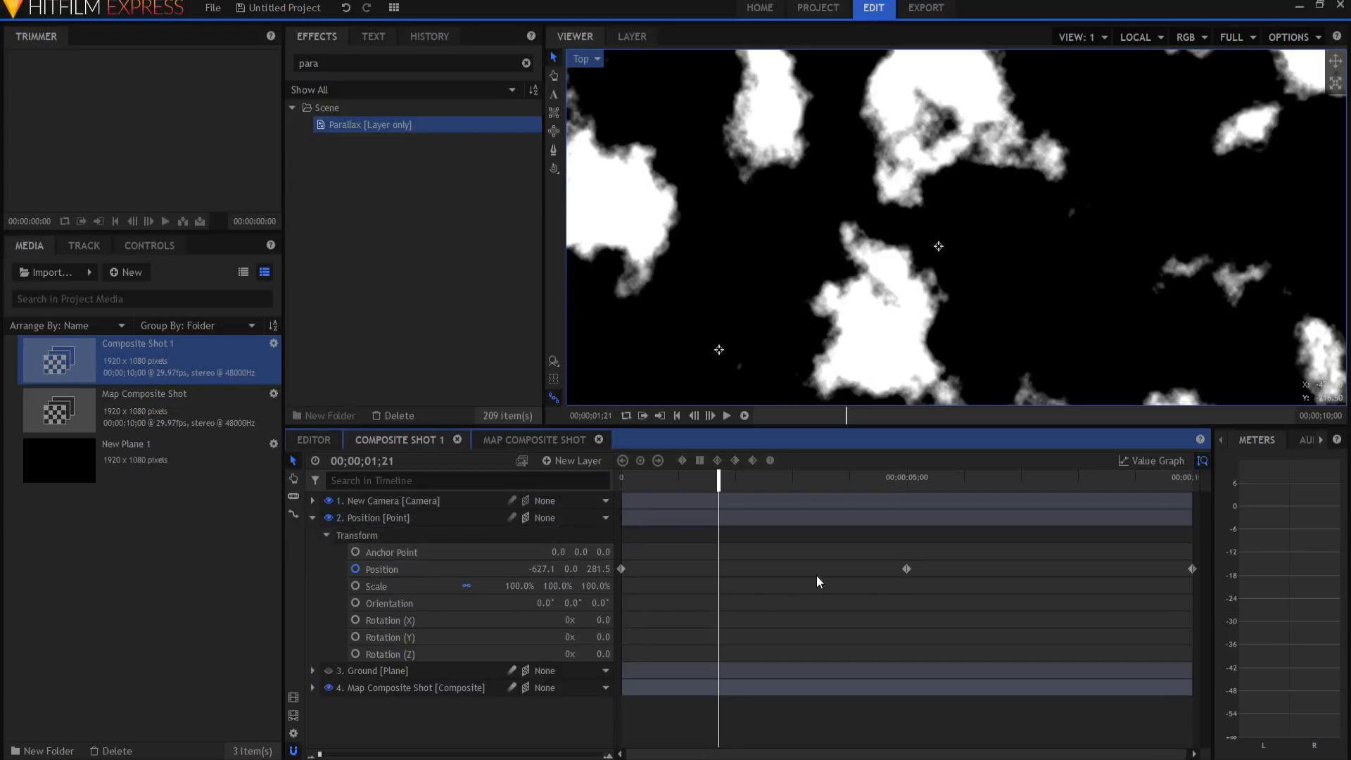
{"action": "left_click", "coordinate": [381, 568]}
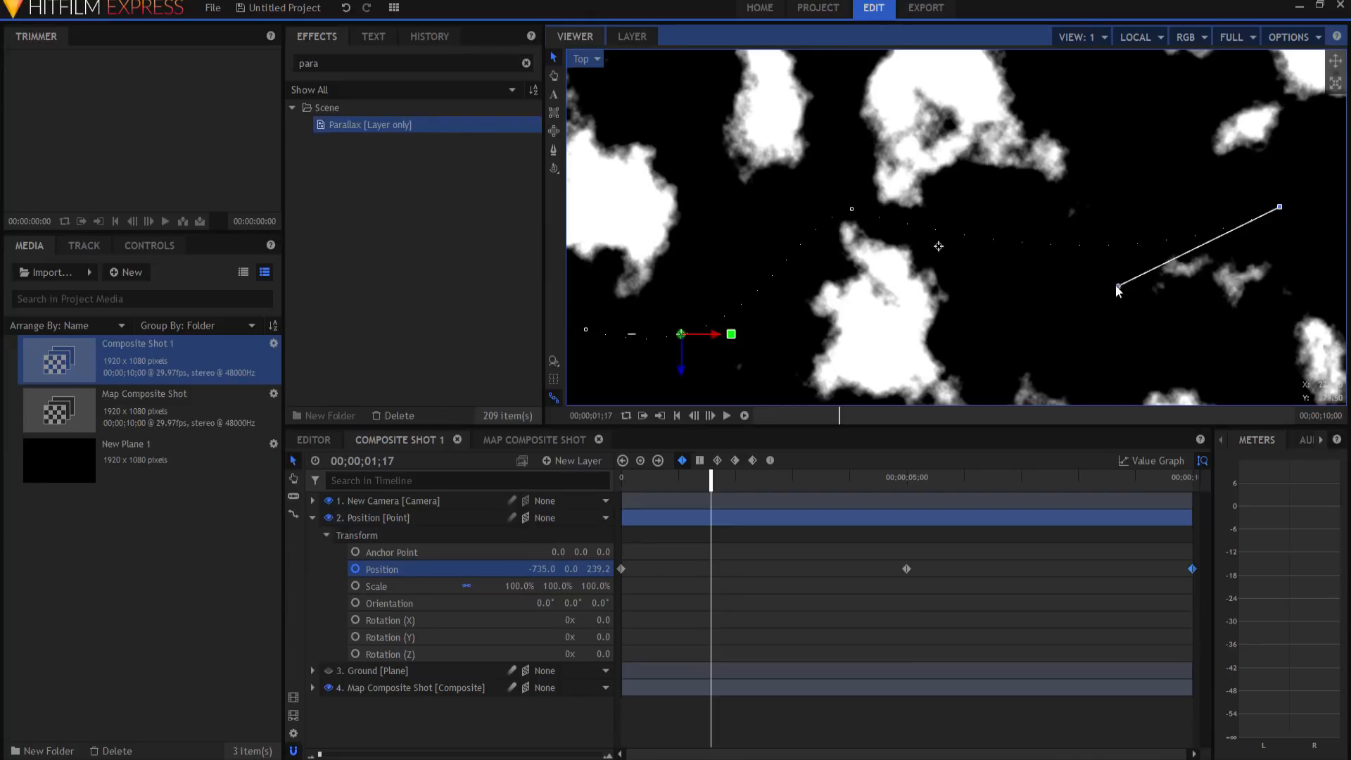
{"action": "left_click", "coordinate": [373, 671]}
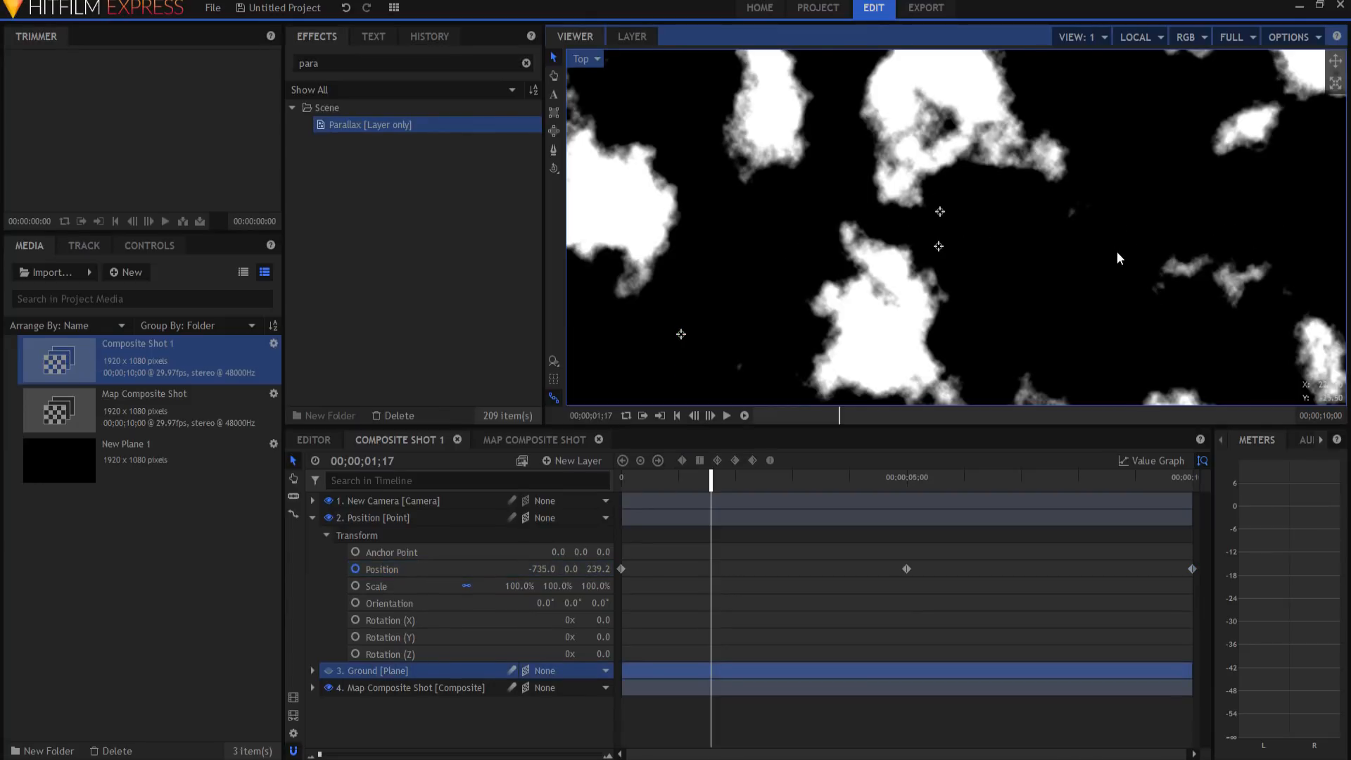
{"action": "left_click", "coordinate": [938, 212]}
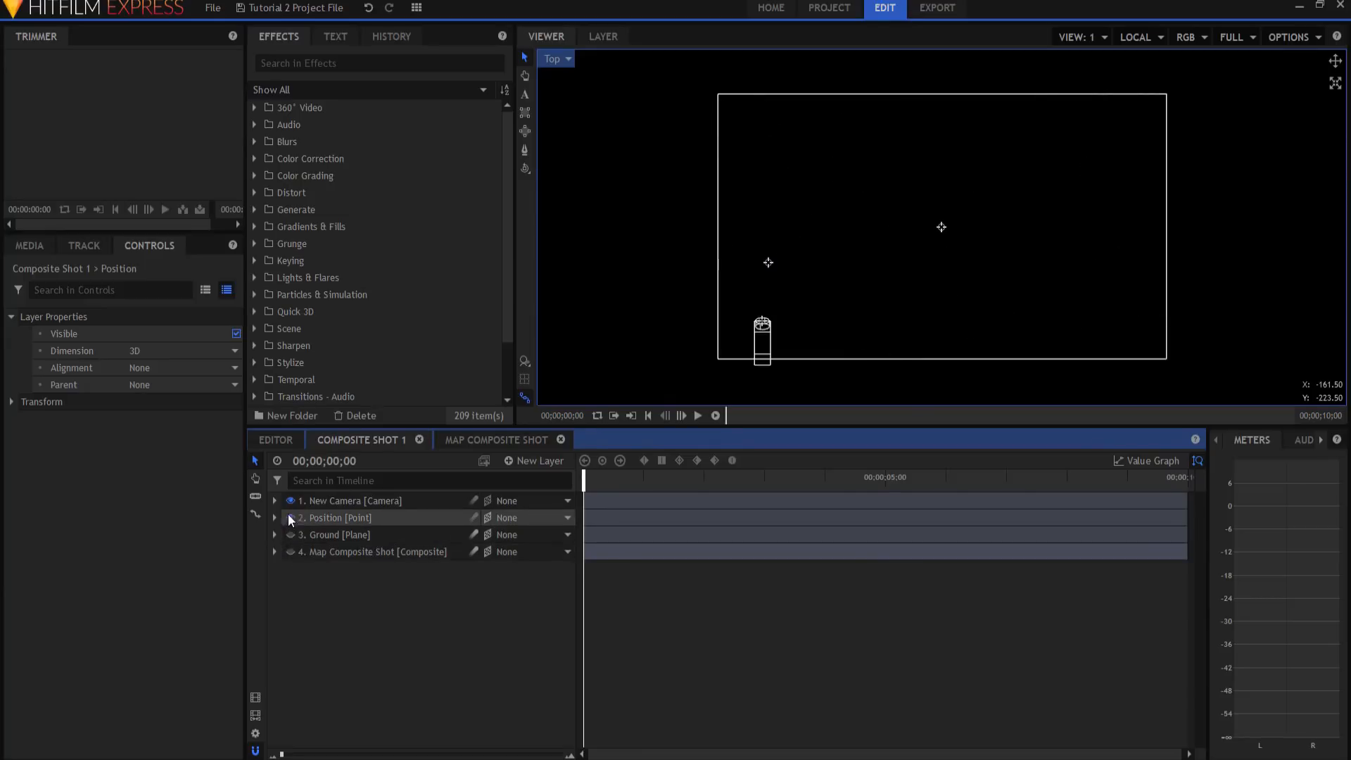
- Duplicate the Position point and rename the copy 'Align'
{"action": "left_click", "coordinate": [335, 517]}
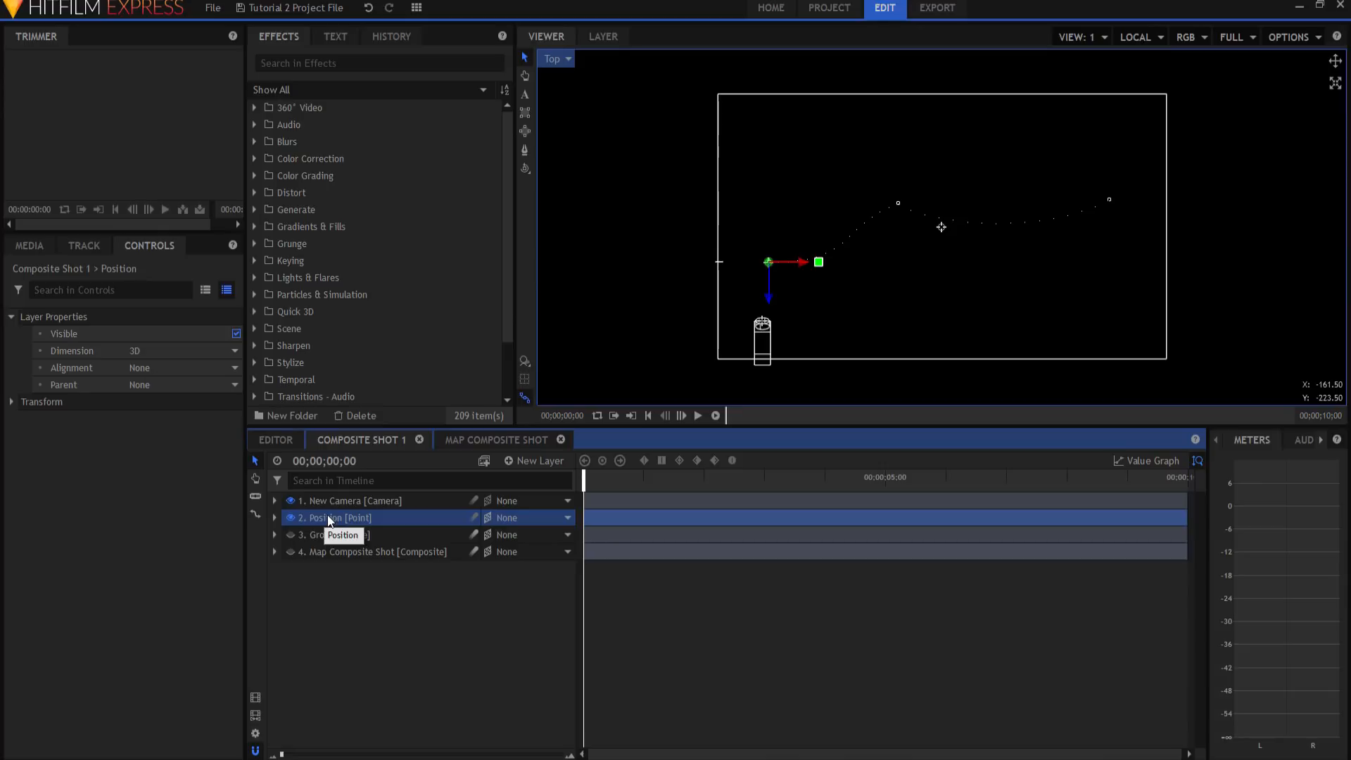
{"action": "right_click", "coordinate": [330, 517]}
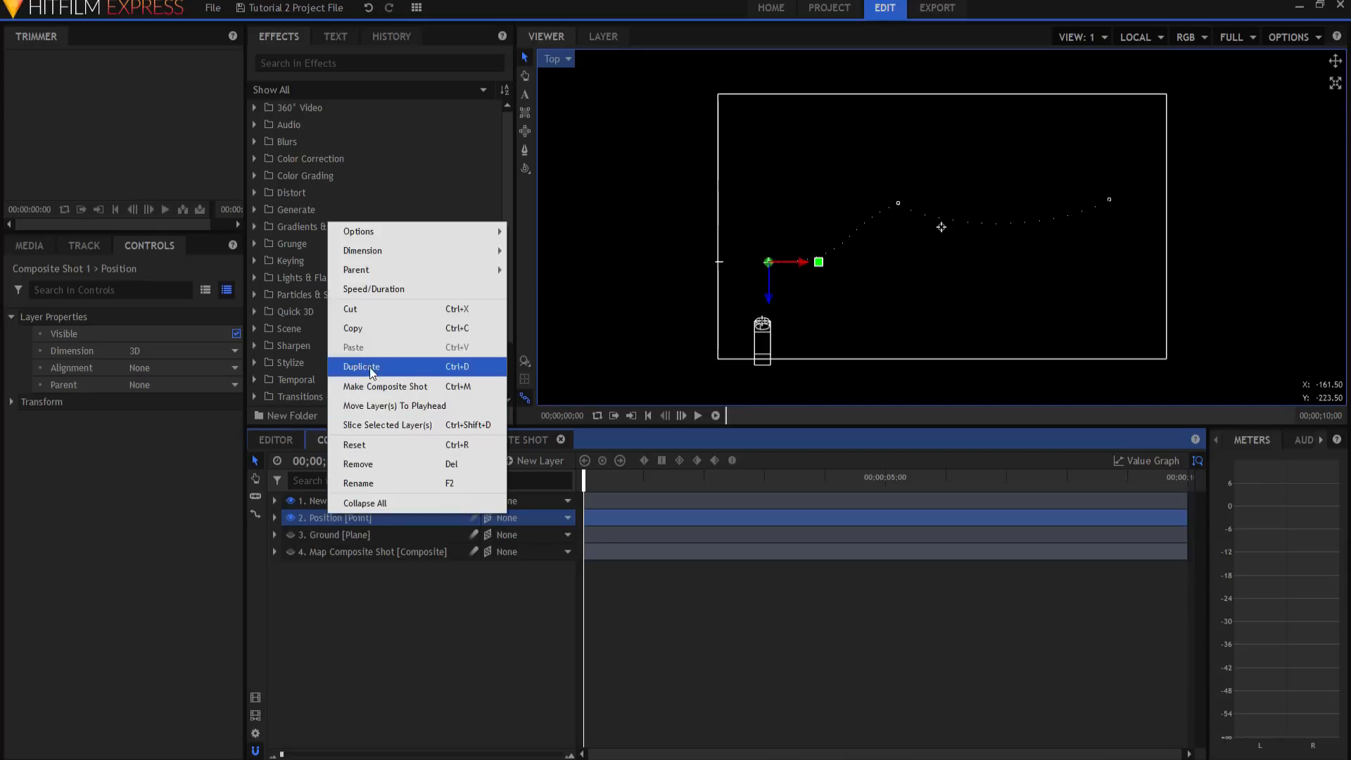
{"action": "left_click", "coordinate": [362, 366]}
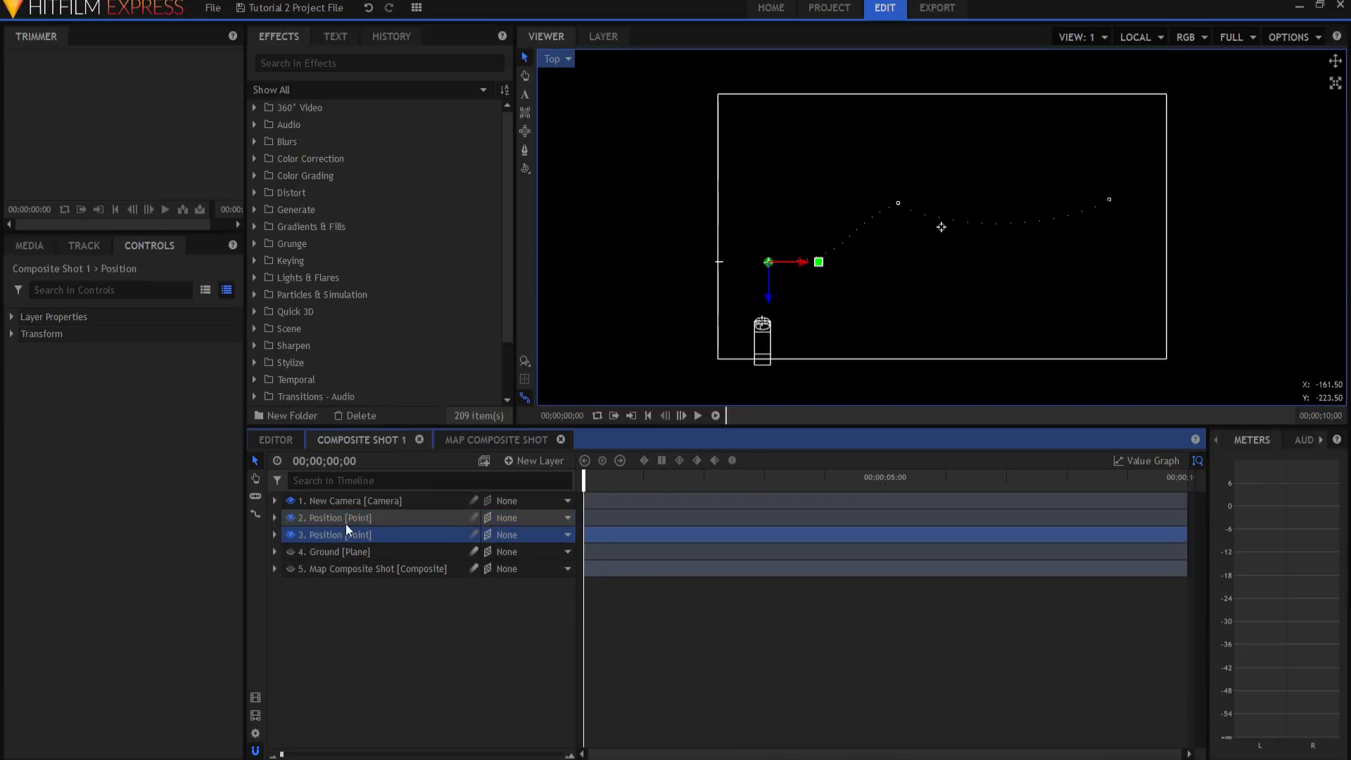
{"action": "double_click", "coordinate": [336, 534]}
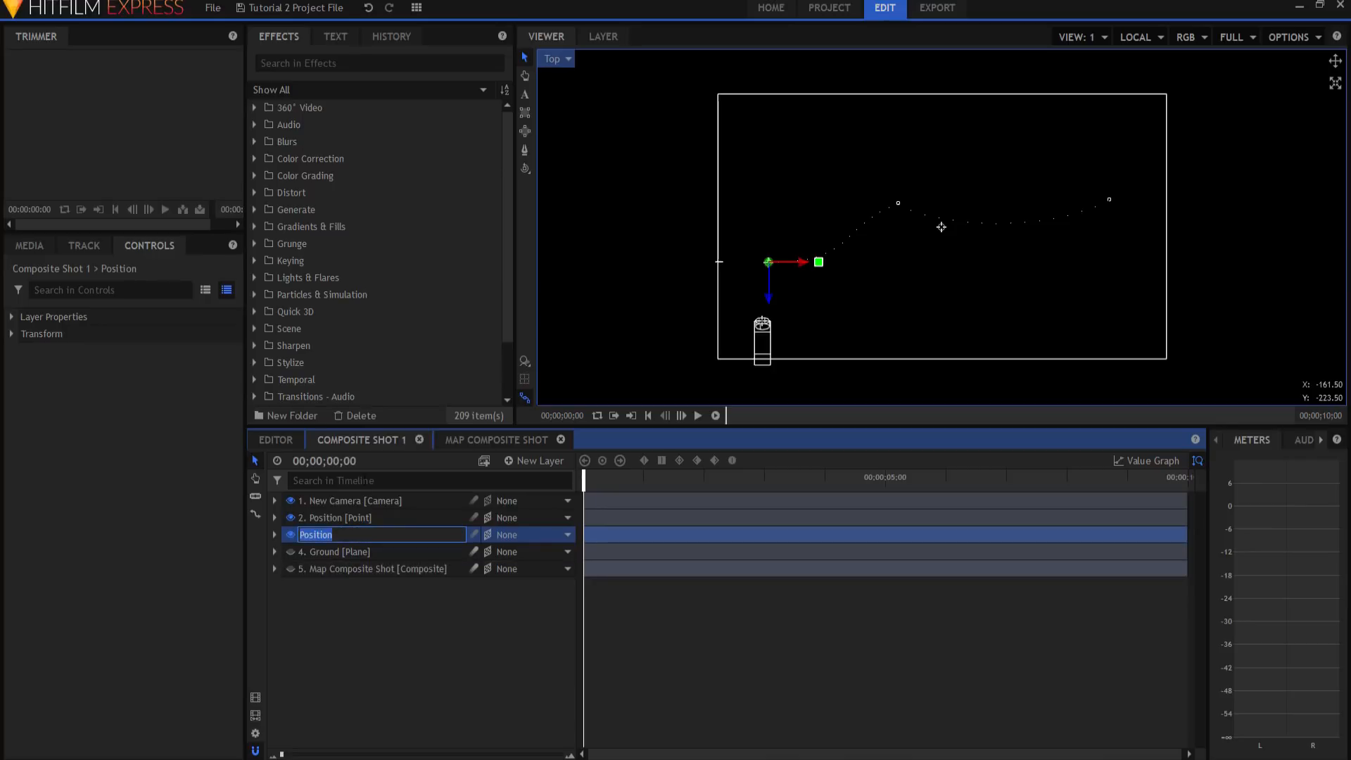
{"action": "type", "text": "All"}
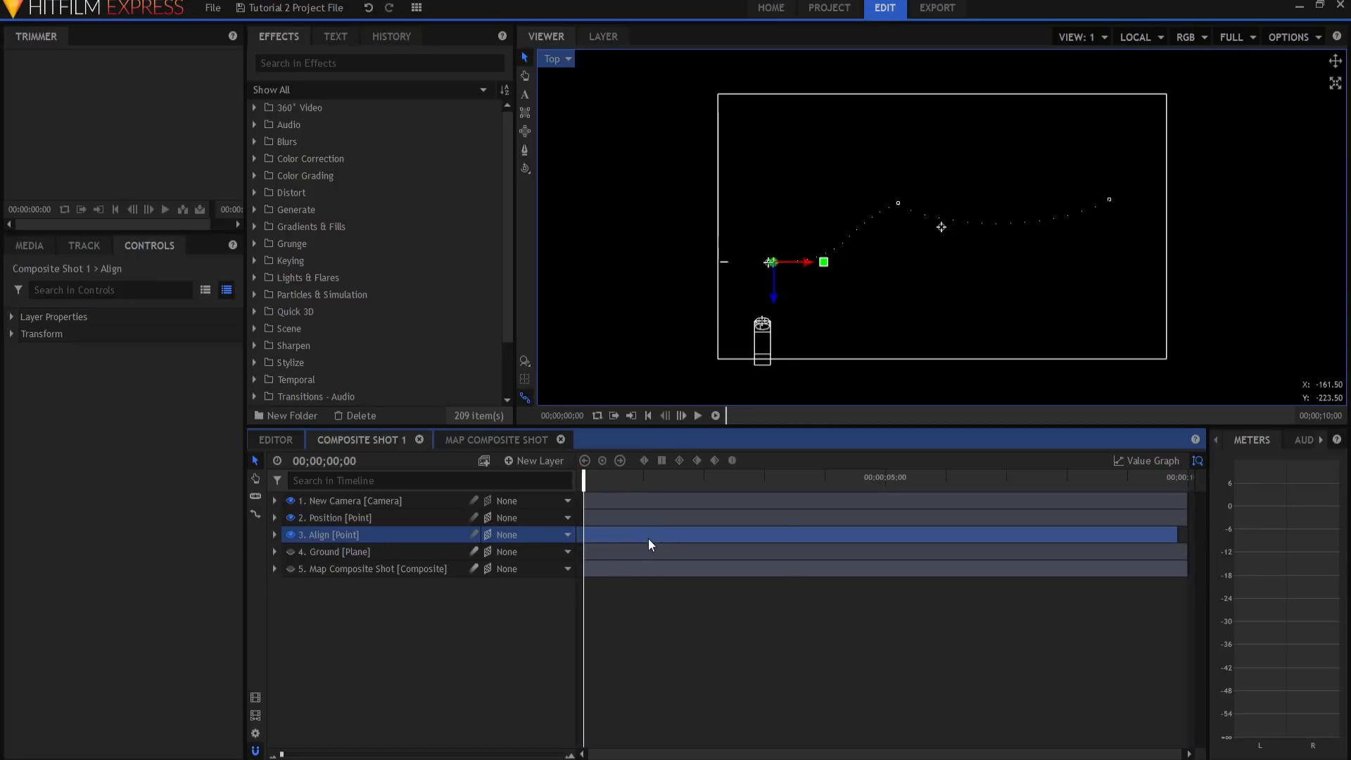
- Set Position's Alignment to Towards Layer targeting '3. Align' and view through the active camera
{"action": "left_click", "coordinate": [337, 518]}
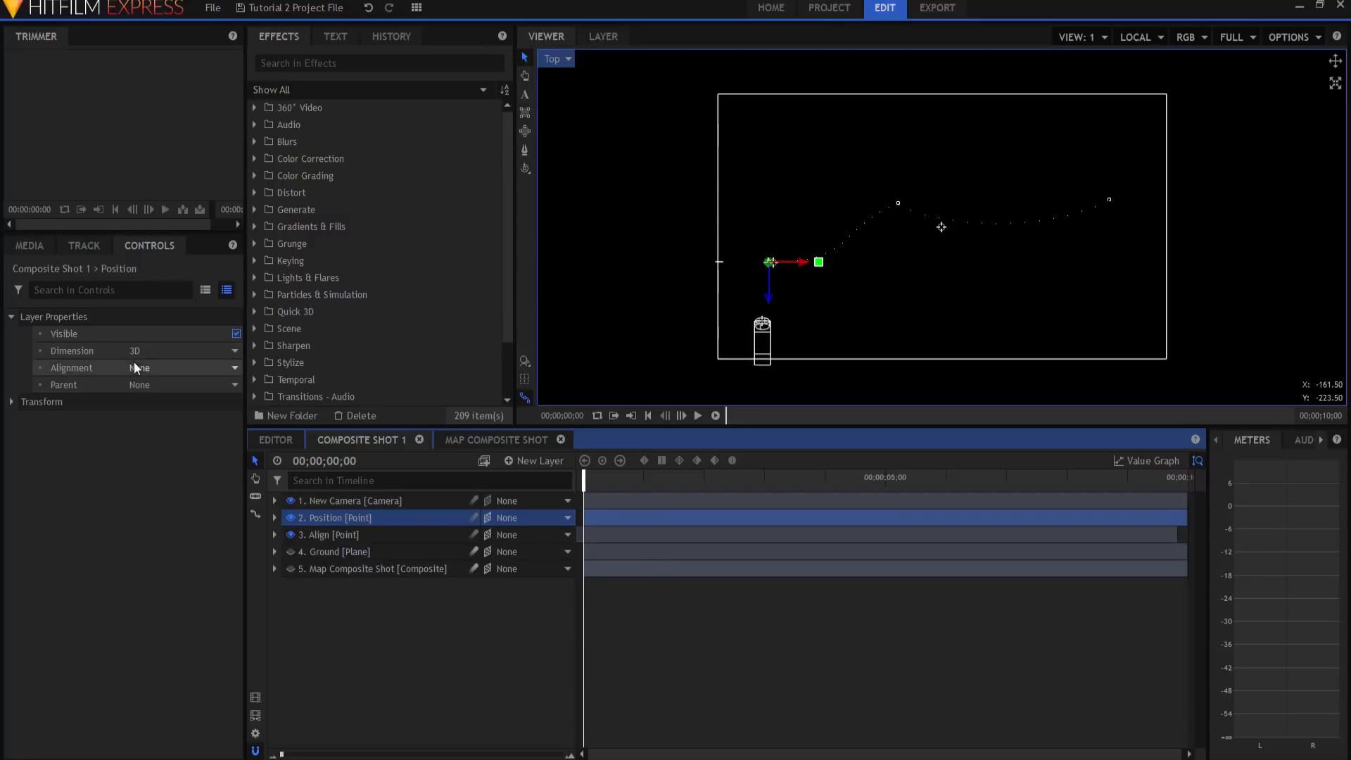
{"action": "left_click", "coordinate": [233, 368]}
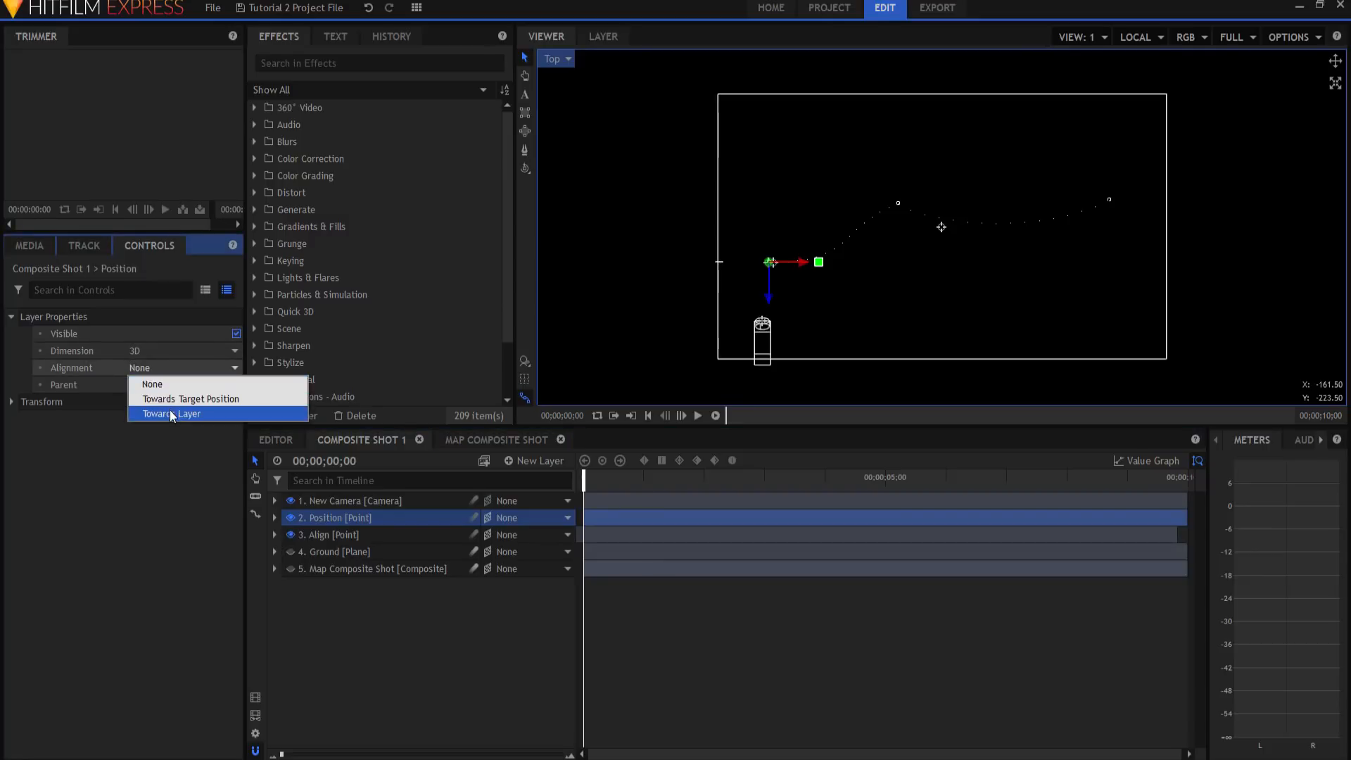
{"action": "left_click", "coordinate": [173, 413]}
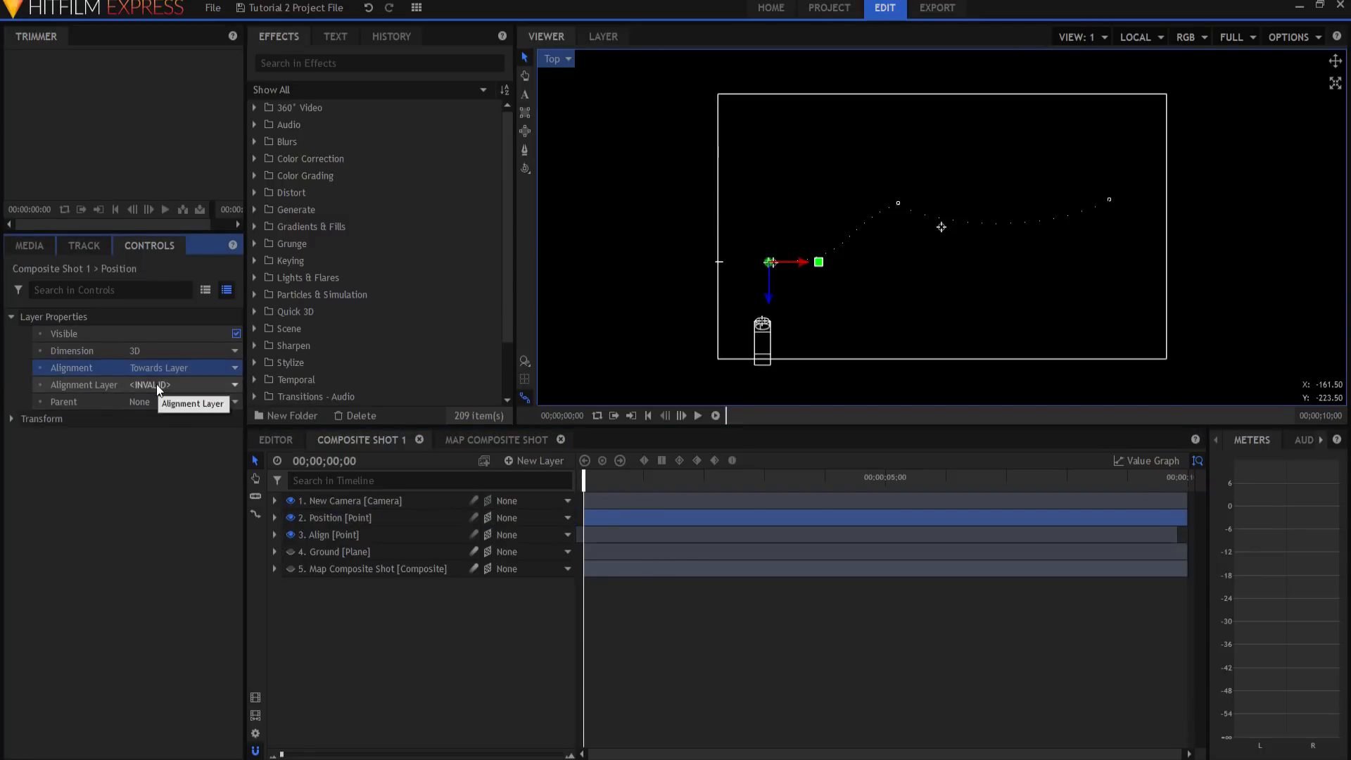
{"action": "mouse_move", "coordinate": [220, 390]}
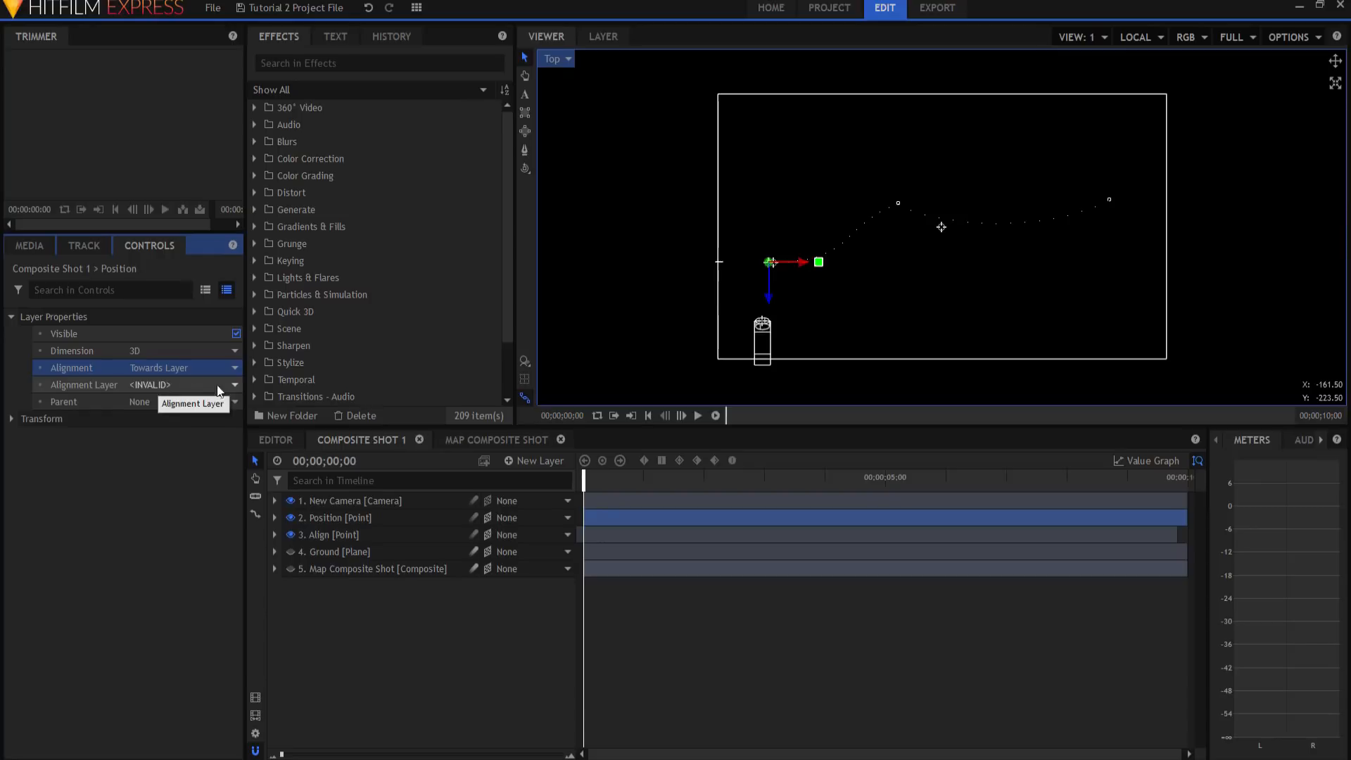
{"action": "left_click", "coordinate": [232, 385]}
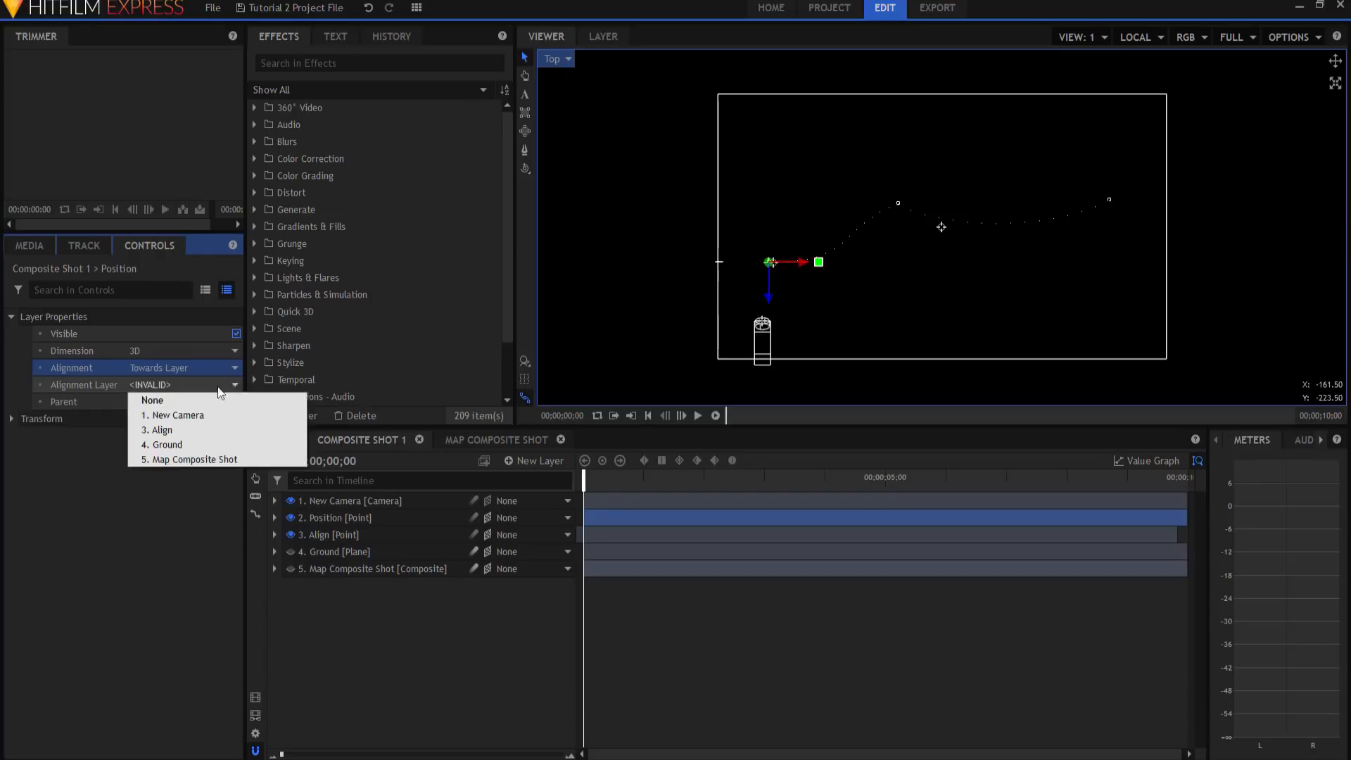
{"action": "left_click", "coordinate": [177, 414]}
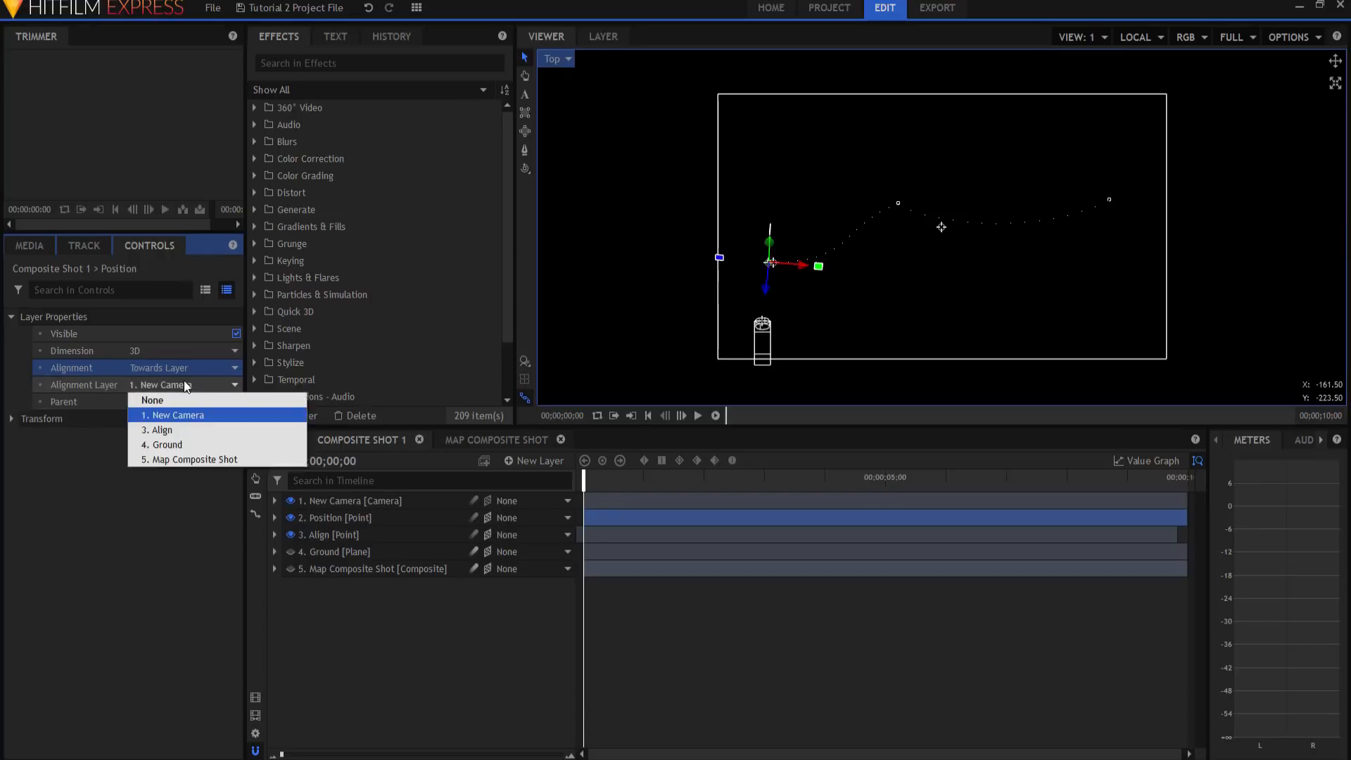
{"action": "left_click", "coordinate": [158, 429]}
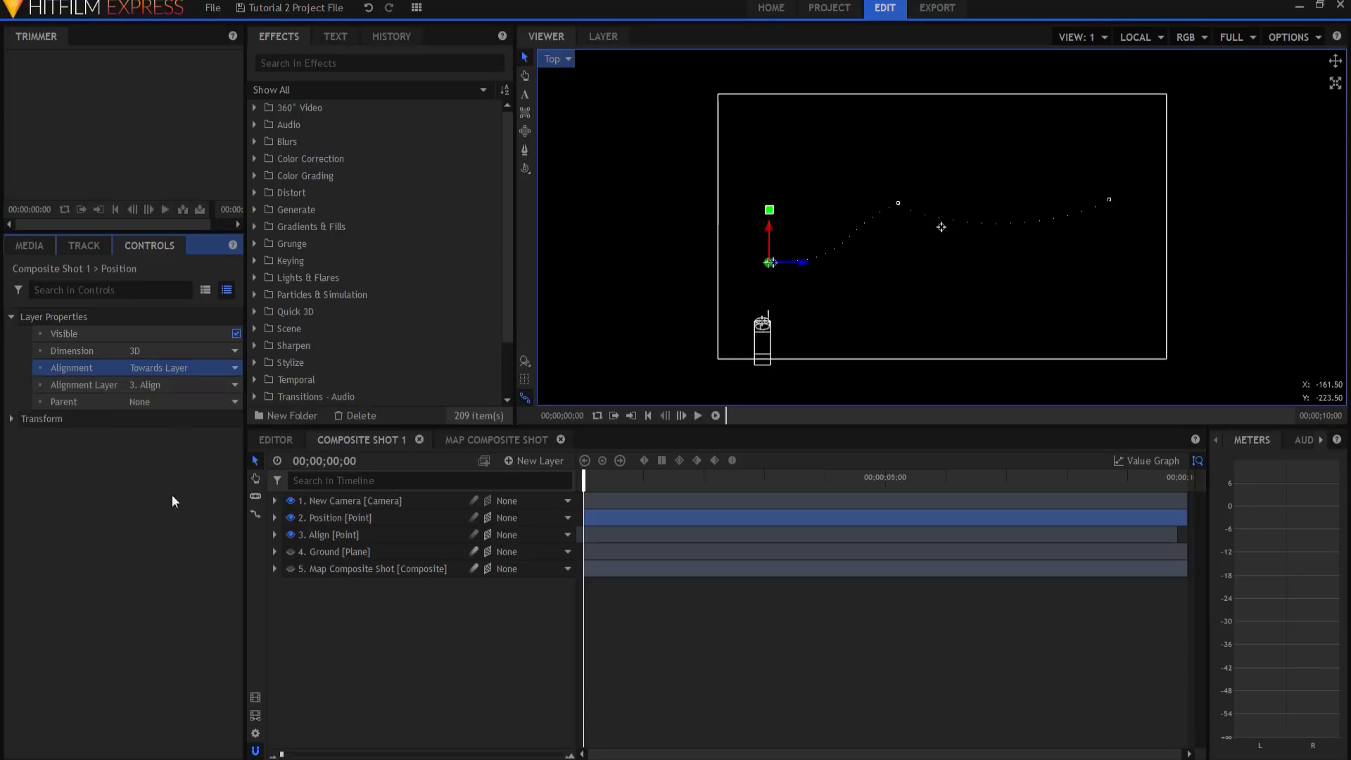
{"action": "left_click", "coordinate": [606, 477]}
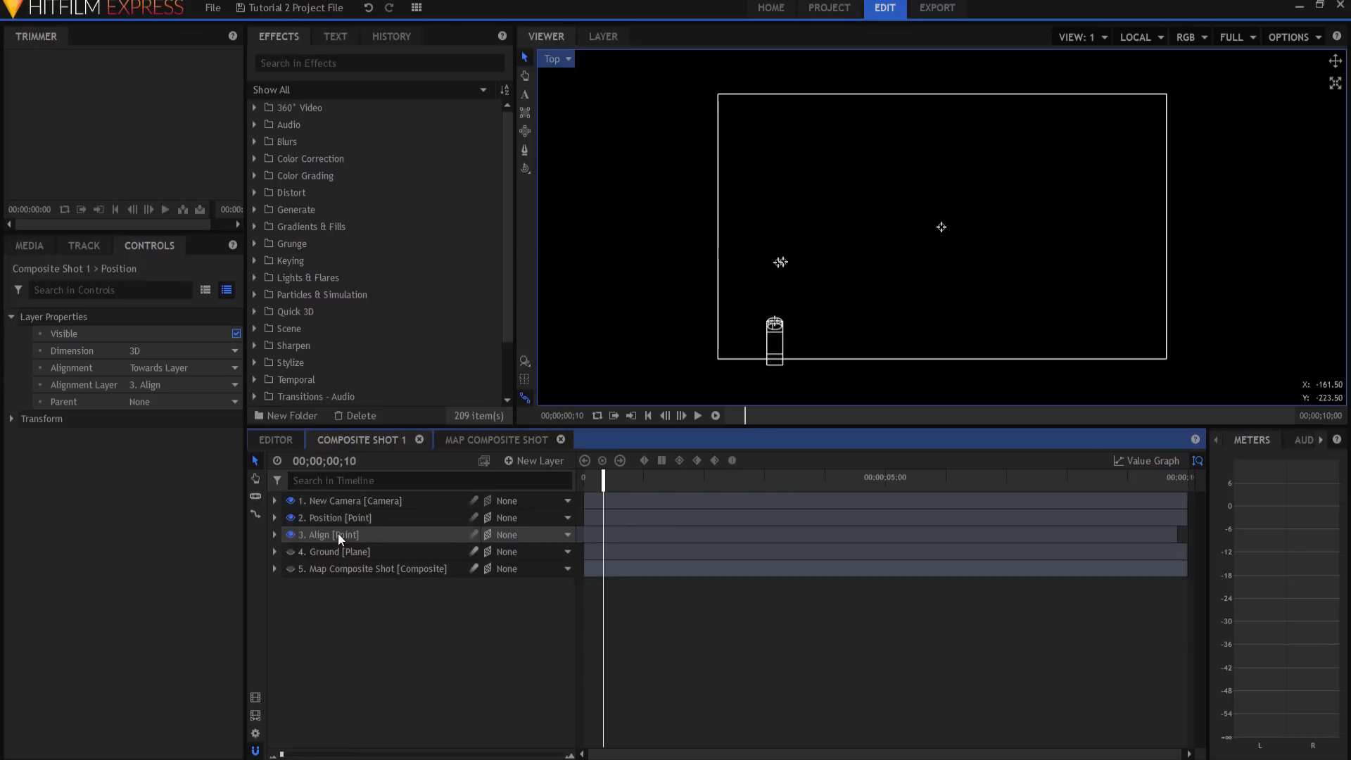
{"action": "left_click", "coordinate": [335, 517]}
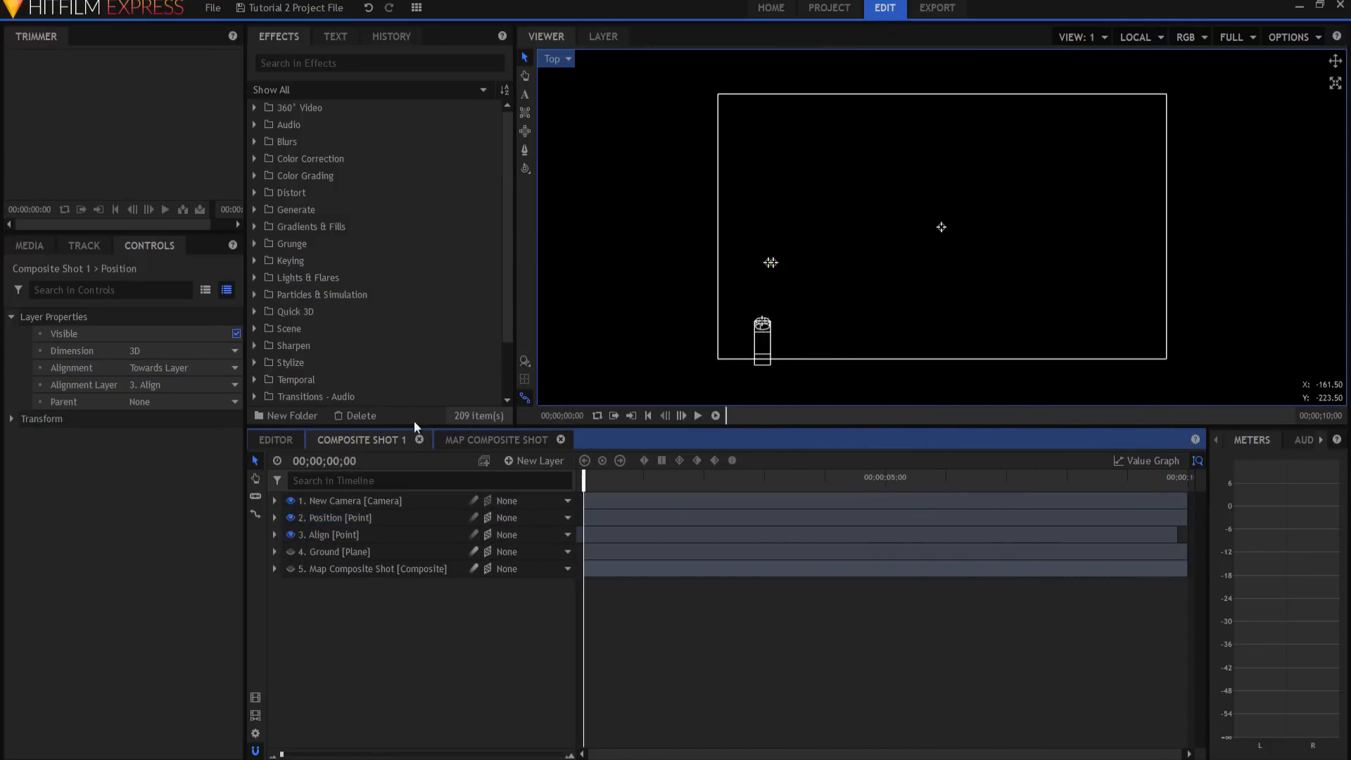
{"action": "left_click", "coordinate": [495, 439]}
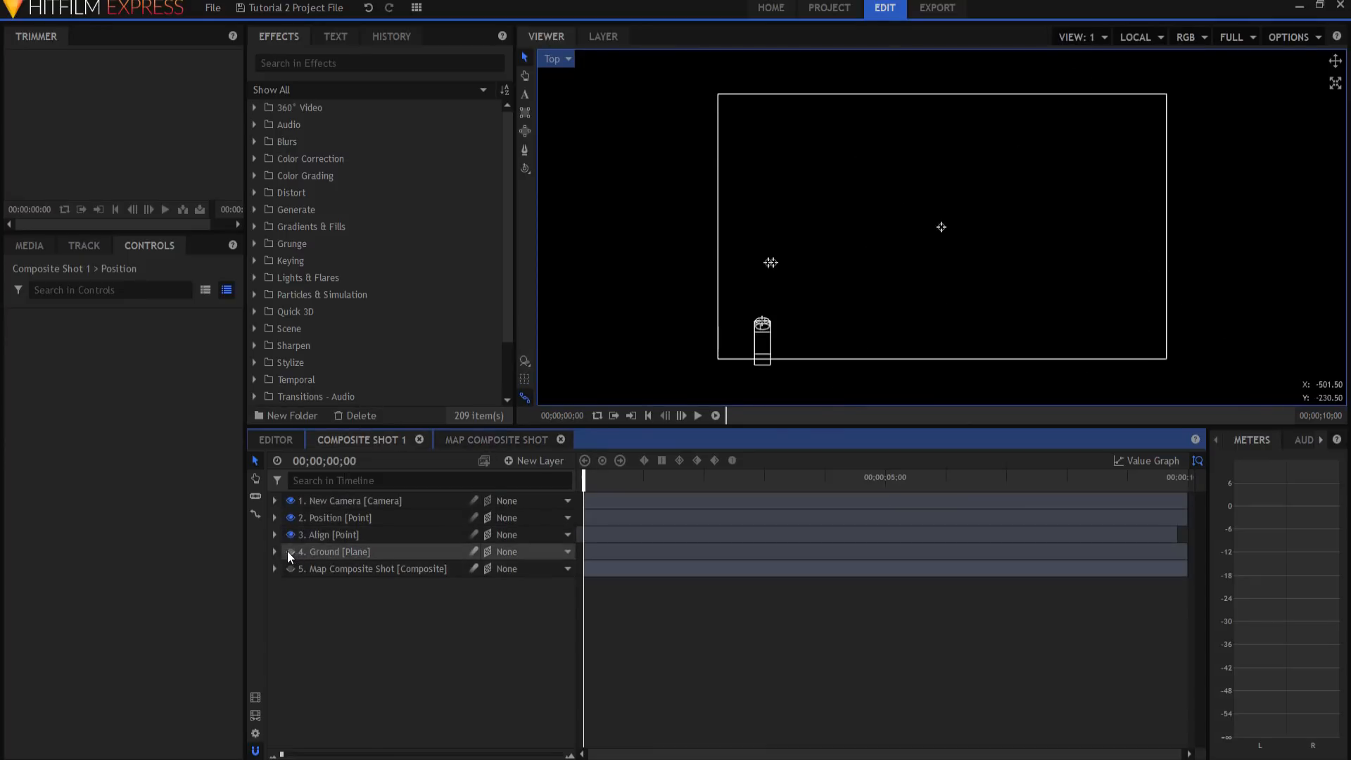
{"action": "left_click", "coordinate": [556, 58]}
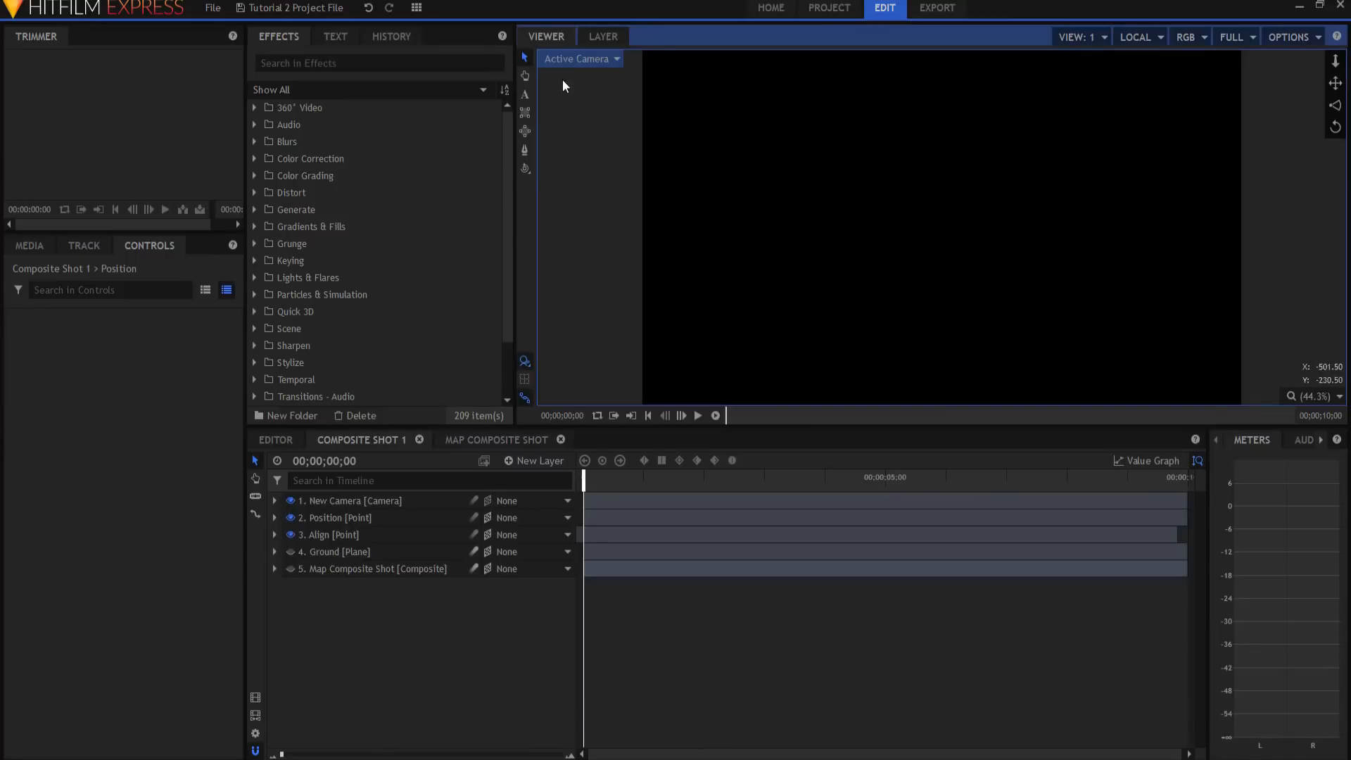
- Turn Ground's visibility back on, then select the Align, Ground and Position layers
{"action": "left_click", "coordinate": [291, 552]}
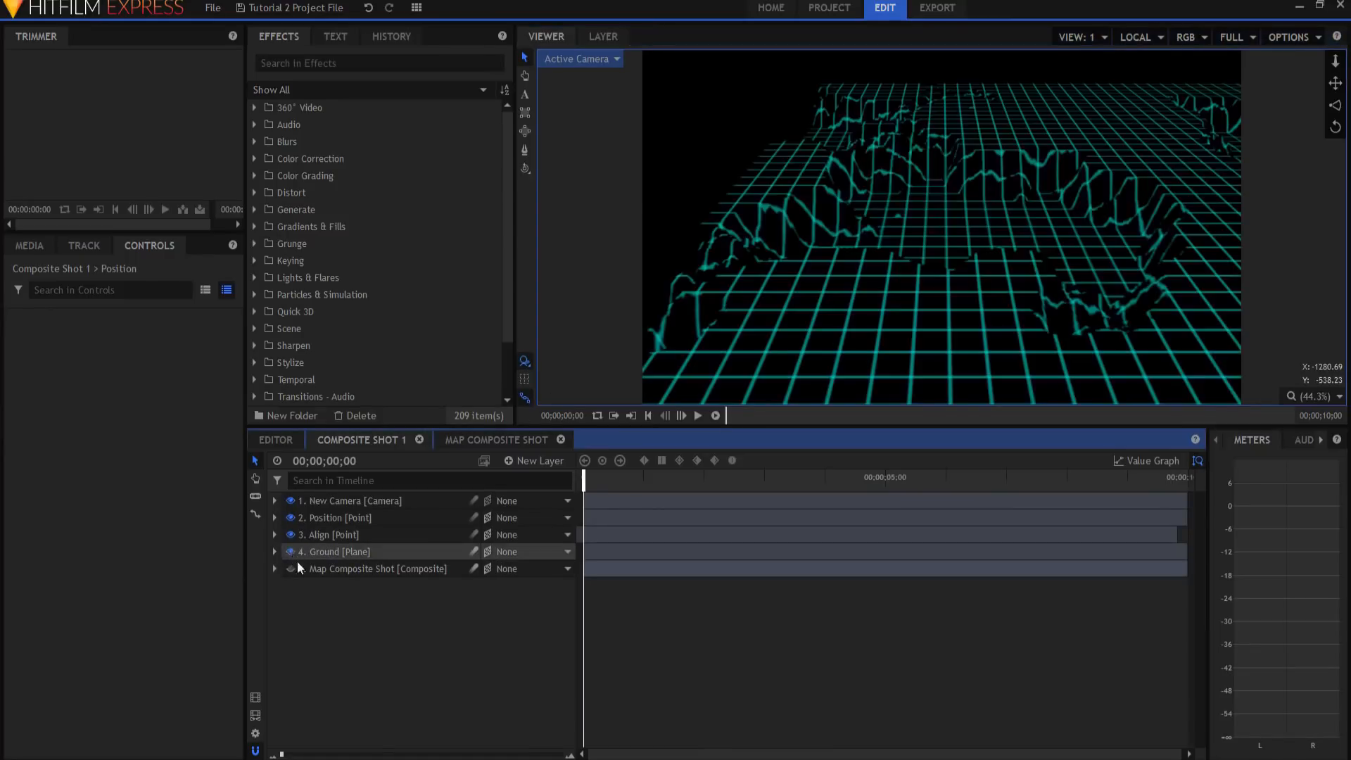
{"action": "left_click", "coordinate": [334, 534]}
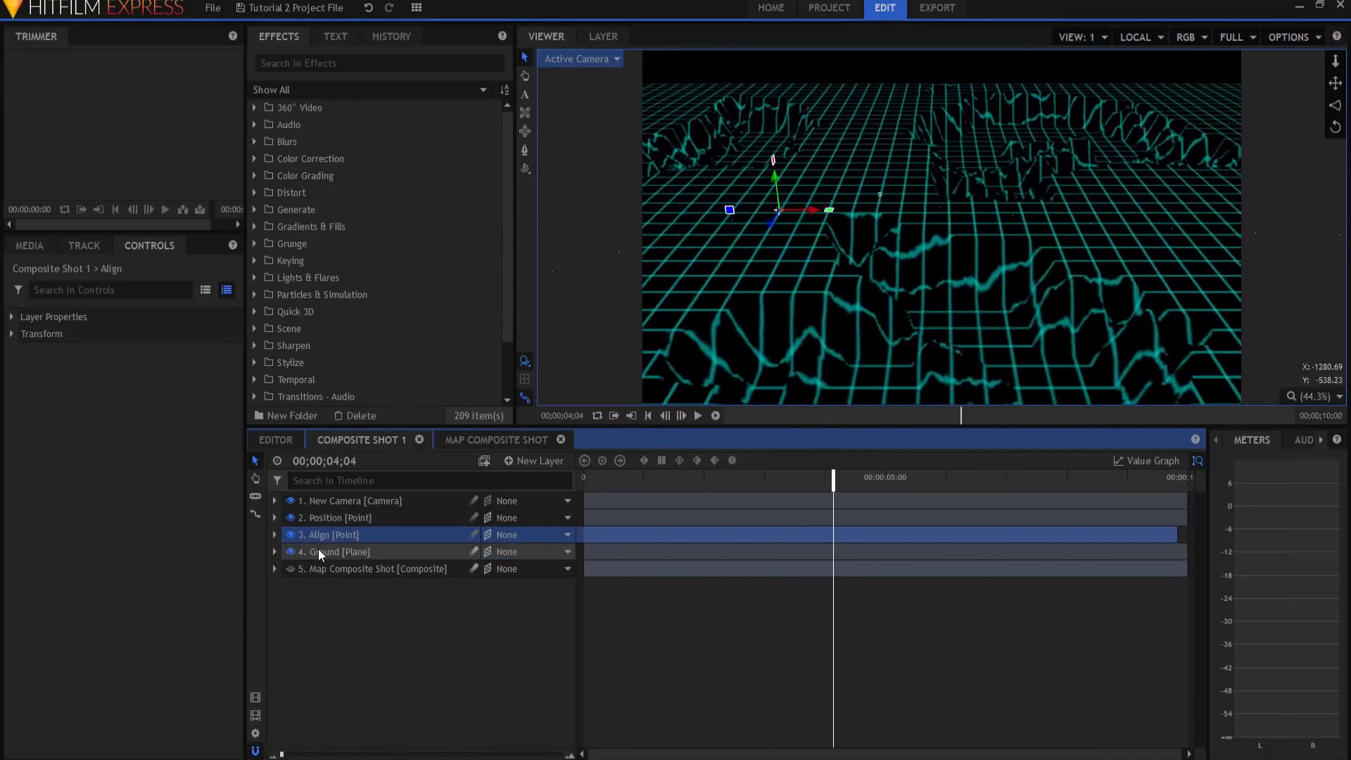
{"action": "left_click", "coordinate": [336, 551]}
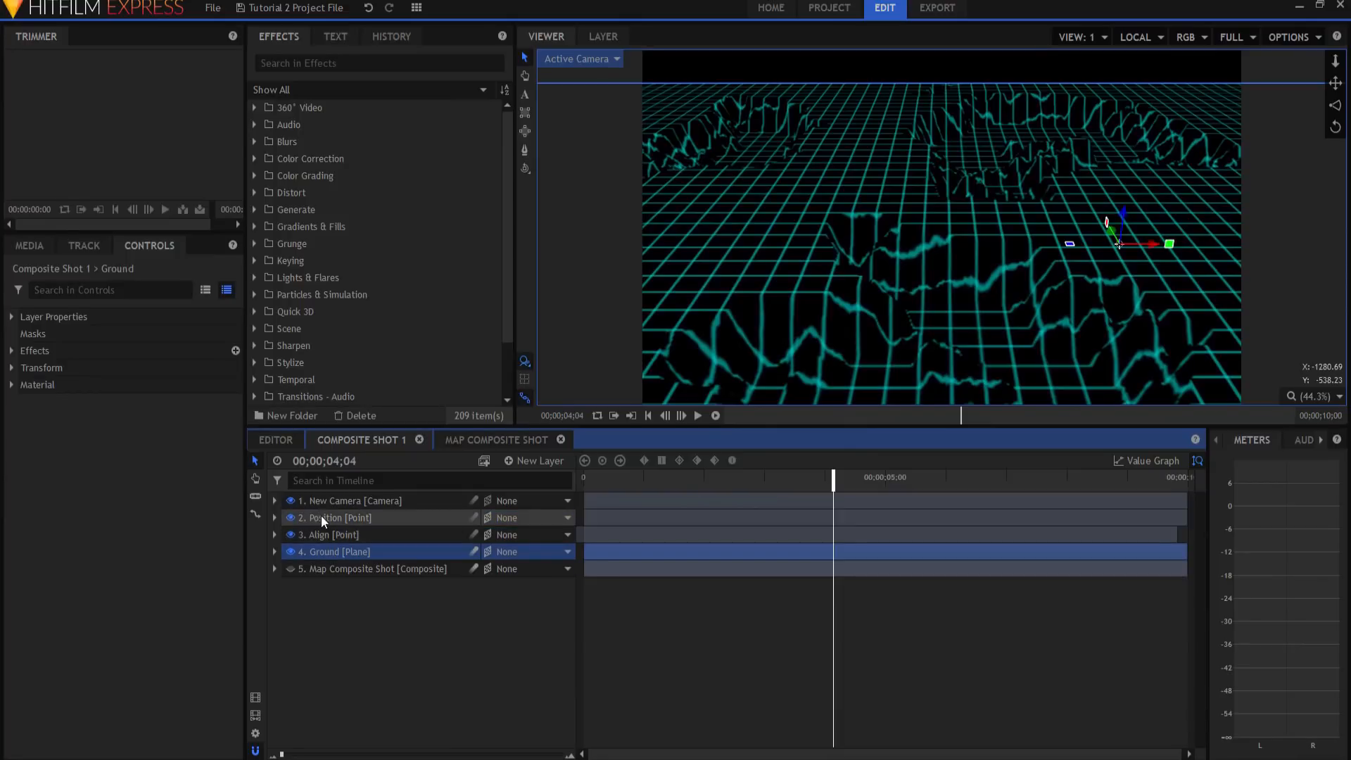
{"action": "left_click", "coordinate": [333, 518]}
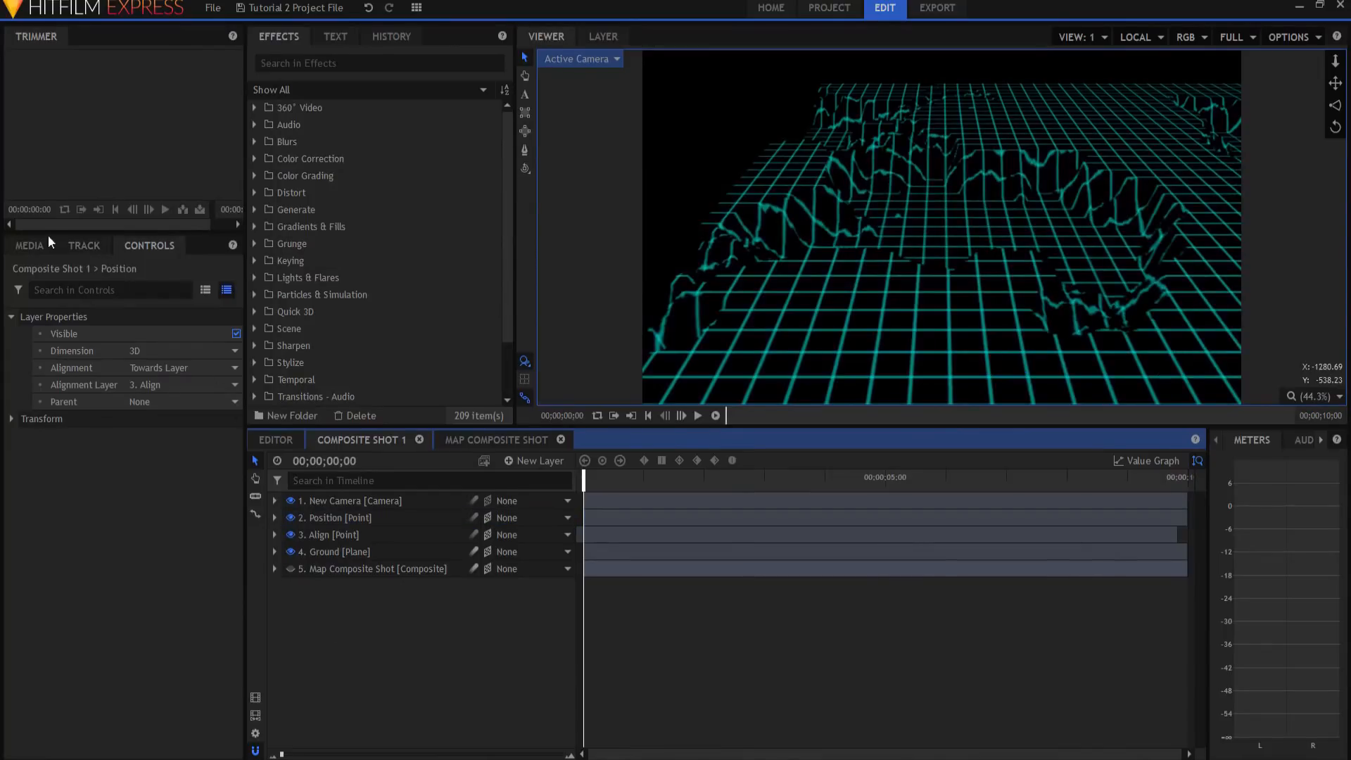
- Switch to the project media list
{"action": "left_click", "coordinate": [126, 272]}
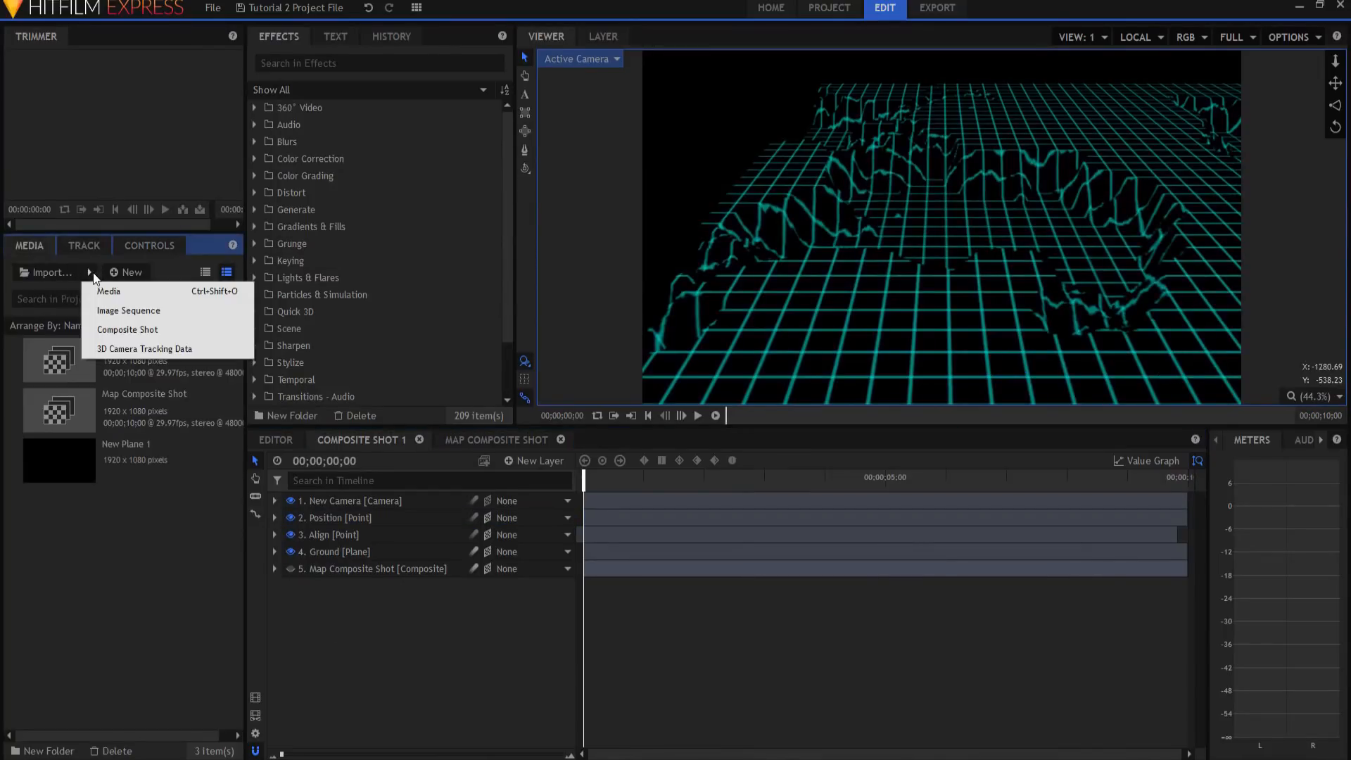
{"action": "mouse_move", "coordinate": [127, 329]}
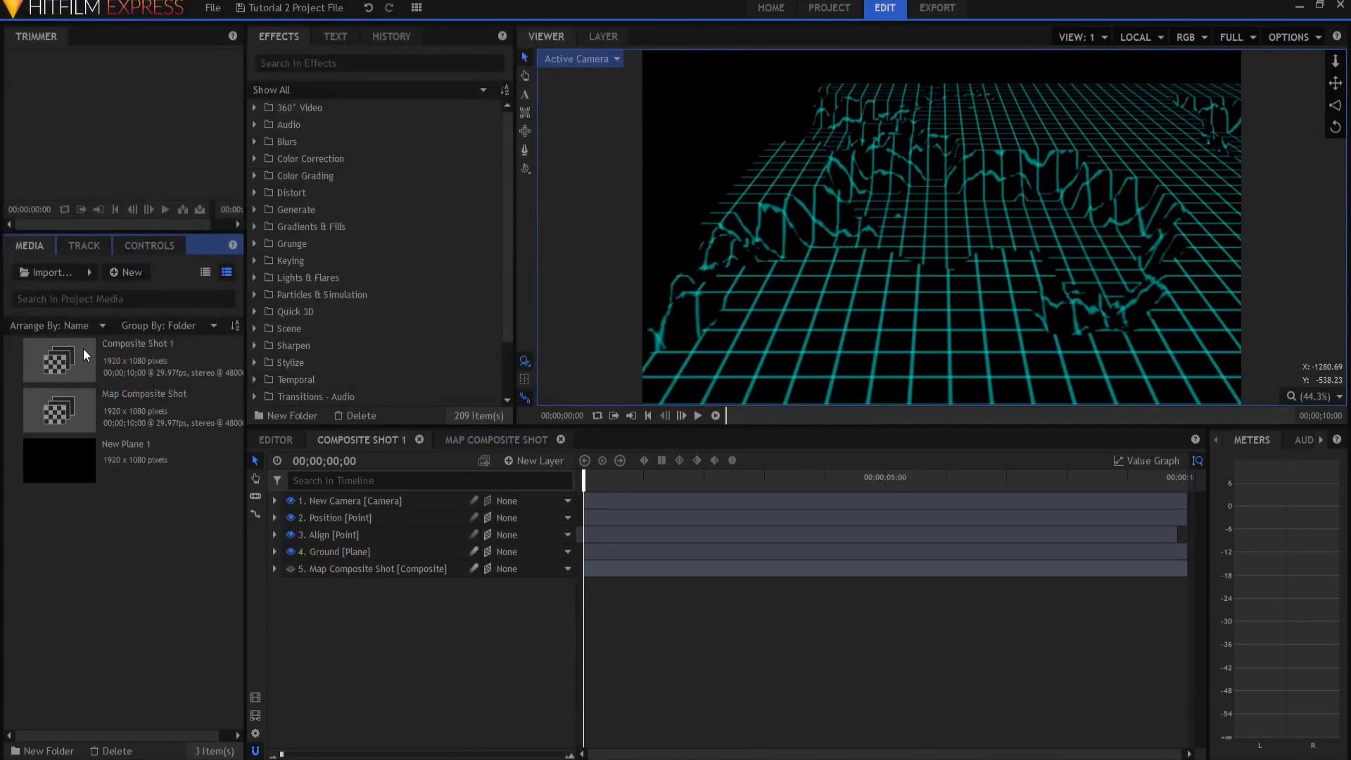
{"action": "mouse_move", "coordinate": [86, 464]}
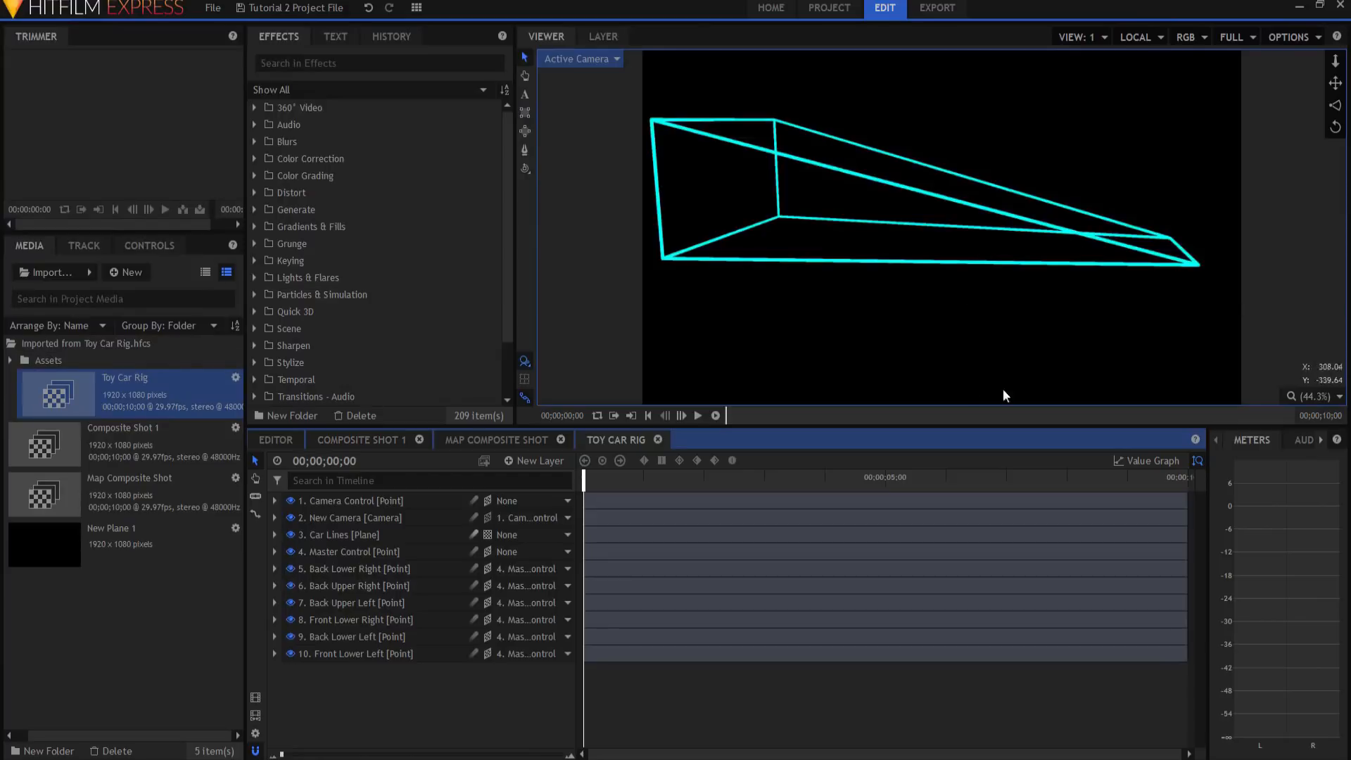
{"action": "mouse_move", "coordinate": [203, 396]}
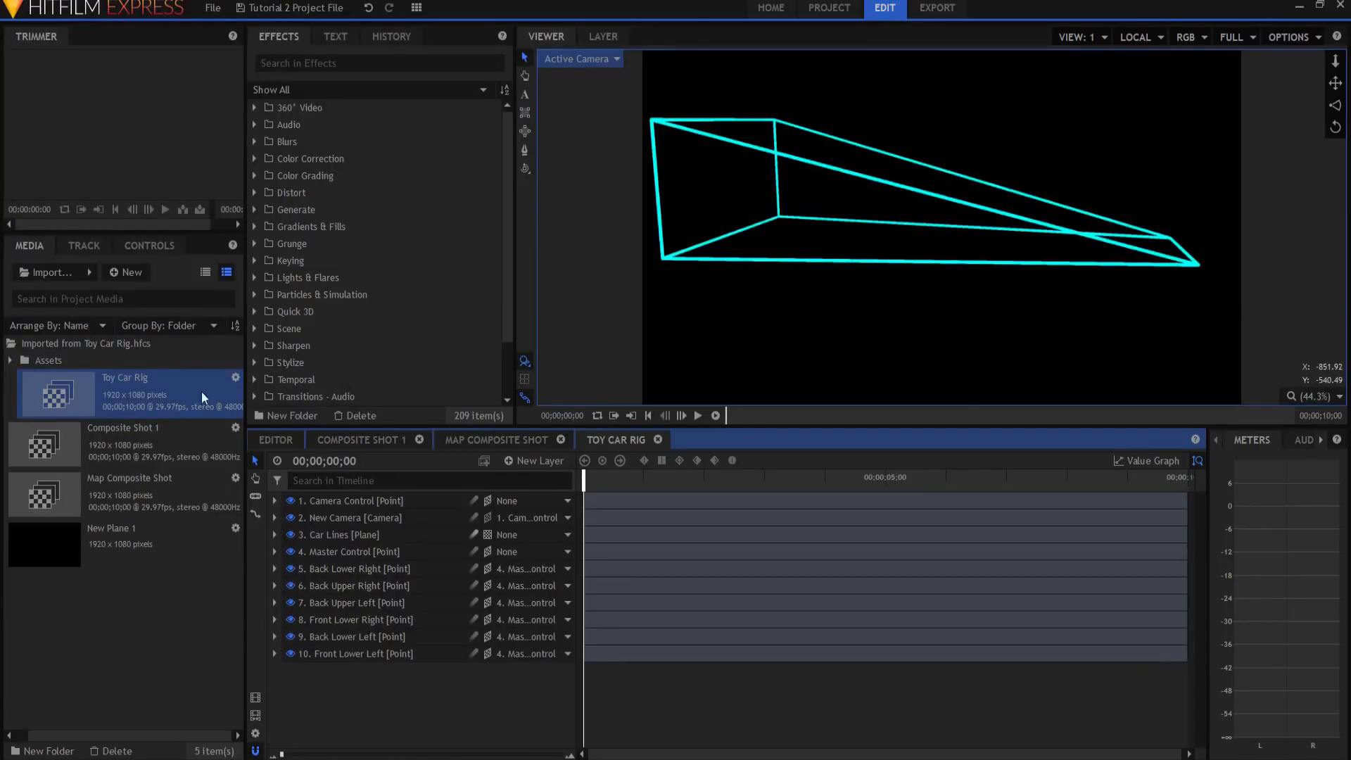
{"action": "mouse_move", "coordinate": [360, 721]}
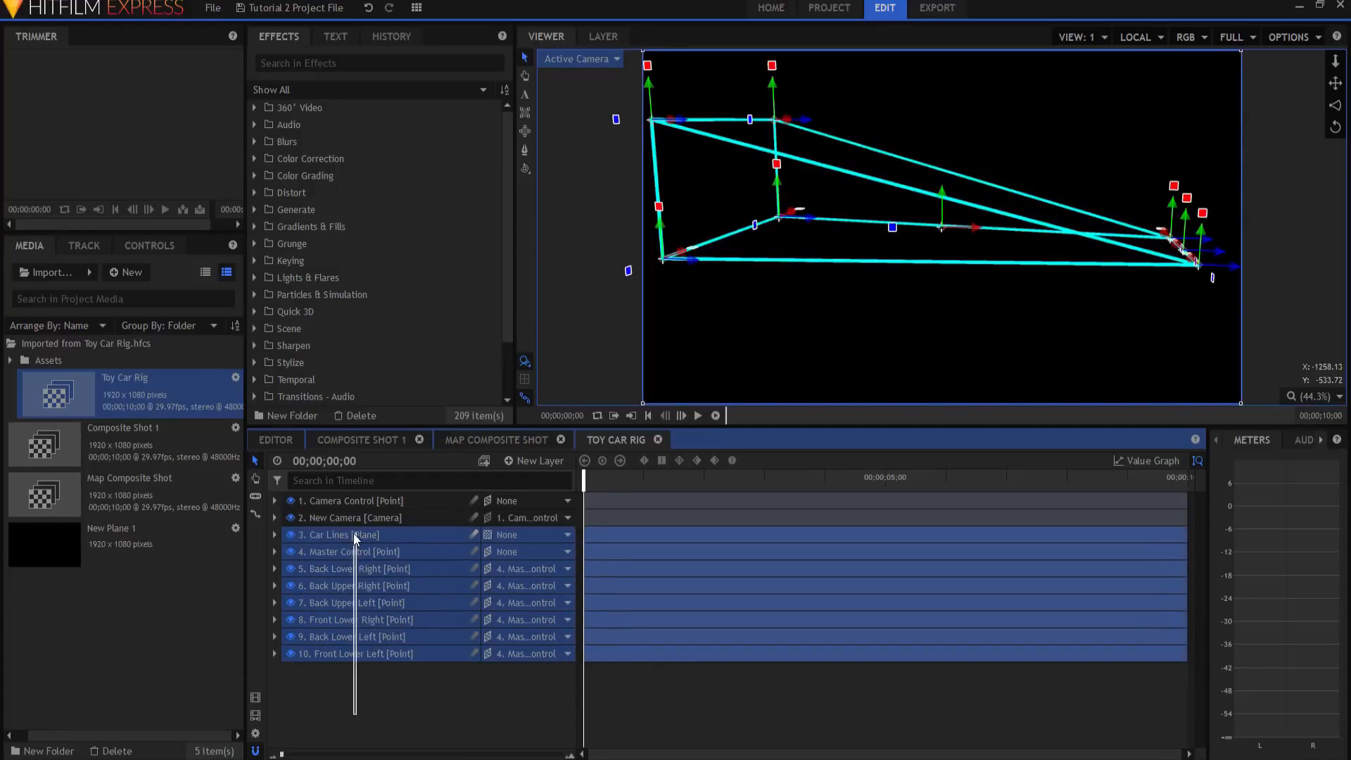
{"action": "mouse_move", "coordinate": [405, 737]}
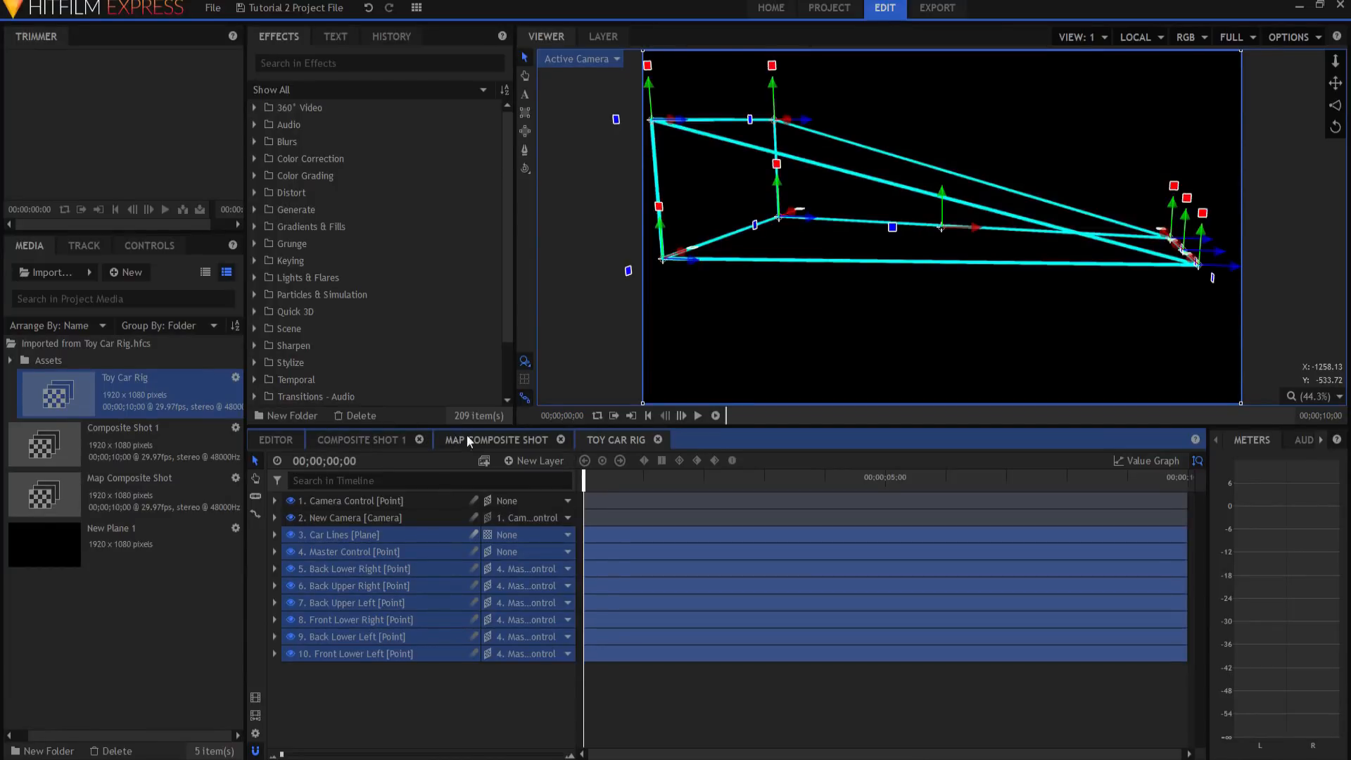
- Paste the car rig layers into Composite Shot 1 and parent Master Control to '10. Position'
{"action": "left_click", "coordinate": [360, 439]}
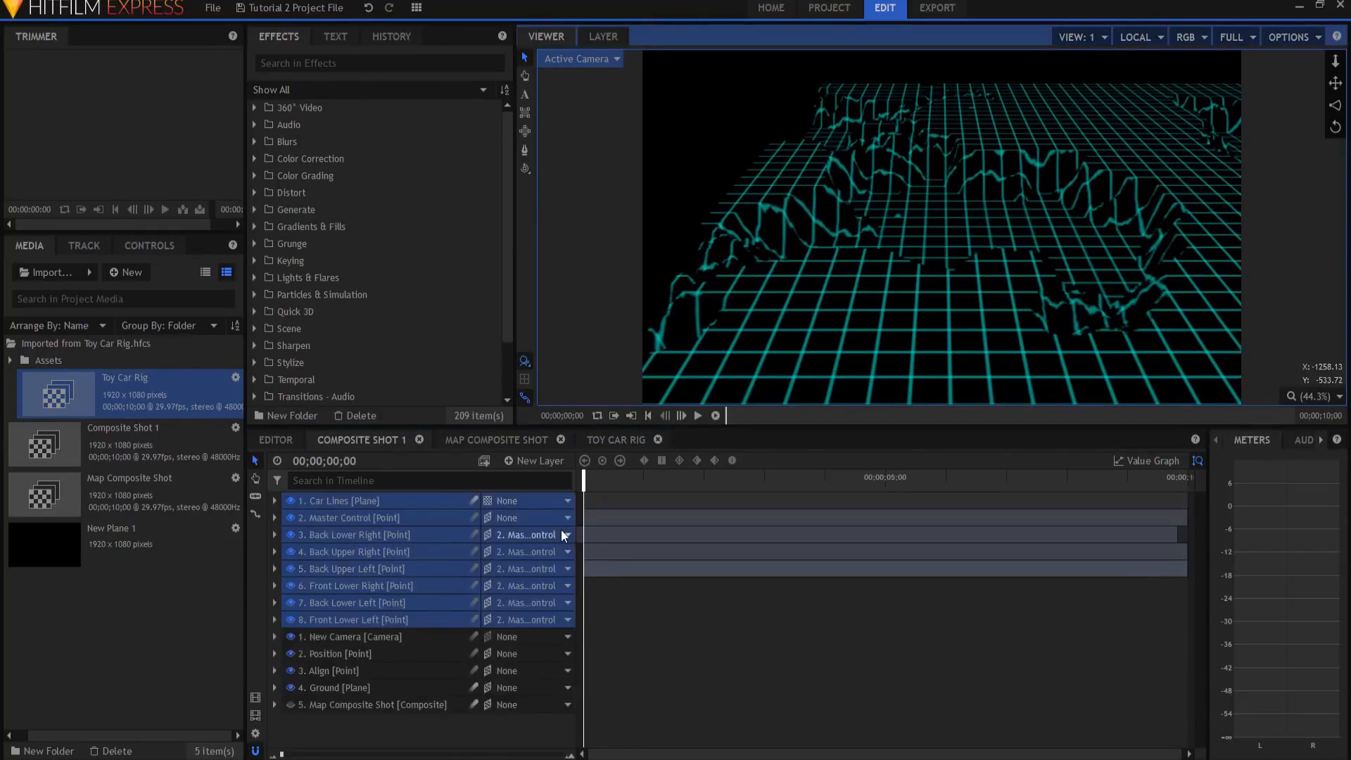
{"action": "left_click", "coordinate": [352, 517]}
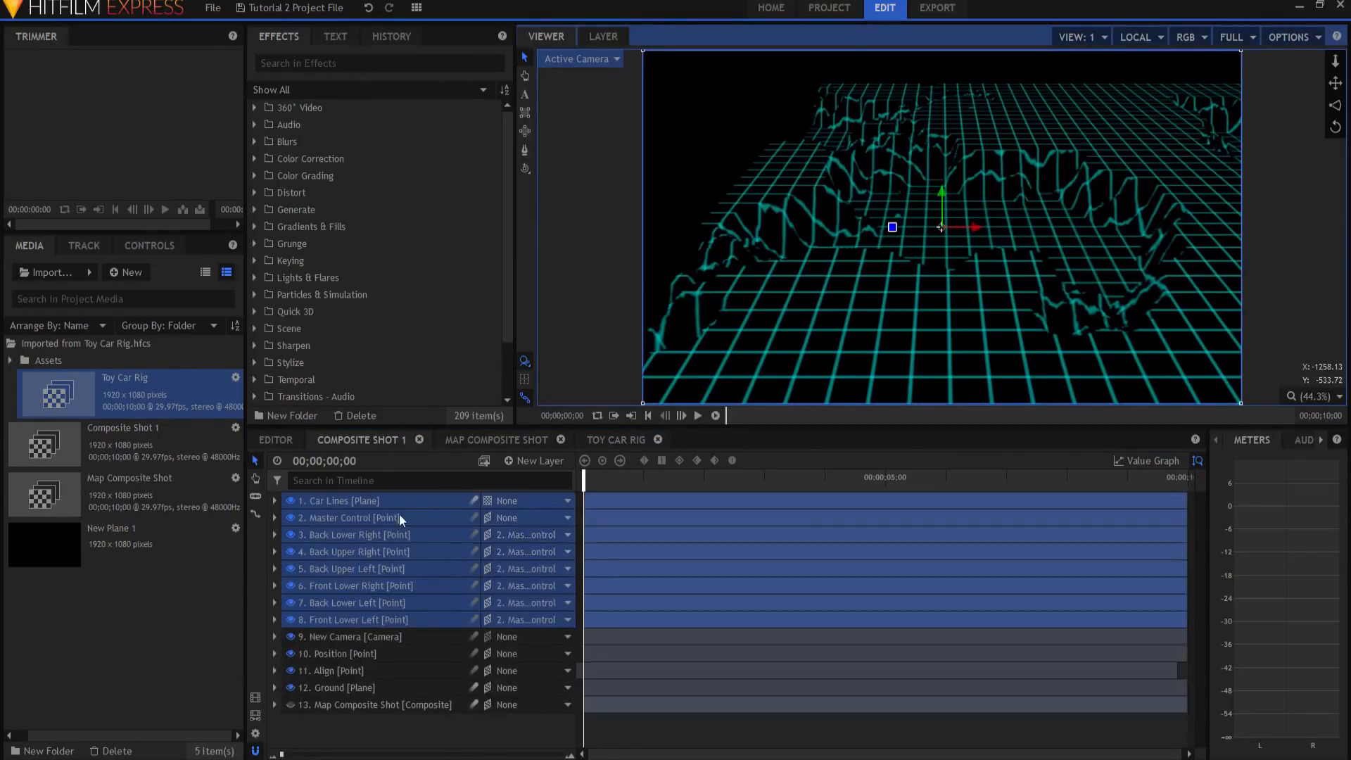
{"action": "left_click", "coordinate": [348, 517]}
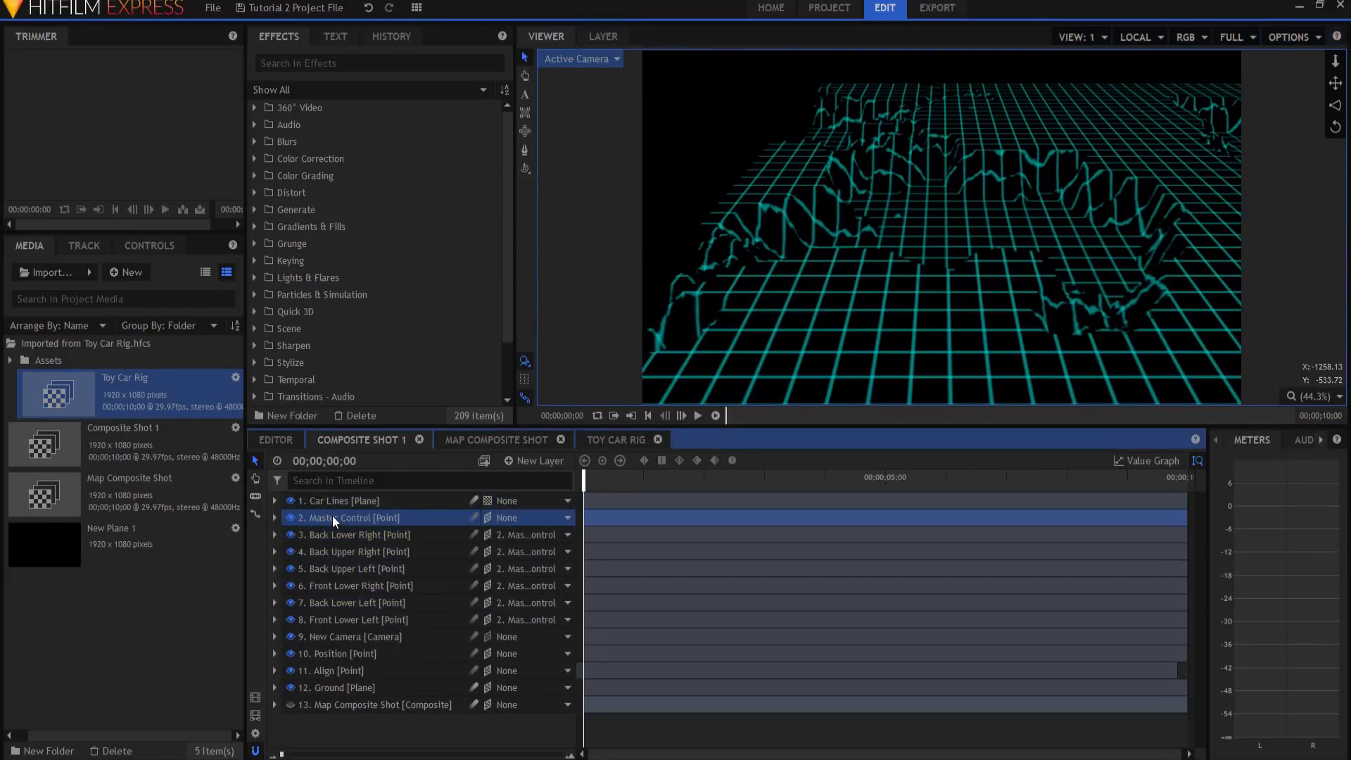
{"action": "left_click", "coordinate": [566, 517]}
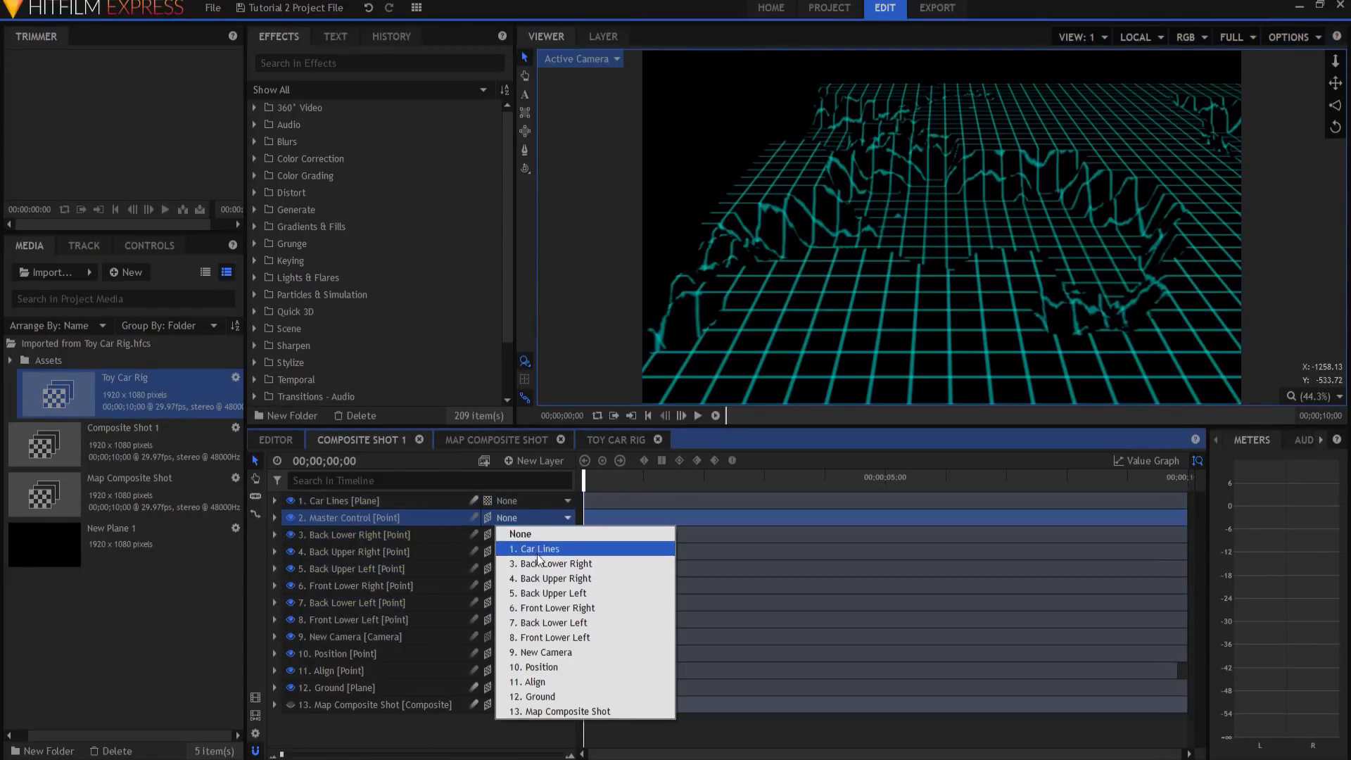
{"action": "mouse_move", "coordinate": [534, 682]}
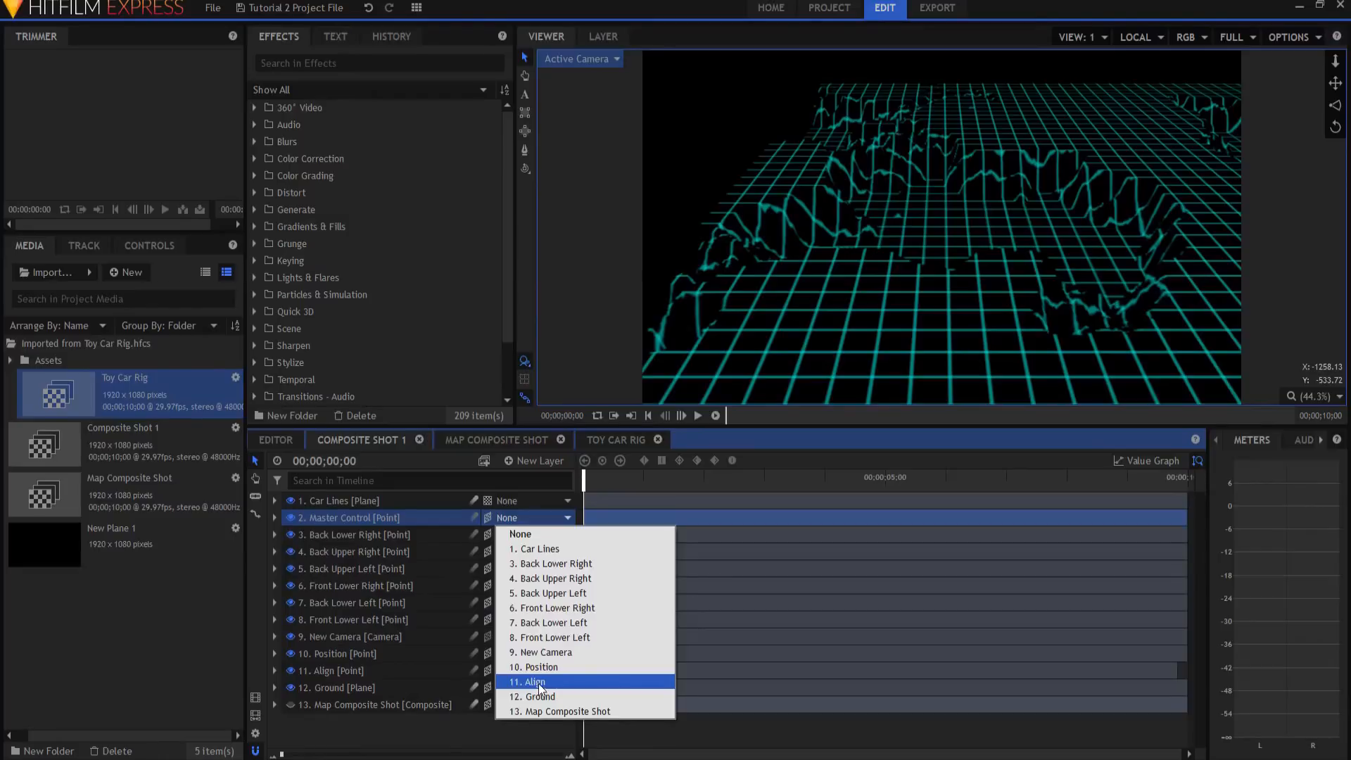
{"action": "left_click", "coordinate": [538, 666]}
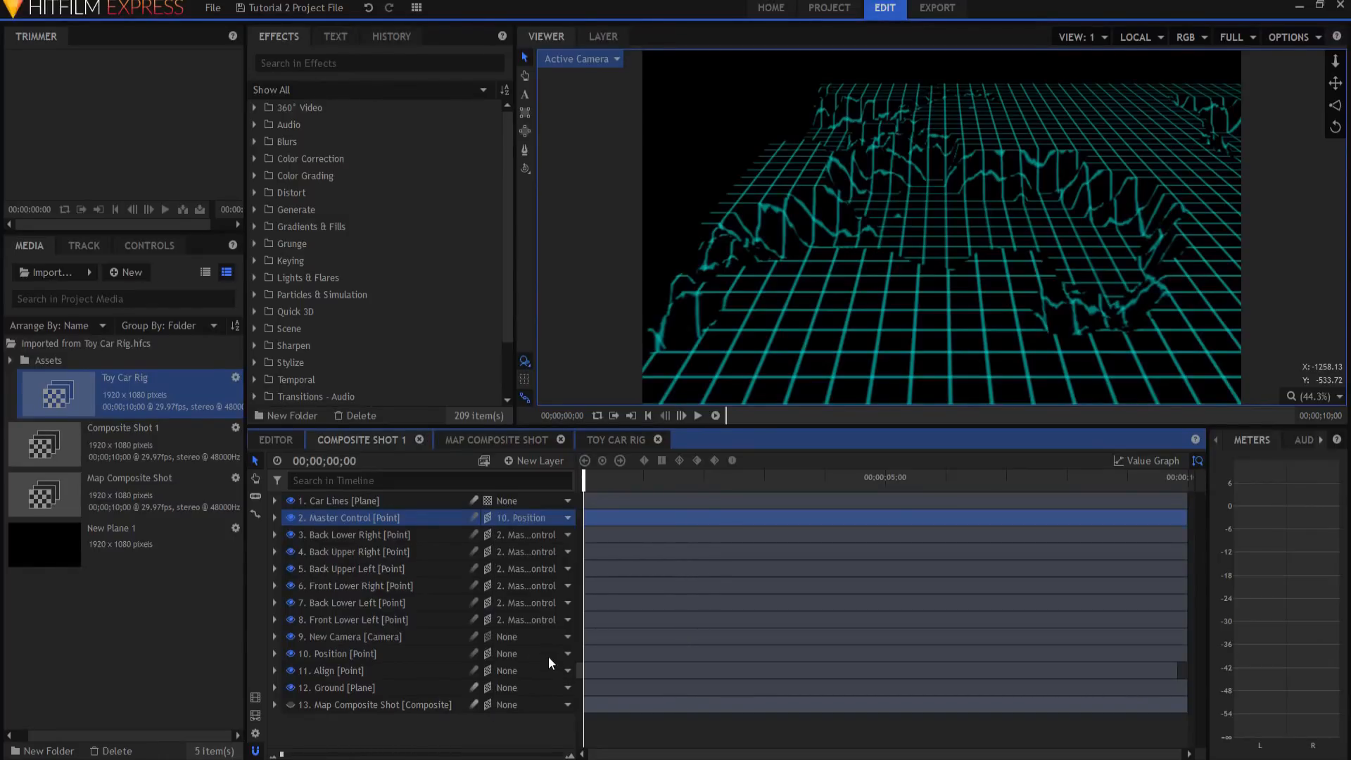
- Set the Master Control transform to 5% scale on all axes and Orientation Y 0
{"action": "left_click", "coordinate": [273, 518]}
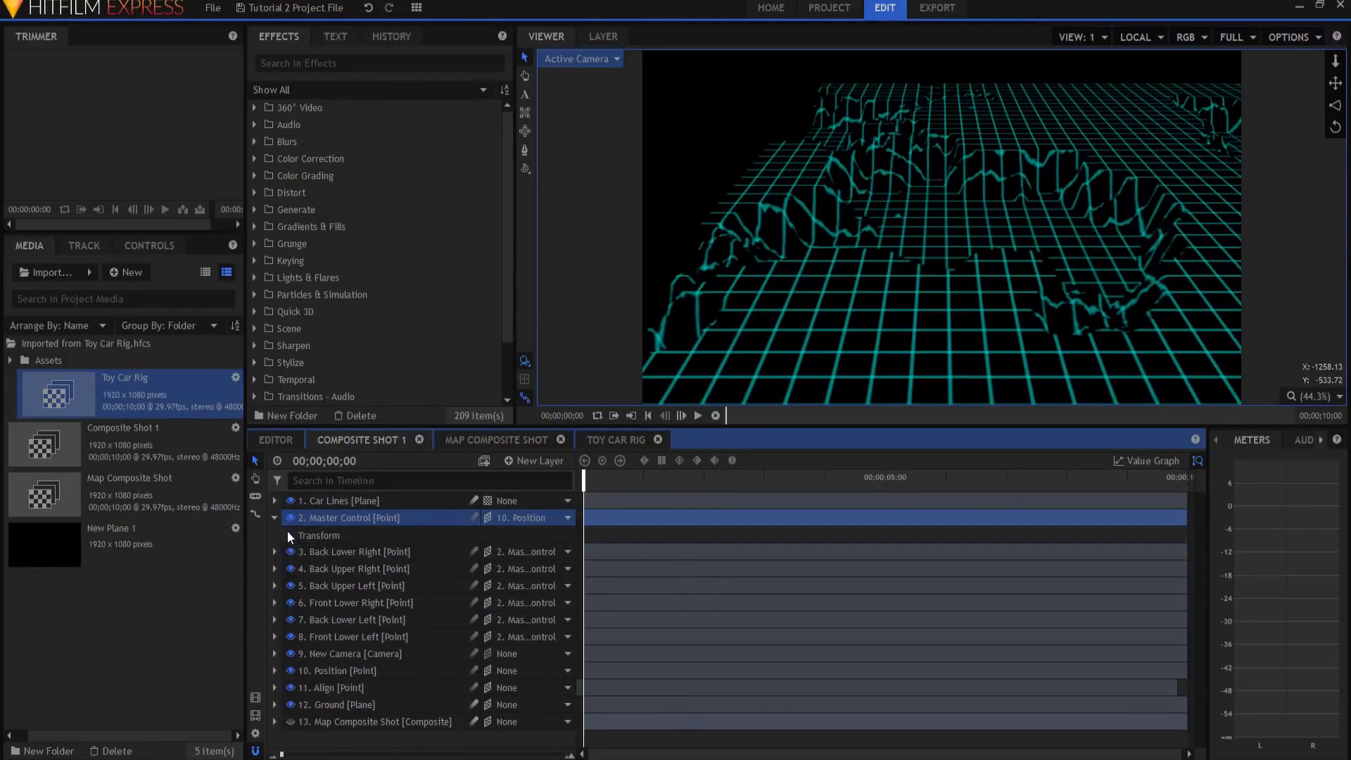
{"action": "left_click", "coordinate": [288, 534]}
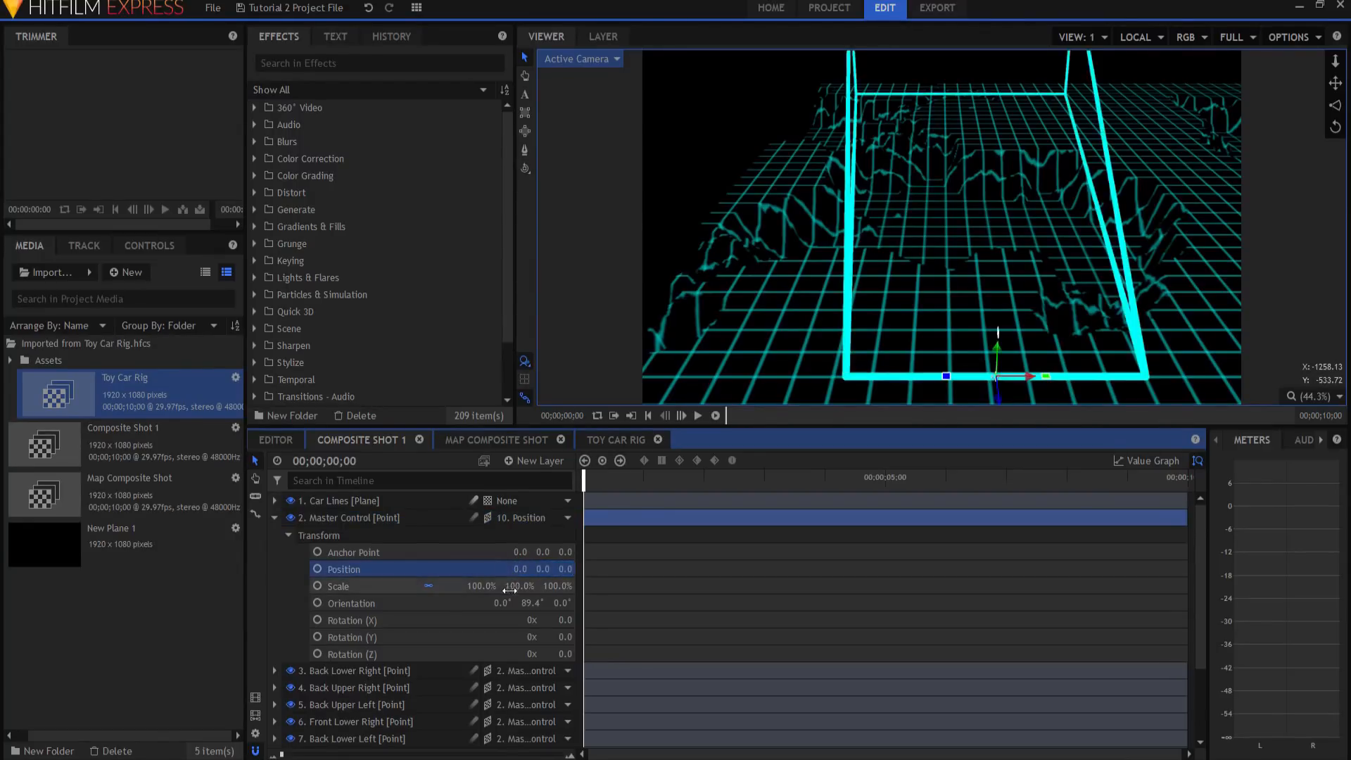
{"action": "double_click", "coordinate": [530, 603]}
{"action": "type", "text": "0"}
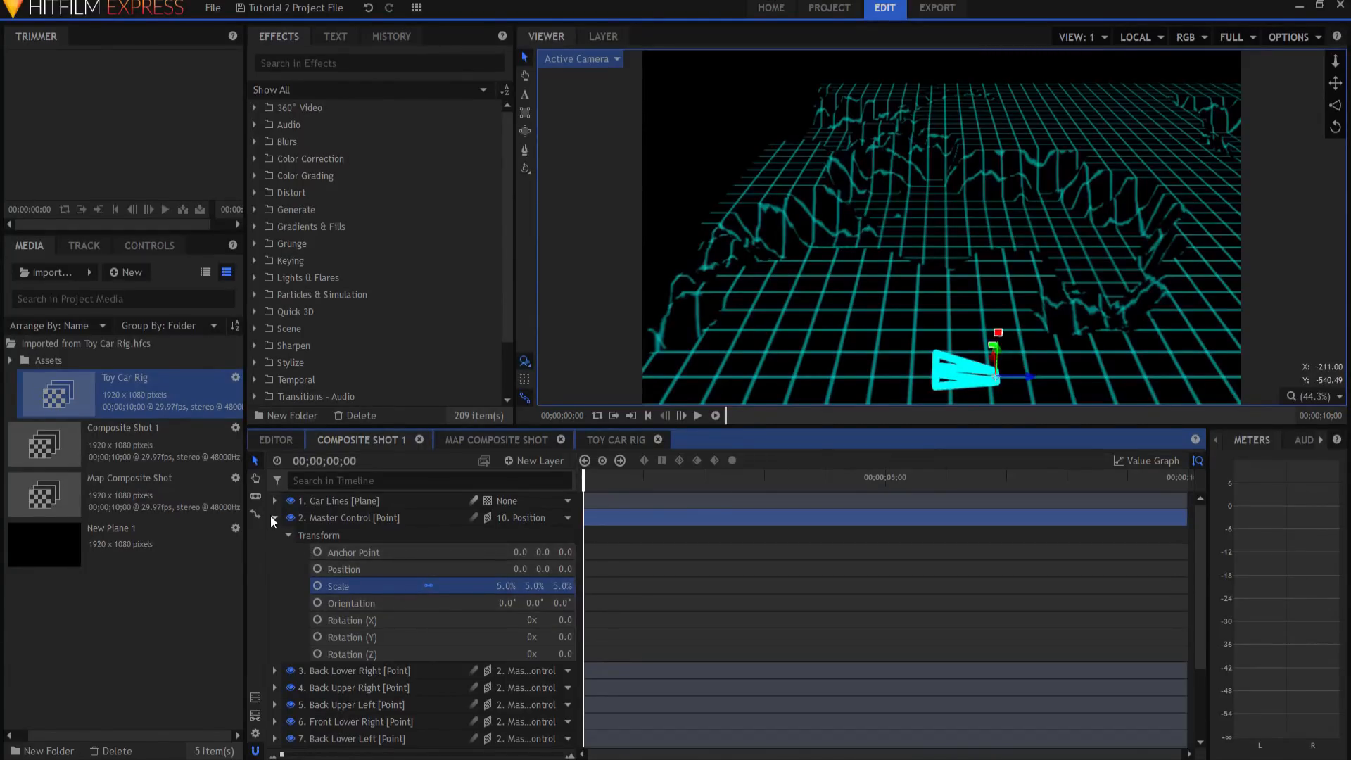
{"action": "left_click", "coordinate": [274, 518]}
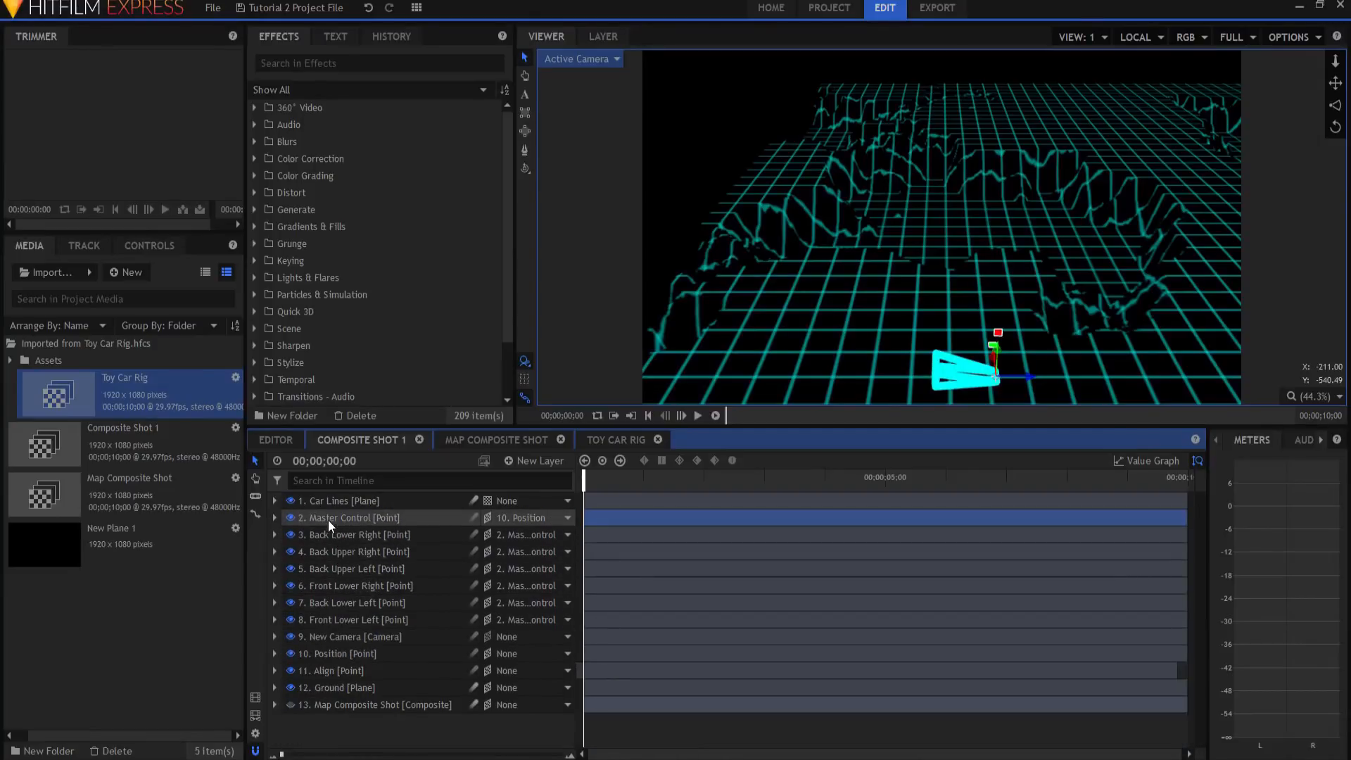
- Set the Core width of the Car Lines Back Bottom effect to 50%
{"action": "left_click", "coordinate": [339, 499]}
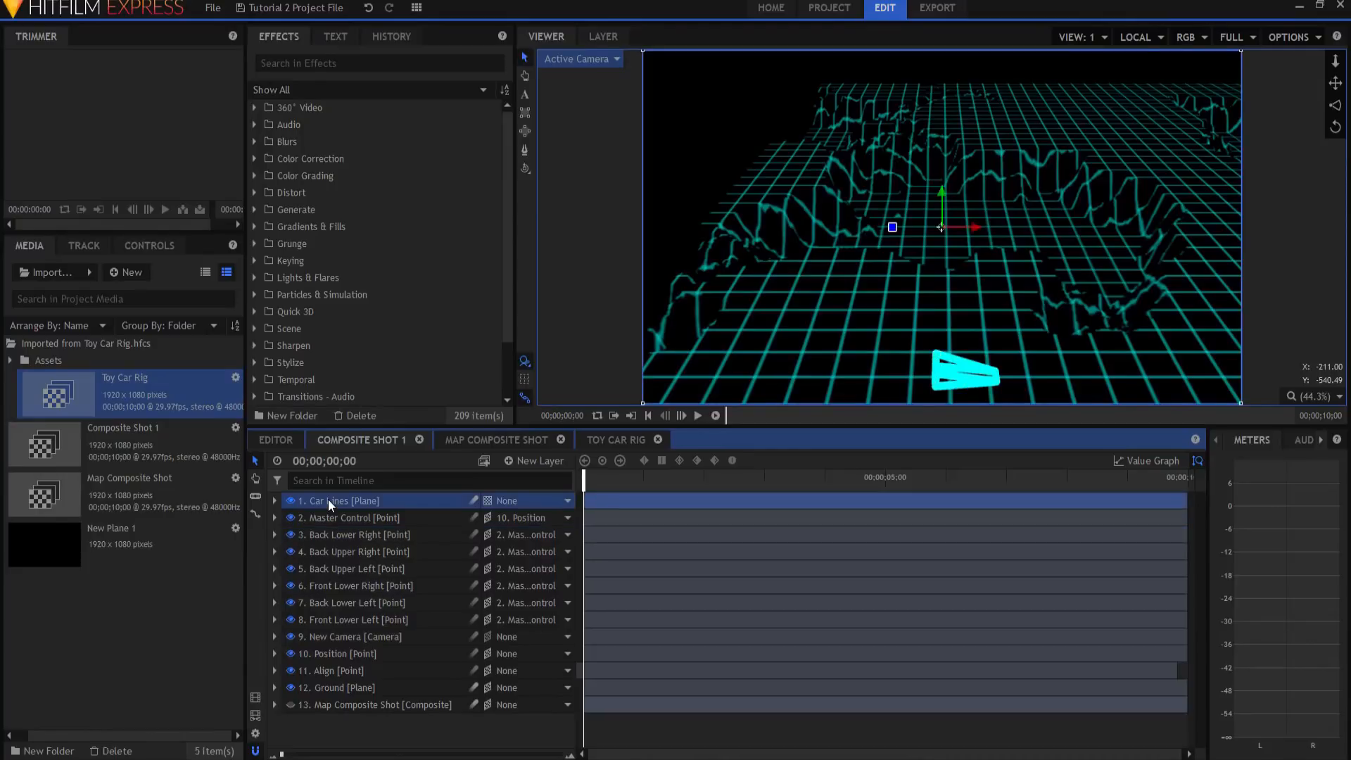
{"action": "left_click", "coordinate": [275, 500]}
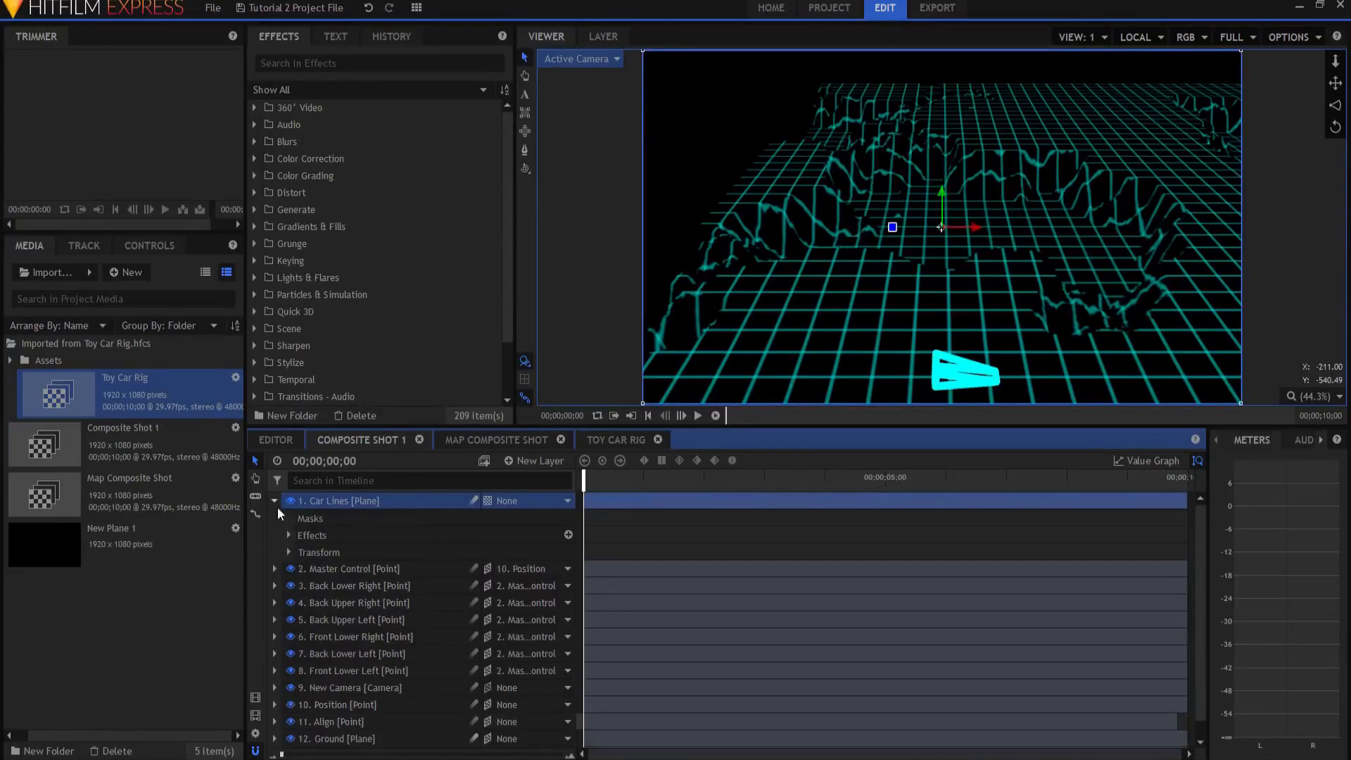
{"action": "left_click", "coordinate": [288, 553]}
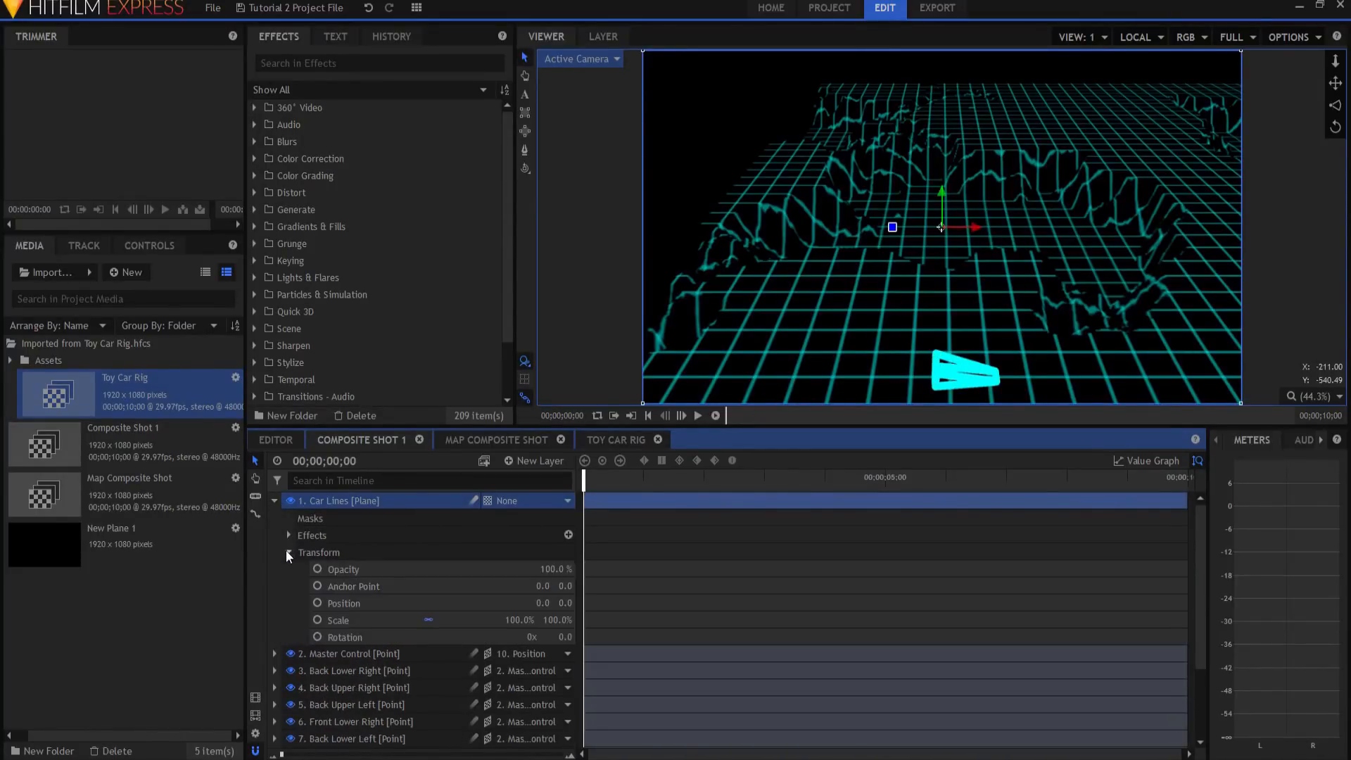
{"action": "left_click", "coordinate": [289, 535]}
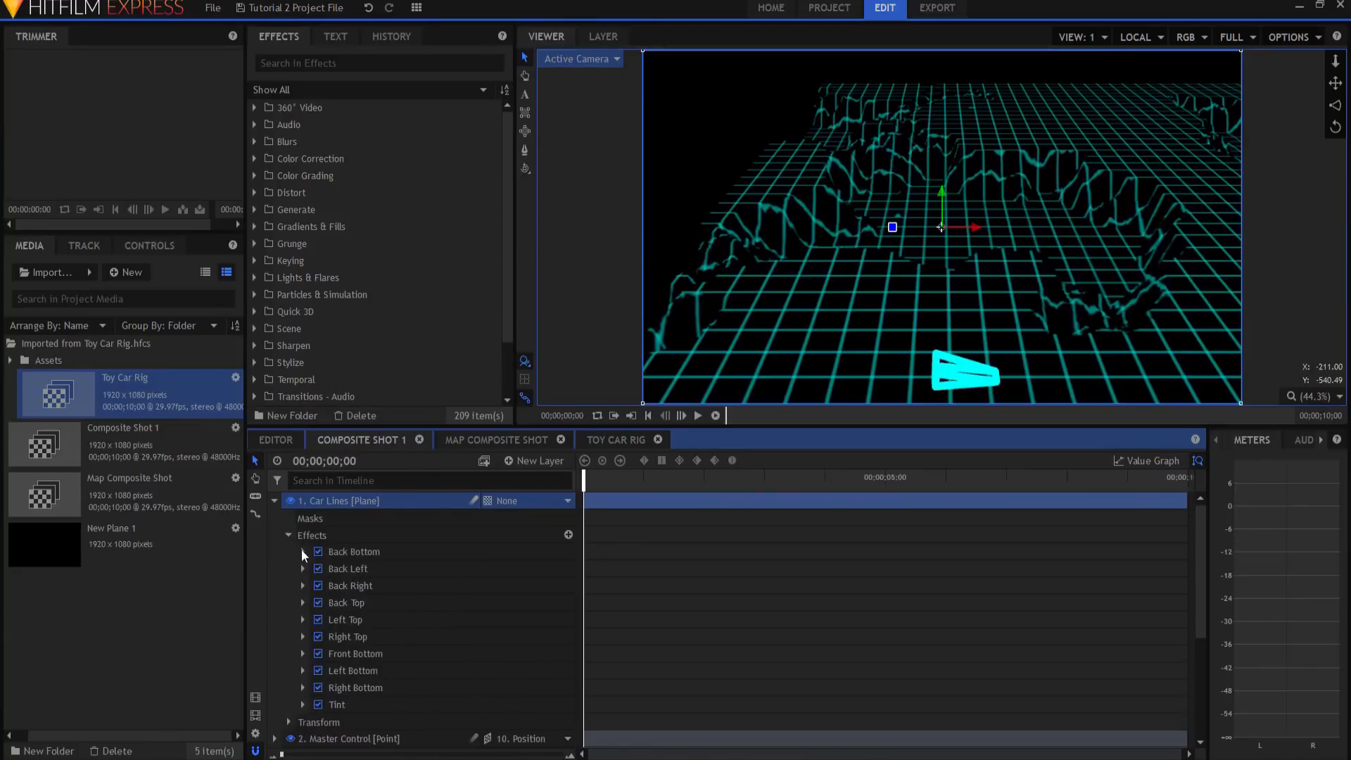
{"action": "left_click", "coordinate": [302, 551]}
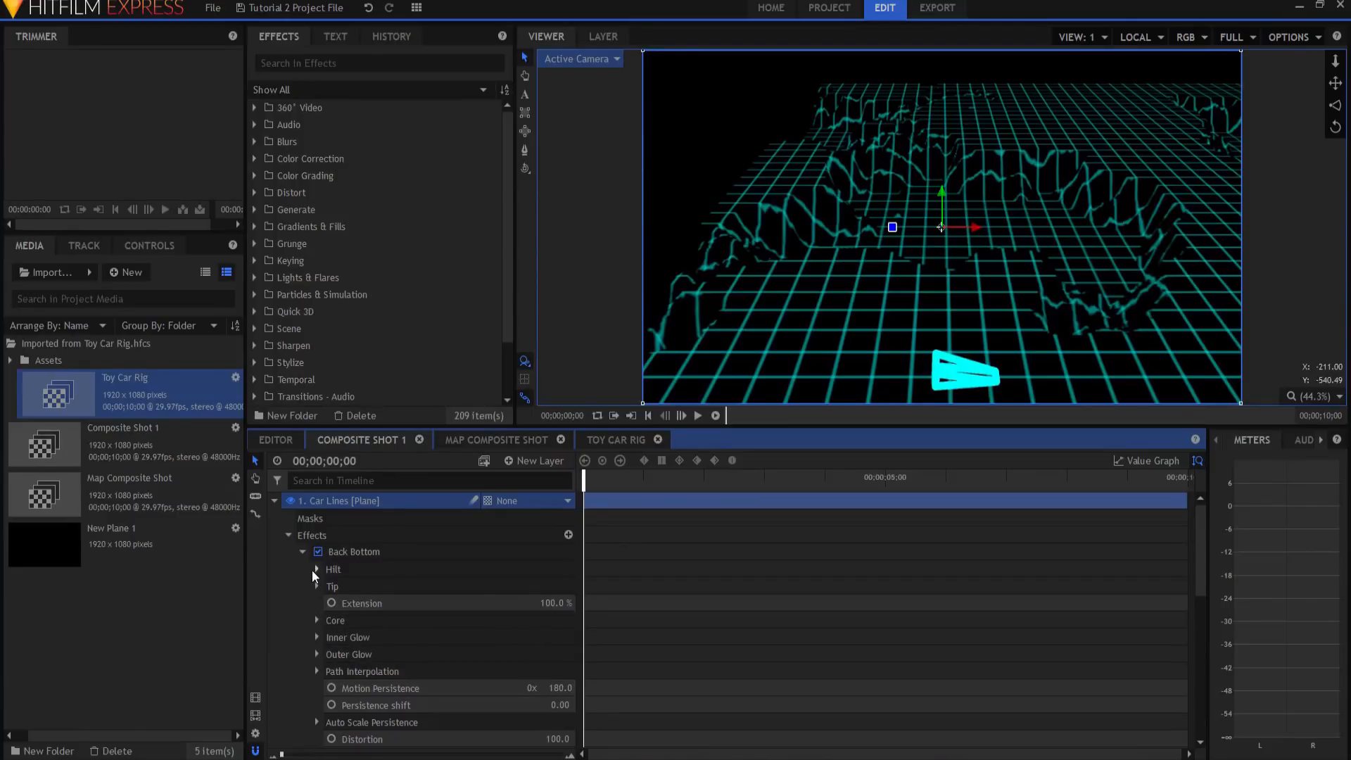
{"action": "left_click", "coordinate": [318, 621]}
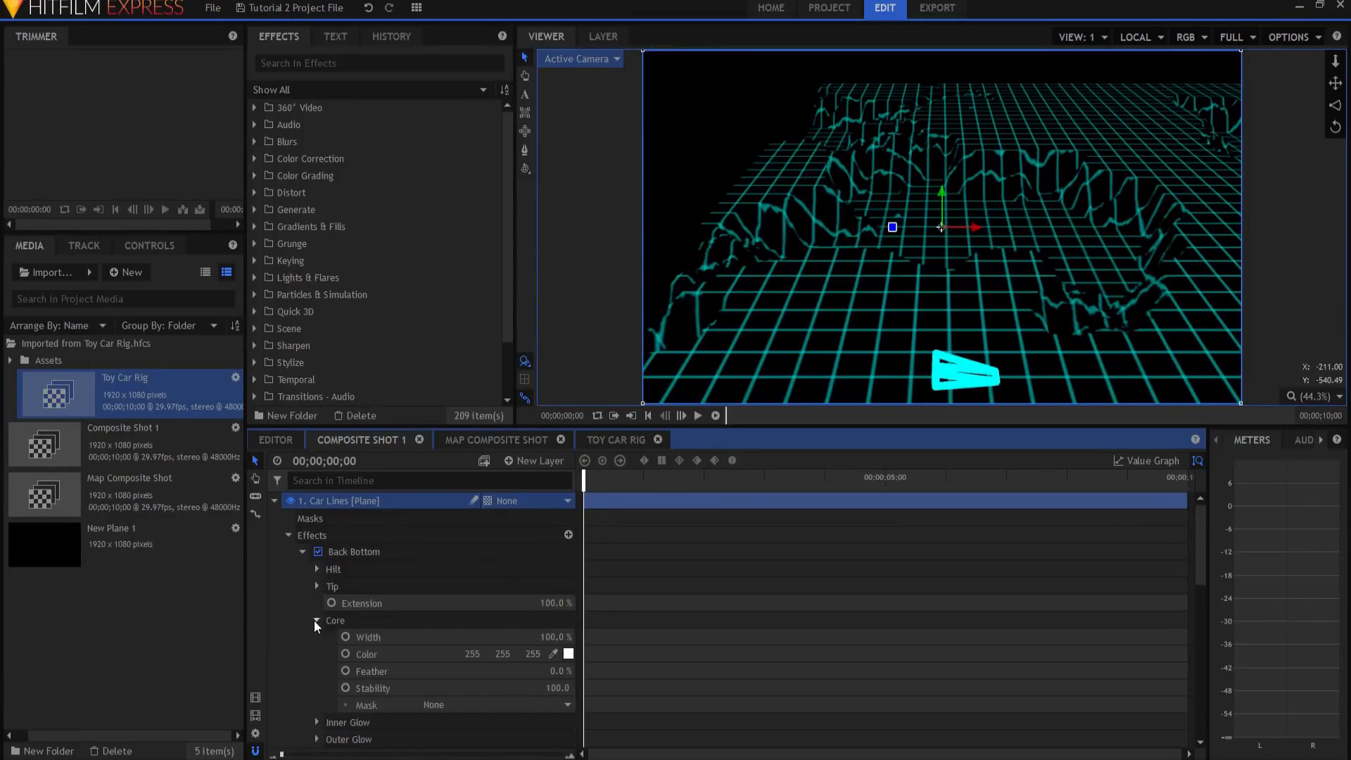
{"action": "double_click", "coordinate": [558, 636]}
{"action": "type", "text": "50"}
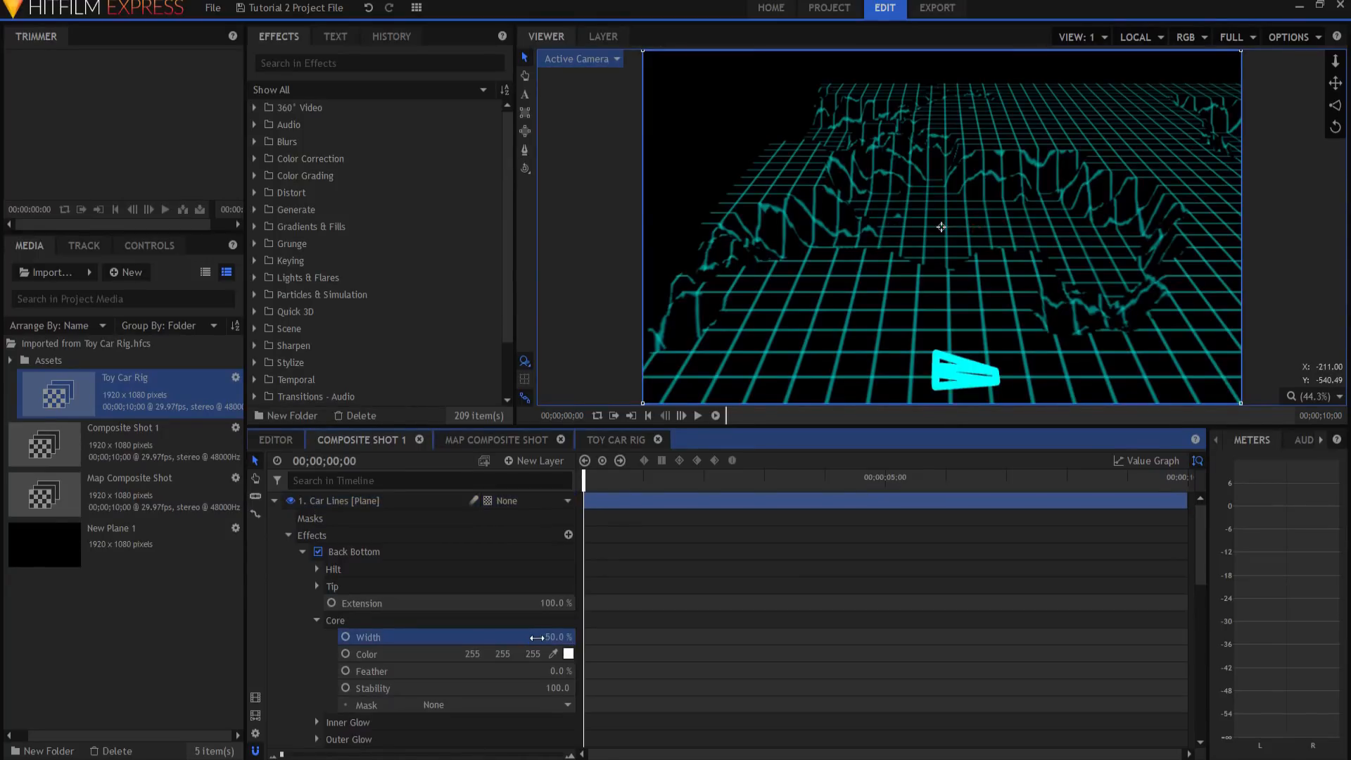
{"action": "left_click", "coordinate": [302, 552]}
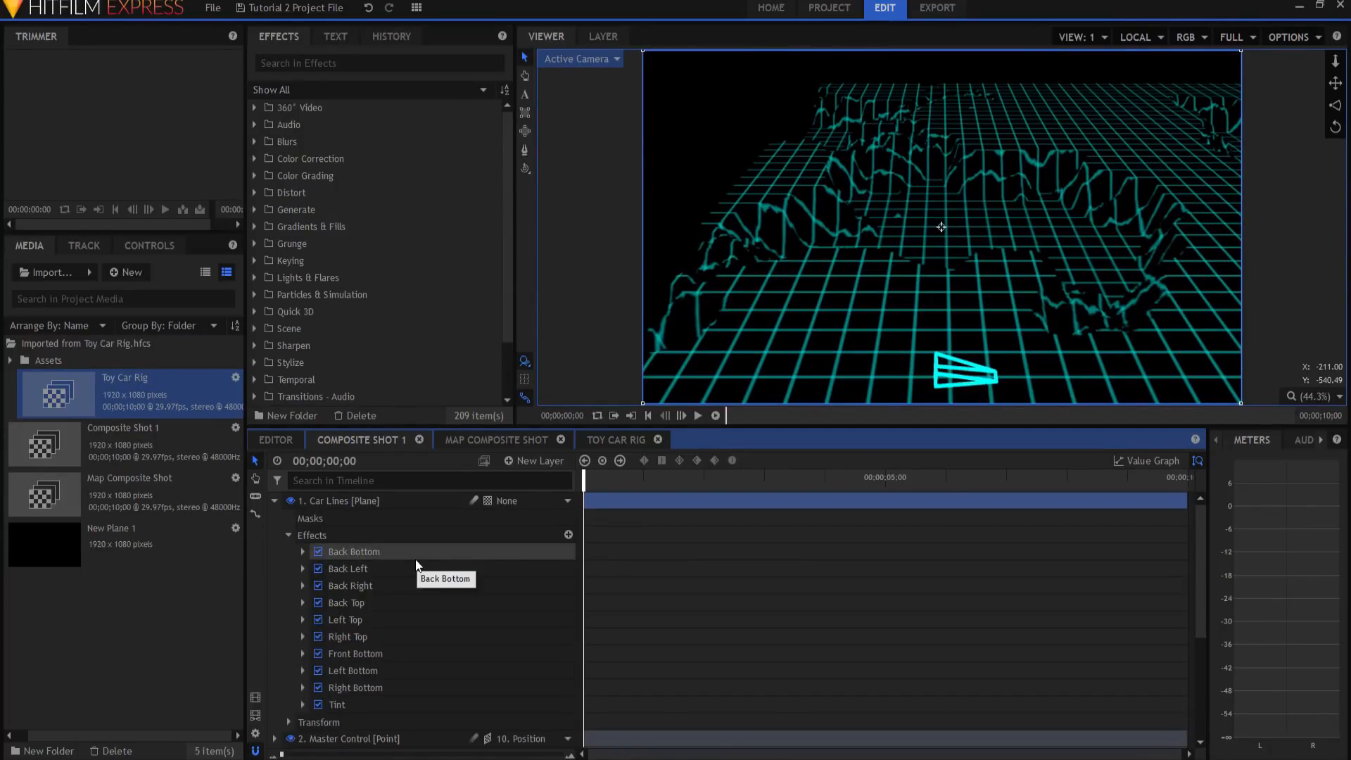
{"action": "left_click", "coordinate": [698, 415]}
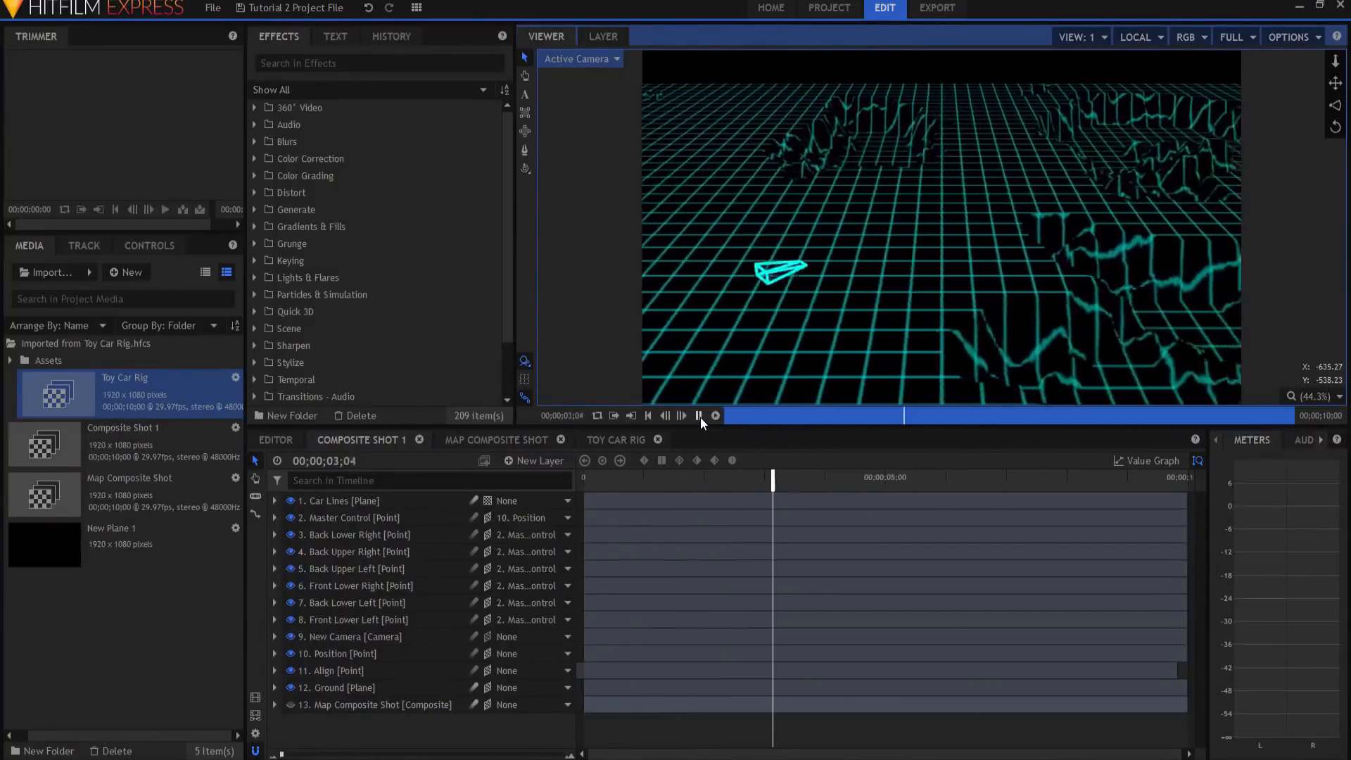
{"action": "left_click", "coordinate": [699, 415]}
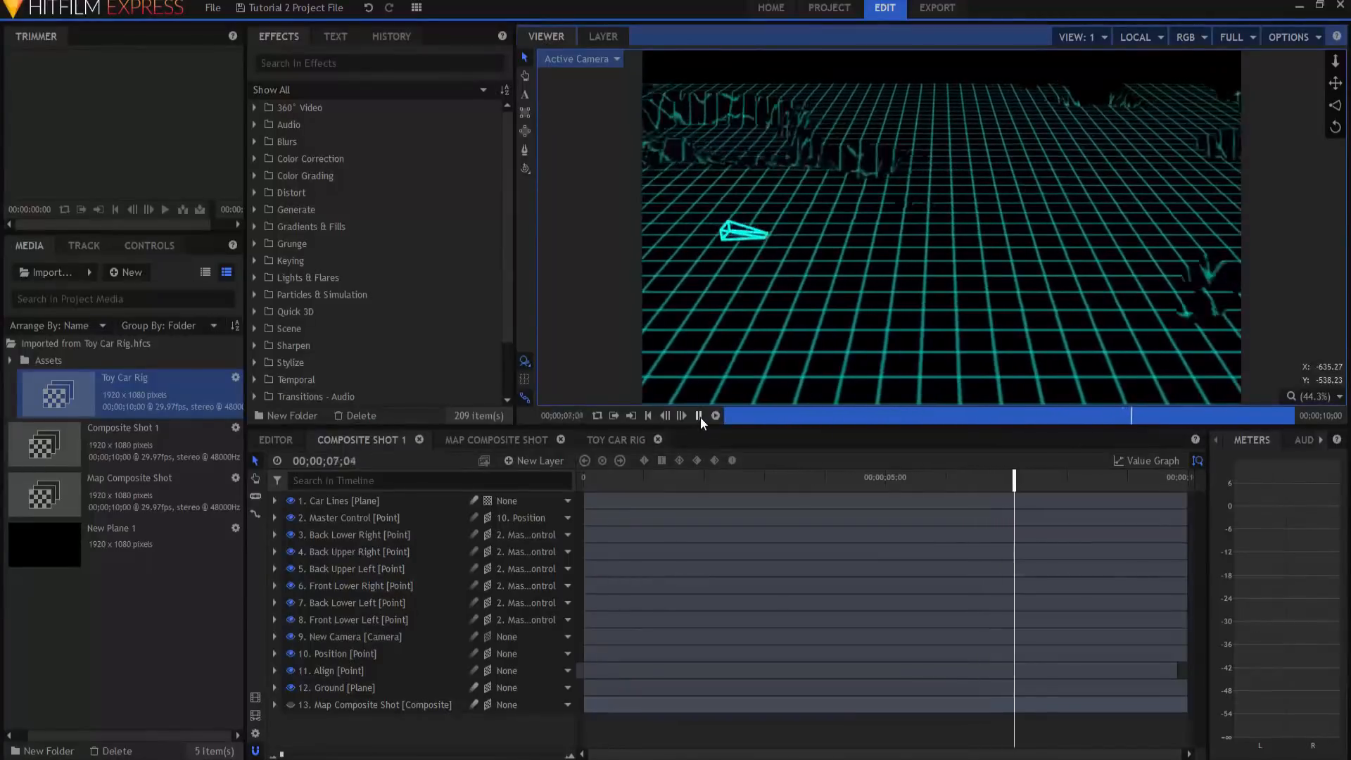
{"action": "left_click", "coordinate": [698, 415]}
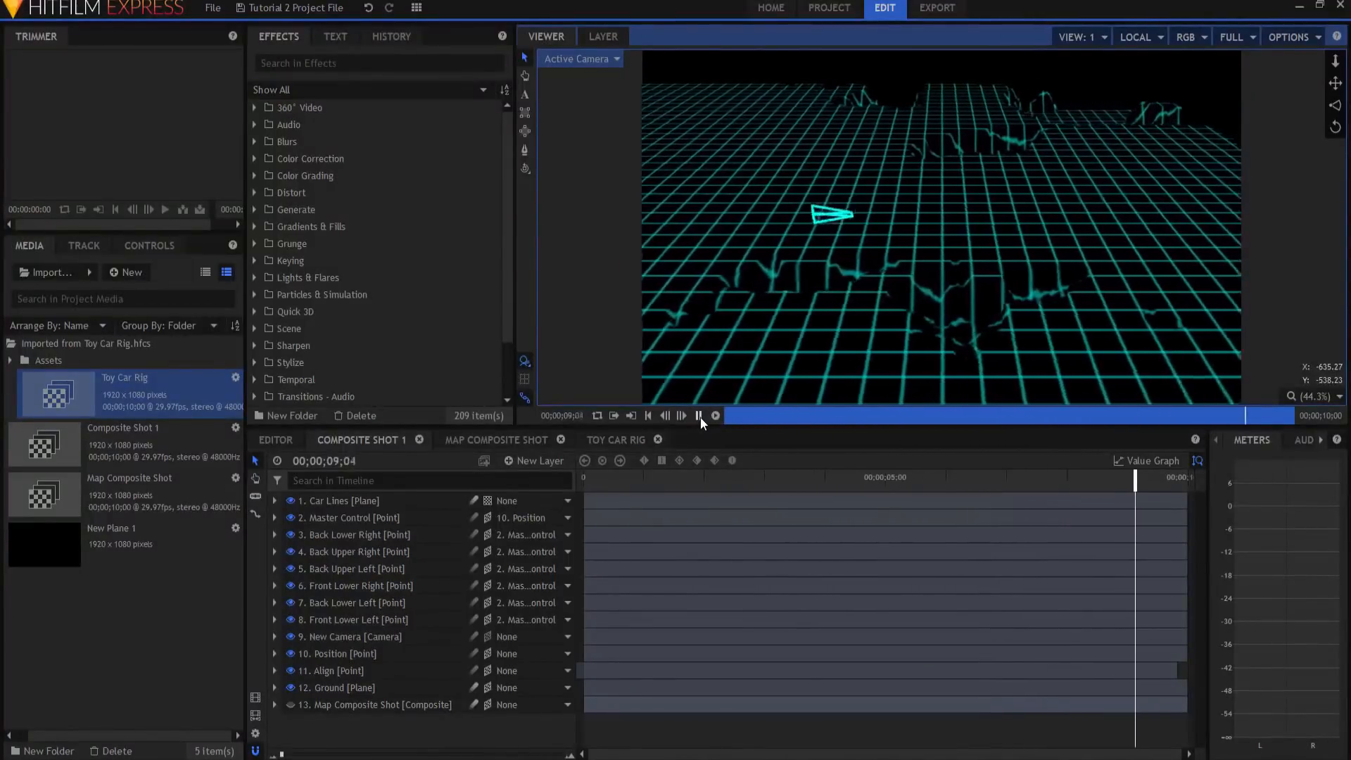
{"action": "left_click", "coordinate": [698, 416]}
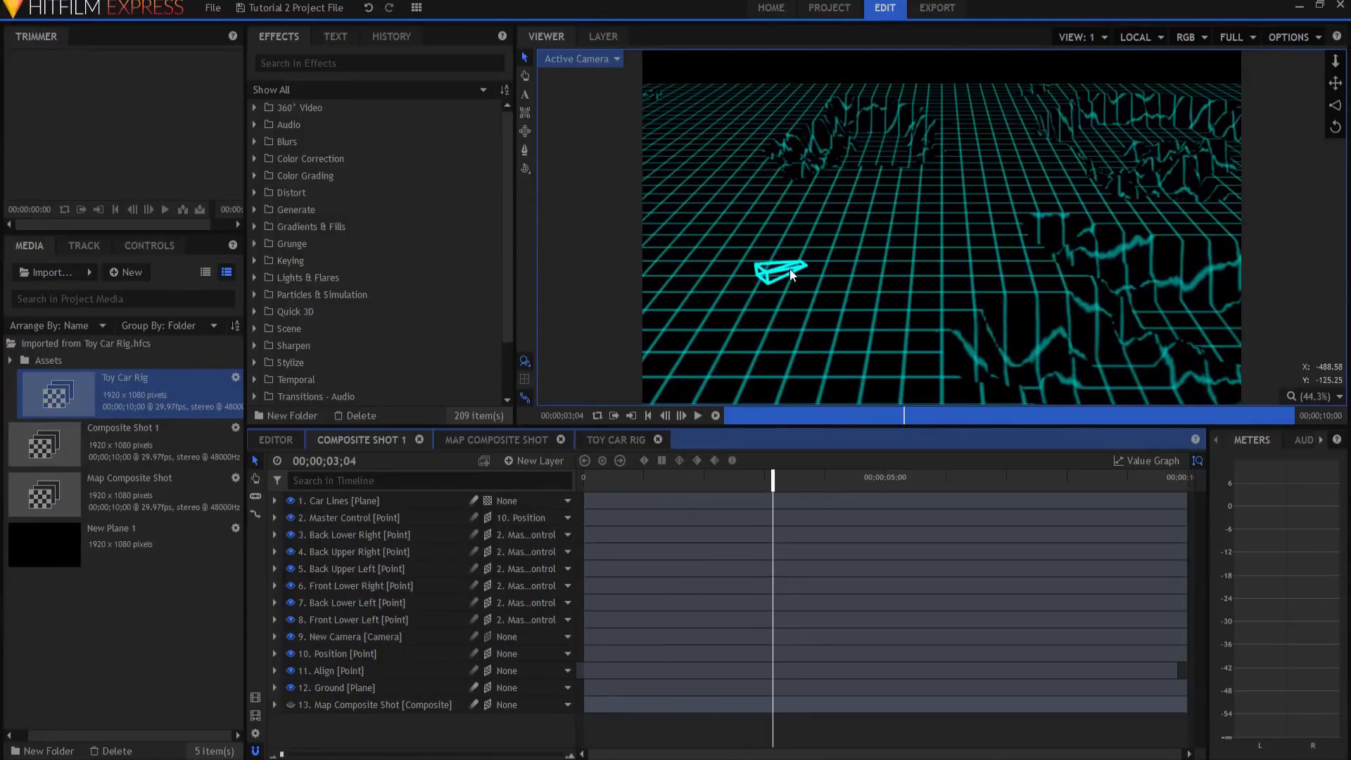
{"action": "mouse_move", "coordinate": [788, 273]}
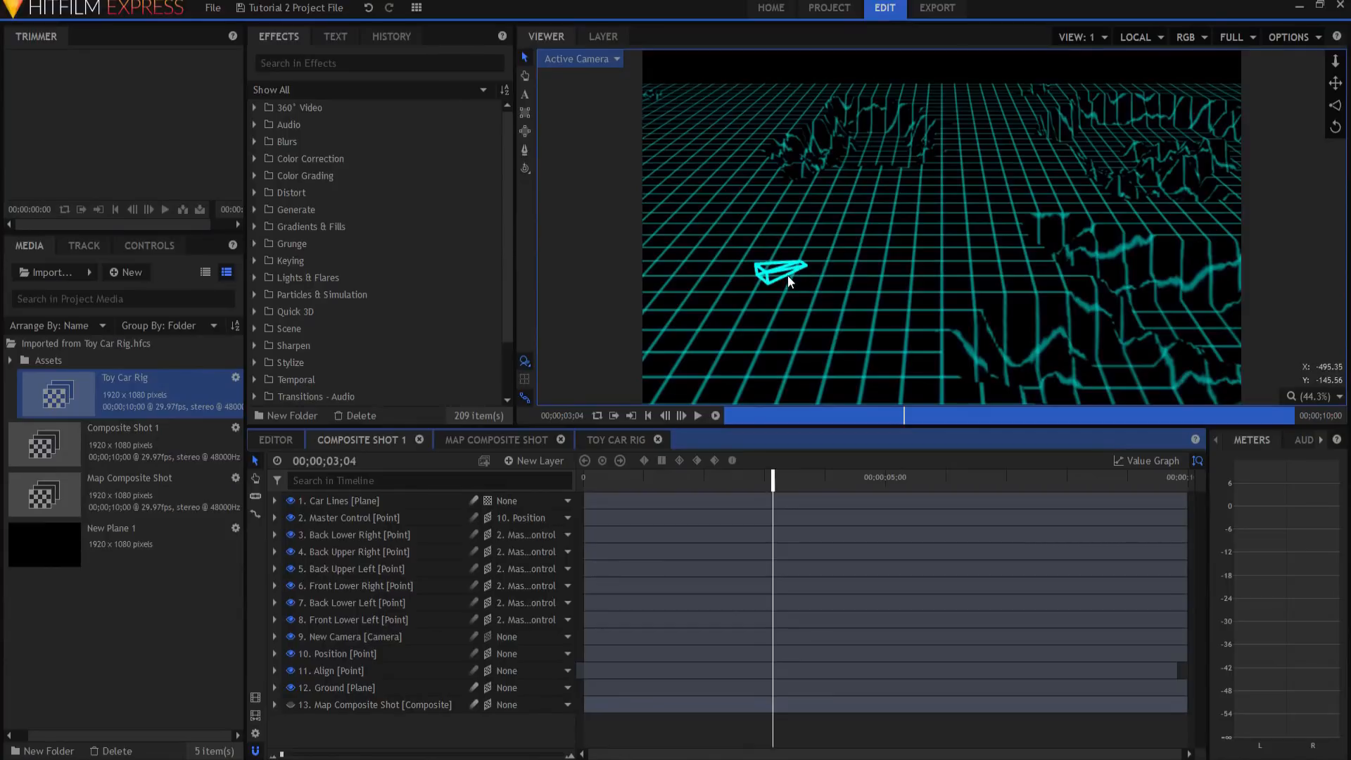
{"action": "mouse_move", "coordinate": [791, 277]}
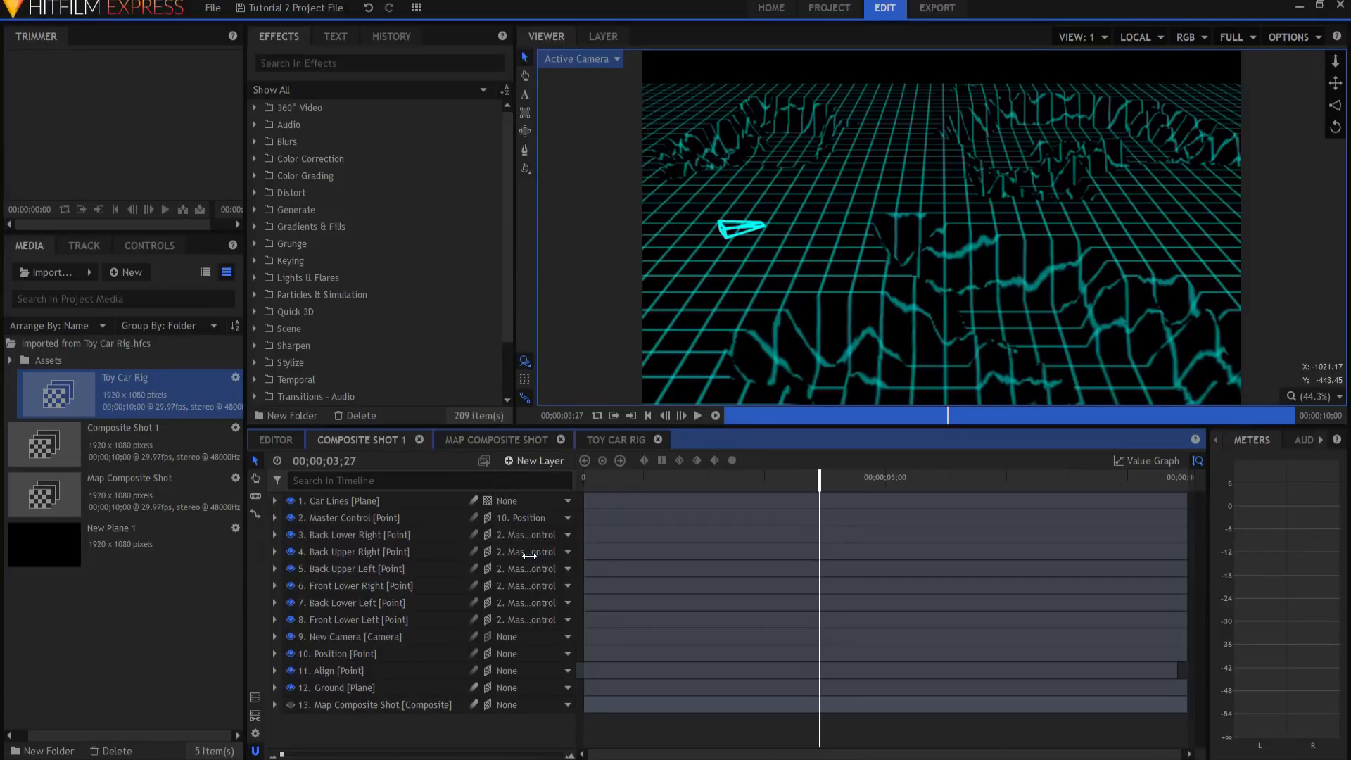
- Add a new light layer positioned at Y 25000 above the landscape
{"action": "left_click", "coordinate": [534, 460]}
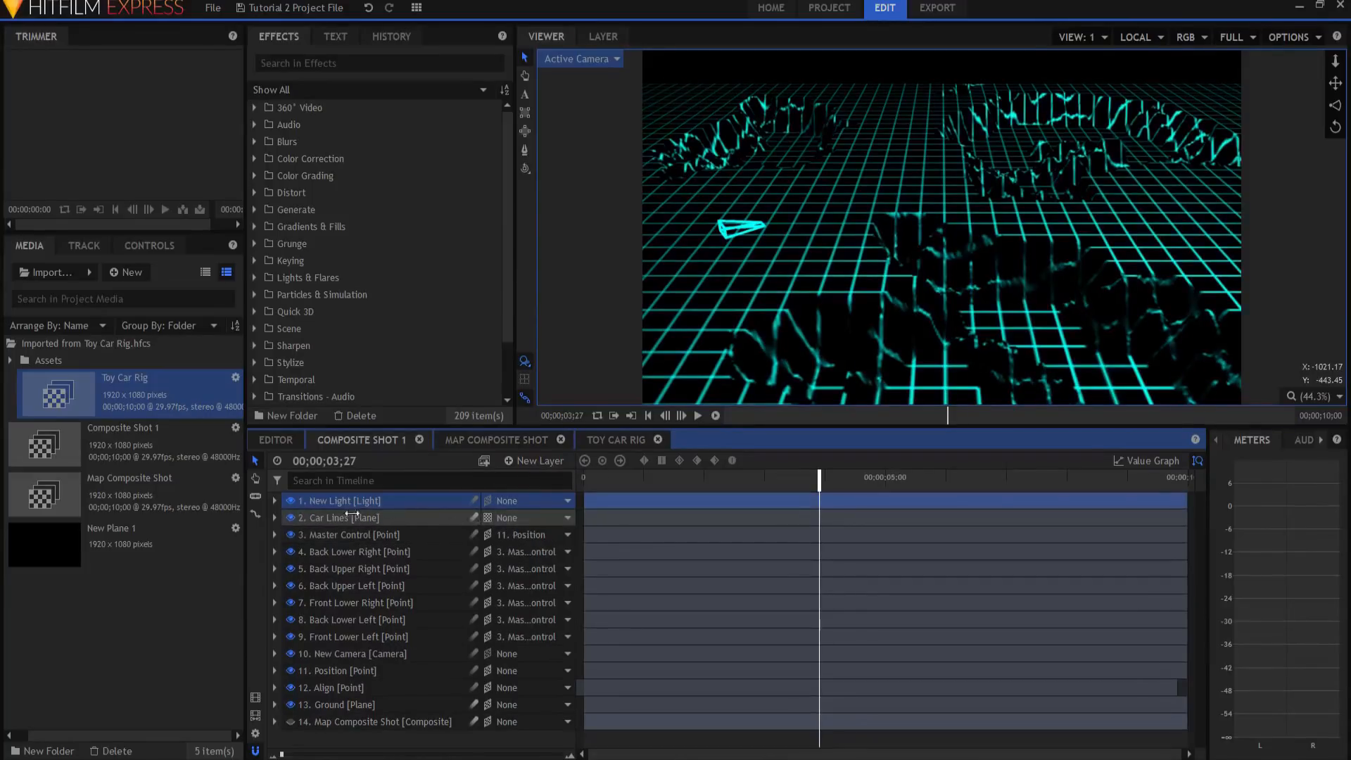
{"action": "left_click", "coordinate": [274, 500]}
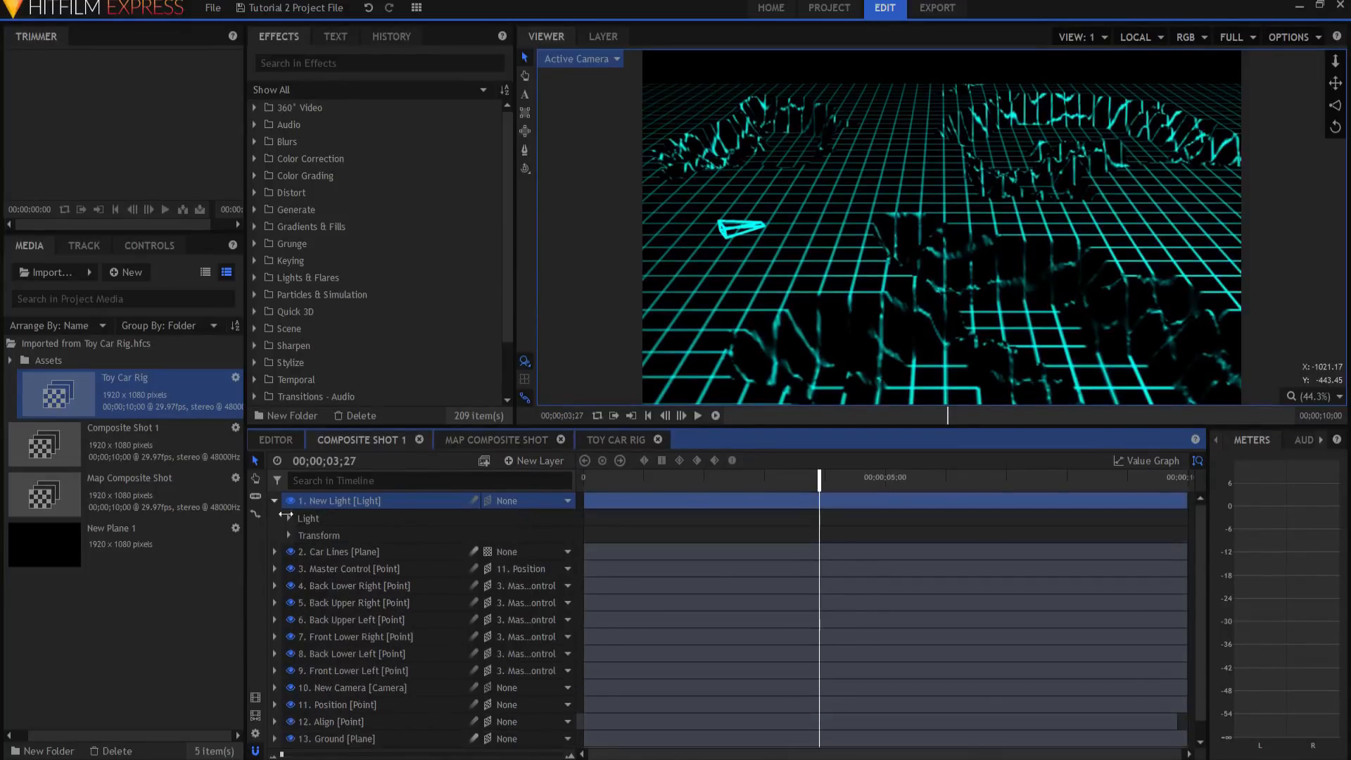
{"action": "left_click", "coordinate": [288, 534]}
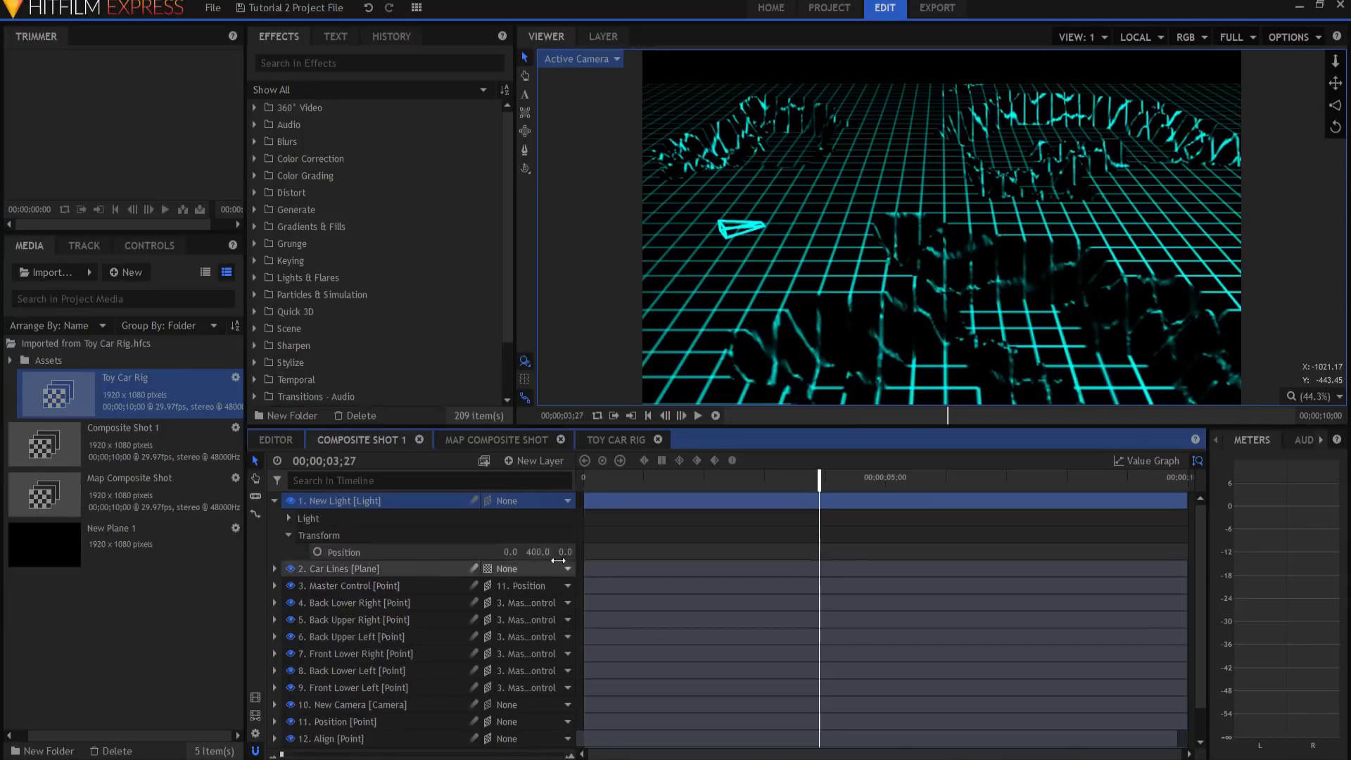
{"action": "double_click", "coordinate": [538, 551]}
{"action": "type", "text": "25000"}
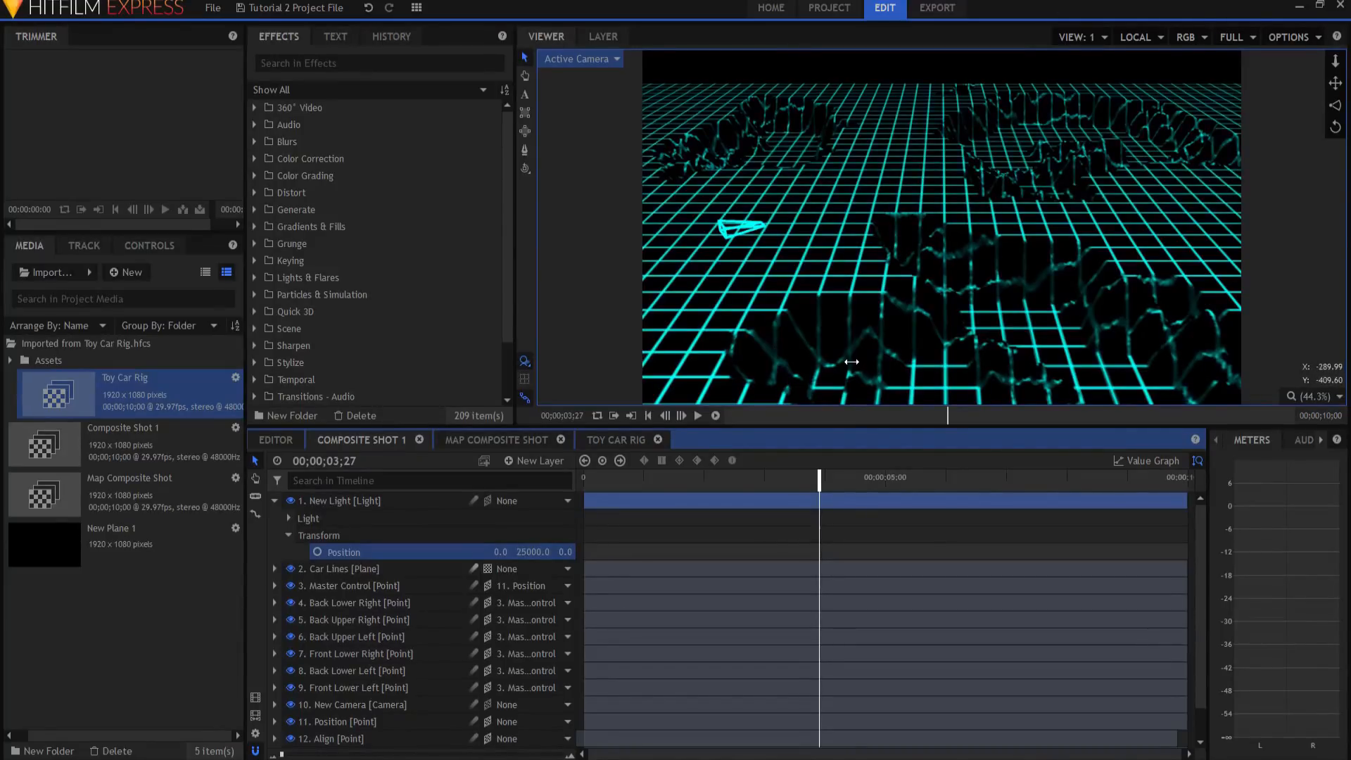
{"action": "left_click", "coordinate": [288, 500]}
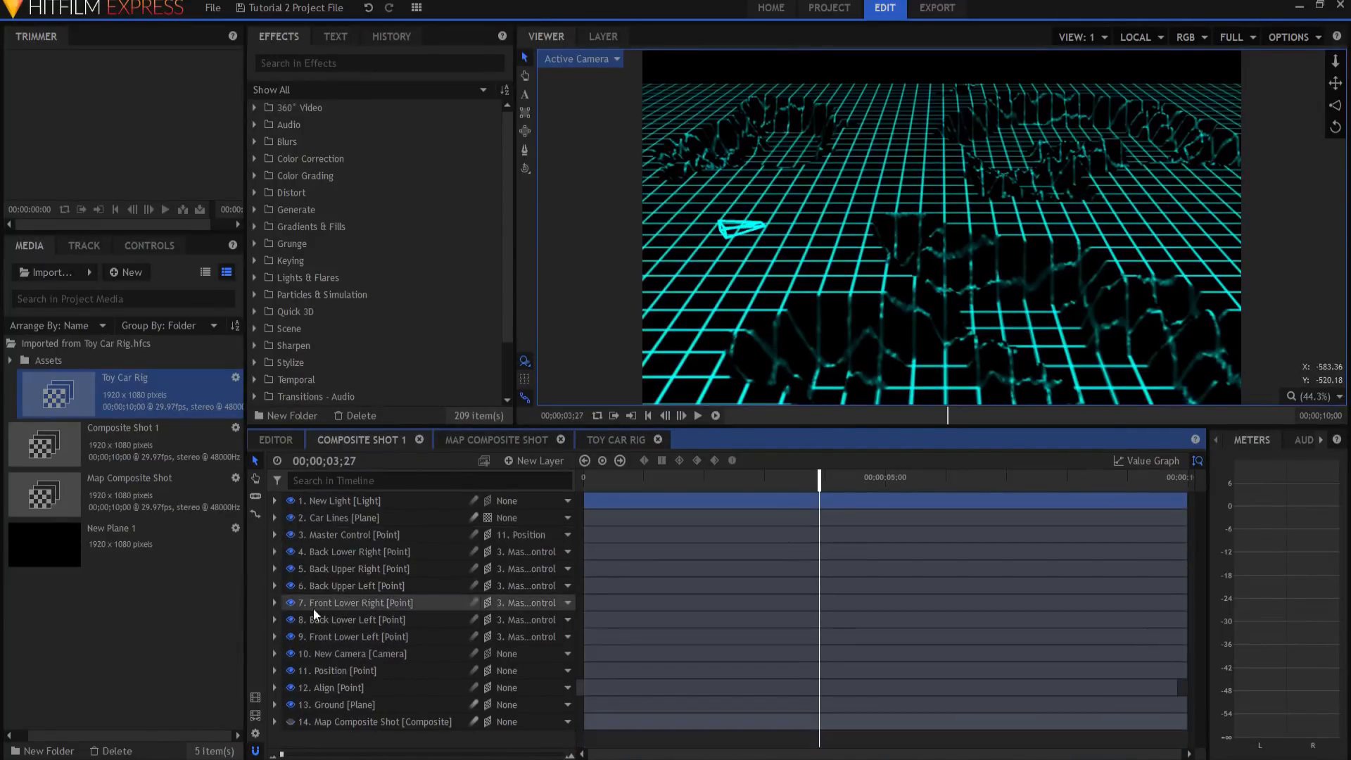